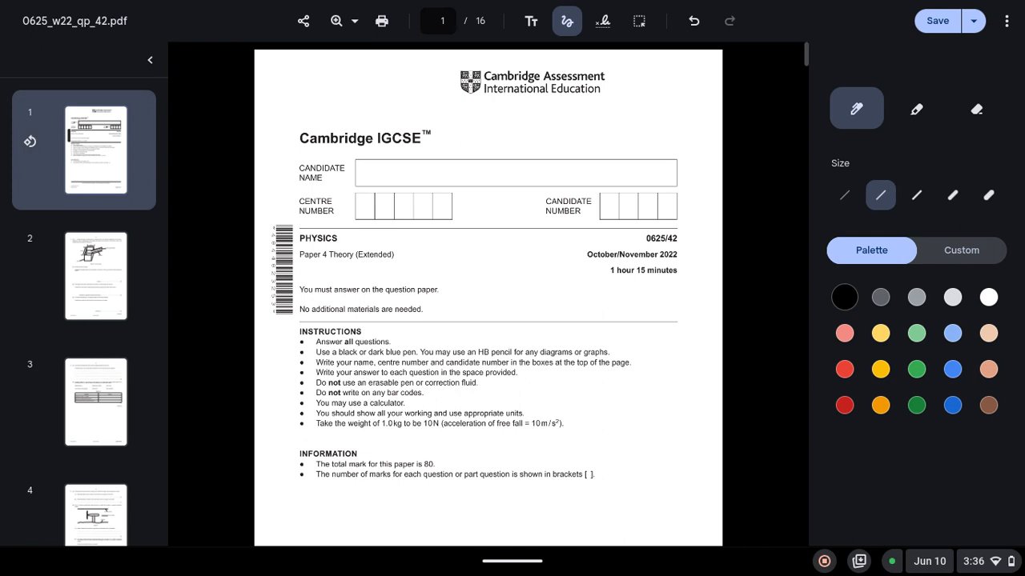
- Underline 'Paper 4 Theory (Extended)' on the exam cover with the pen
left_click_drag(307, 261, 383, 262)
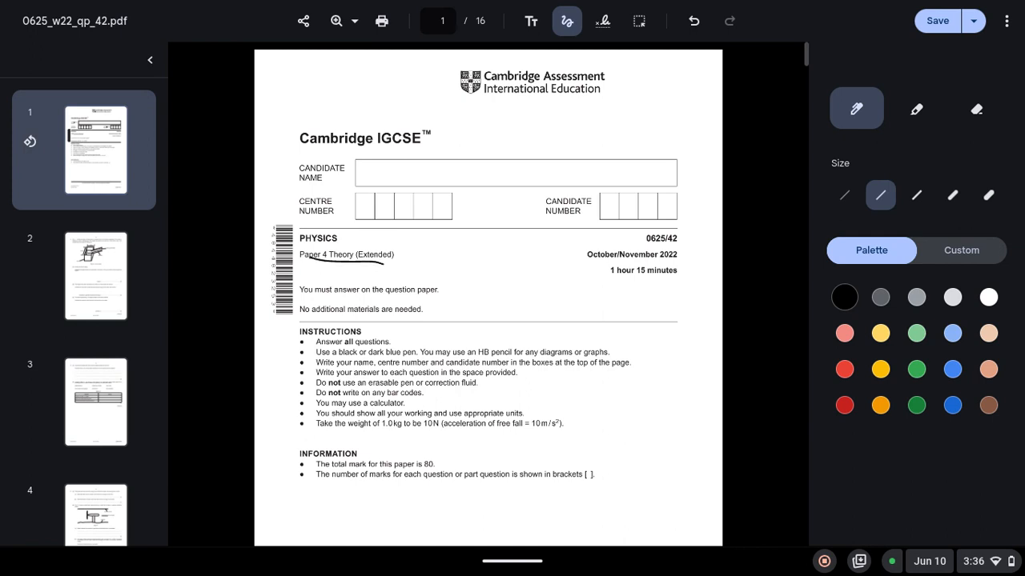
left_click_drag(589, 264, 694, 244)
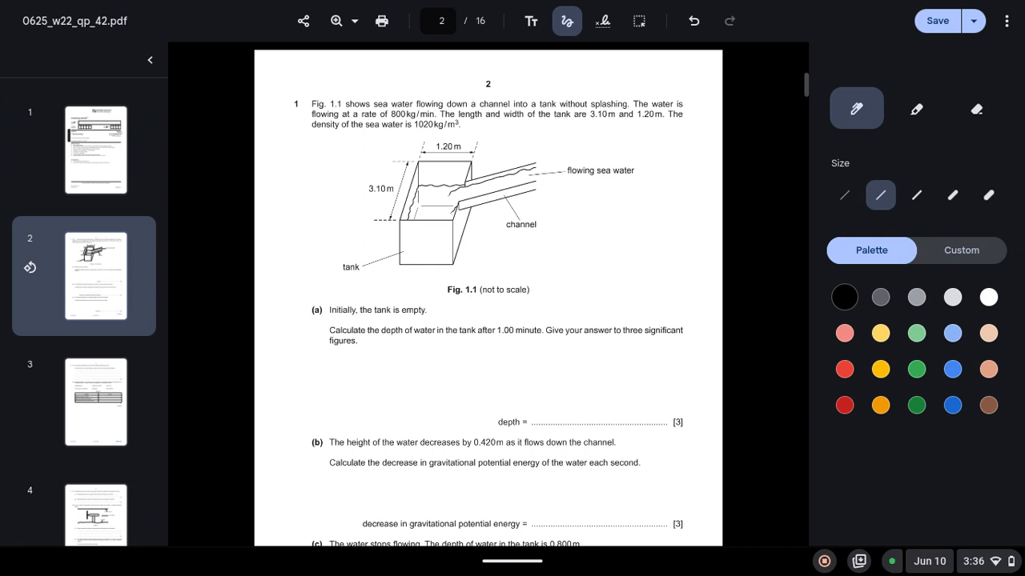
- Underline the flow rate 800 kg/min and the density 1020 kg/m³ in question 1's text
left_click_drag(386, 120, 439, 117)
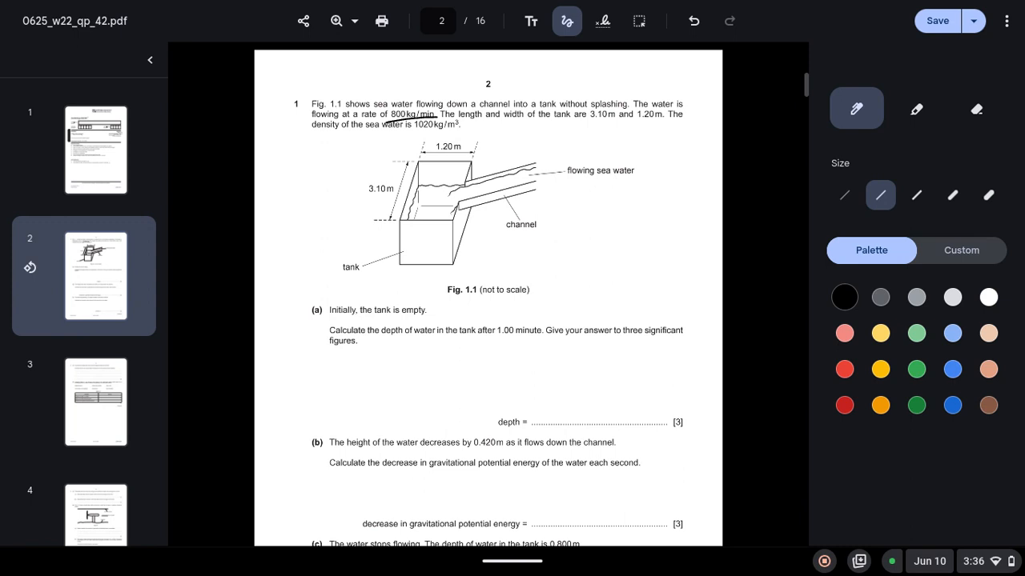
left_click_drag(409, 132, 472, 131)
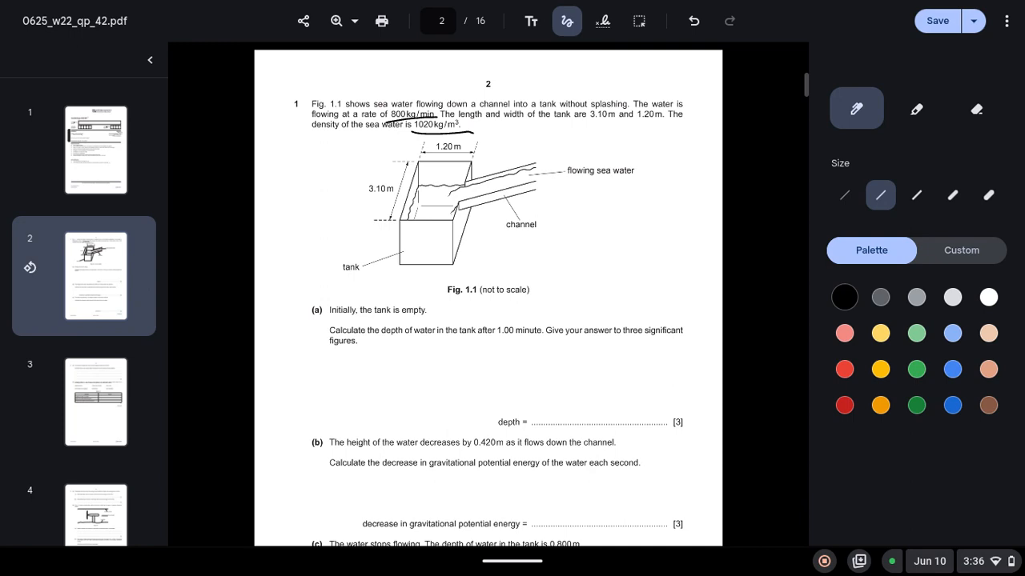
scroll("down", 3)
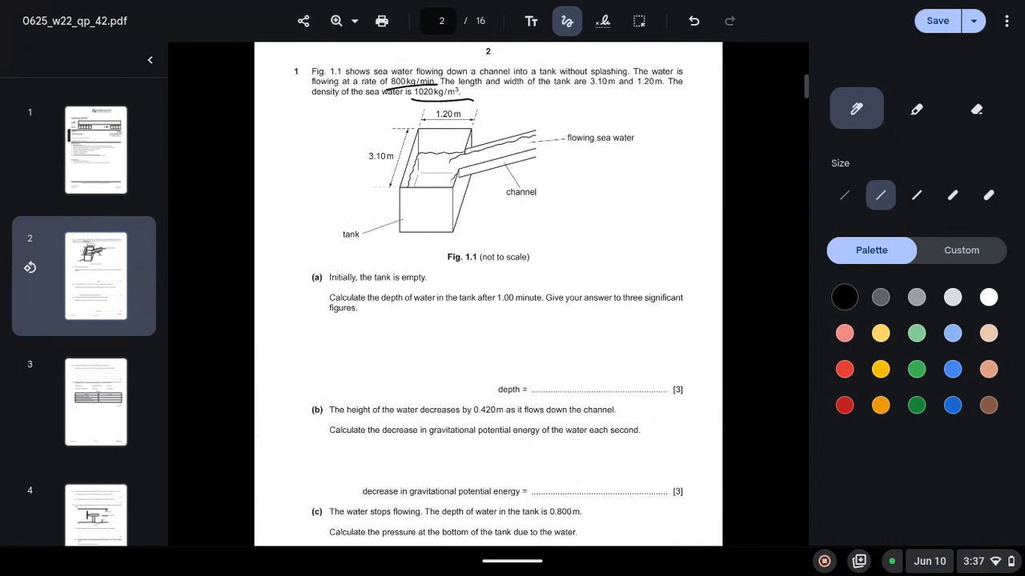
- Underline the 3.10 m and 1.20 m tank dimensions and write d = m/V, then 1020 = 800/V under part (a)
left_click_drag(576, 93, 664, 93)
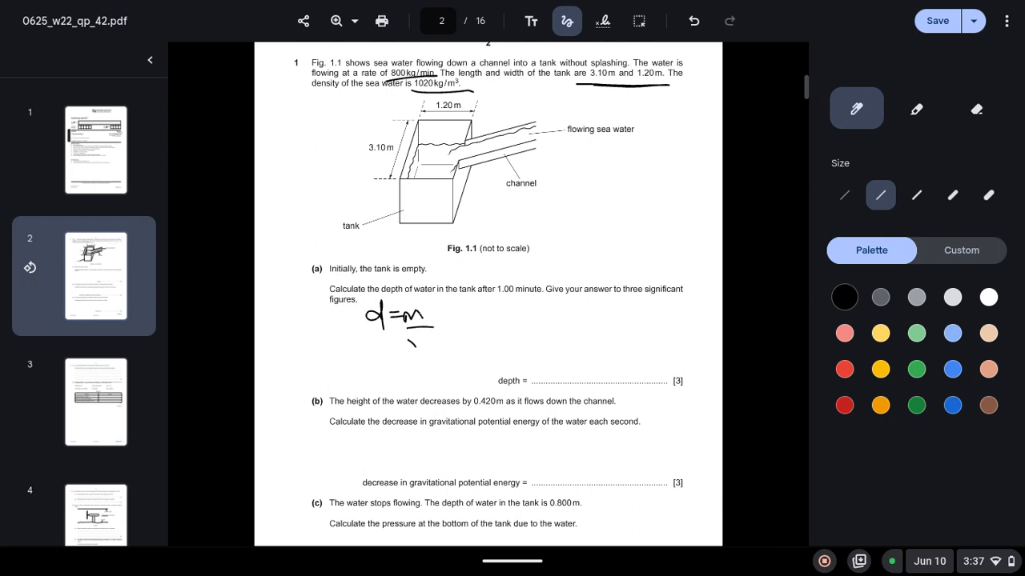
left_click_drag(409, 332, 419, 352)
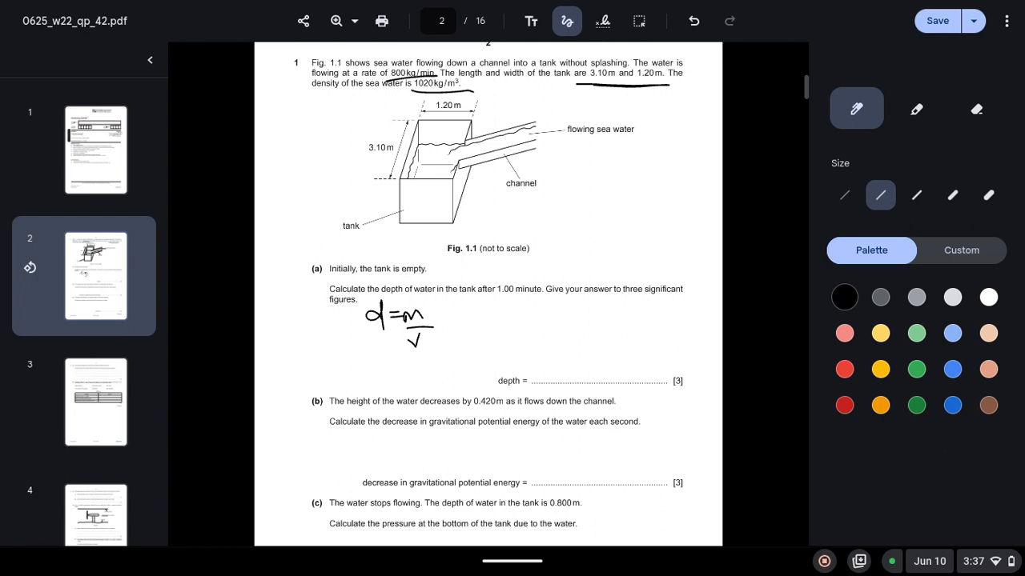
left_click_drag(464, 317, 513, 317)
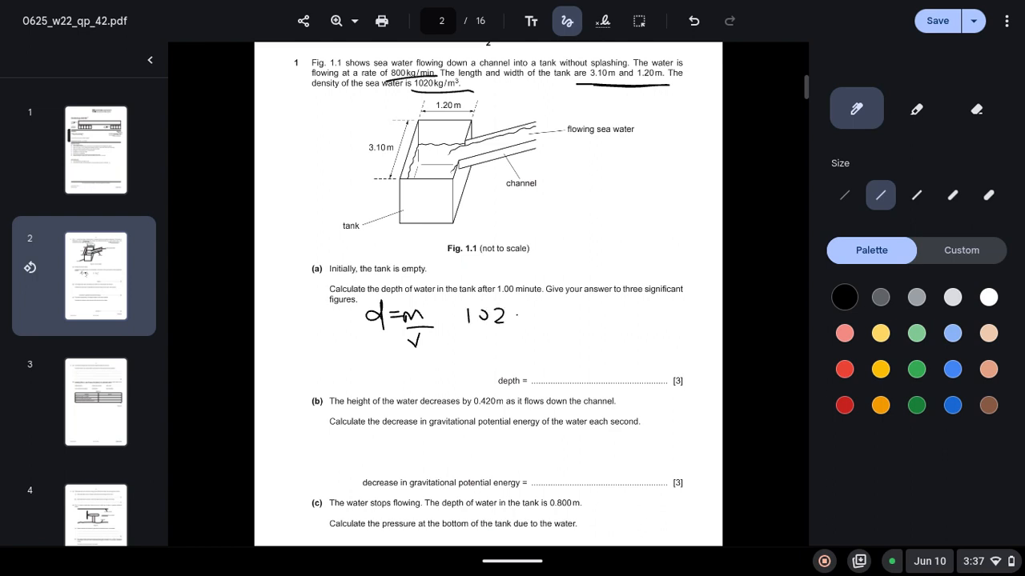
left_click_drag(504, 319, 532, 319)
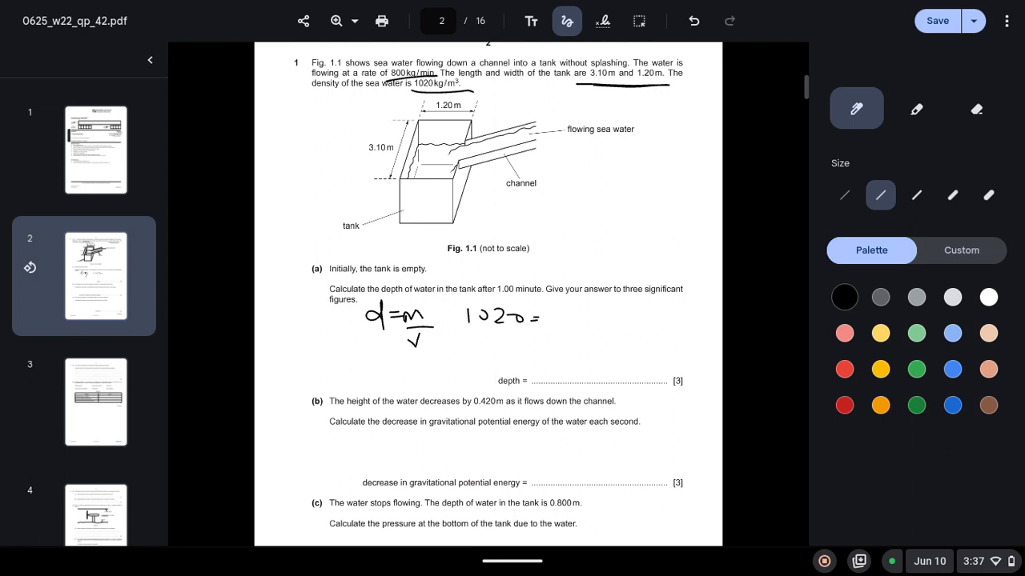
left_click_drag(557, 308, 561, 320)
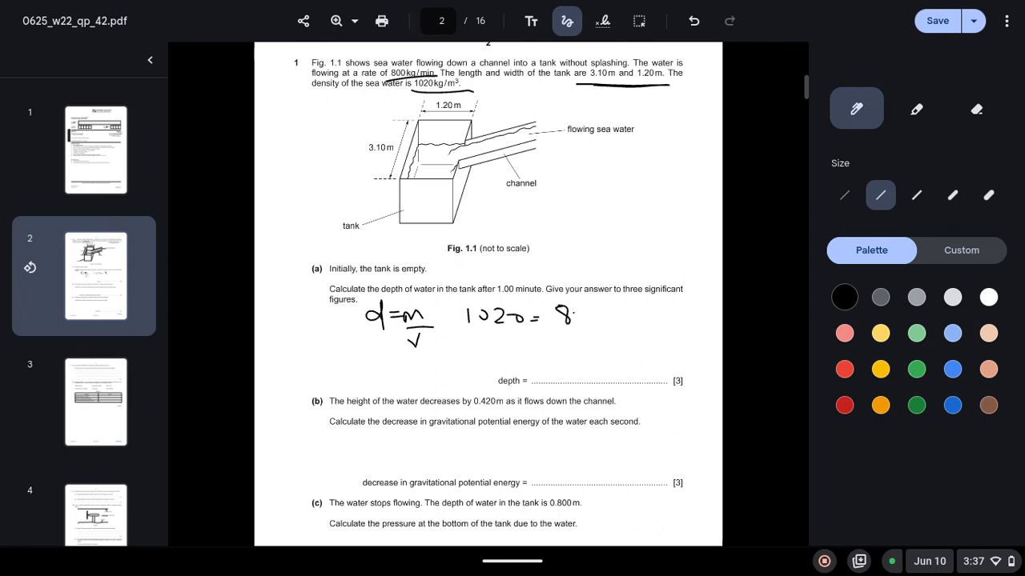
left_click_drag(560, 304, 609, 345)
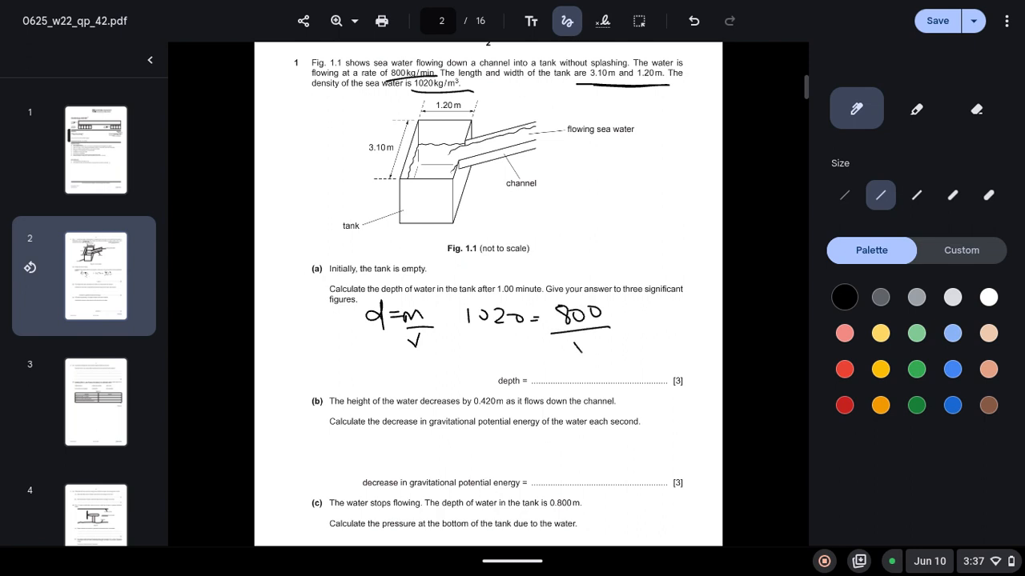
left_click_drag(575, 356, 590, 339)
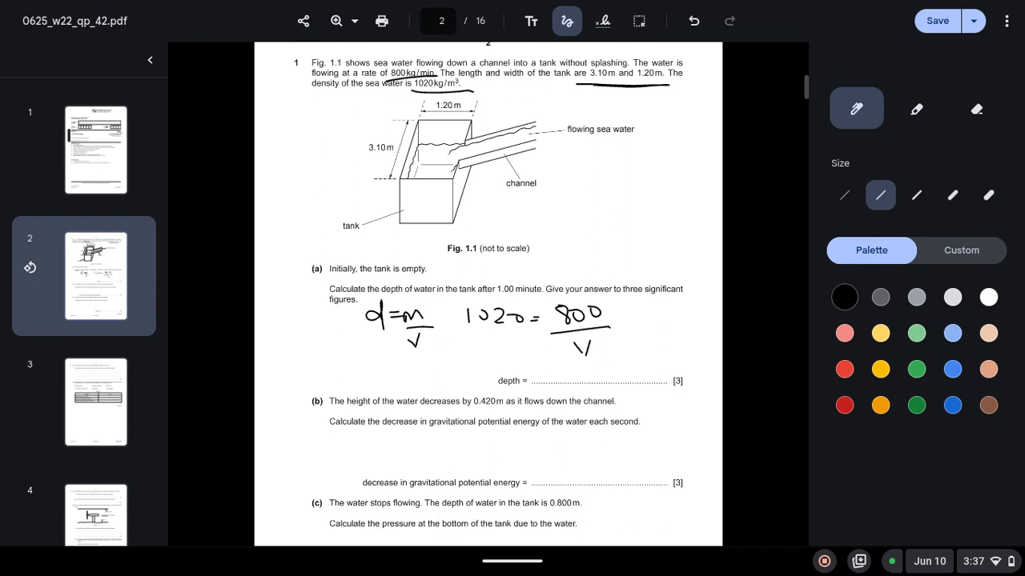
- Write the volume equation 0.784 = 3.1×1.2×d and the depth answer 0.211 m under part (a)
left_click_drag(339, 358, 327, 371)
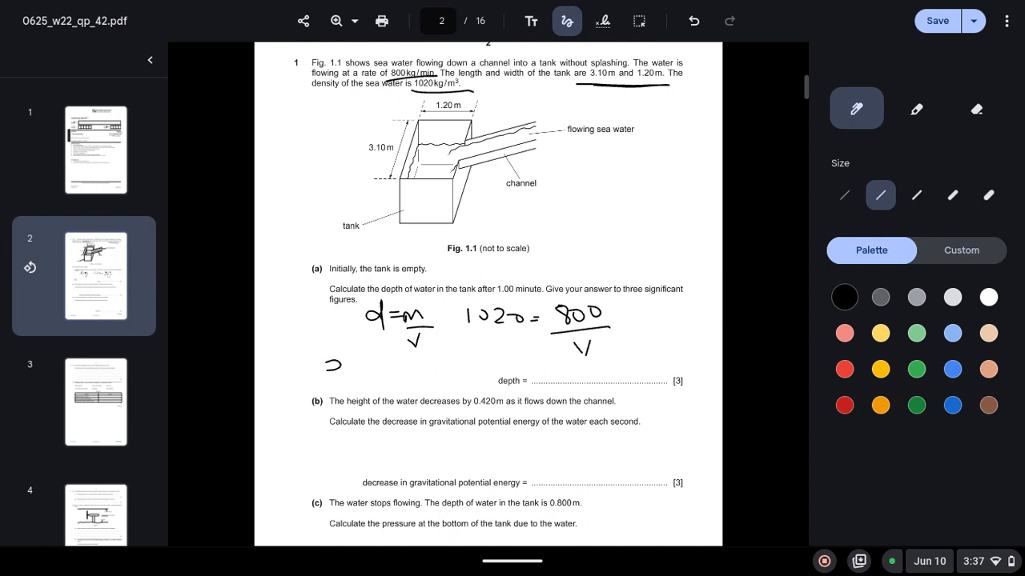
left_click_drag(339, 365, 388, 365)
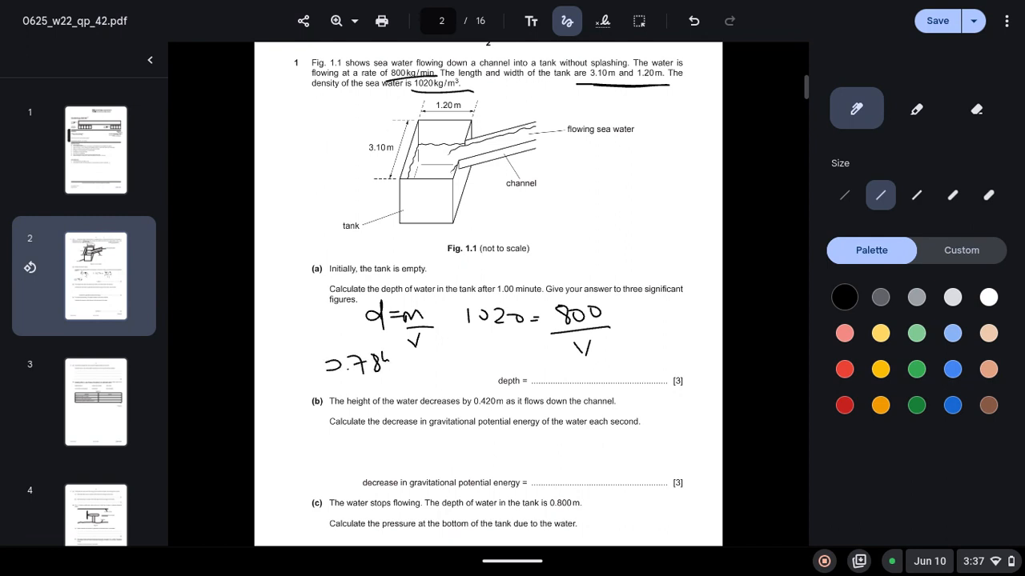
left_click_drag(392, 365, 408, 365)
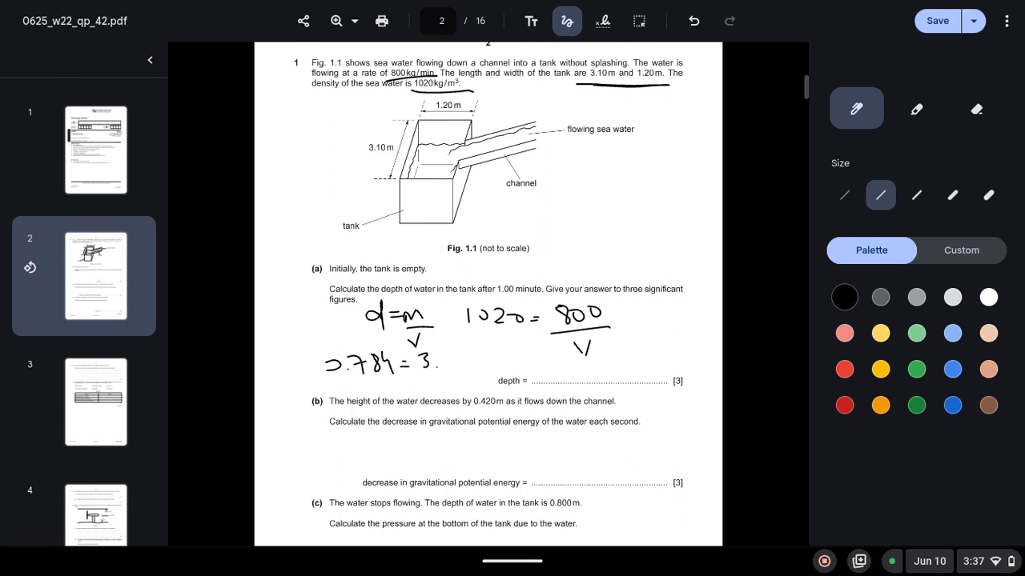
left_click_drag(440, 360, 461, 365)
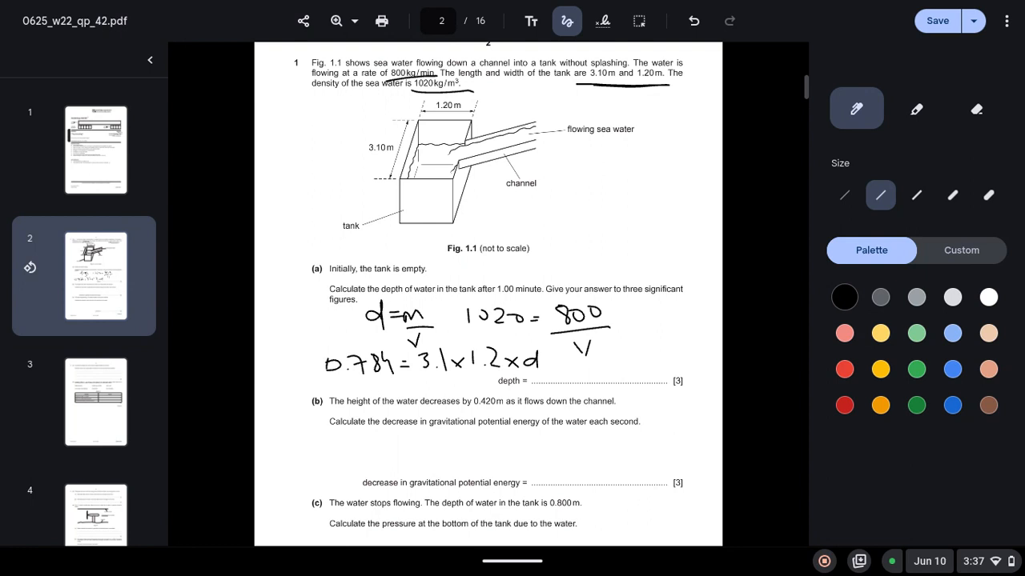
left_click_drag(416, 382, 435, 376)
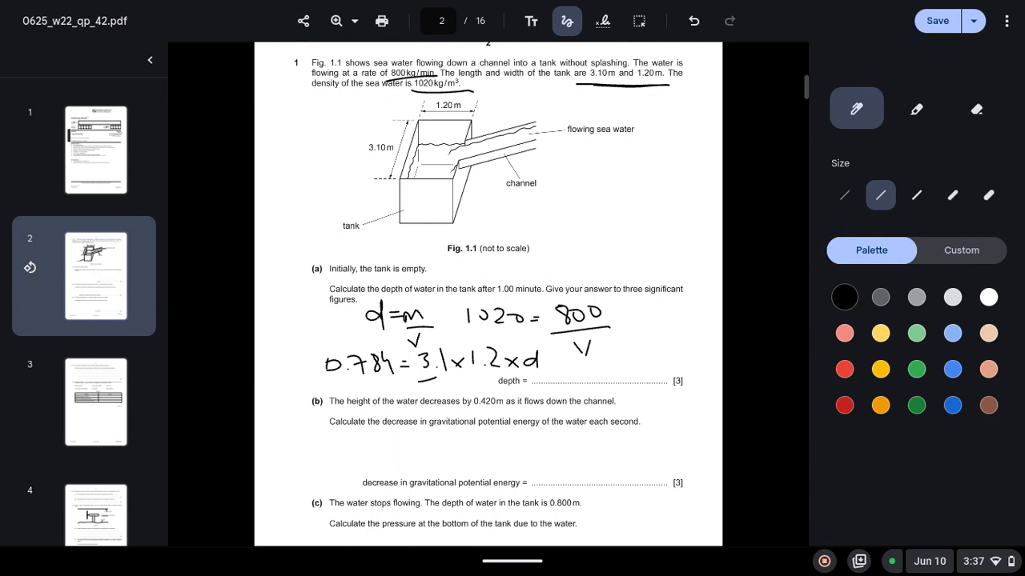
left_click_drag(328, 383, 408, 382)
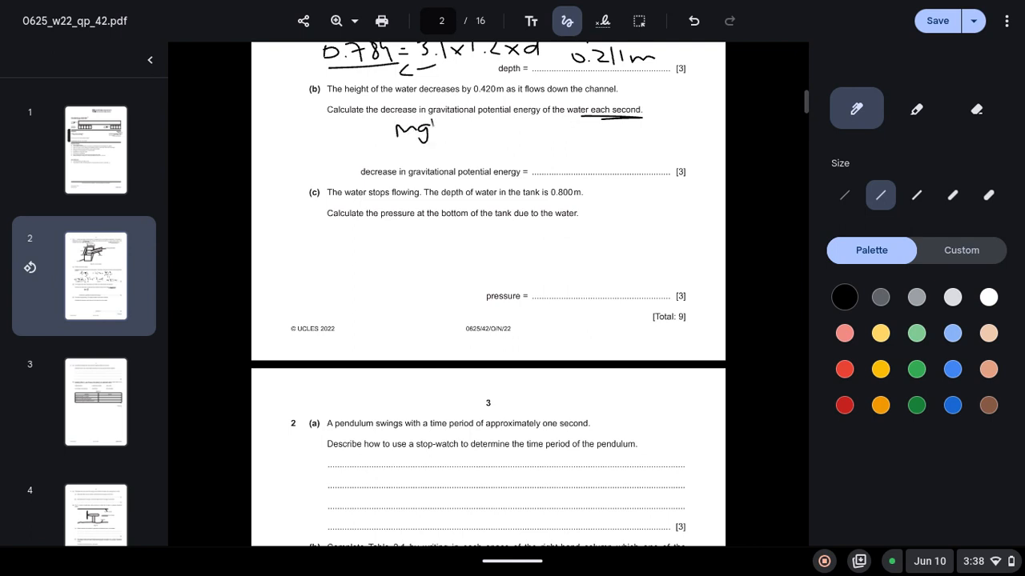
- Write = mgh as the energy formula for part (b)
left_click_drag(376, 132, 449, 128)
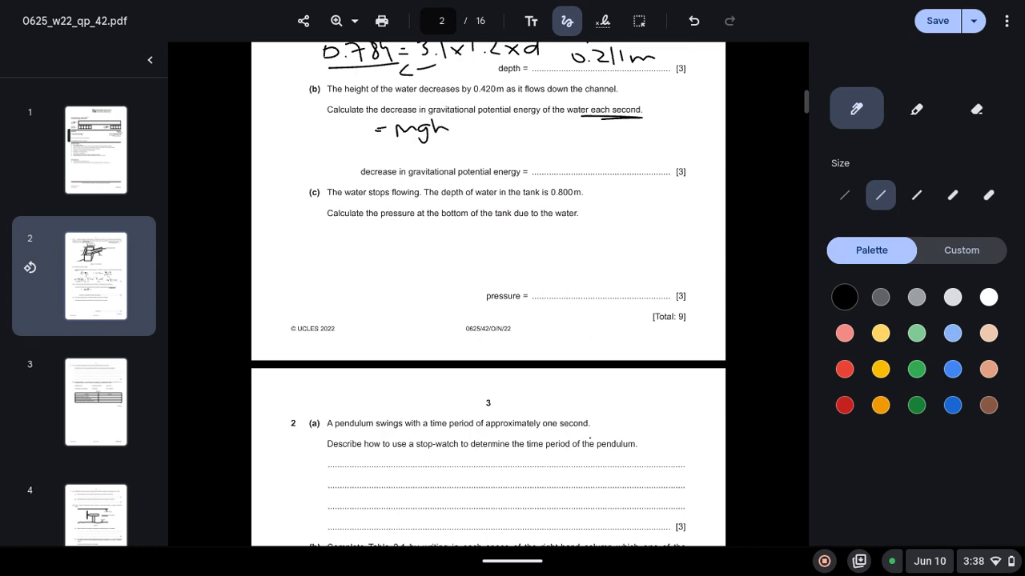
scroll("down", 3)
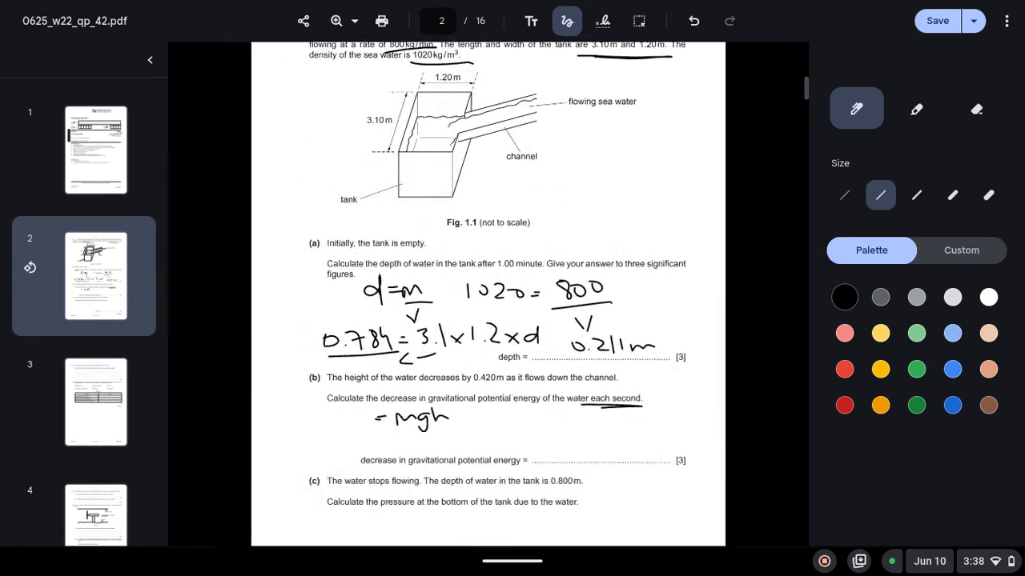
scroll("down", 3)
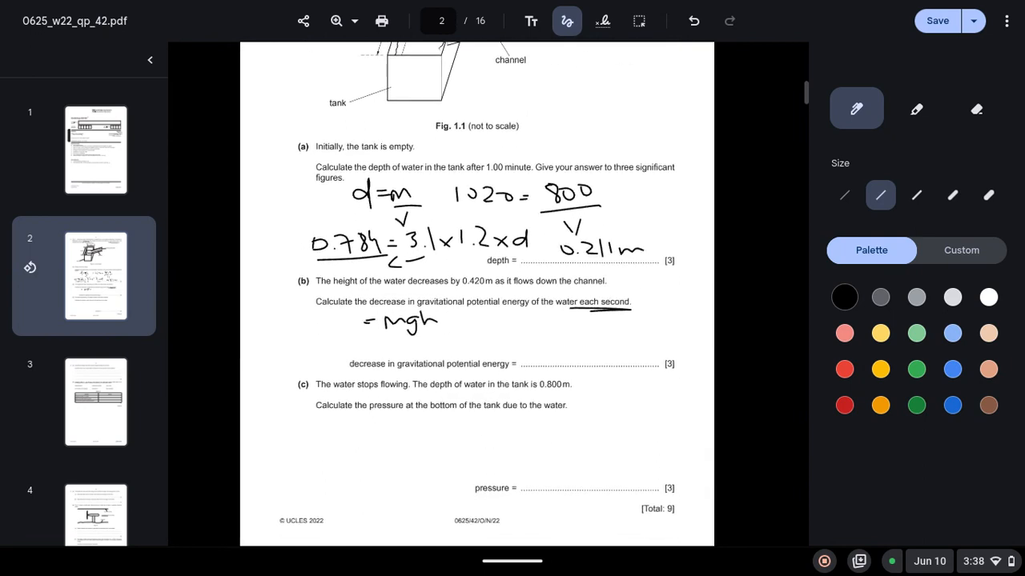
scroll("down", 3)
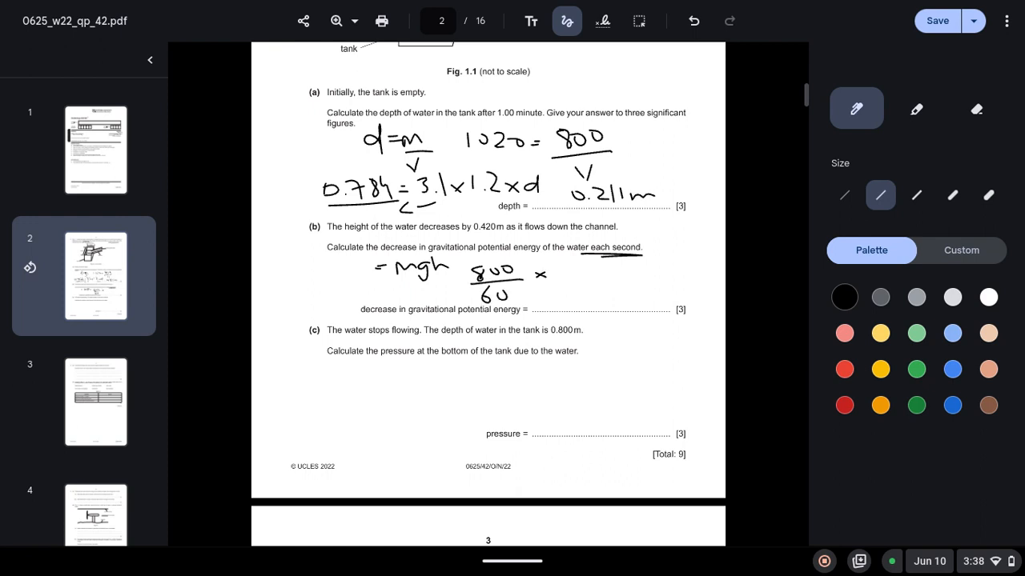
- Substitute 800/60 × 10 × 0.42 into the mgh working for part (b)
left_click_drag(553, 272, 585, 272)
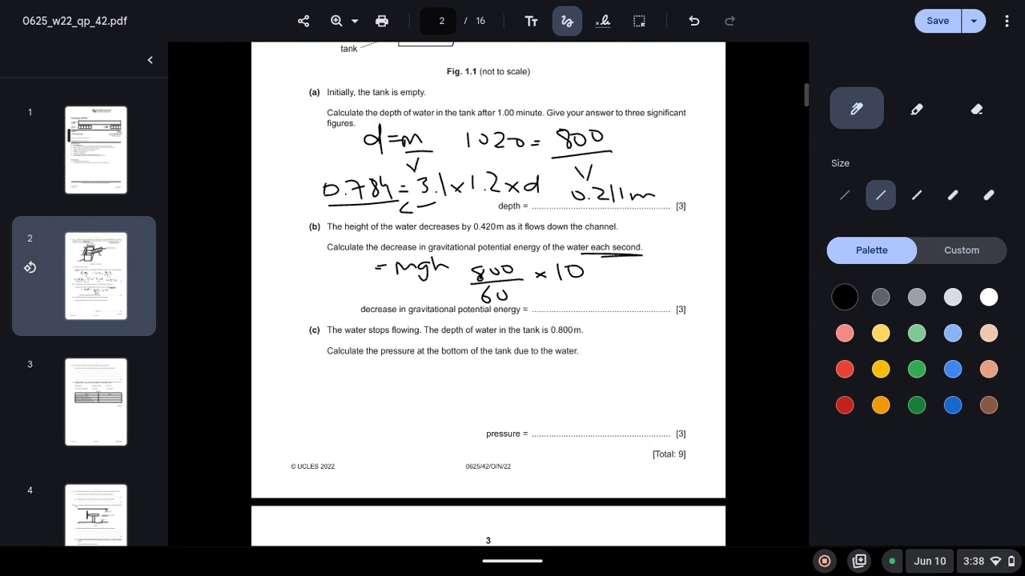
left_click_drag(589, 271, 638, 274)
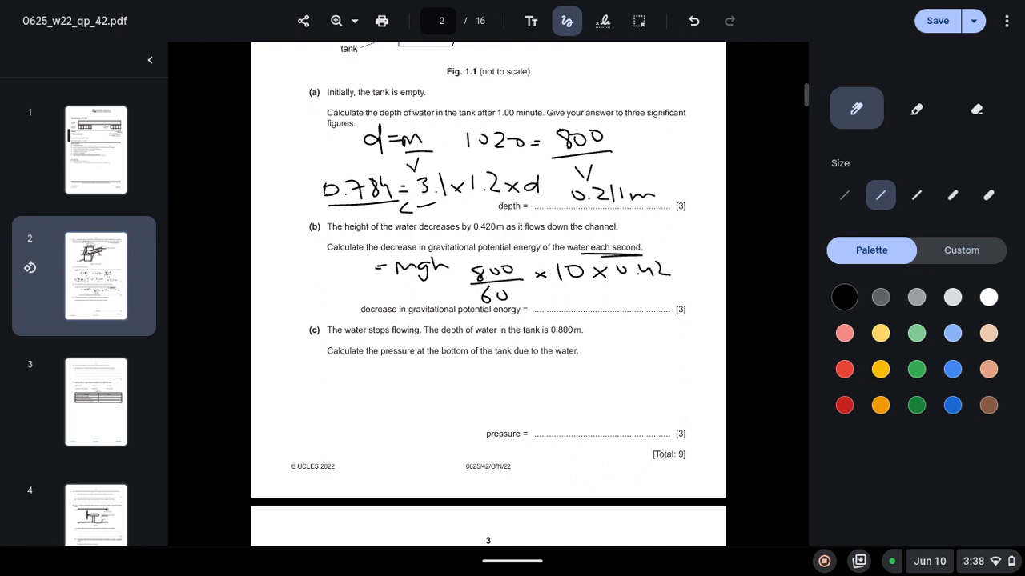
left_click_drag(581, 296, 589, 292)
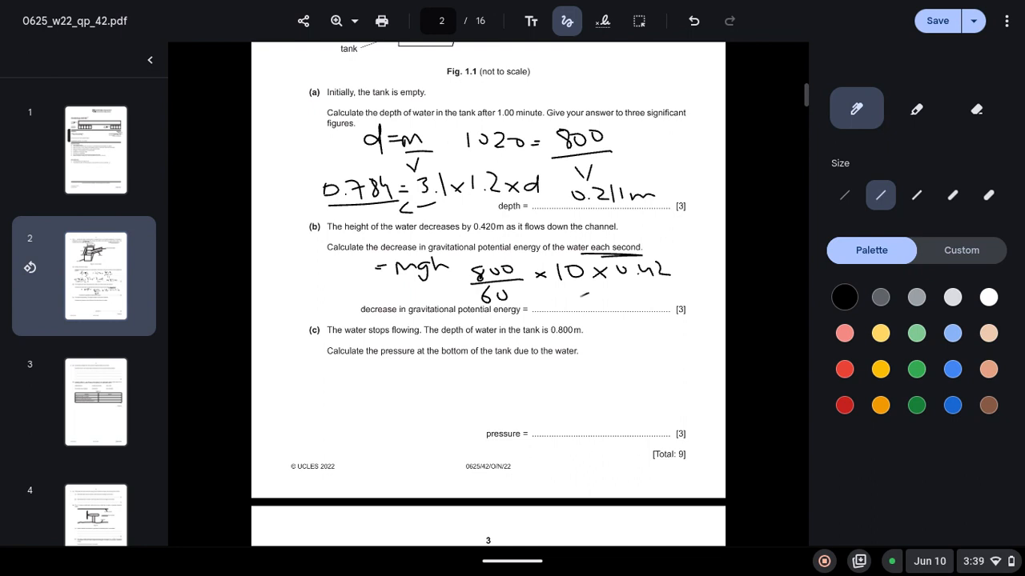
left_click_drag(579, 301, 627, 308)
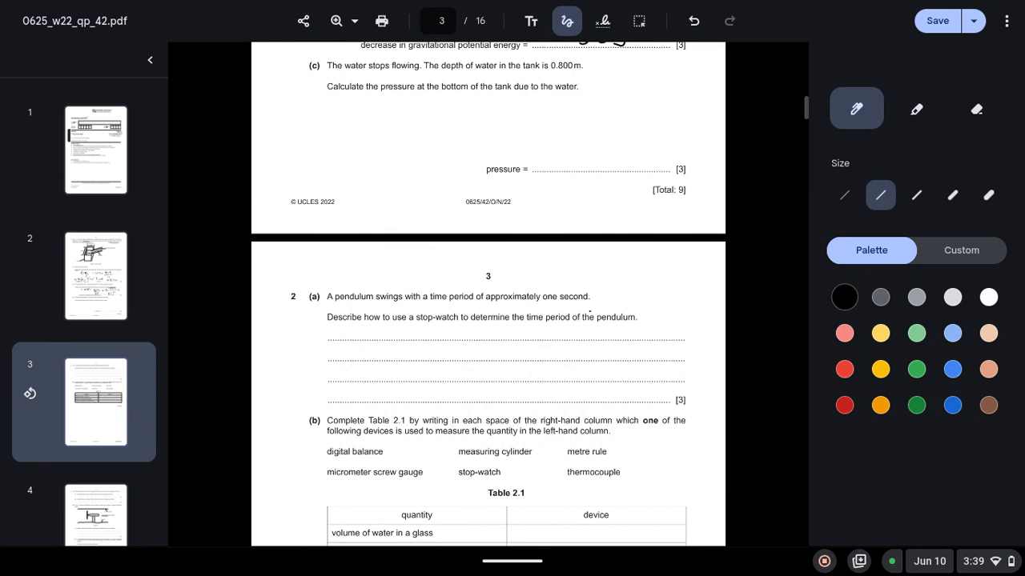
- Underline the bottom-of-tank wording in (c) and write the pressure formula P = ρgh
left_click_drag(445, 96, 589, 94)
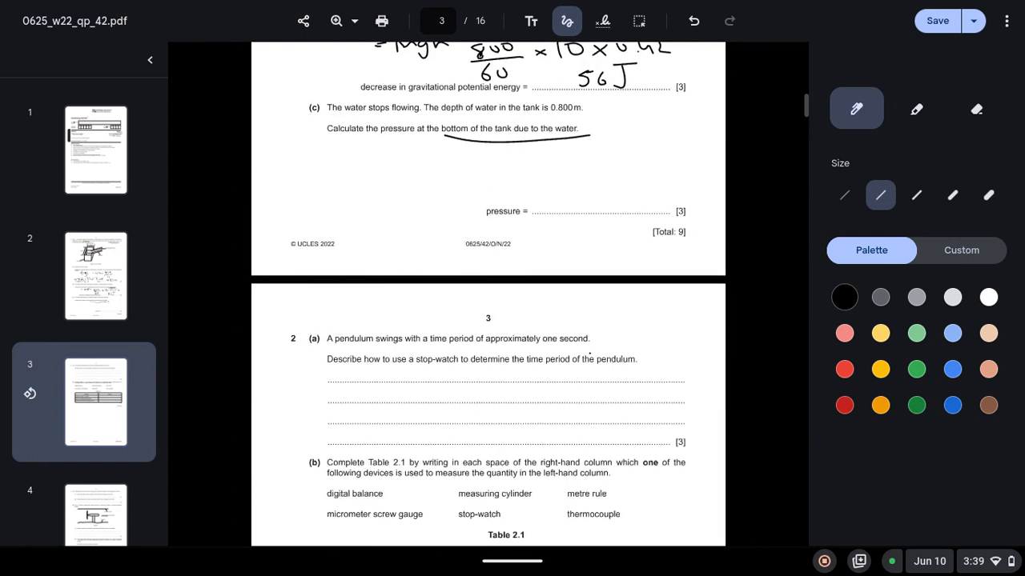
left_click_drag(375, 157, 383, 179)
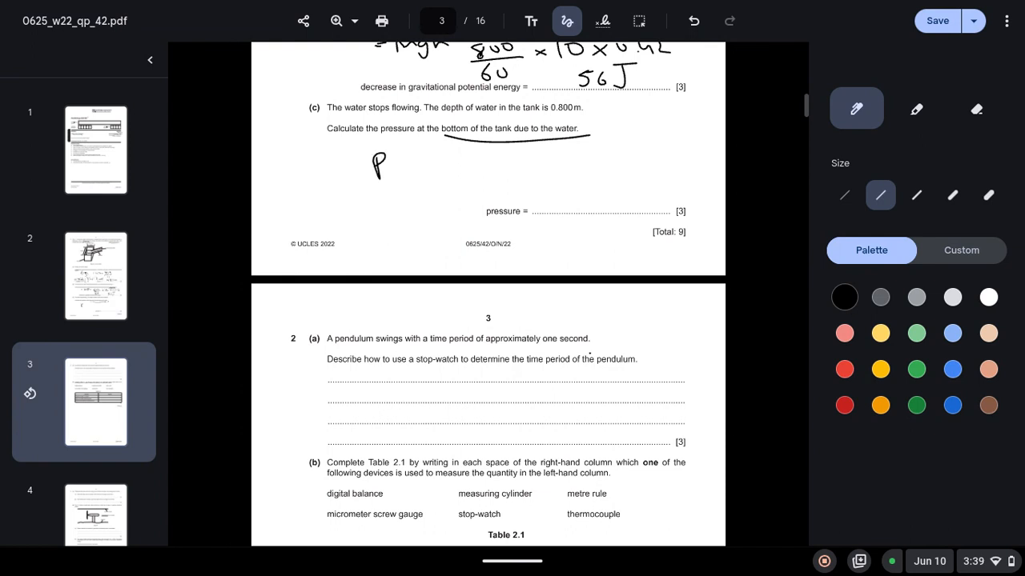
left_click_drag(392, 163, 420, 160)
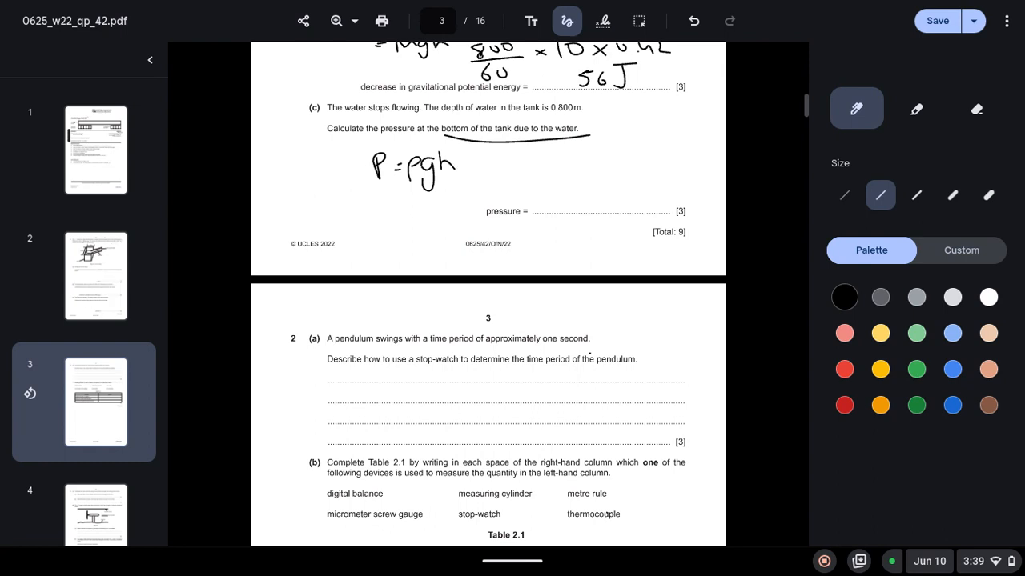
scroll("down", 3)
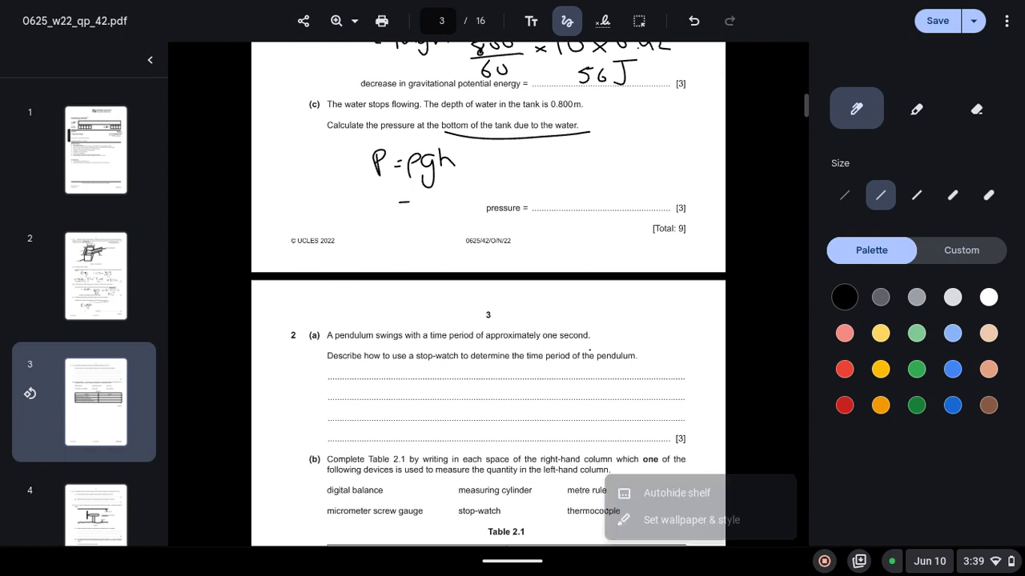
- Substitute 1020×10×0.8 and write the pressure answer 8200 for part (c)
left_click_drag(400, 201, 419, 205)
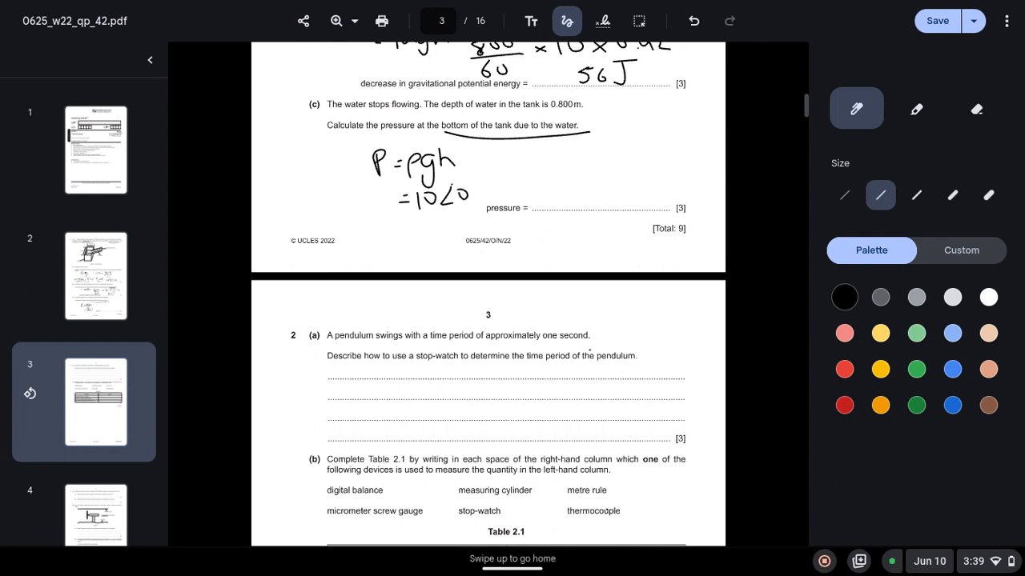
left_click_drag(477, 200, 500, 192)
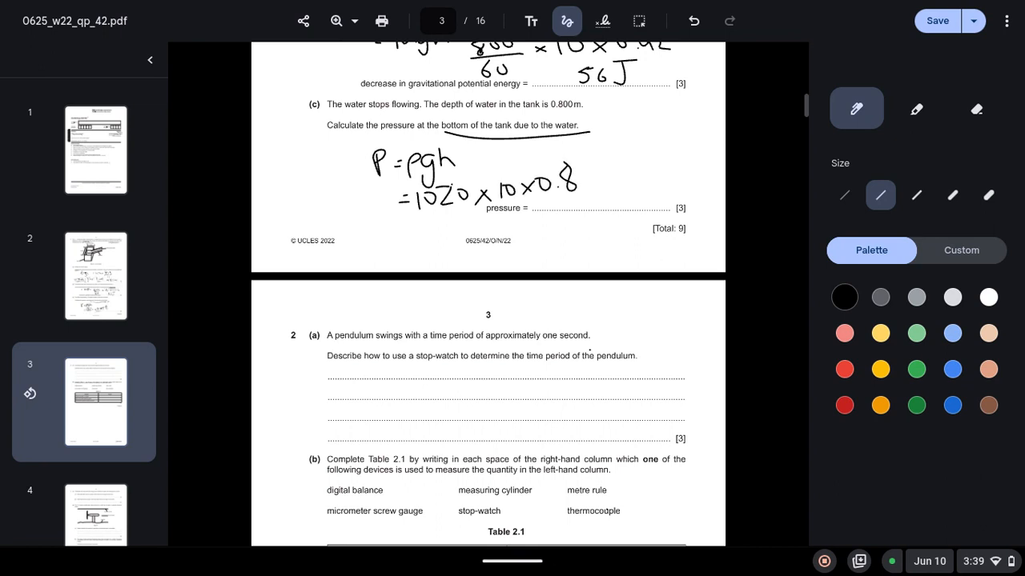
left_click_drag(590, 189, 596, 208)
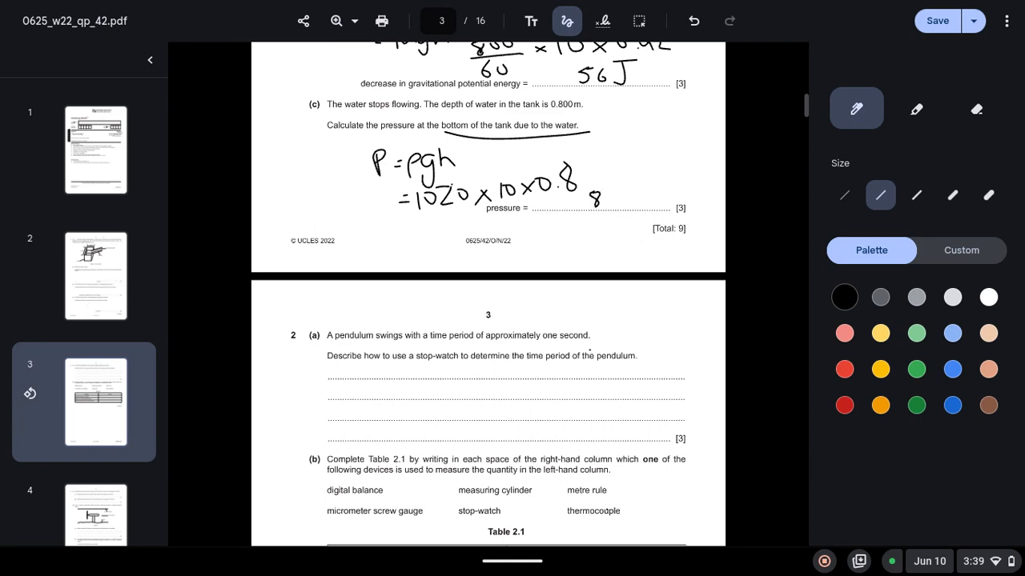
left_click_drag(593, 200, 656, 200)
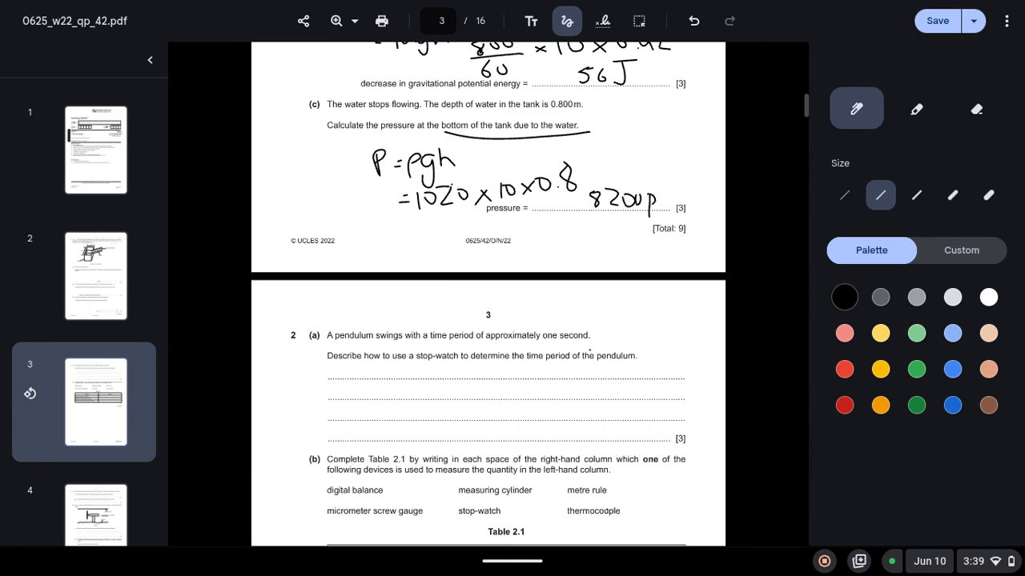
scroll("down", 3)
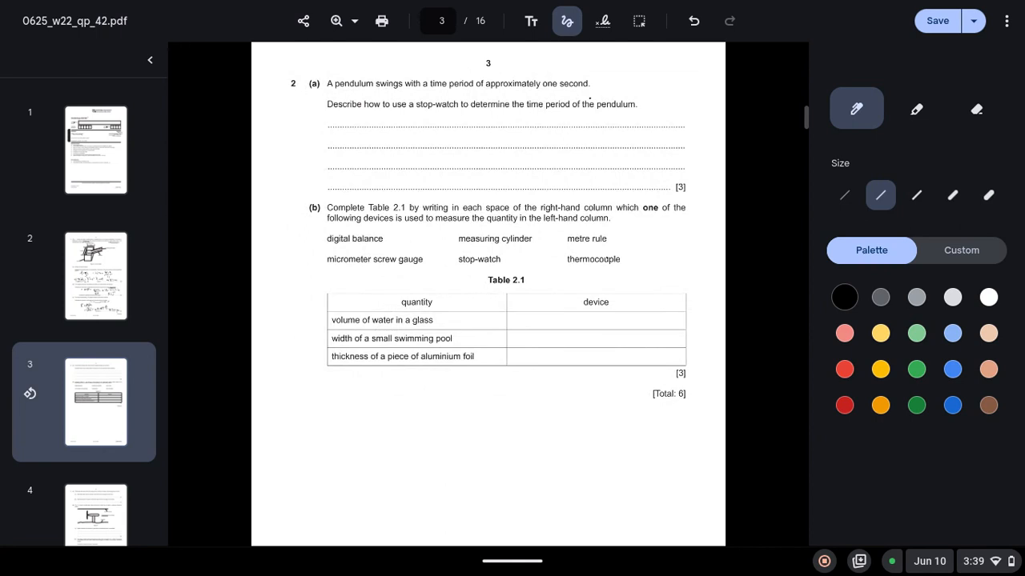
- Underline 'approximately one second' in 2(a), sketch beside it, then erase the sketch
left_click_drag(489, 93, 595, 91)
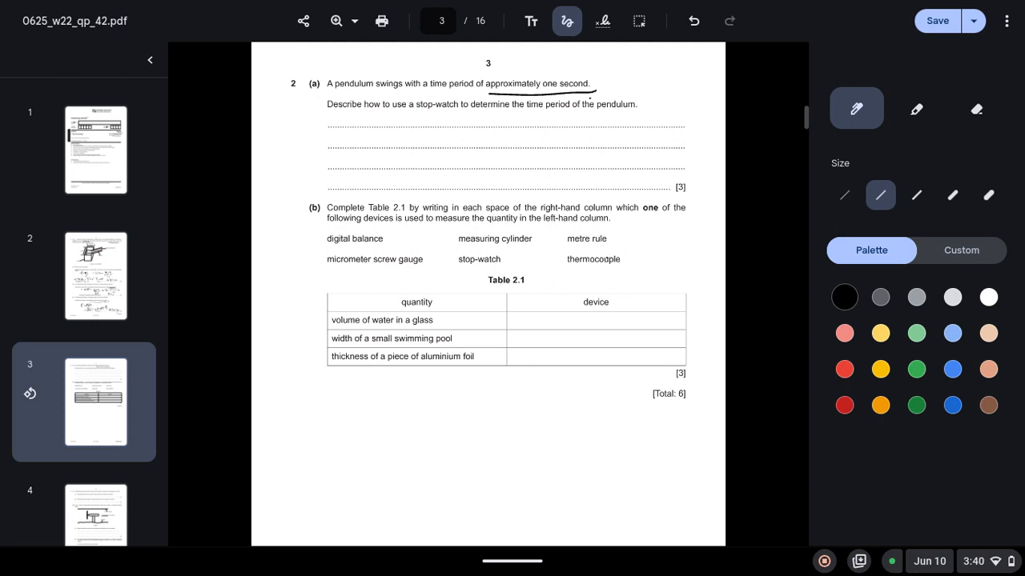
left_click_drag(631, 56, 676, 56)
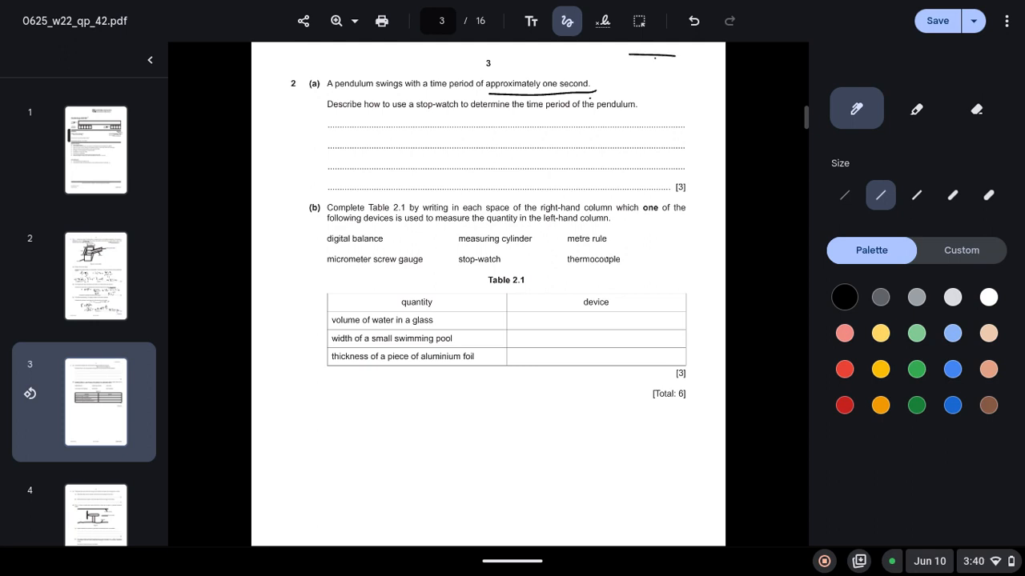
left_click_drag(653, 56, 664, 91)
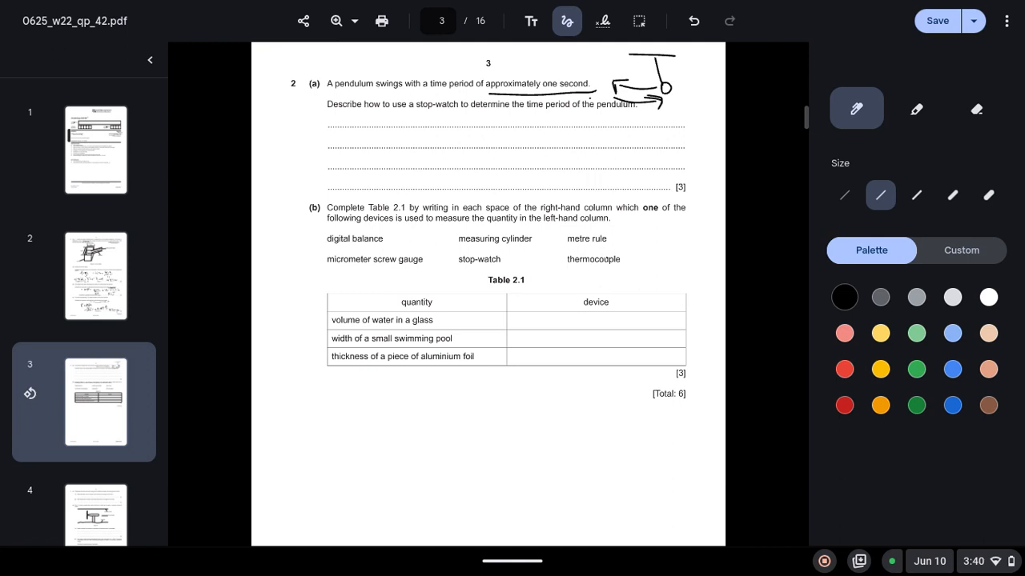
left_click(977, 109)
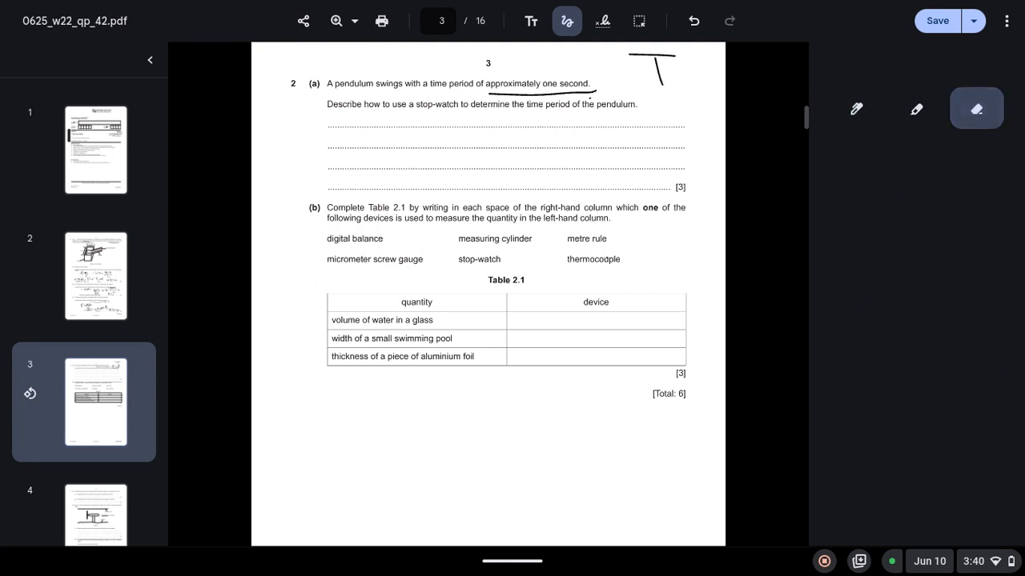
left_click(855, 109)
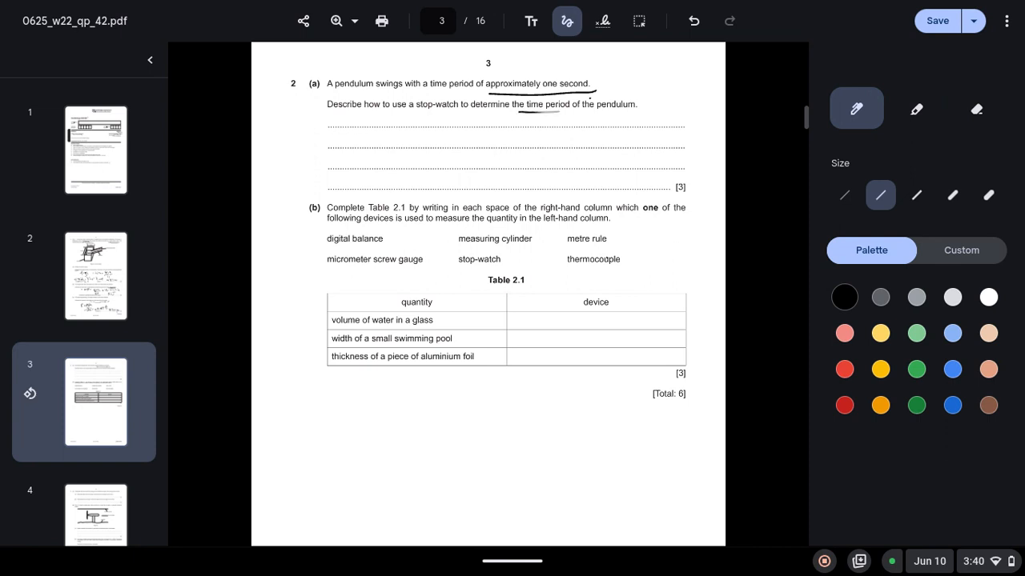
left_click(977, 109)
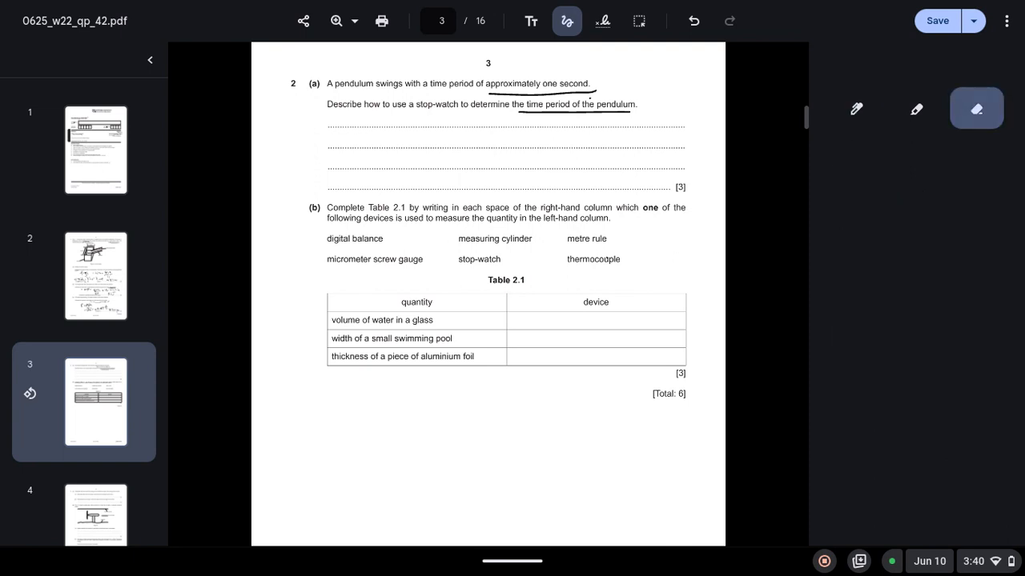
left_click(855, 108)
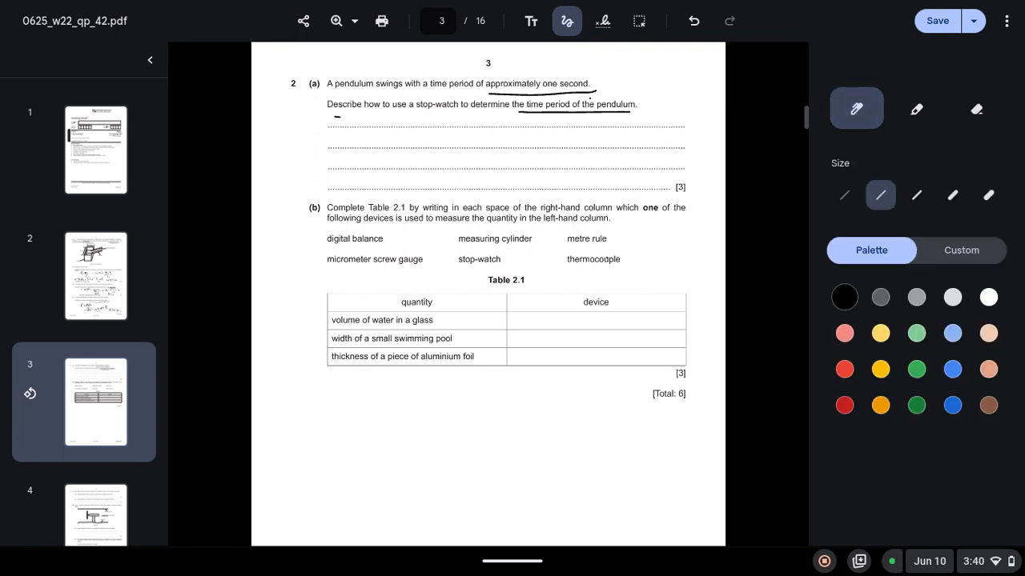
- Handwrite 'use stopwatch to time' on the first answer line of 2(a)
left_click_drag(336, 119, 384, 119)
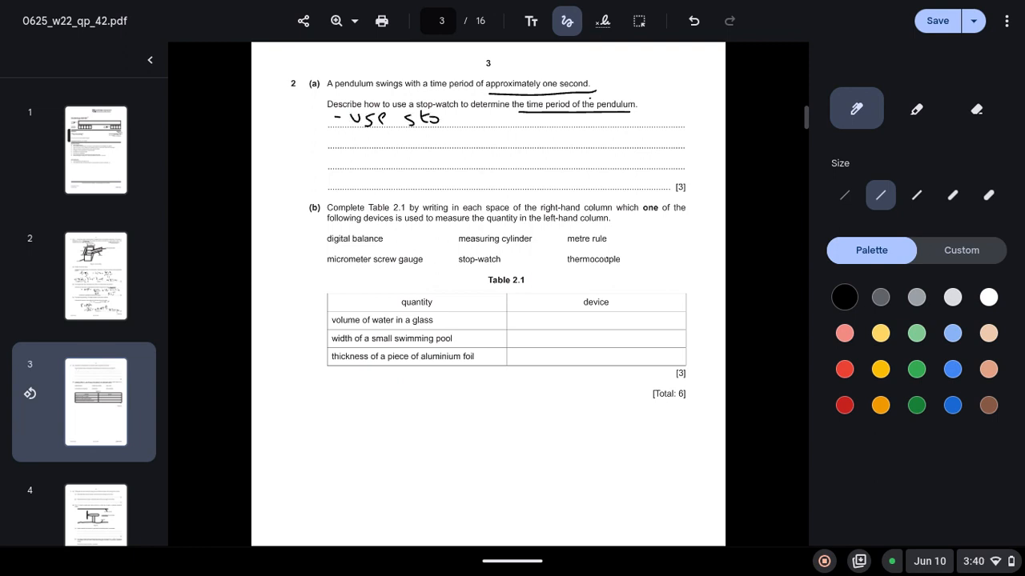
left_click_drag(440, 120, 483, 125)
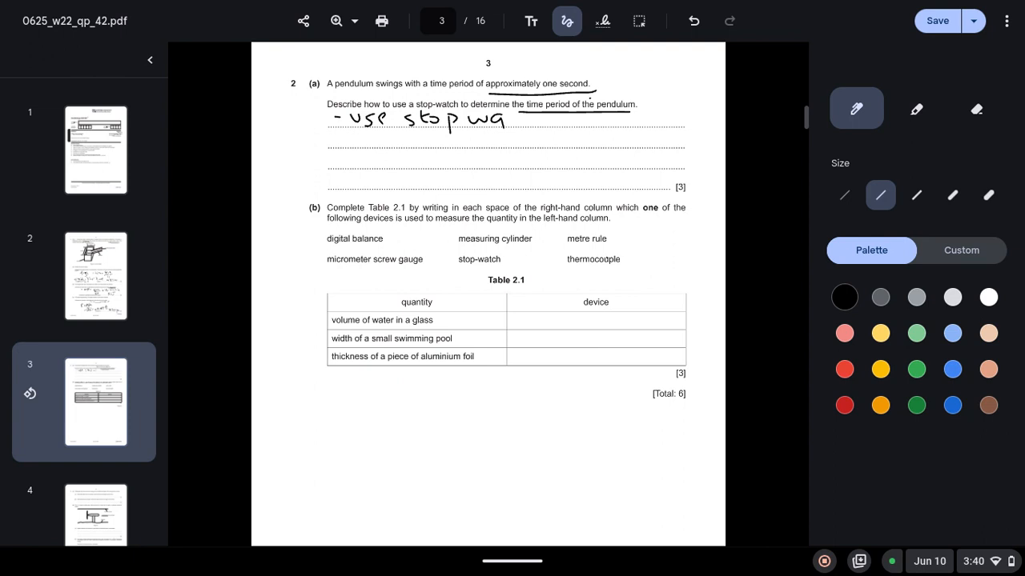
left_click_drag(484, 120, 568, 118)
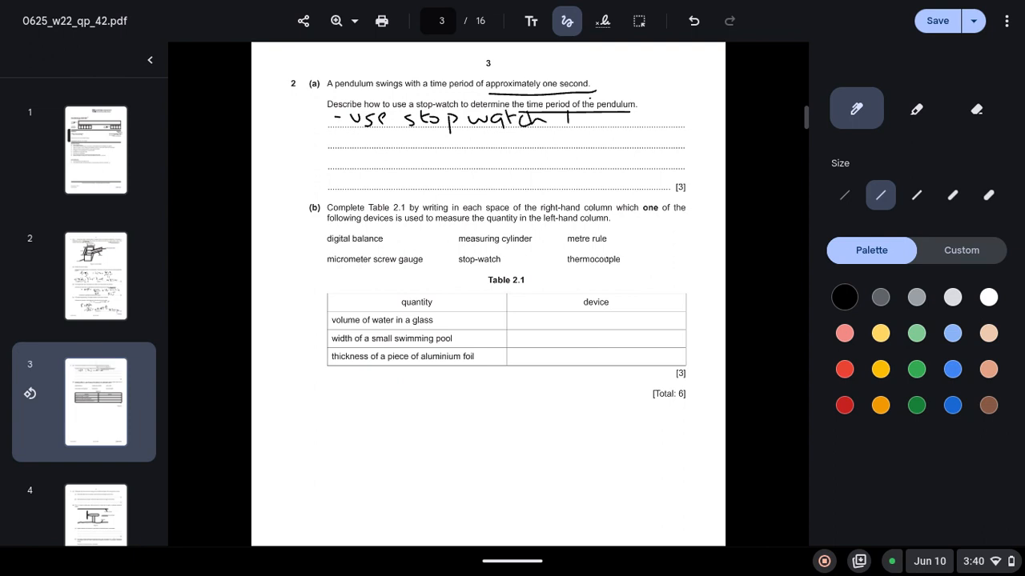
left_click_drag(560, 120, 621, 120)
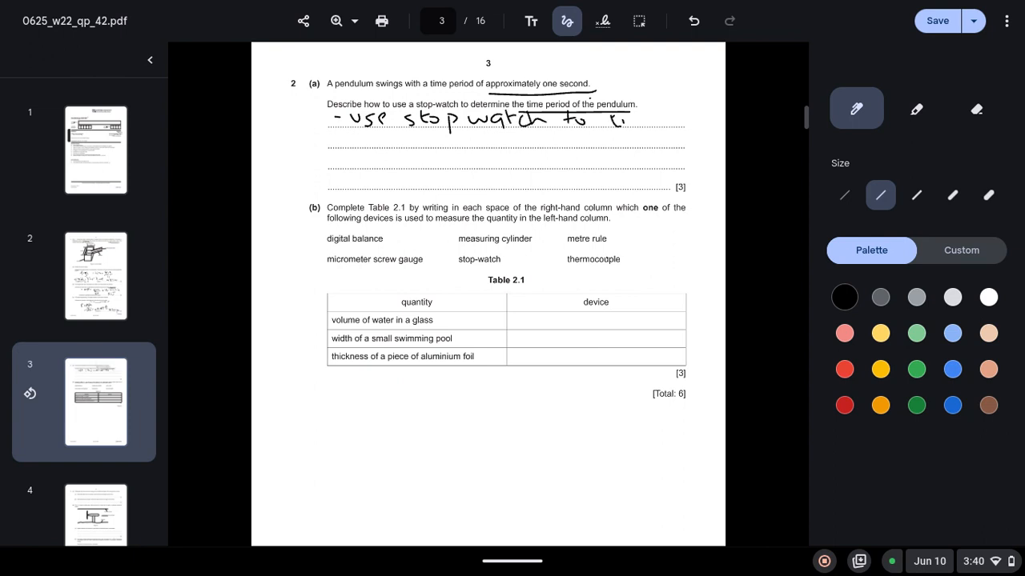
left_click_drag(601, 120, 659, 120)
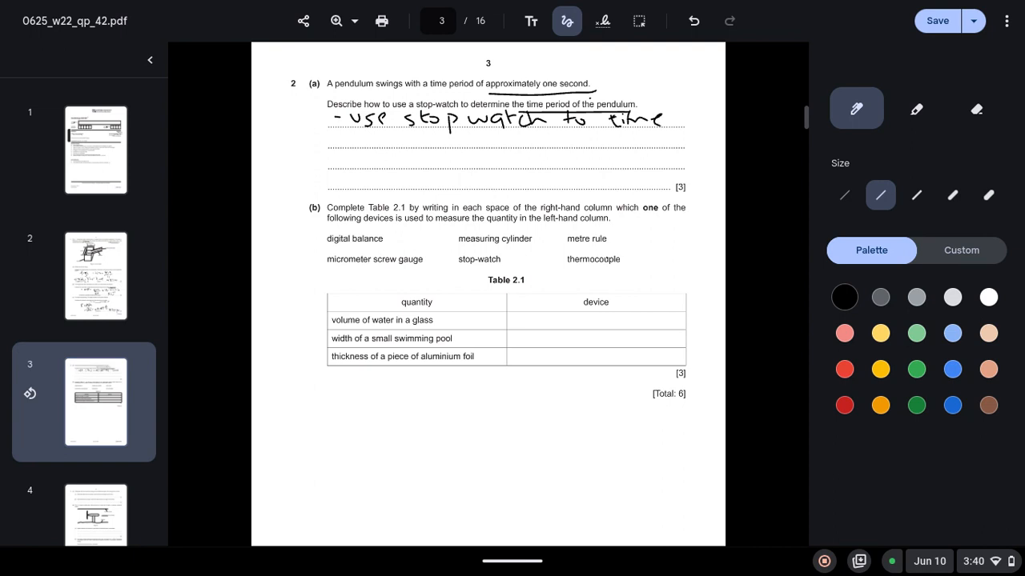
- Continue the answer with '20 oscillations' and 'divide by' on the next lines
left_click_drag(336, 138, 417, 138)
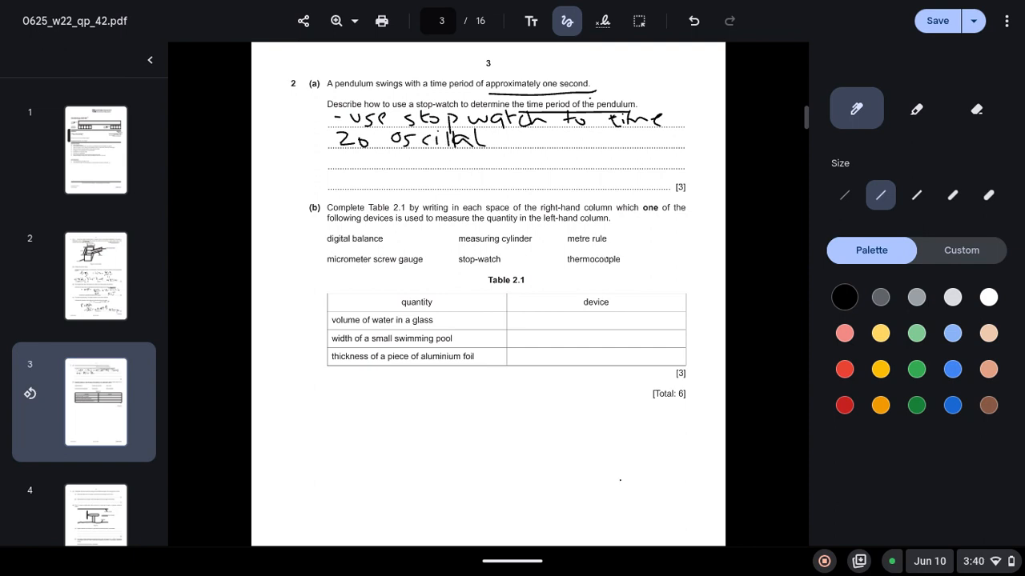
left_click_drag(435, 138, 538, 141)
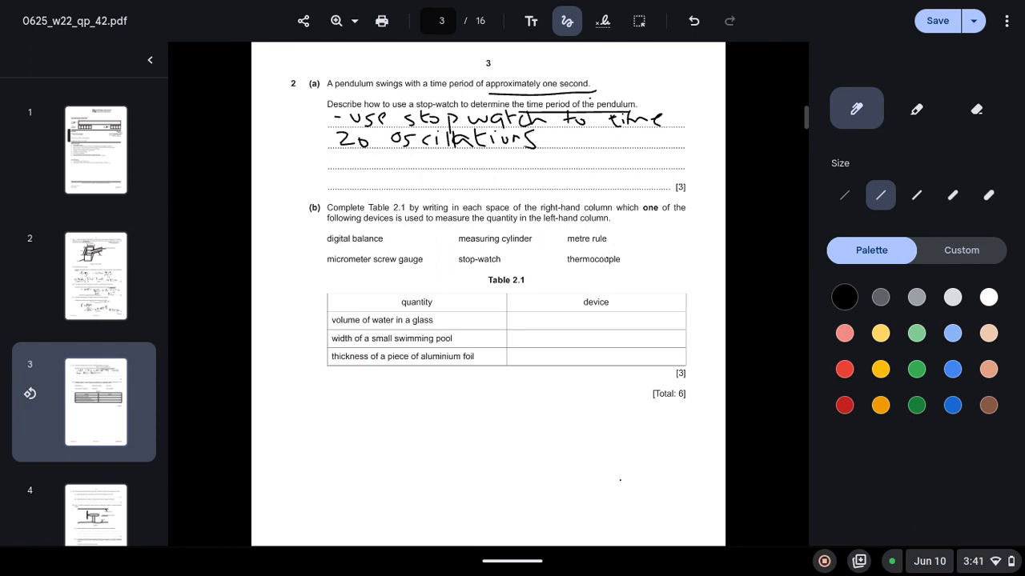
left_click_drag(333, 159, 369, 158)
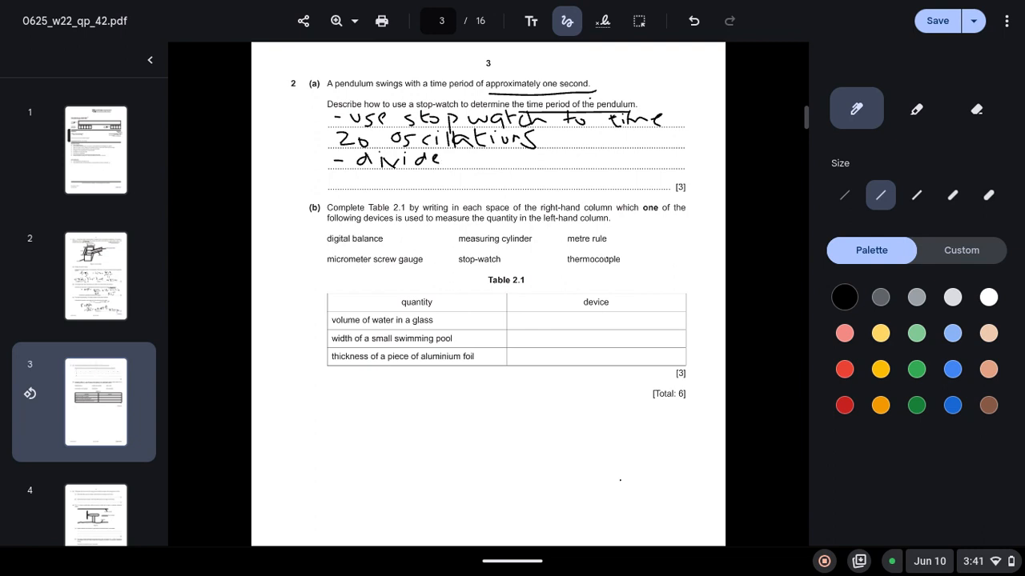
left_click_drag(464, 163, 494, 160)
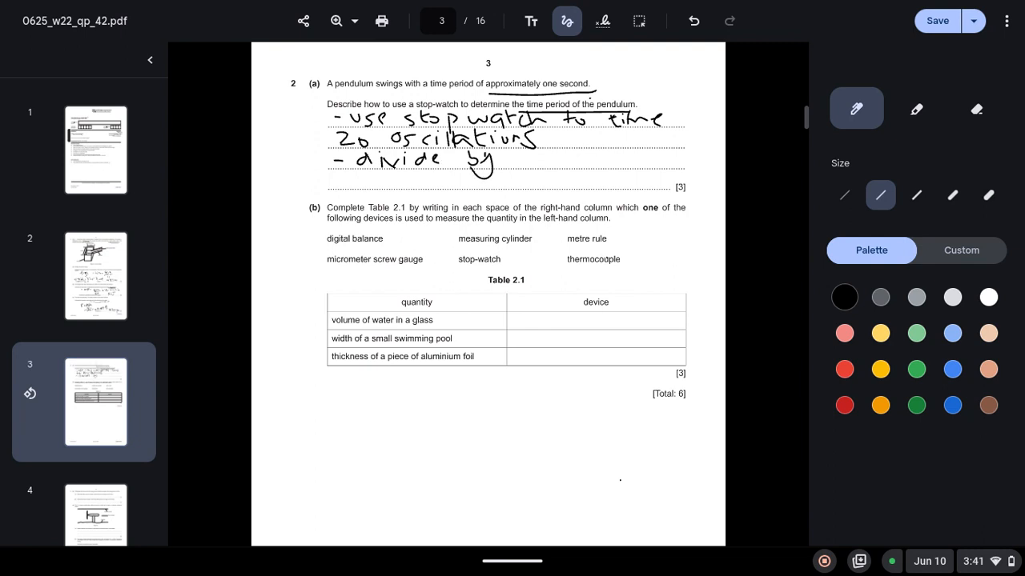
left_click_drag(483, 157, 525, 160)
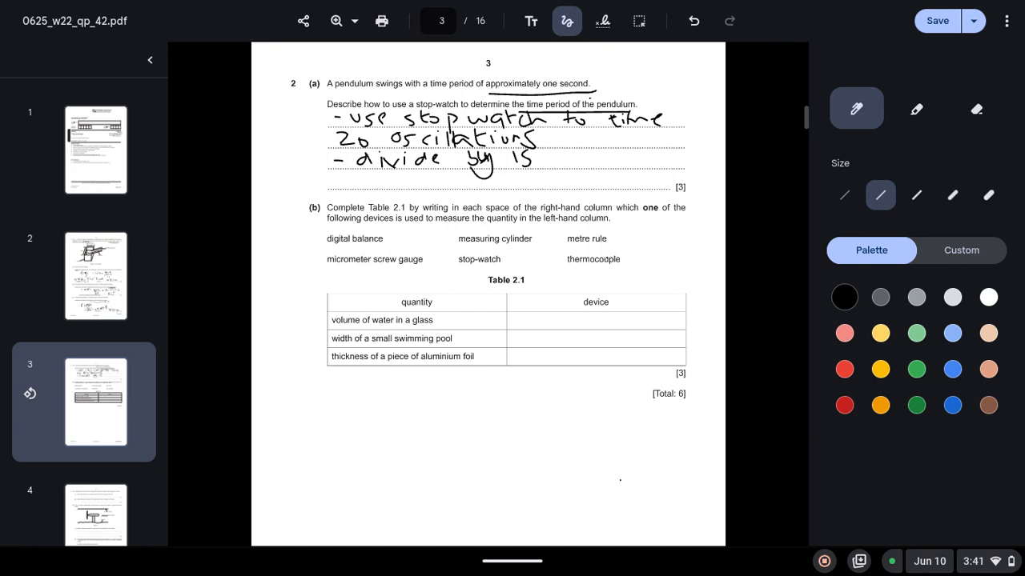
- Write 'measuring cylinder' as the device for volume of water in Table 2.1
scroll("down", 3)
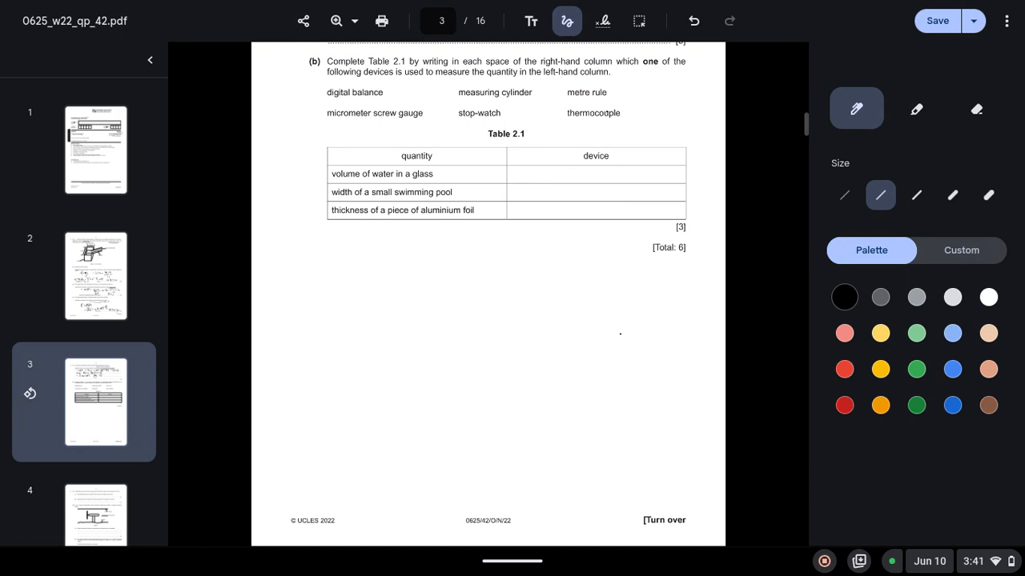
left_click_drag(522, 176, 530, 173)
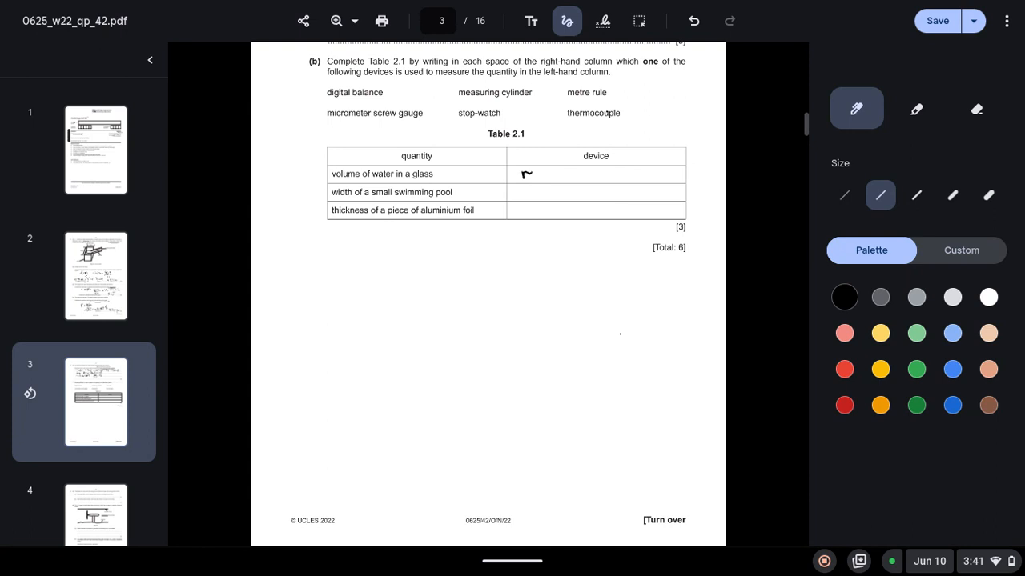
left_click_drag(521, 174, 580, 176)
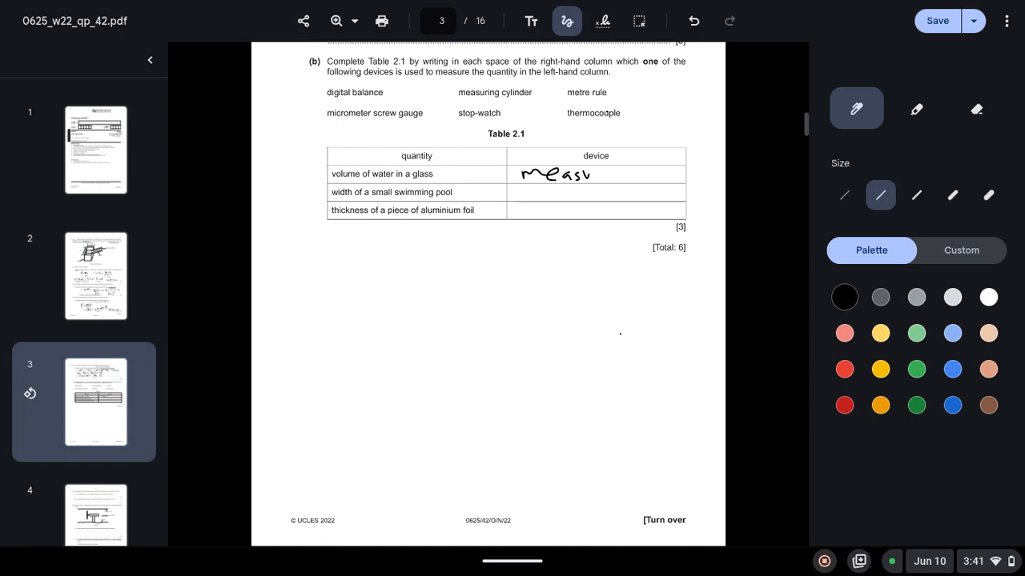
left_click_drag(583, 173, 640, 180)
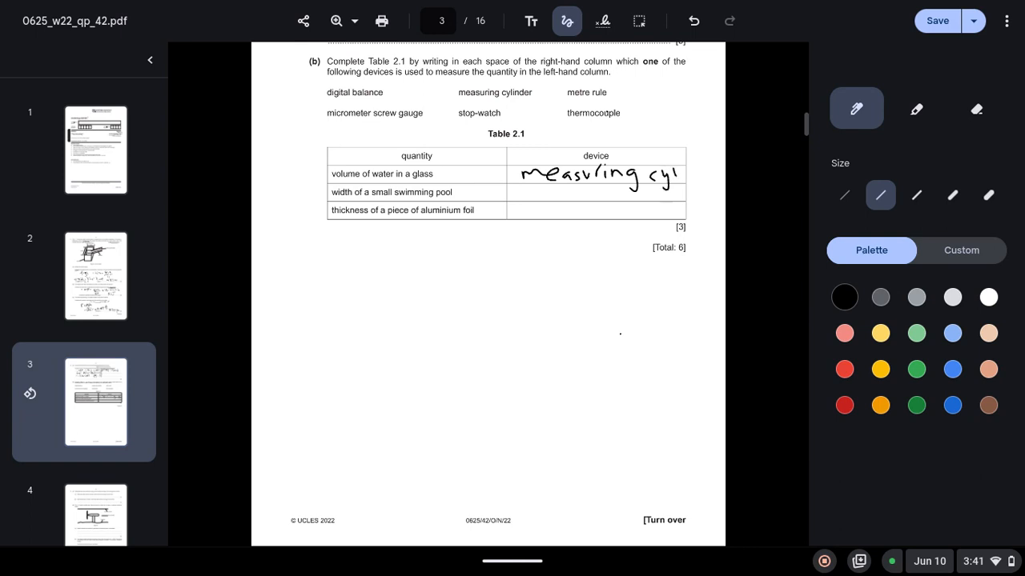
- Underline metre rule and micrometer screw gauge in the list and write them in the table
left_click_drag(567, 101, 608, 99)
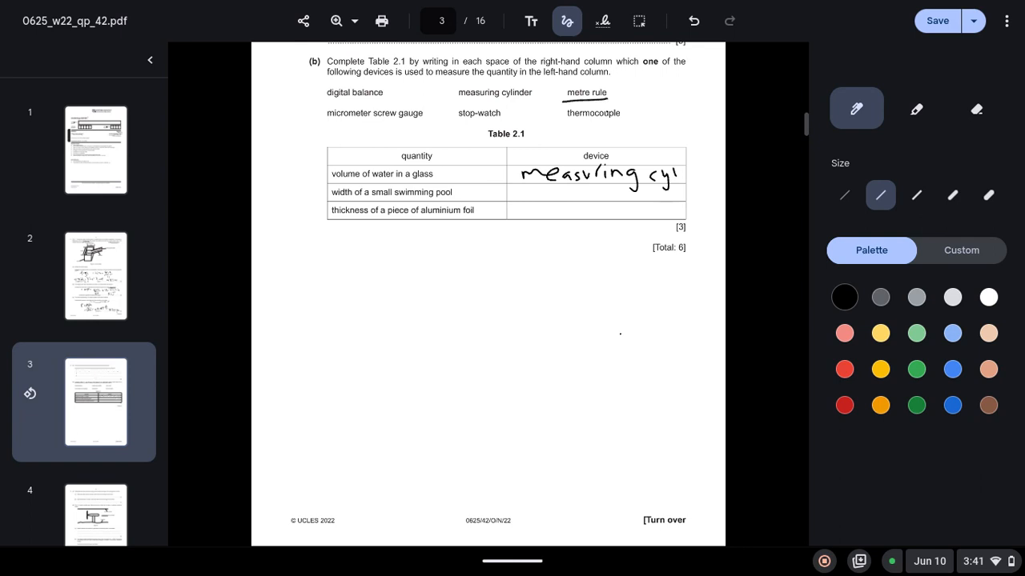
left_click_drag(324, 121, 424, 125)
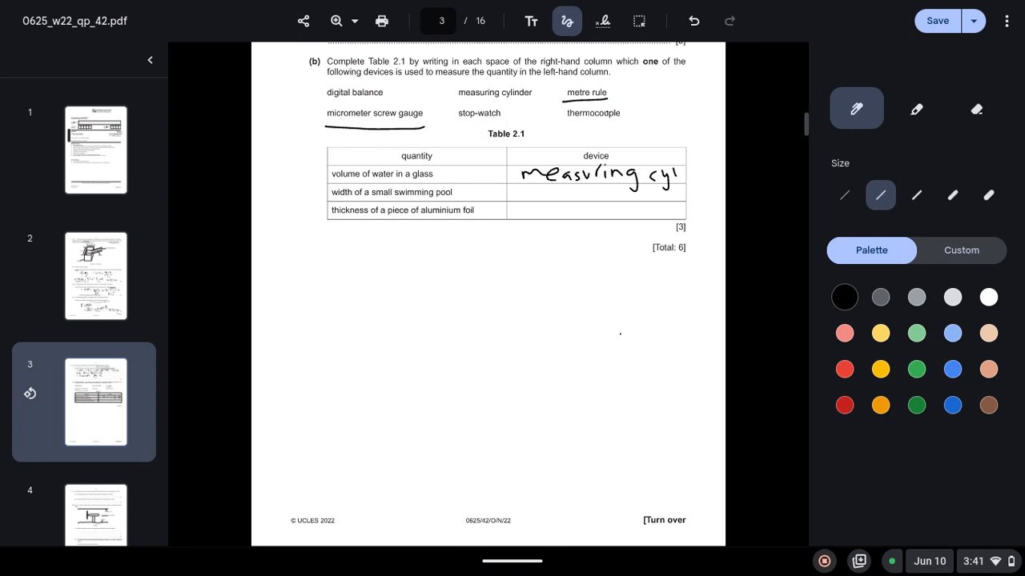
left_click_drag(519, 193, 557, 195)
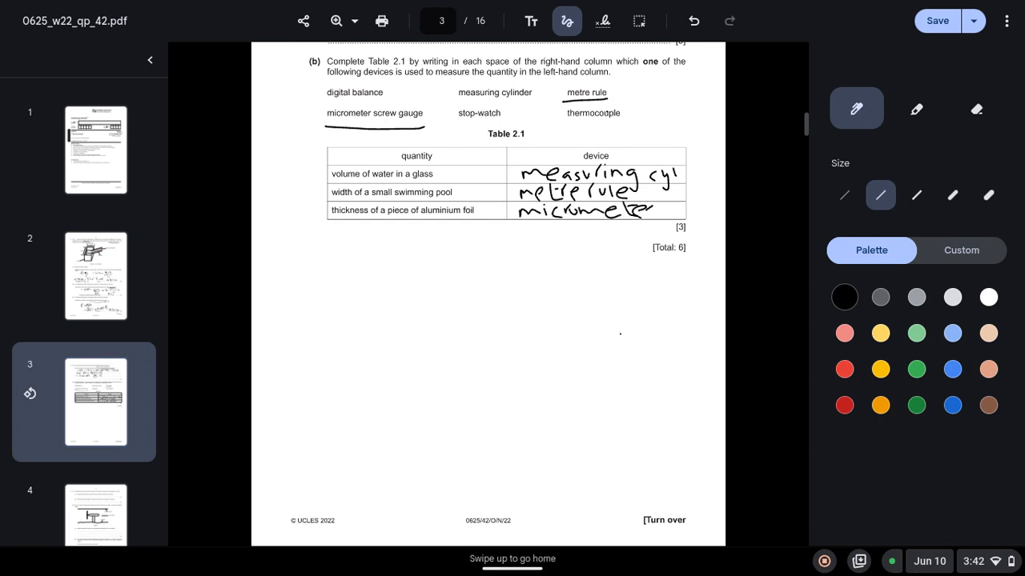
- Write 'solar' on the 3(a)(i) line and 'nuclear' on the 3(a)(ii) line of page 4
scroll("down", 3)
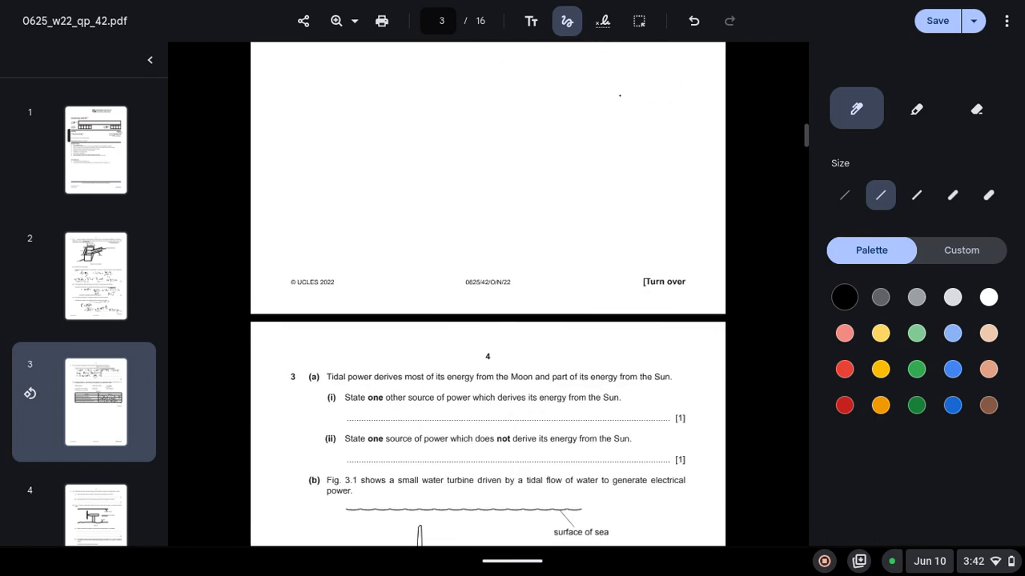
scroll("down", 3)
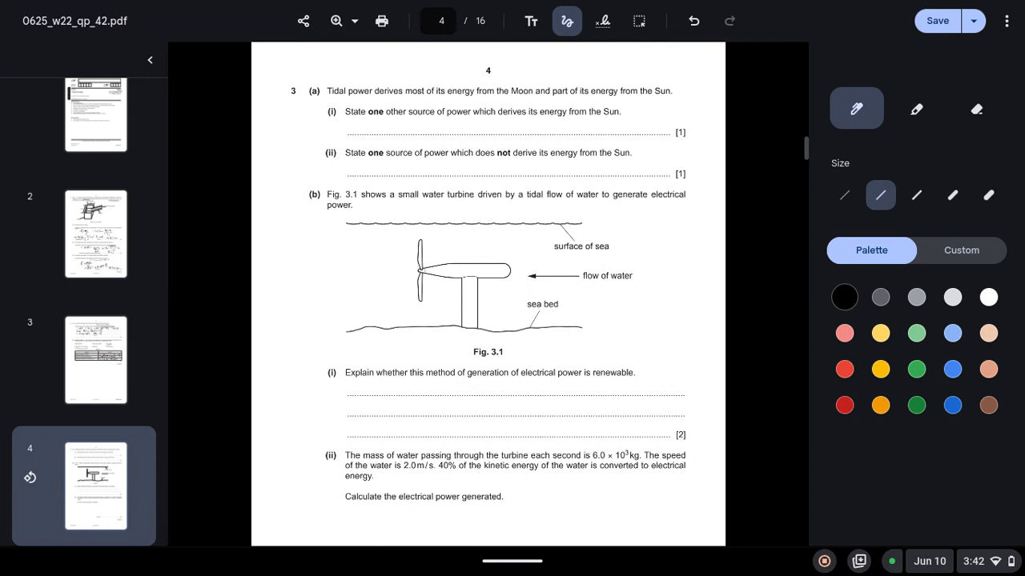
left_click_drag(387, 128, 419, 126)
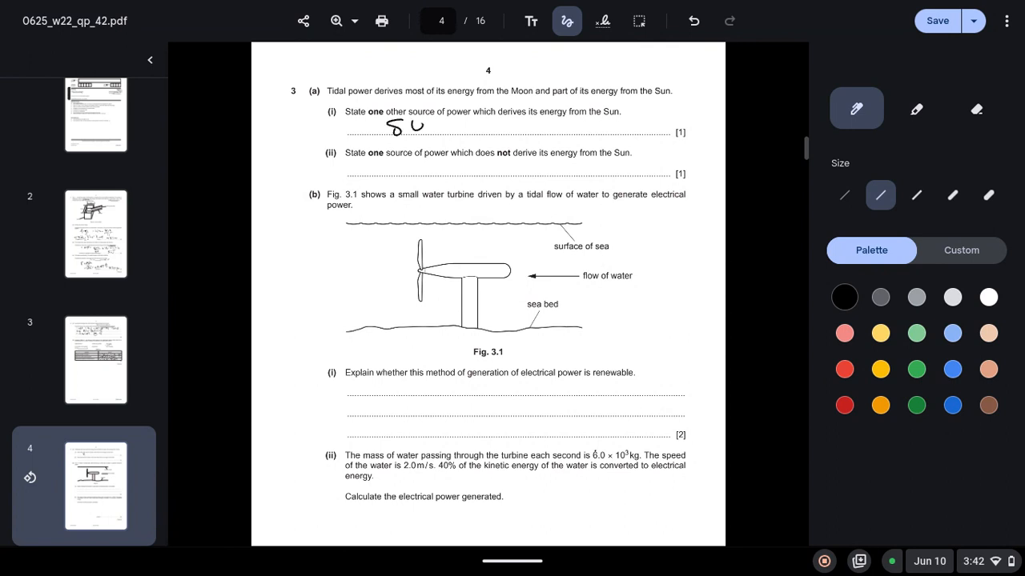
left_click_drag(408, 125, 449, 125)
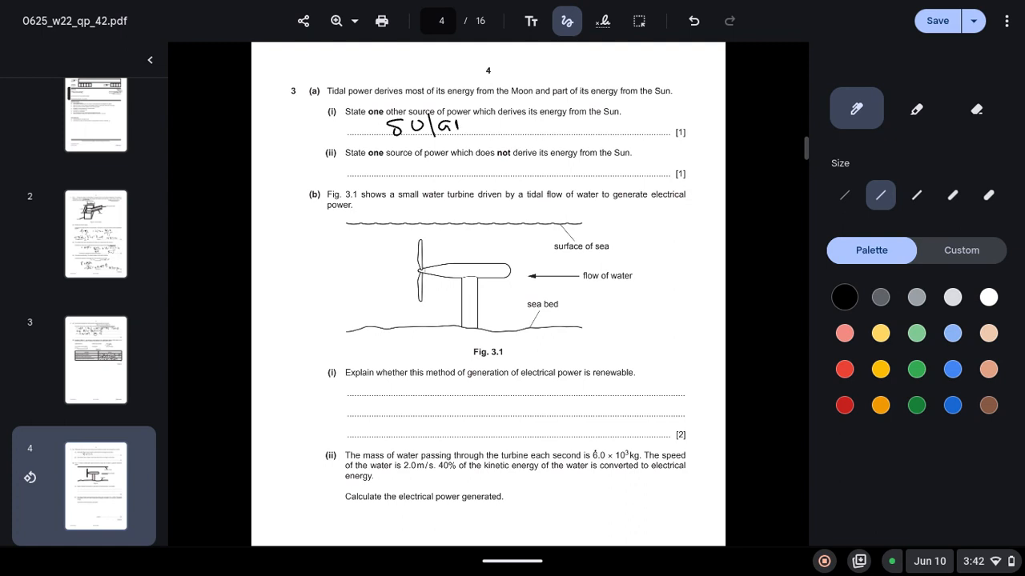
left_click_drag(455, 119, 463, 129)
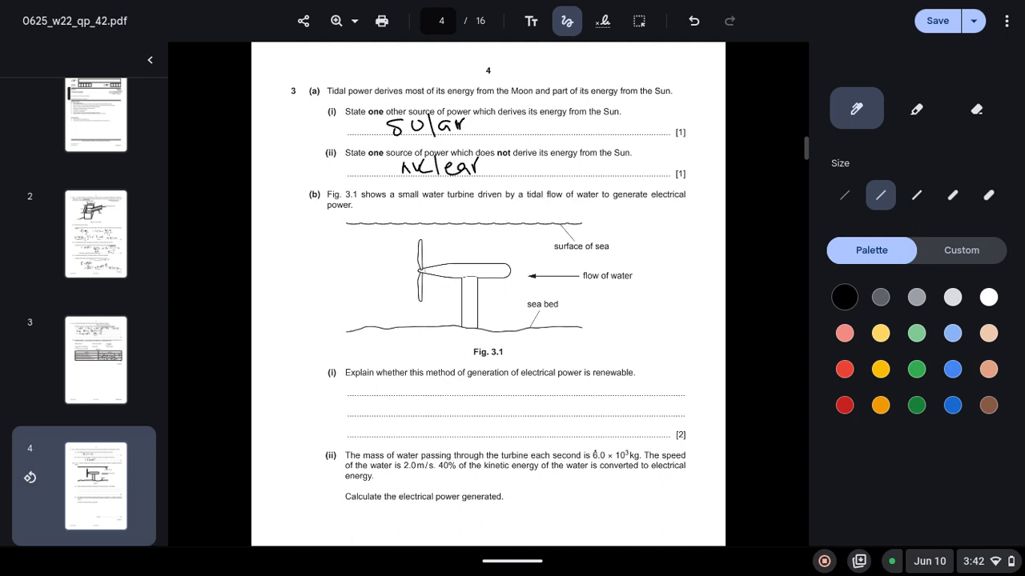
- Write 'yes it is renewable' on the first 3(b)(i) answer line
scroll("down", 3)
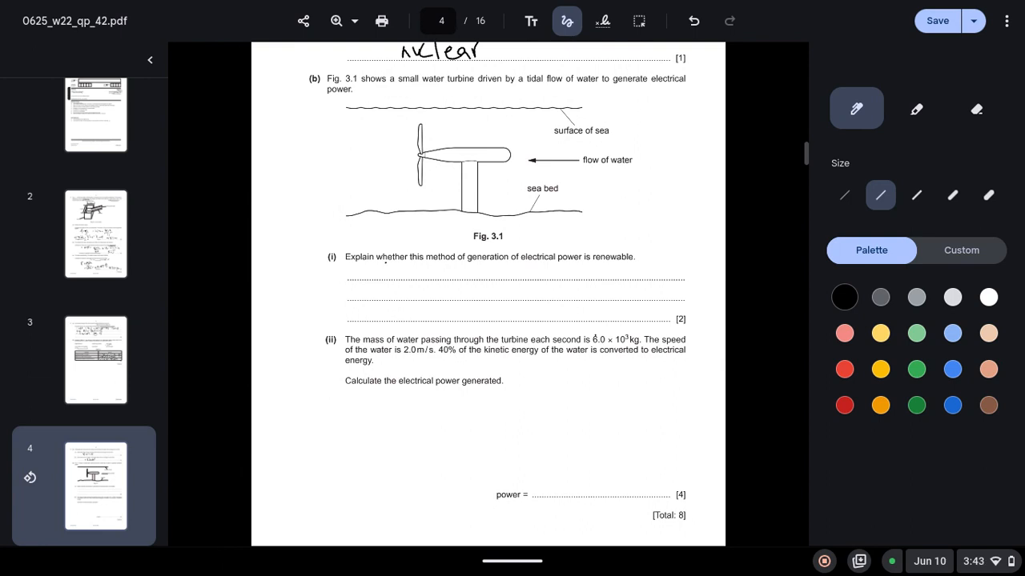
left_click_drag(376, 269, 403, 272)
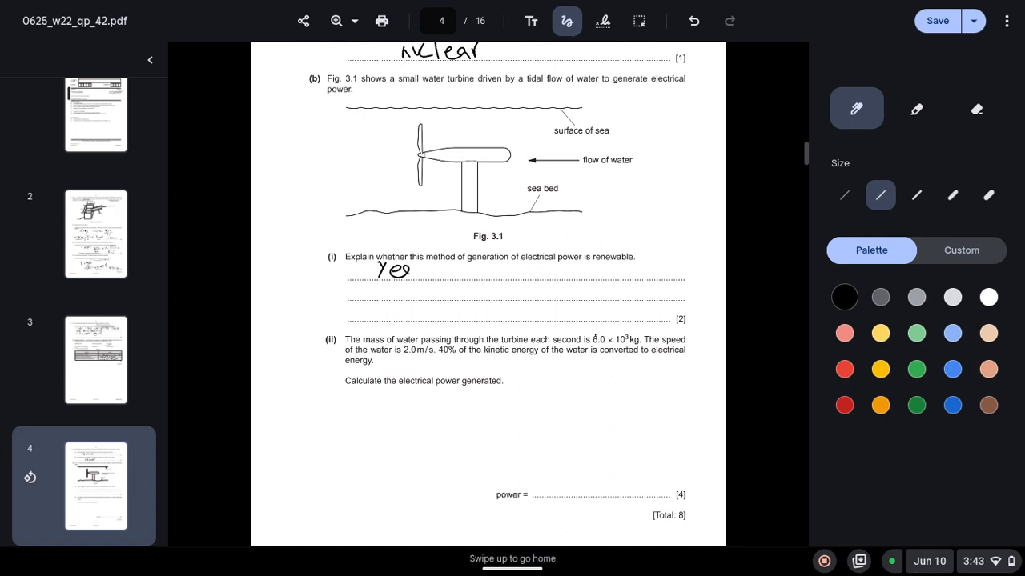
left_click_drag(413, 269, 461, 269)
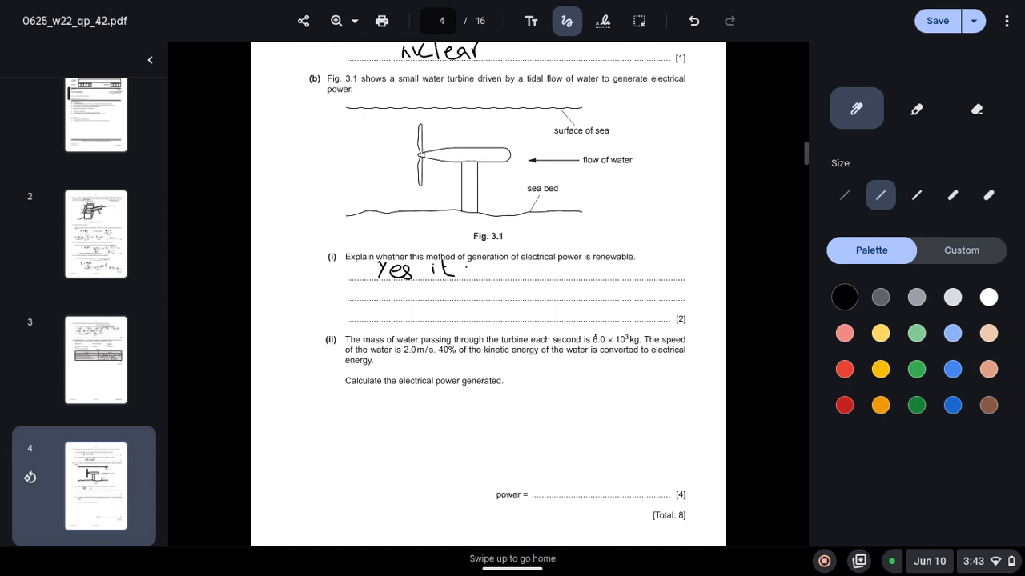
left_click_drag(438, 269, 477, 271)
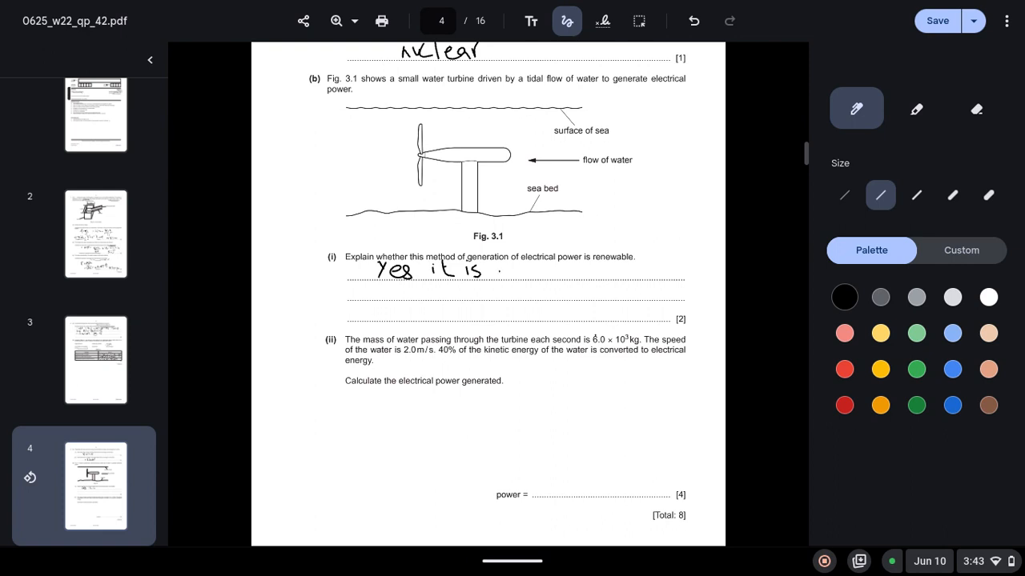
left_click_drag(499, 272, 547, 272)
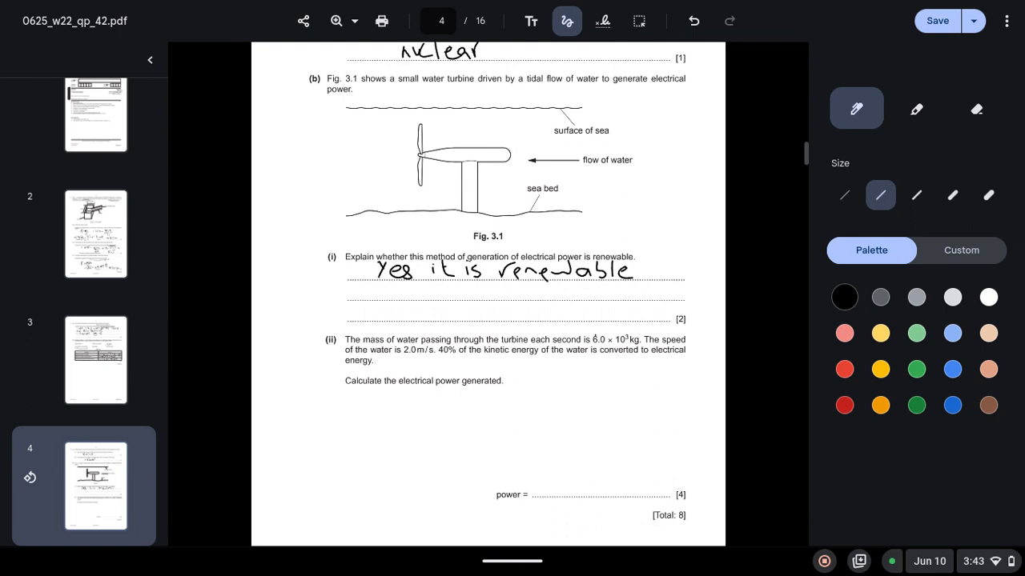
- Continue with 'available all the time' on the second 3(b)(i) line
left_click_drag(361, 292, 400, 291)
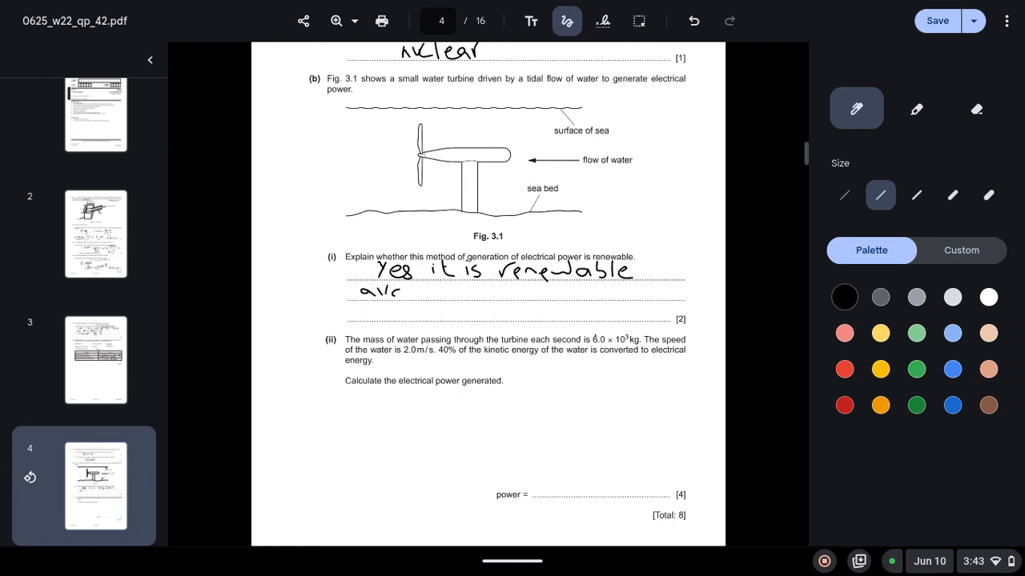
left_click_drag(384, 291, 397, 291)
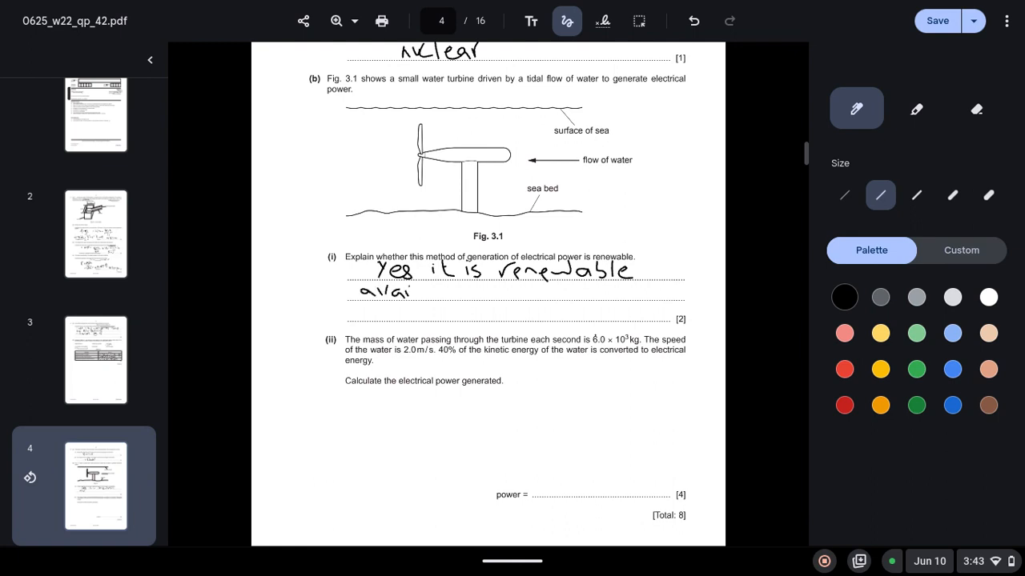
type("la")
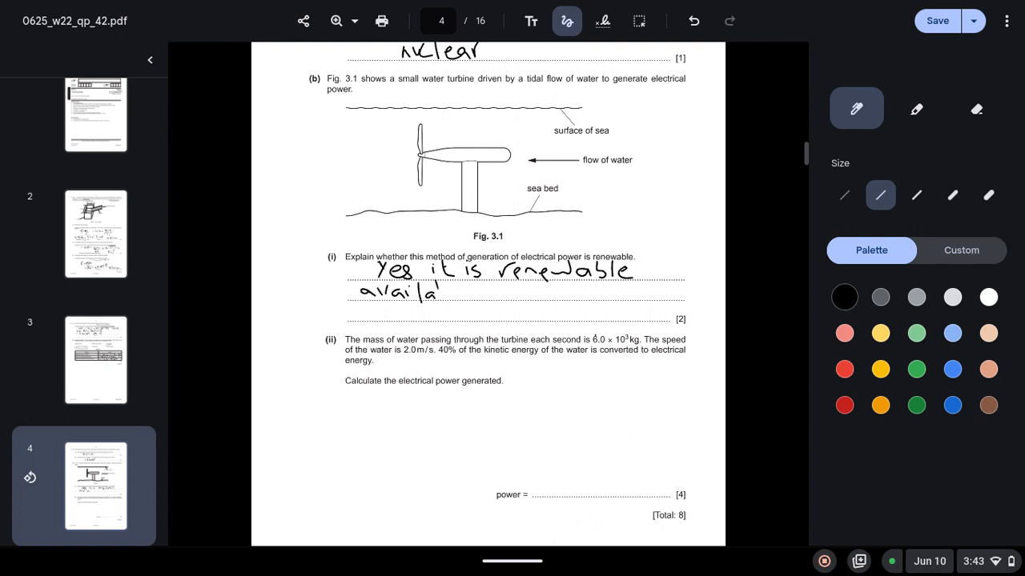
left_click_drag(433, 291, 481, 296)
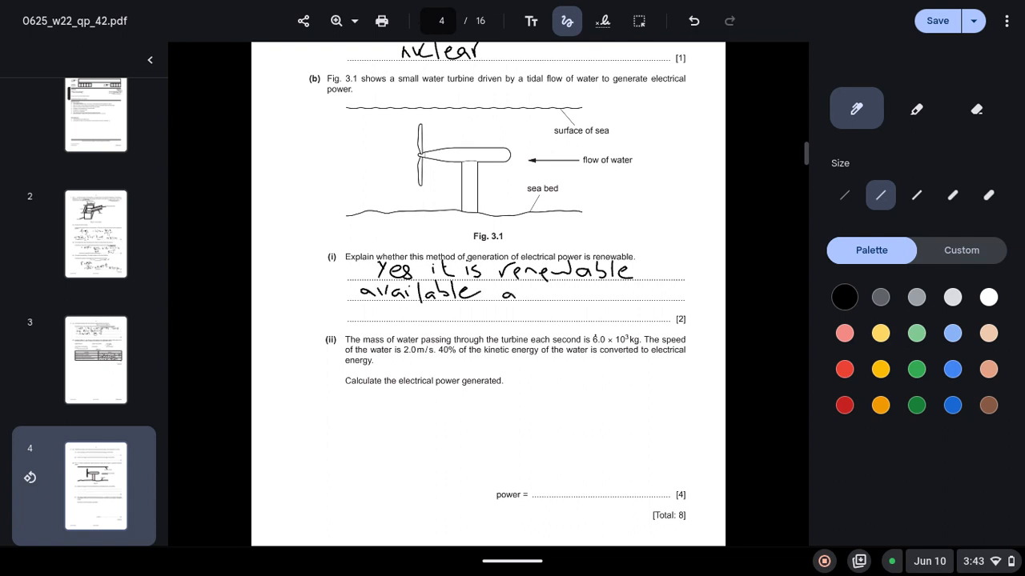
left_click_drag(516, 291, 593, 291)
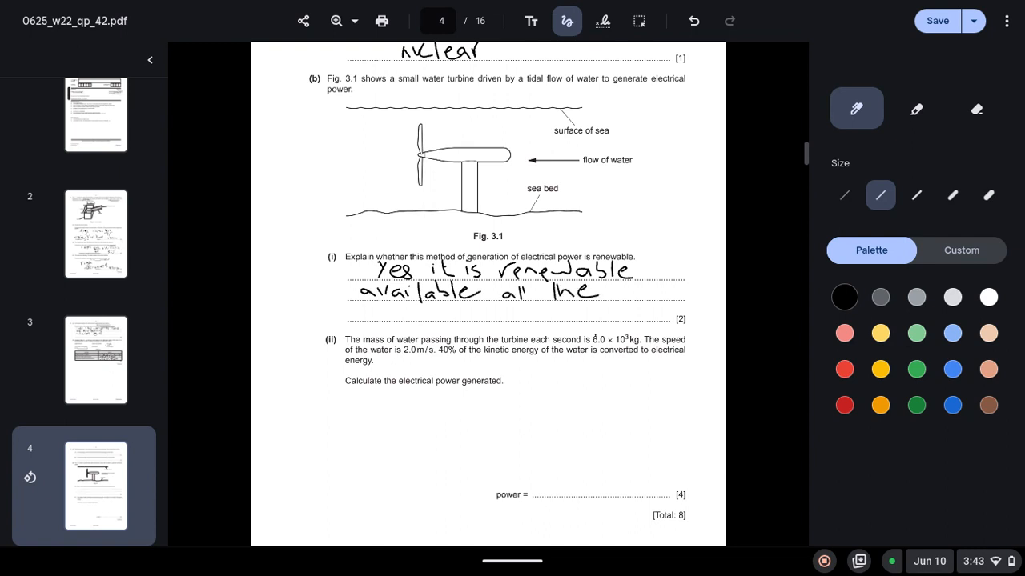
left_click_drag(617, 291, 657, 292)
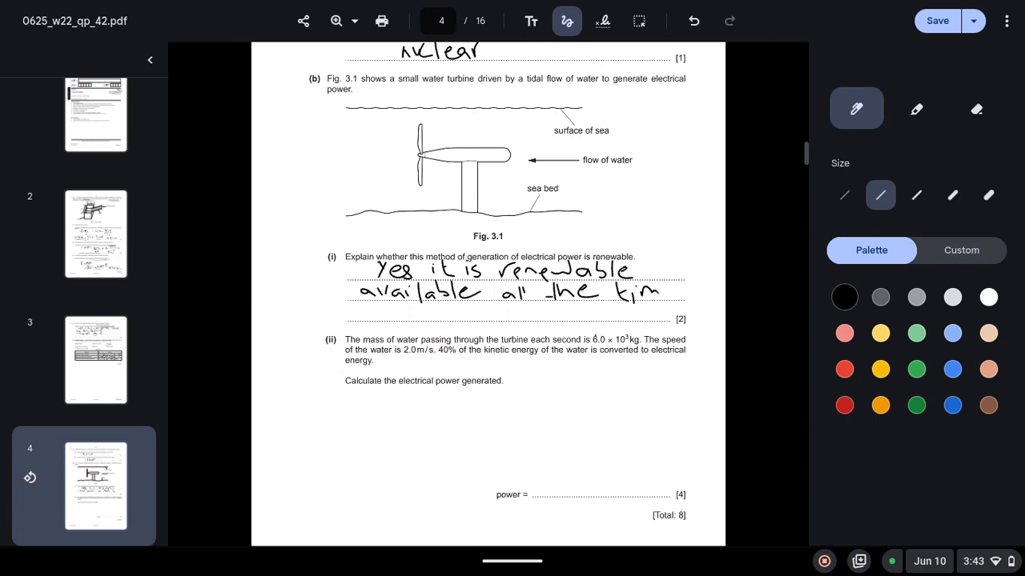
- Underline the 40% kinetic energy phrase and write ½×6000×2² = 12000 J for 3(b)(ii)
scroll("down", 3)
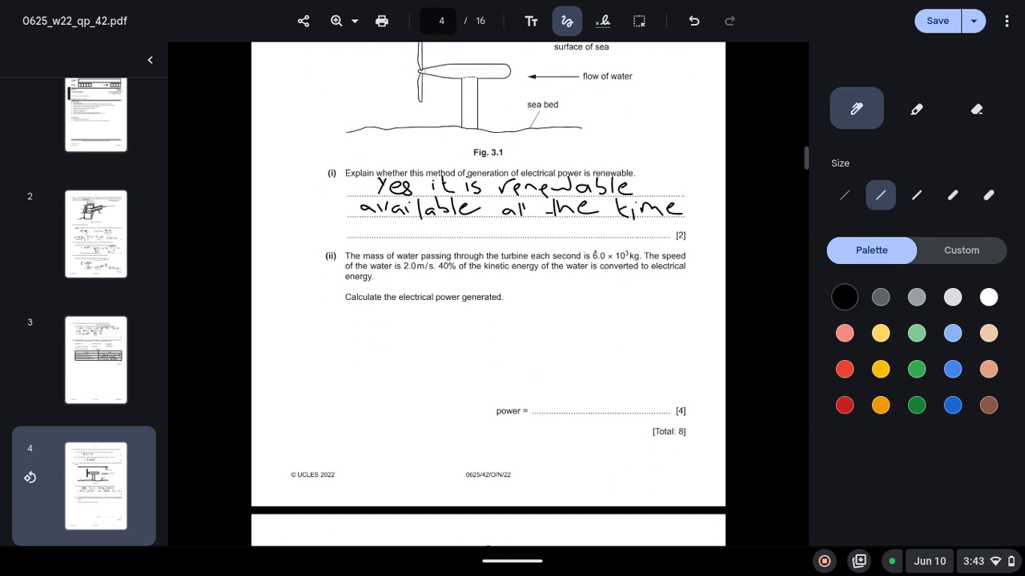
scroll("down", 3)
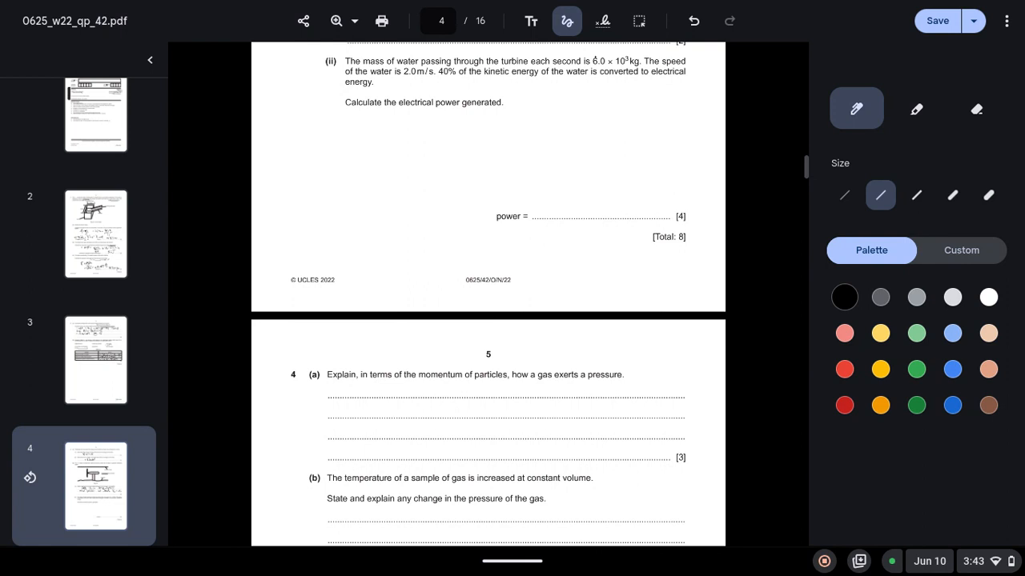
left_click_drag(440, 84, 514, 83)
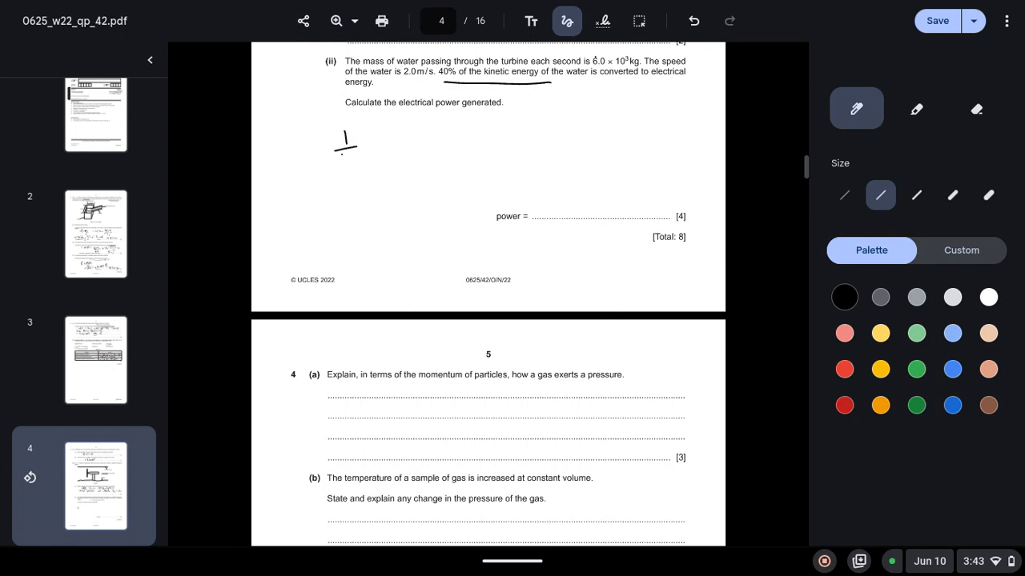
left_click_drag(344, 157, 361, 173)
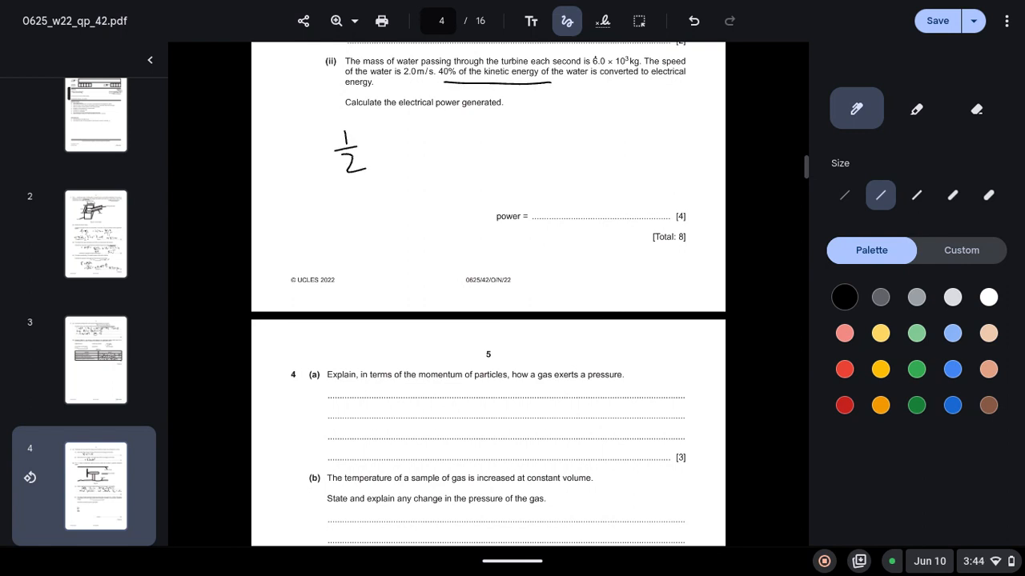
left_click_drag(365, 131, 381, 147)
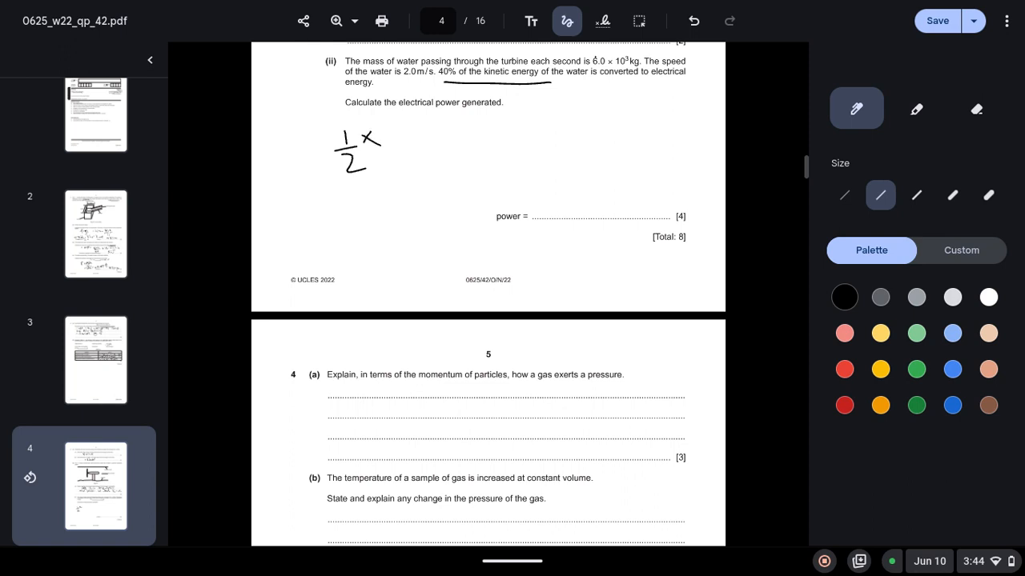
left_click_drag(381, 136, 440, 141)
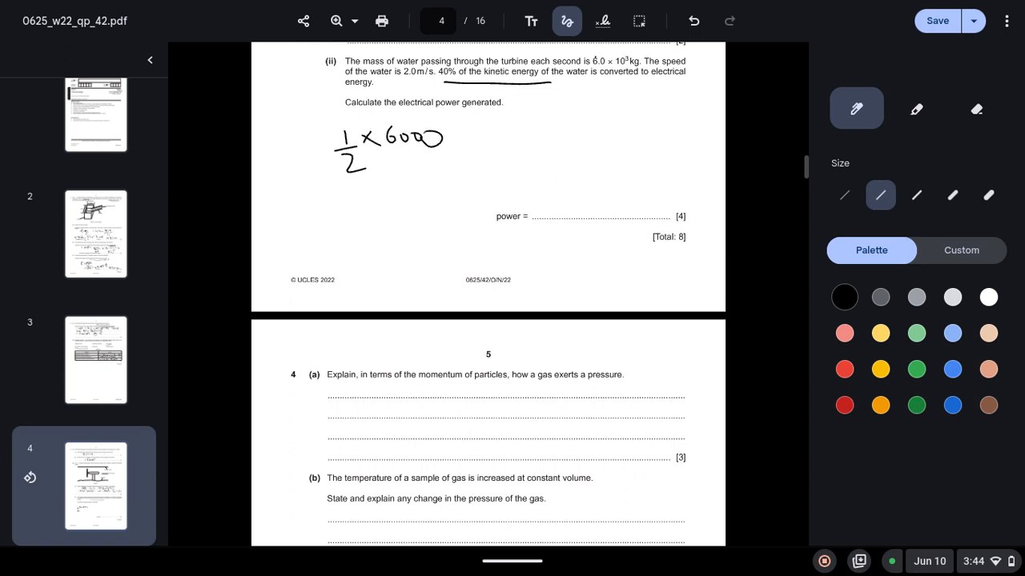
left_click_drag(448, 137, 484, 136)
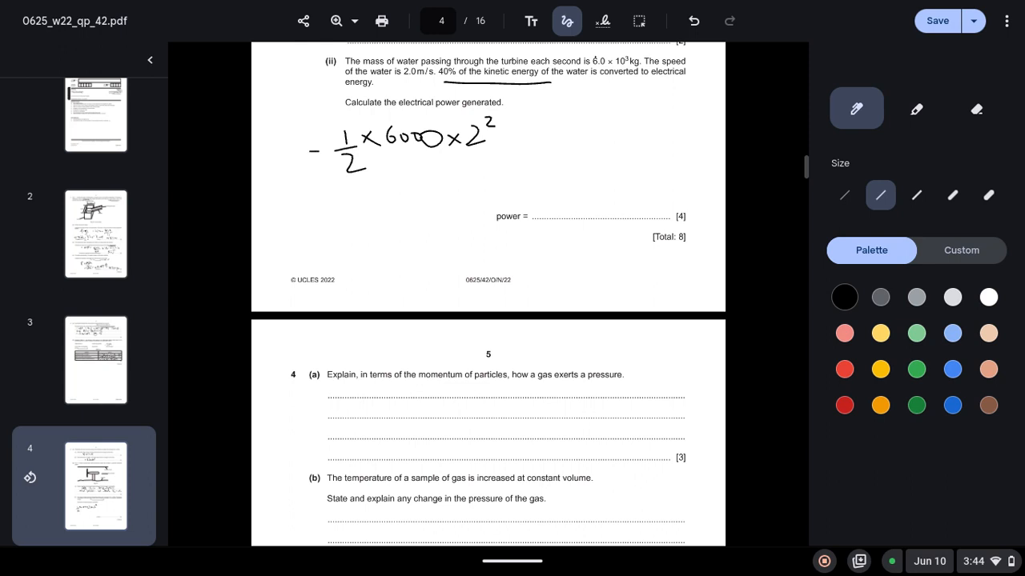
left_click_drag(320, 205, 388, 205)
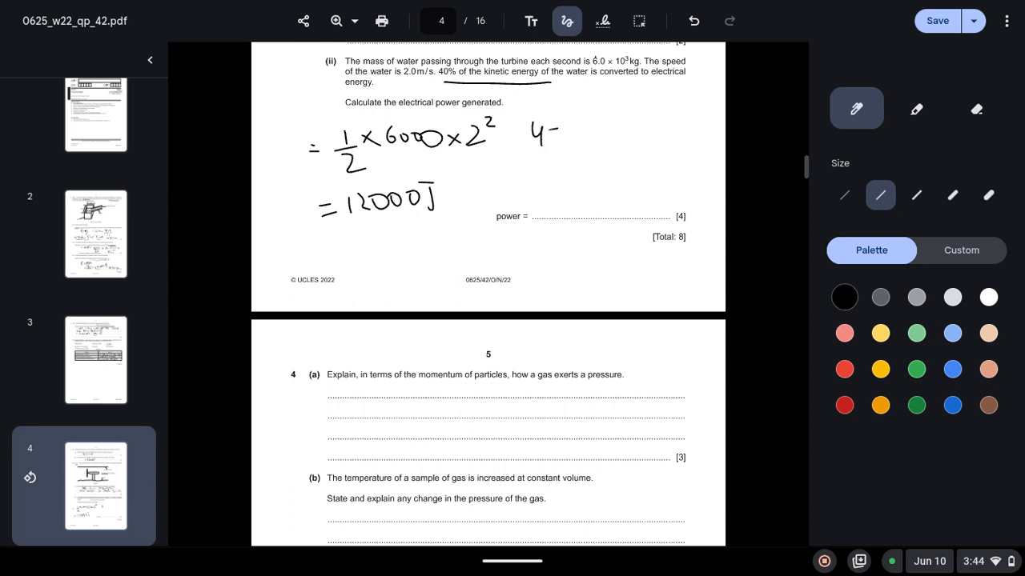
- Write 4800 J as 40% of the energy, then P = E/t = 4800/1 with each second underlined
left_click_drag(536, 141, 605, 141)
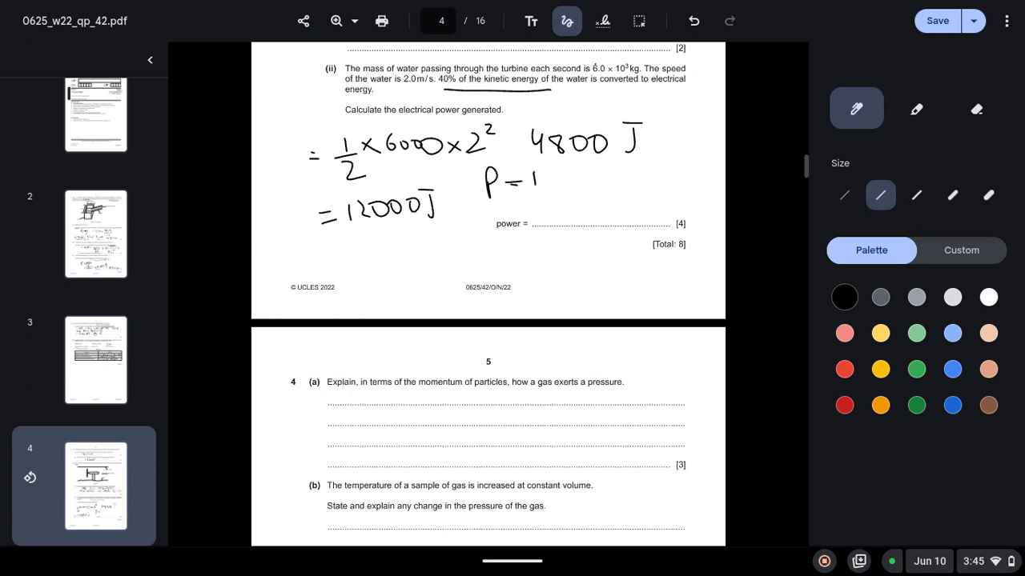
left_click_drag(520, 184, 545, 208)
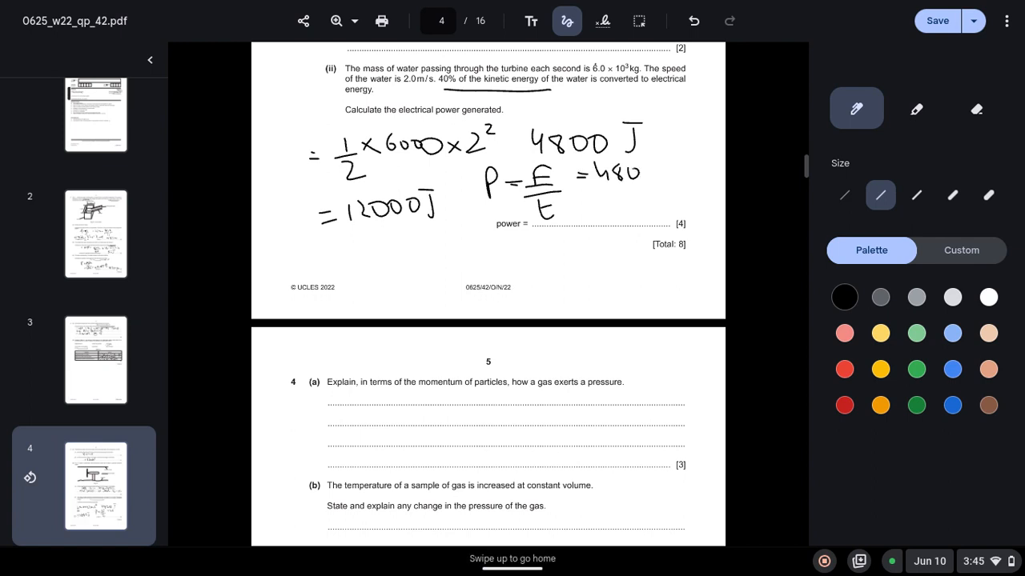
left_click_drag(622, 173, 659, 173)
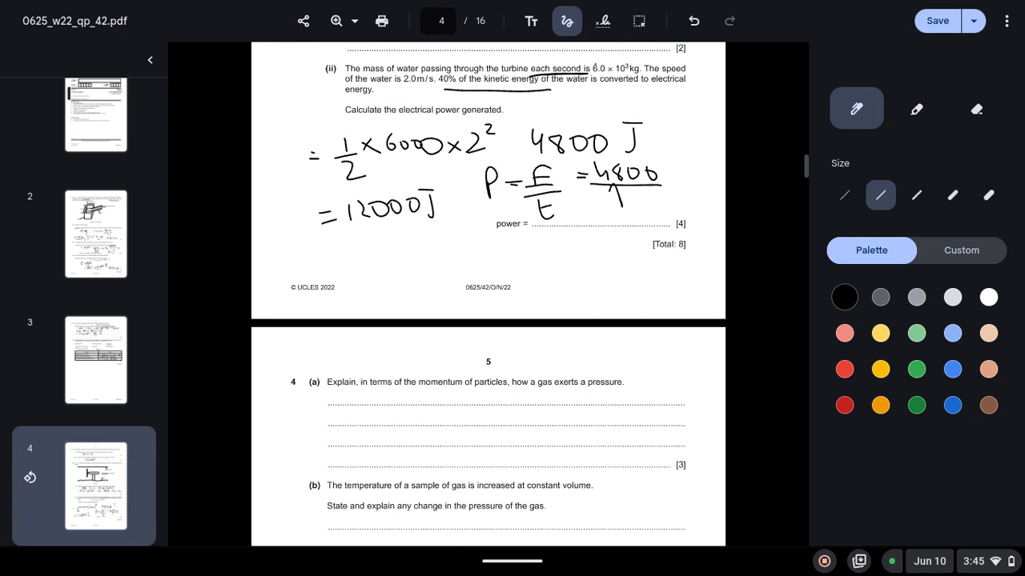
left_click_drag(576, 211, 617, 206)
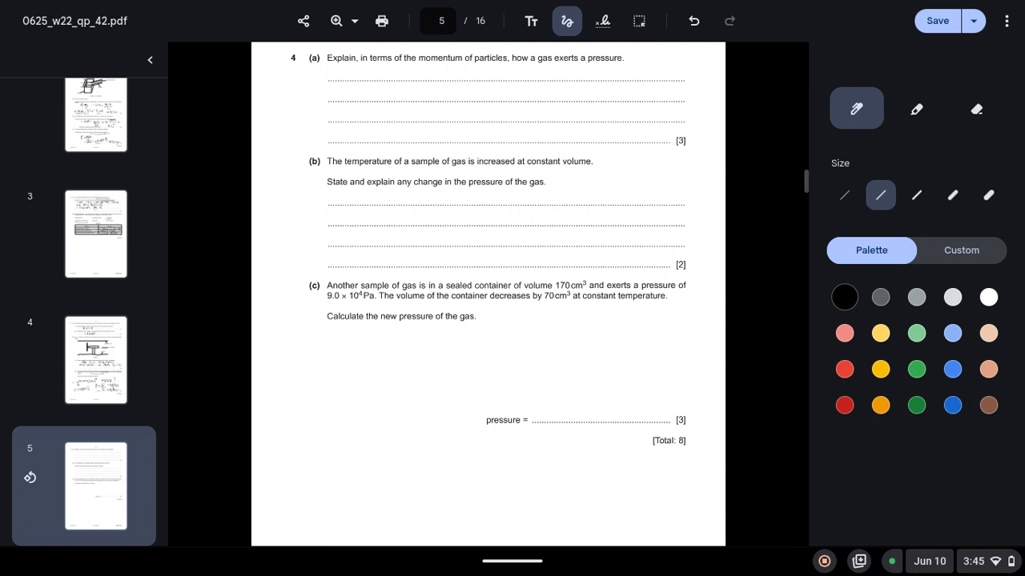
- Handwrite the first 4(a) line: '- particles collide with wall'
scroll("down", 3)
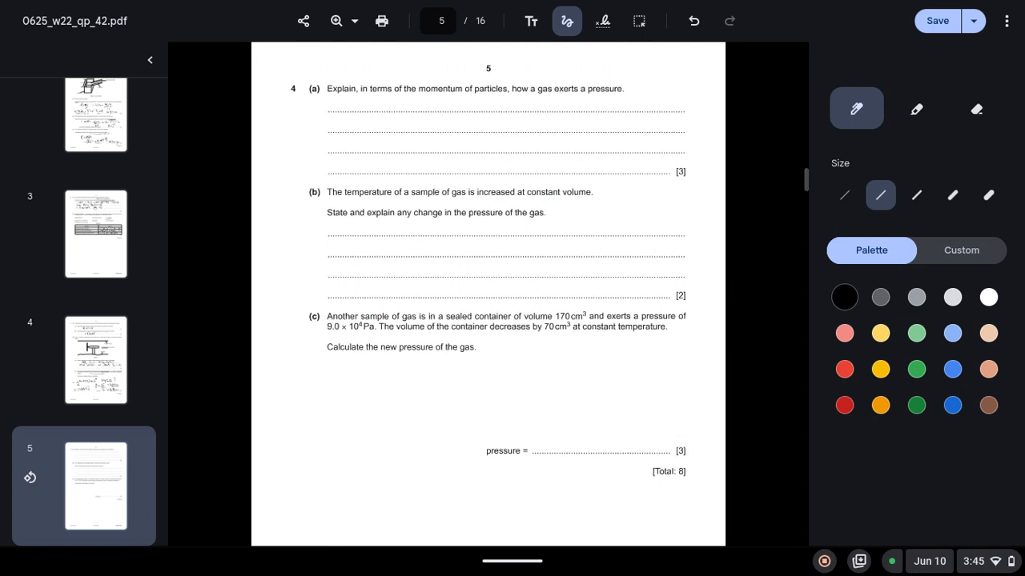
left_click_drag(328, 104, 346, 103)
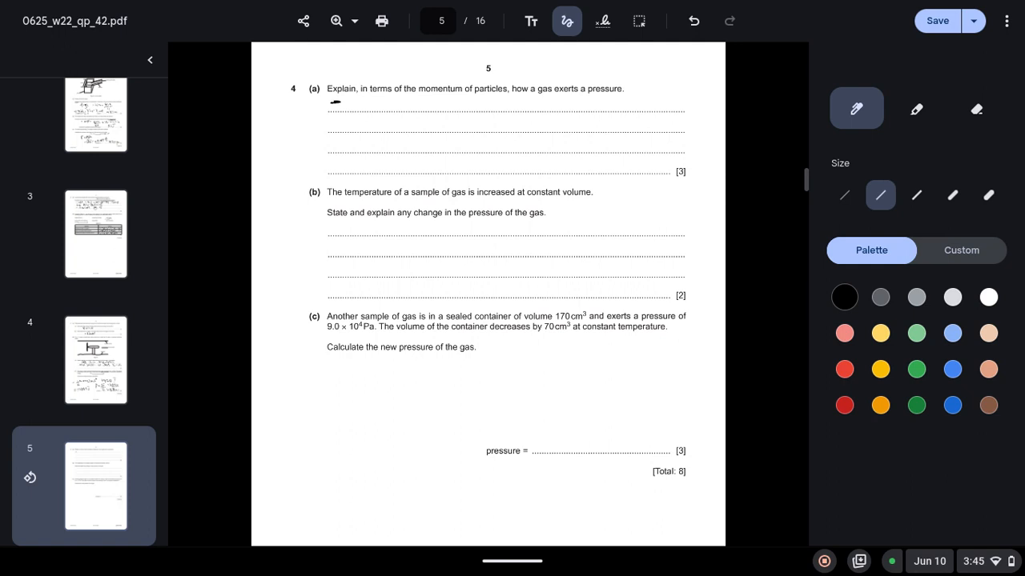
left_click_drag(349, 112, 371, 104)
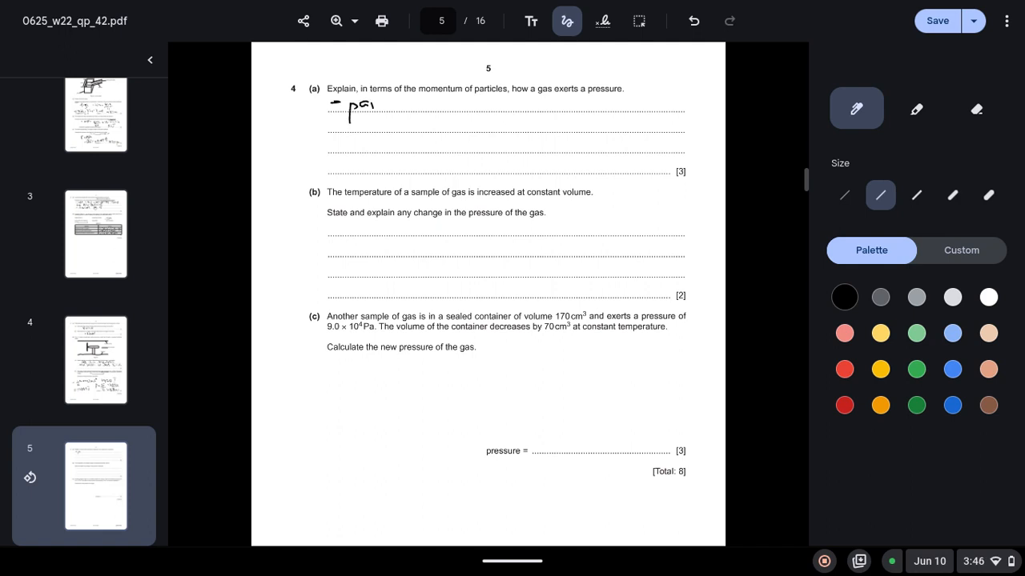
left_click_drag(349, 108, 420, 108)
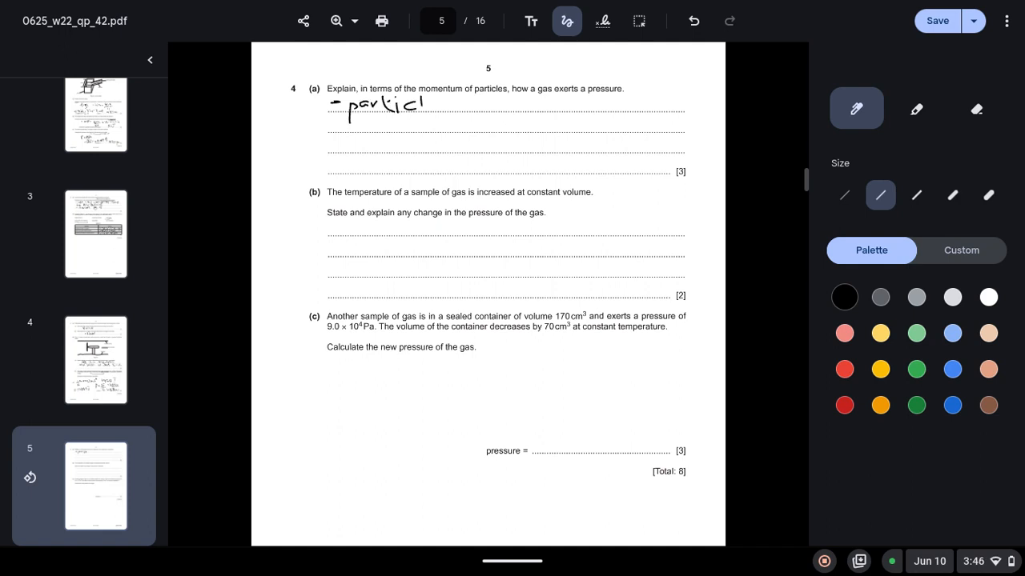
left_click_drag(404, 104, 448, 109)
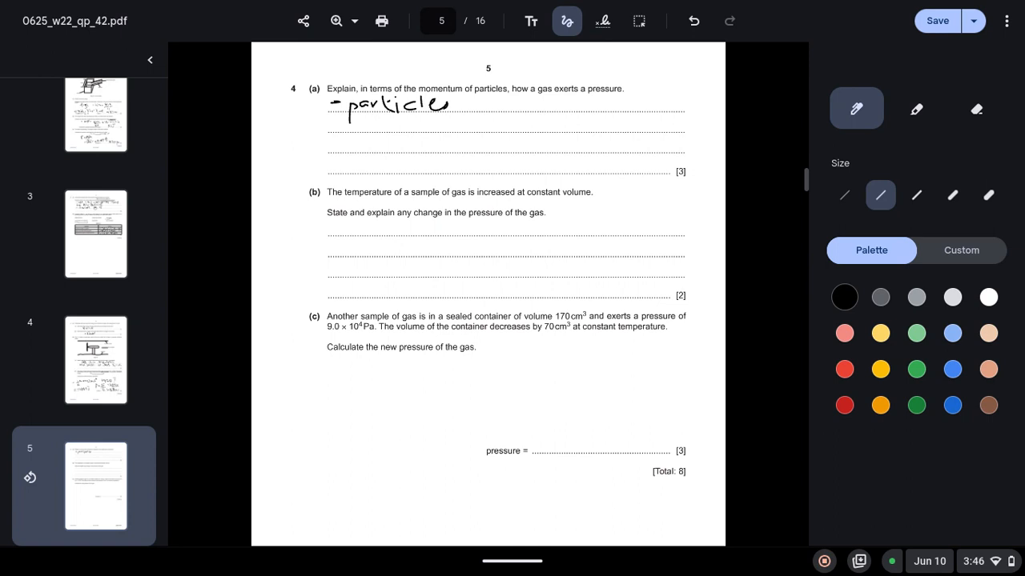
left_click_drag(465, 103, 500, 104)
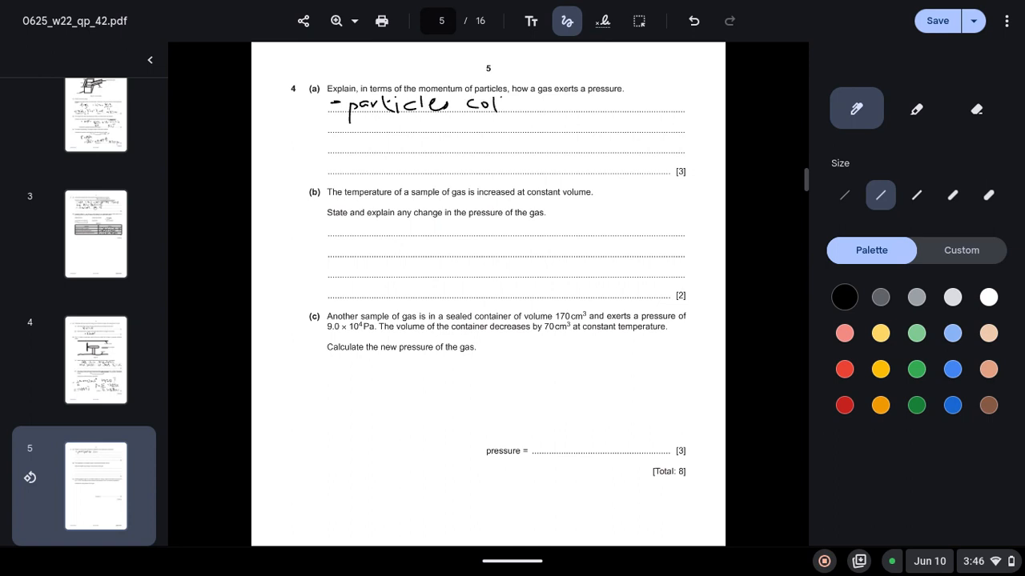
left_click_drag(500, 103, 545, 103)
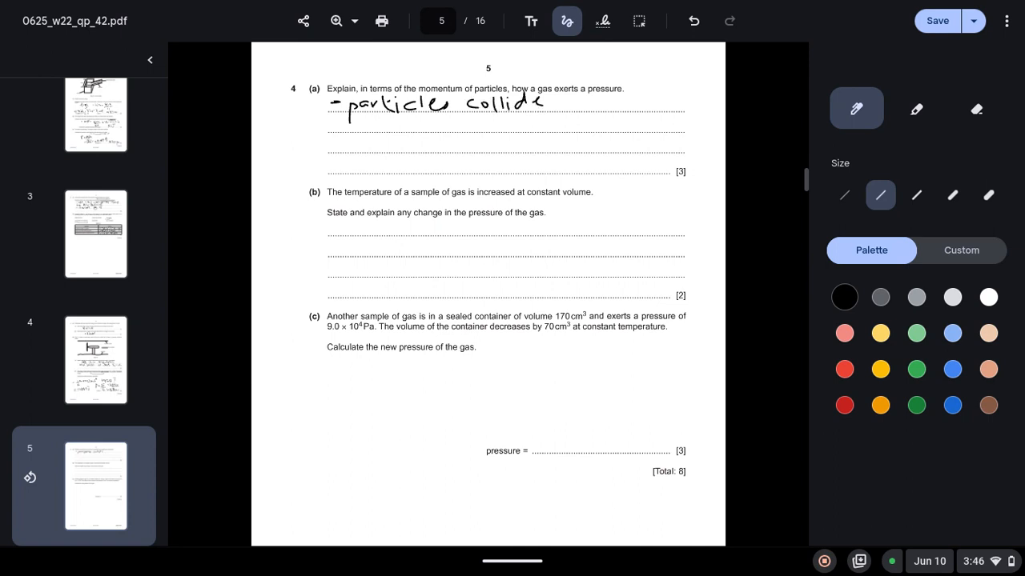
left_click_drag(545, 102, 589, 103)
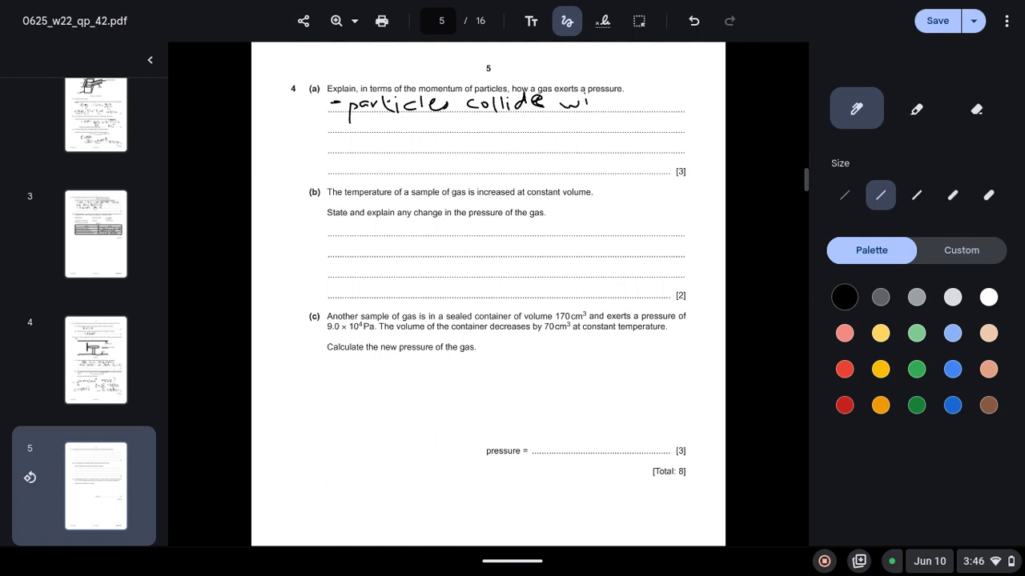
left_click_drag(584, 103, 653, 103)
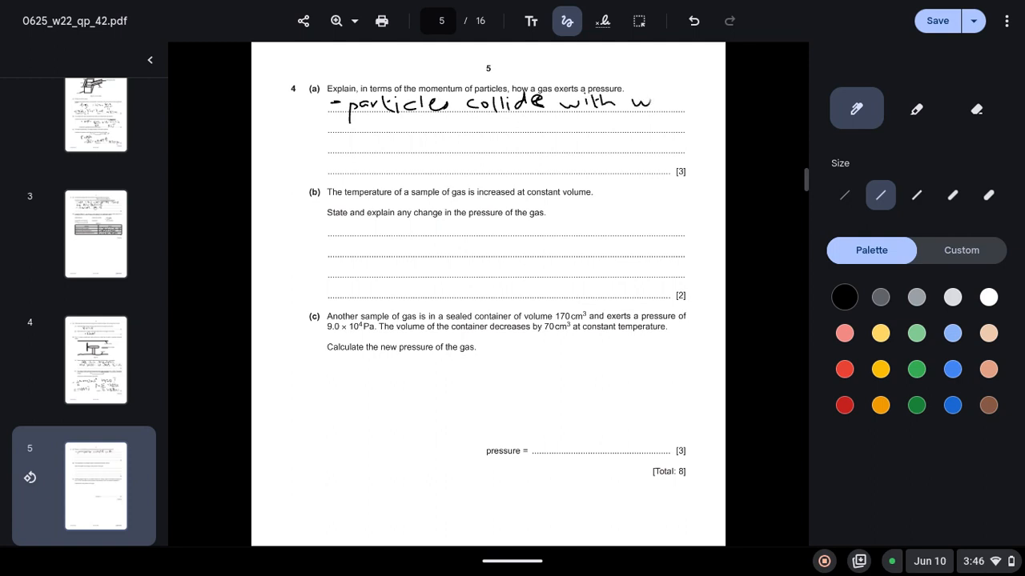
left_click_drag(650, 103, 682, 103)
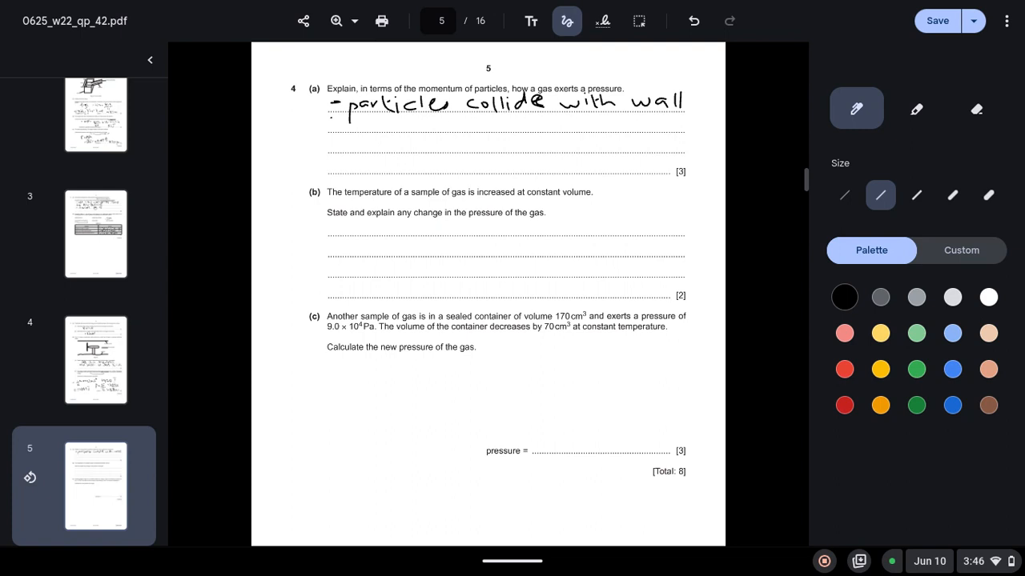
left_click_drag(333, 125, 401, 120)
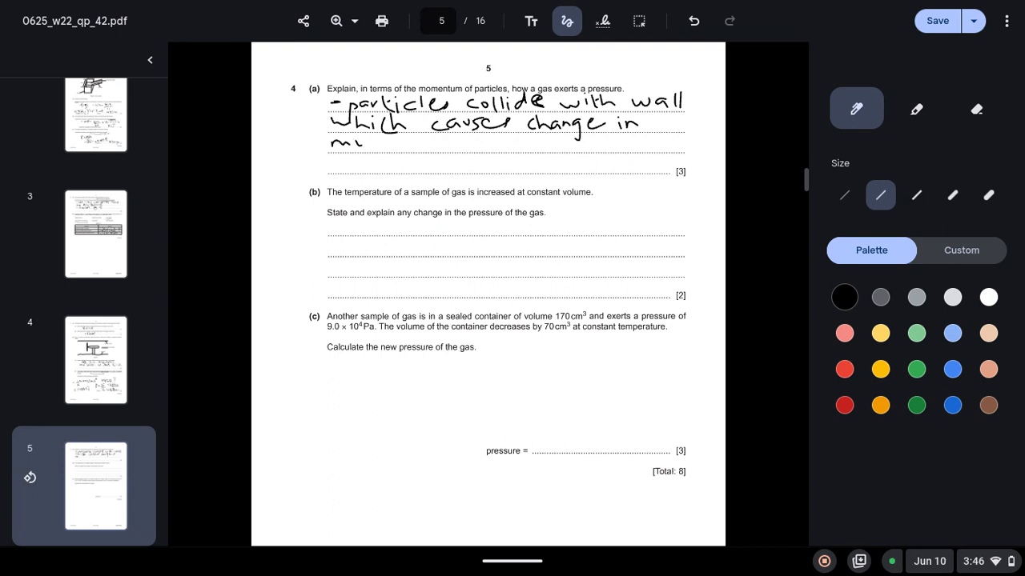
- Continue: 'which causes change in momentum, force is exerted, pressure is related to force'
left_click_drag(337, 143, 432, 143)
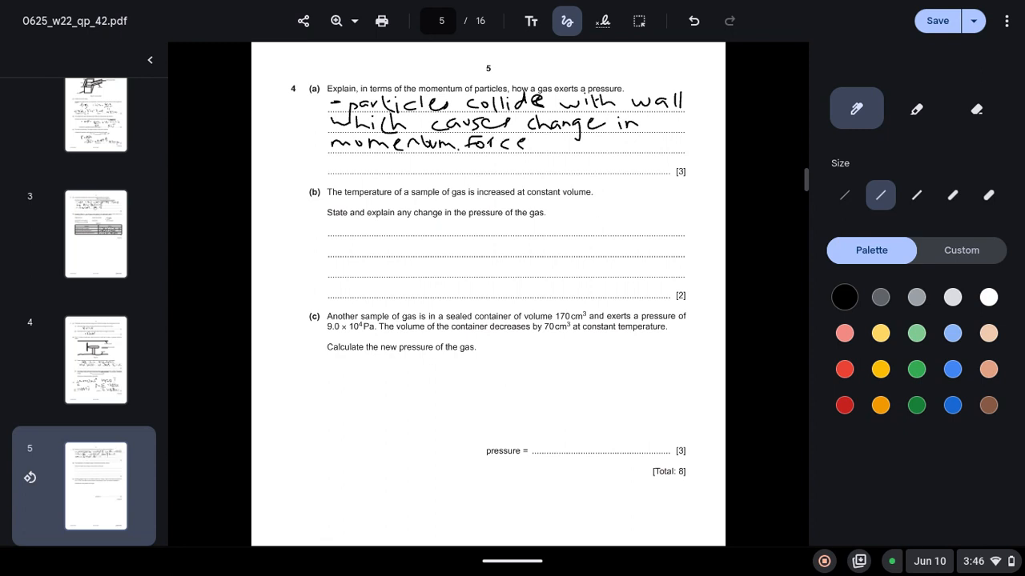
left_click_drag(544, 144, 596, 142)
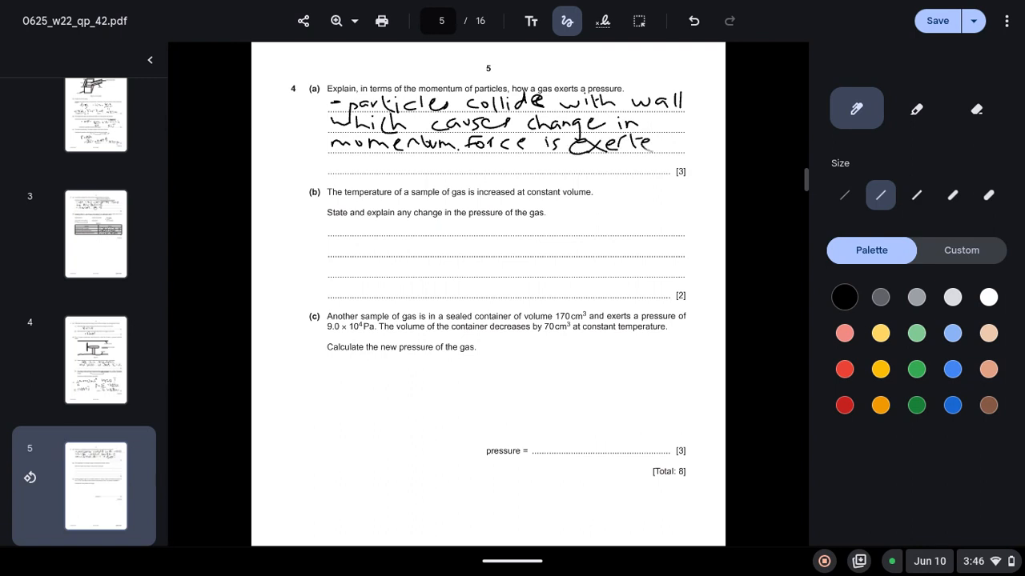
left_click_drag(648, 142, 665, 147)
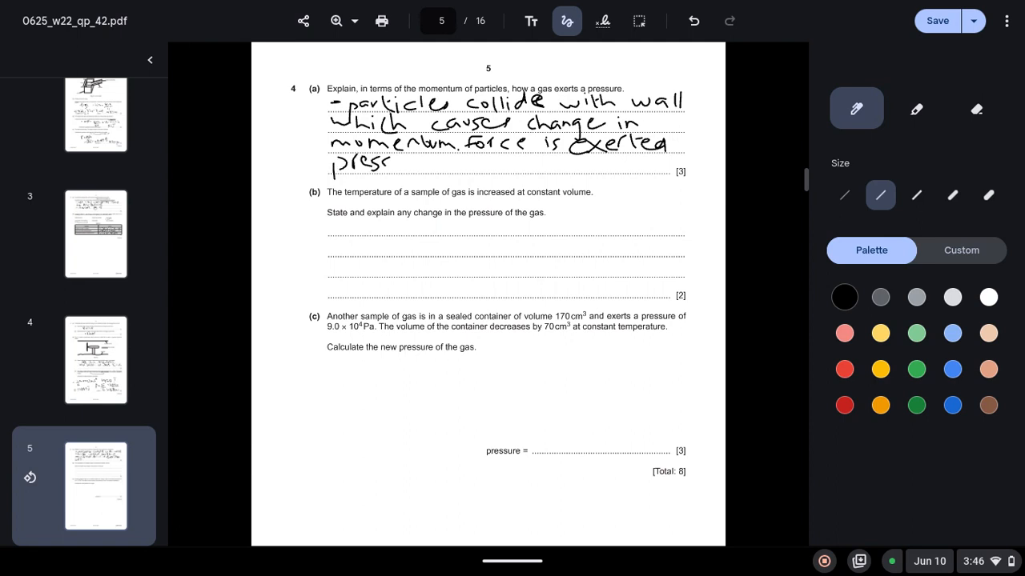
left_click_drag(393, 163, 430, 163)
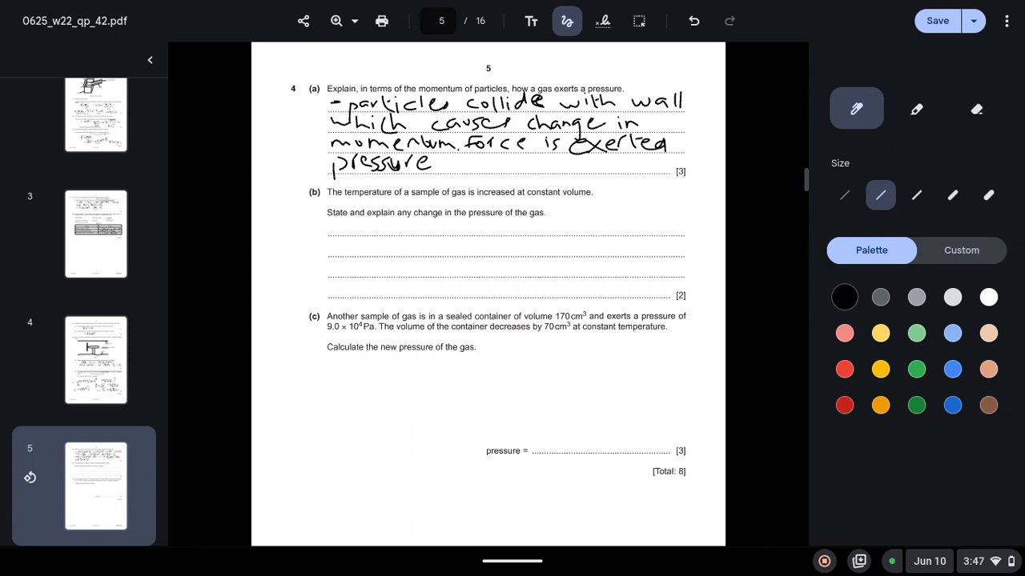
left_click_drag(445, 163, 477, 163)
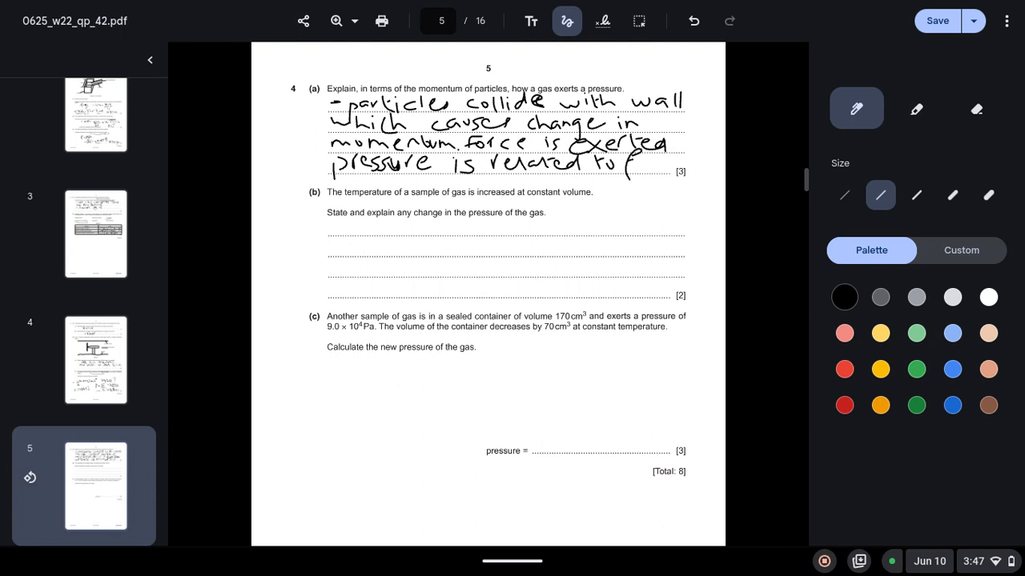
left_click_drag(633, 163, 680, 163)
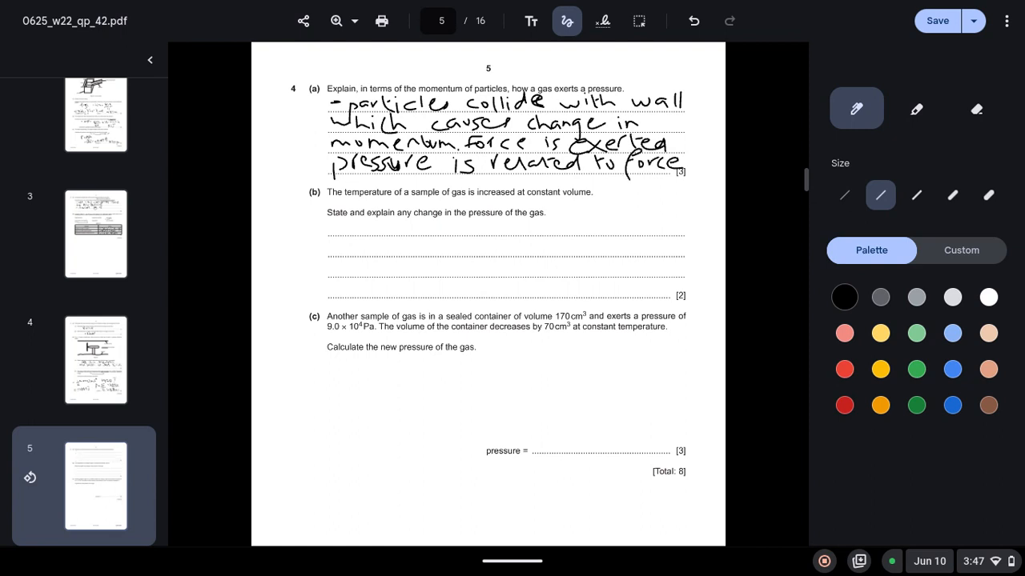
- Handwrite '- pressure increased' on the first 4(b) answer line
scroll("down", 3)
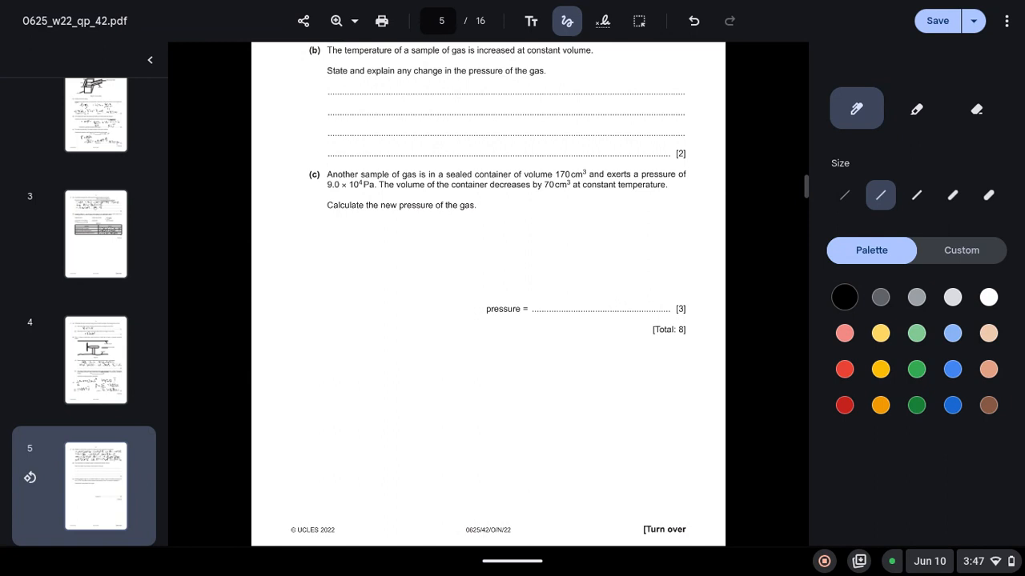
left_click_drag(333, 91, 365, 88)
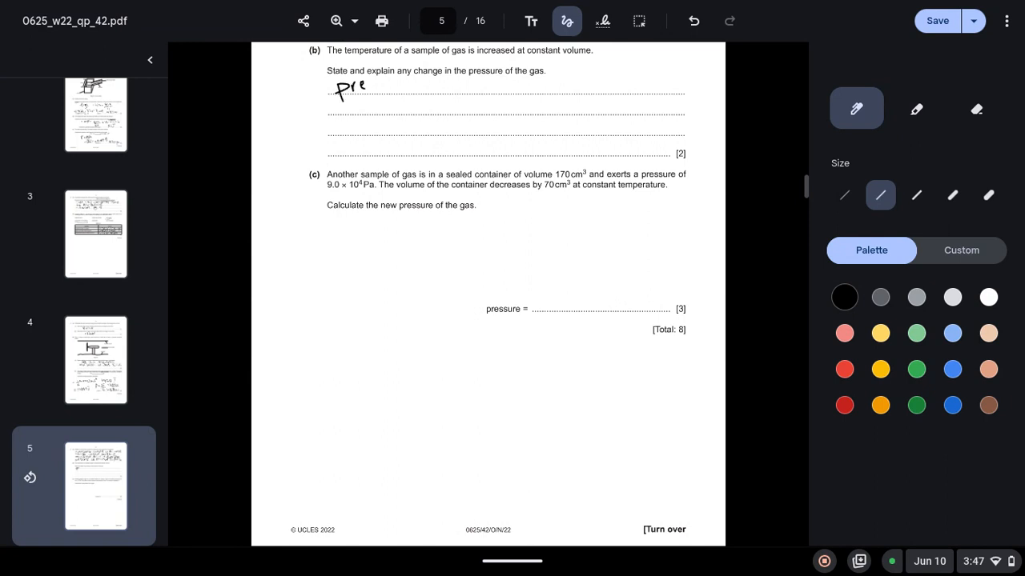
left_click_drag(358, 86, 413, 83)
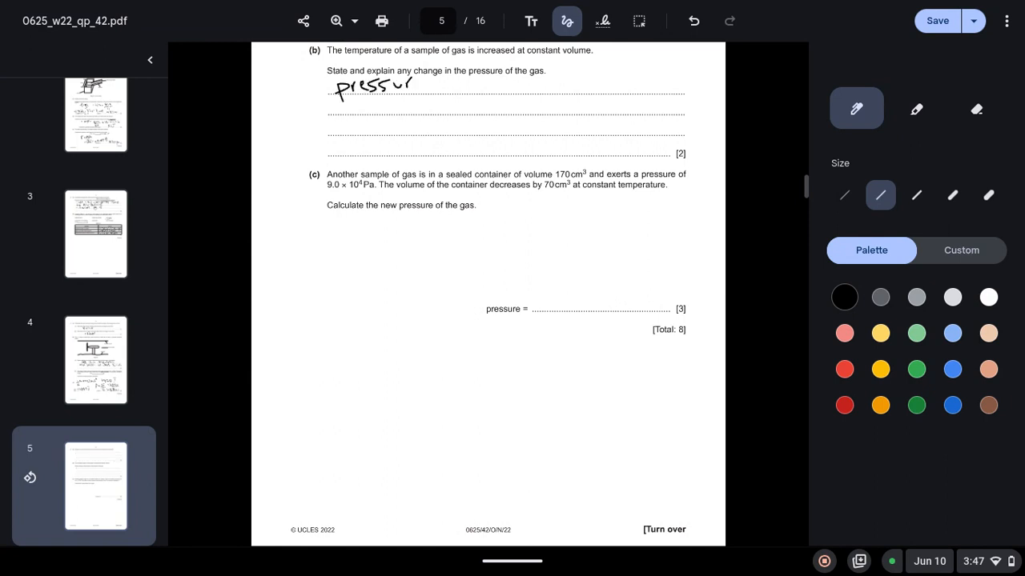
left_click_drag(417, 86, 480, 84)
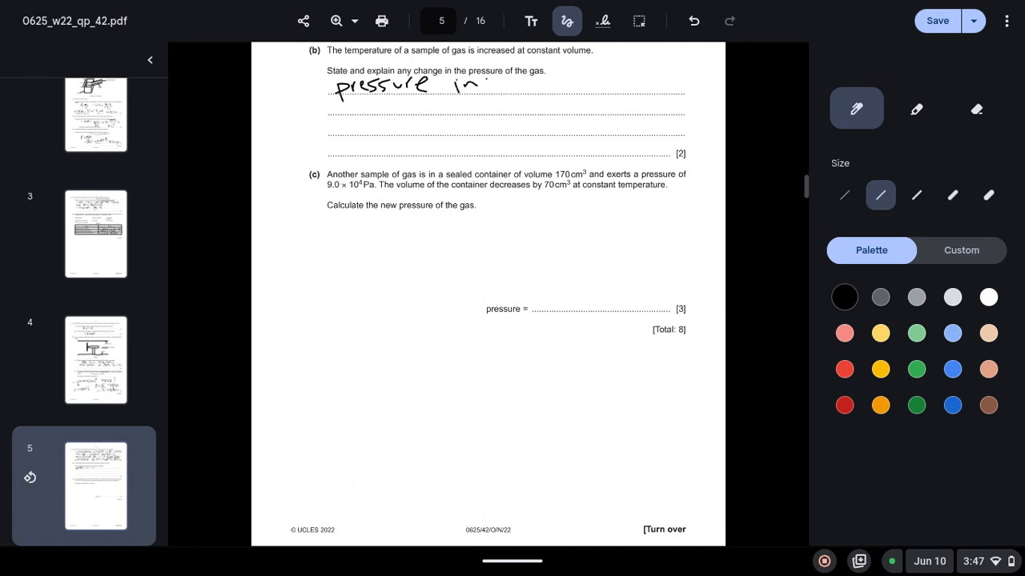
left_click_drag(493, 83, 542, 84)
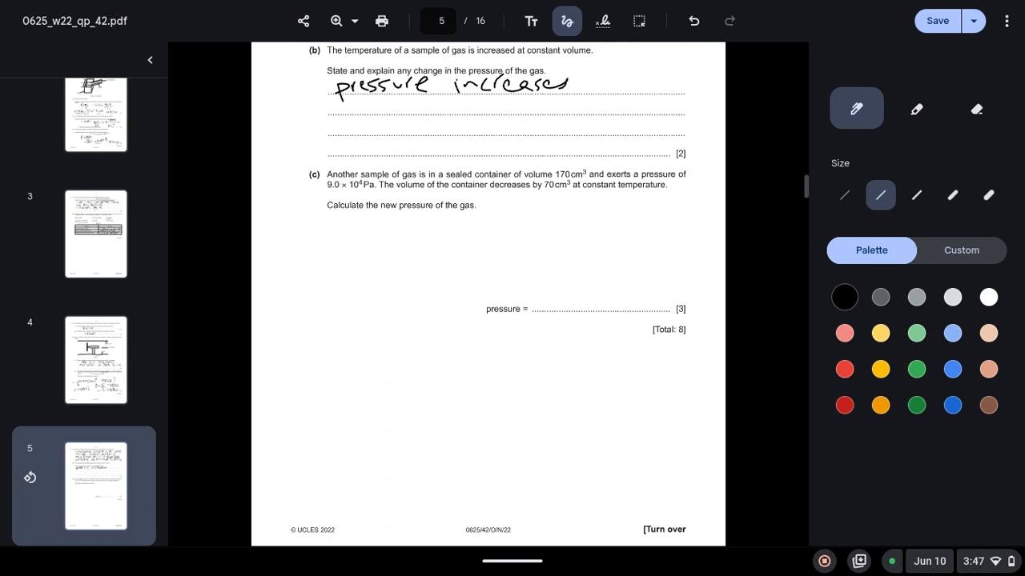
left_click_drag(319, 86, 330, 87)
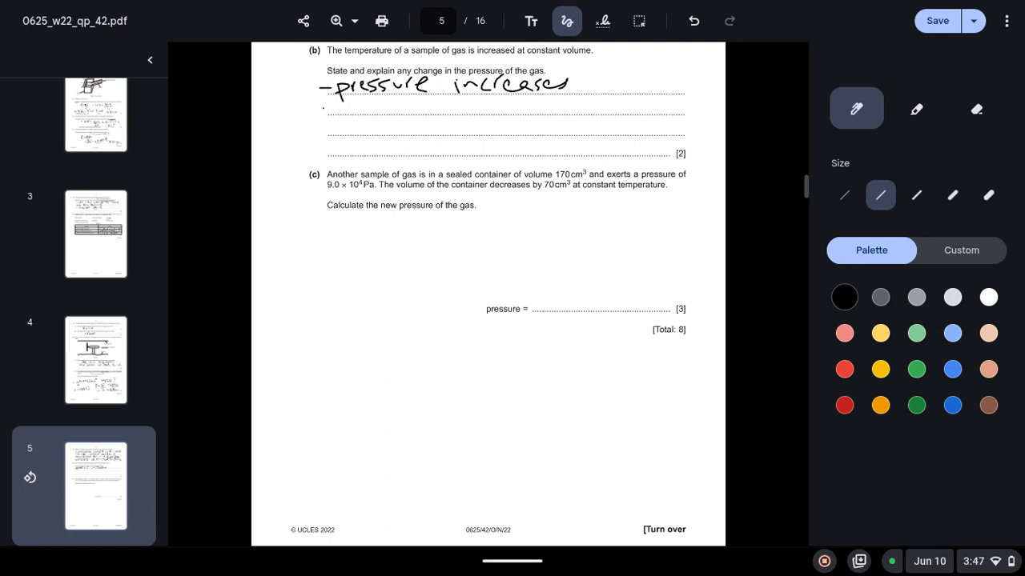
- Write 'as temp inc particles gain', erasing and rewriting the misspelled 'particles'
left_click_drag(323, 109, 408, 104)
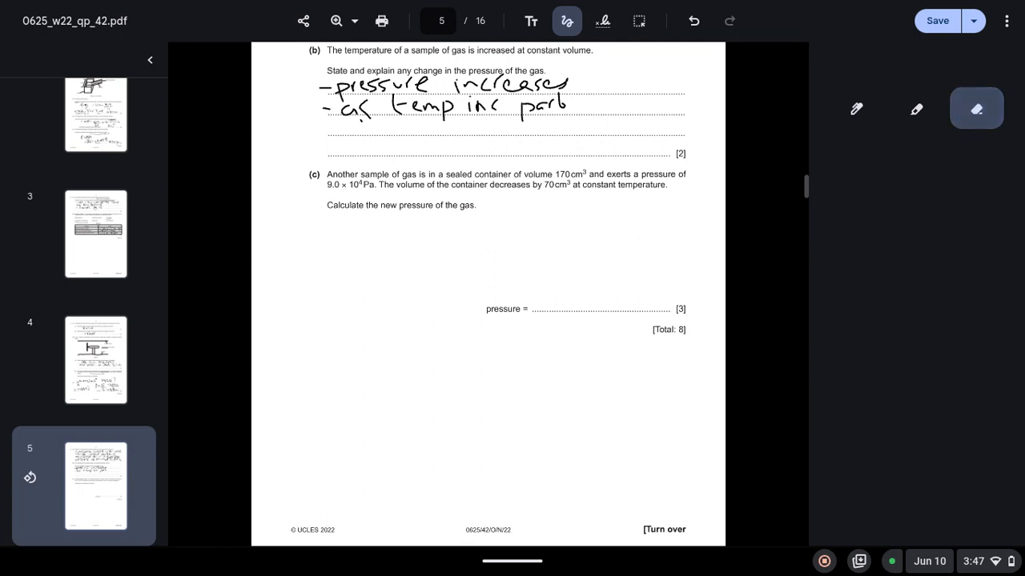
left_click(855, 109)
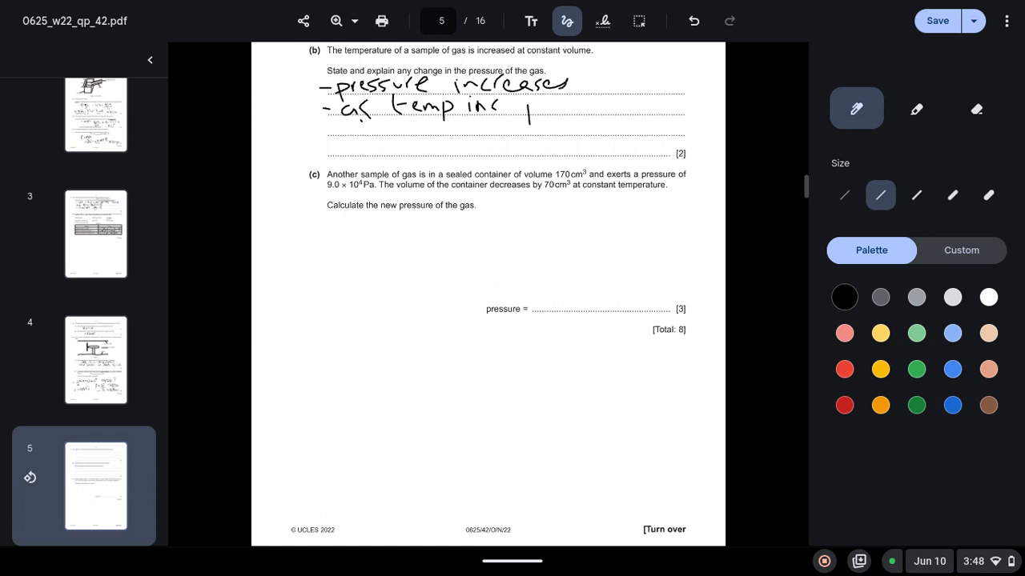
left_click_drag(526, 99, 537, 112)
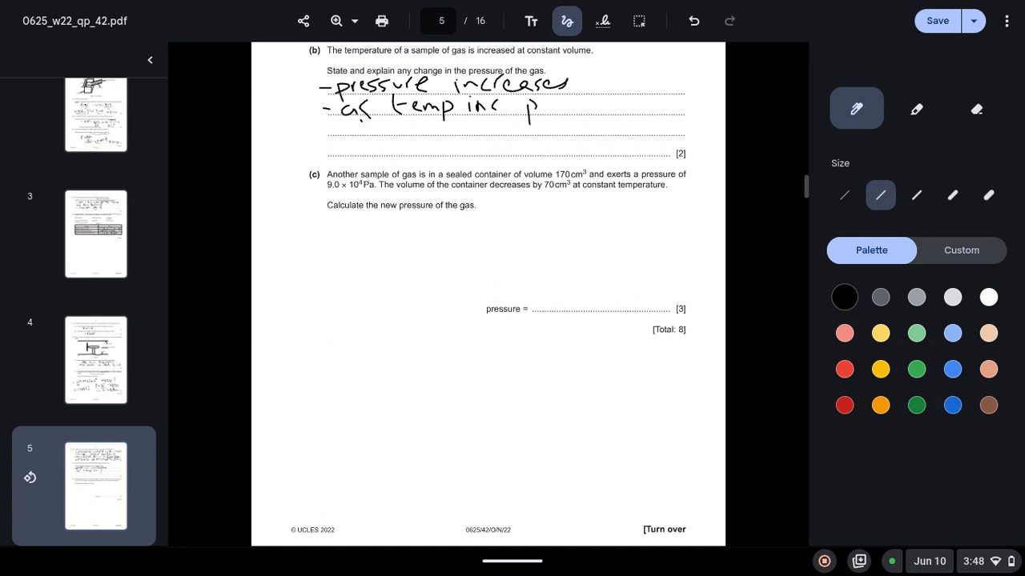
left_click_drag(532, 109, 577, 109)
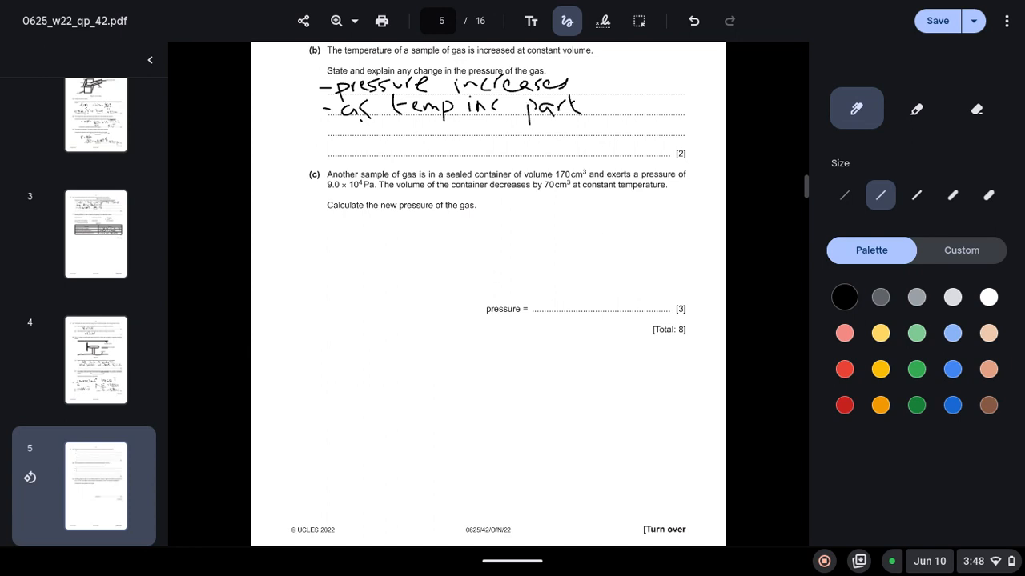
left_click_drag(576, 102, 664, 102)
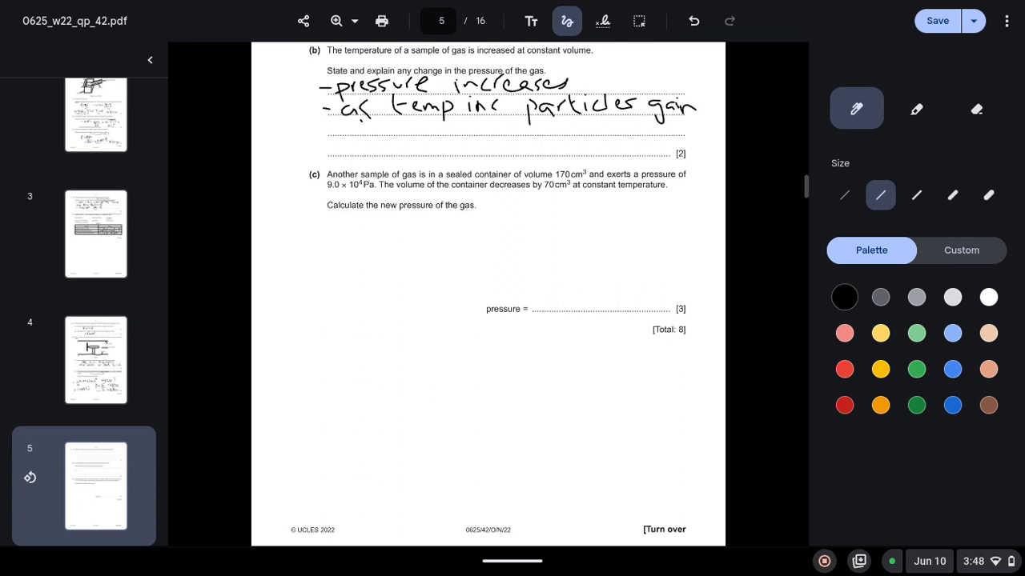
- Finish with 'KE & move with higher speed', redoing the badly written KE
left_click_drag(330, 120, 356, 131)
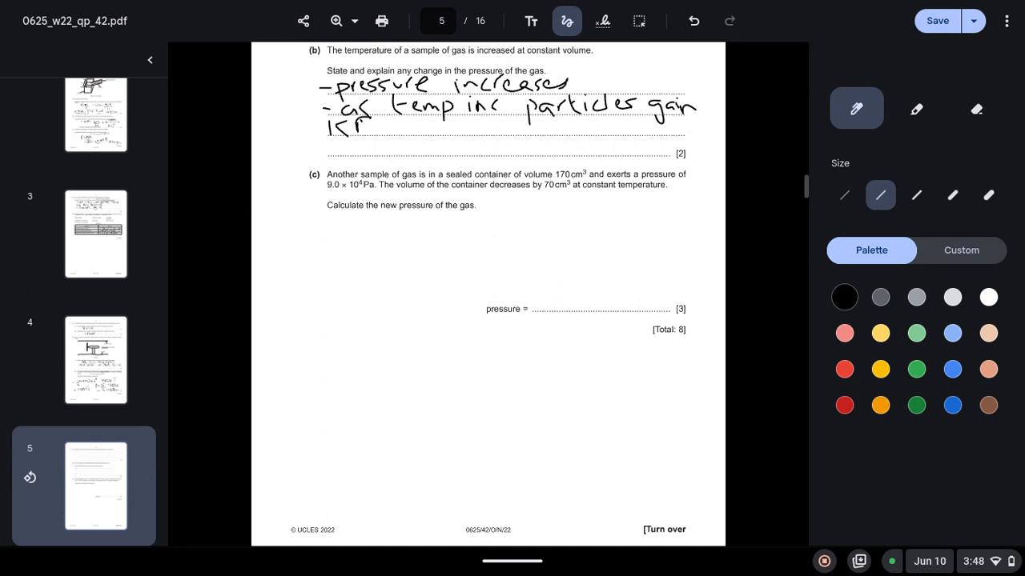
left_click(976, 109)
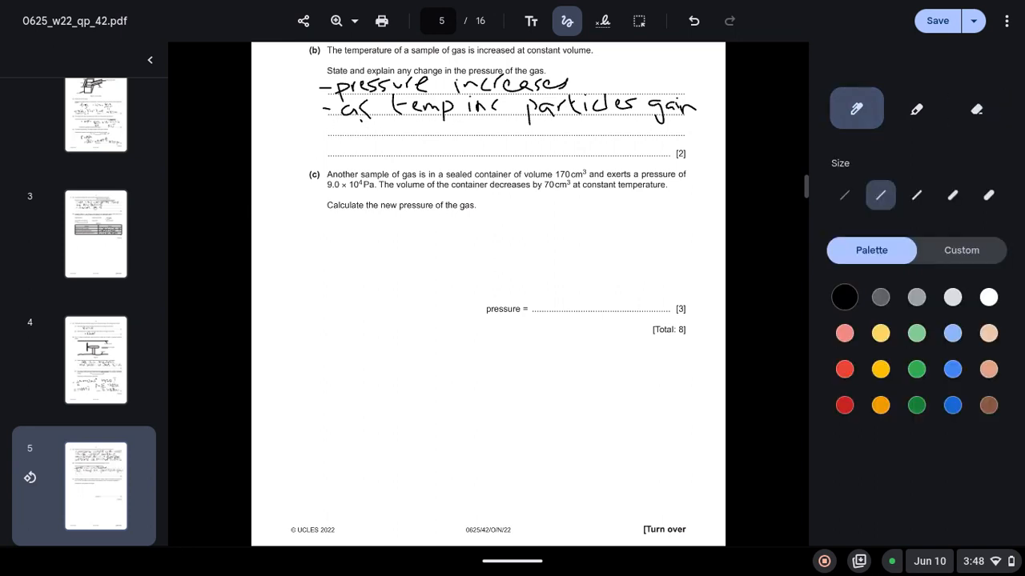
left_click_drag(337, 120, 360, 131)
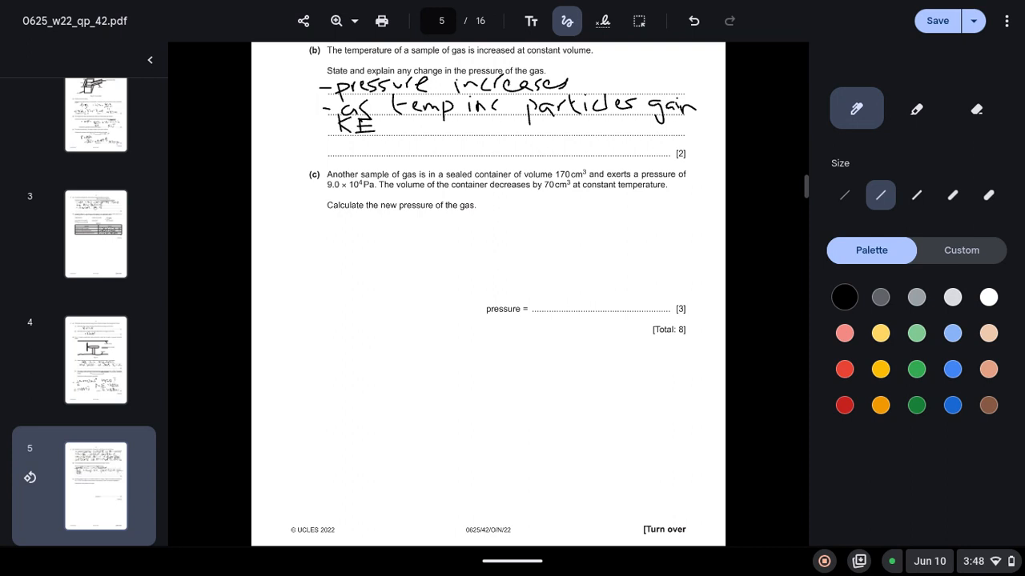
left_click_drag(388, 125, 417, 125)
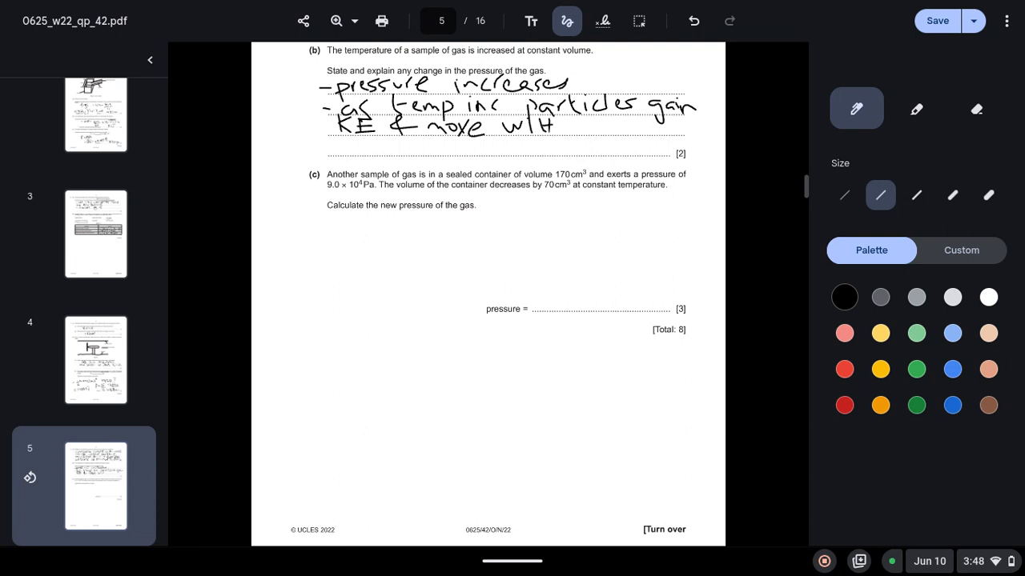
left_click_drag(552, 132, 612, 131)
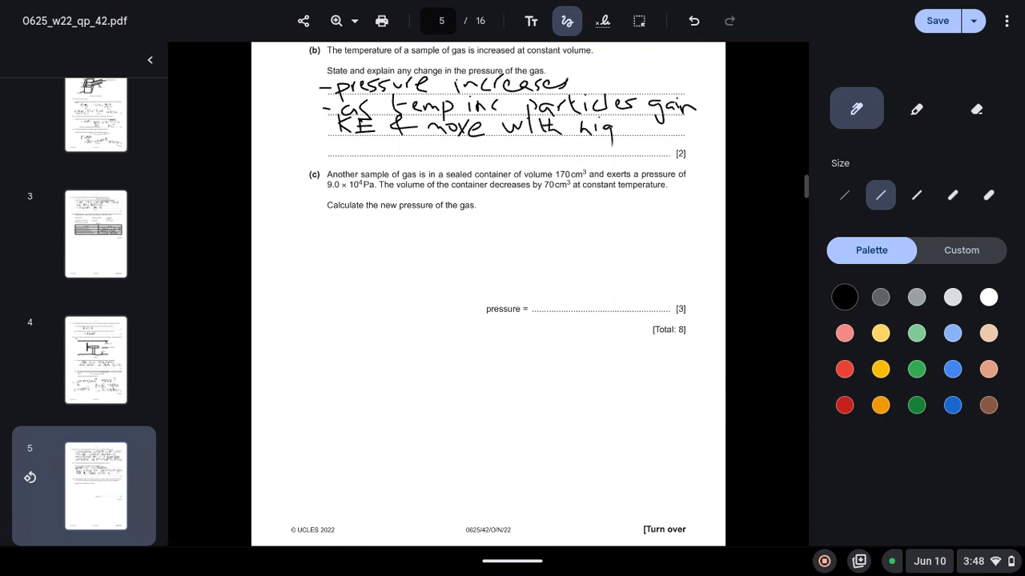
left_click_drag(616, 128, 649, 127)
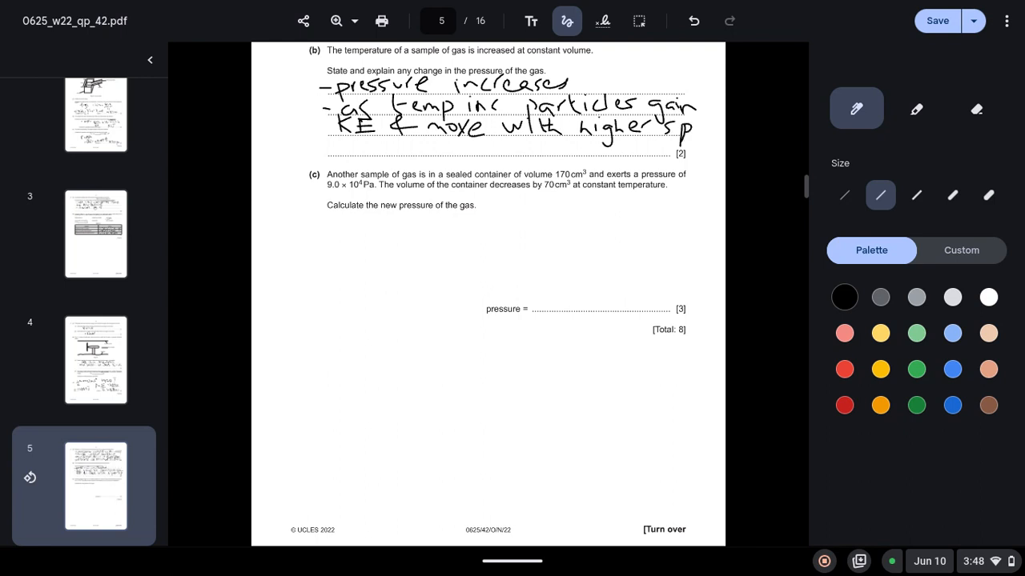
left_click_drag(685, 120, 717, 131)
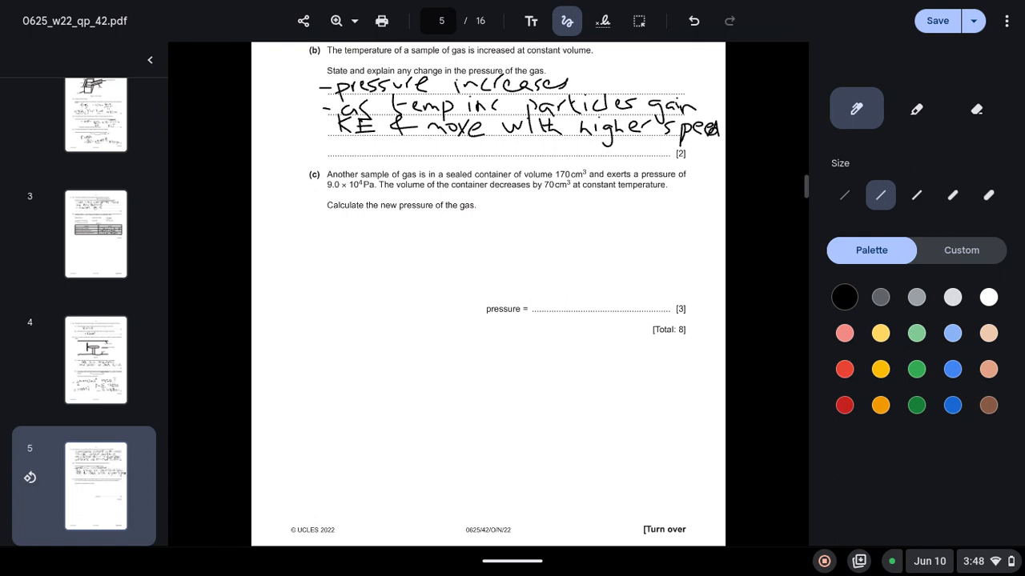
- Underline 9.0×10⁴ Pa and the 70 cm³ decrease, then write p1V1 = p2V2 for 4(c)
scroll("down", 3)
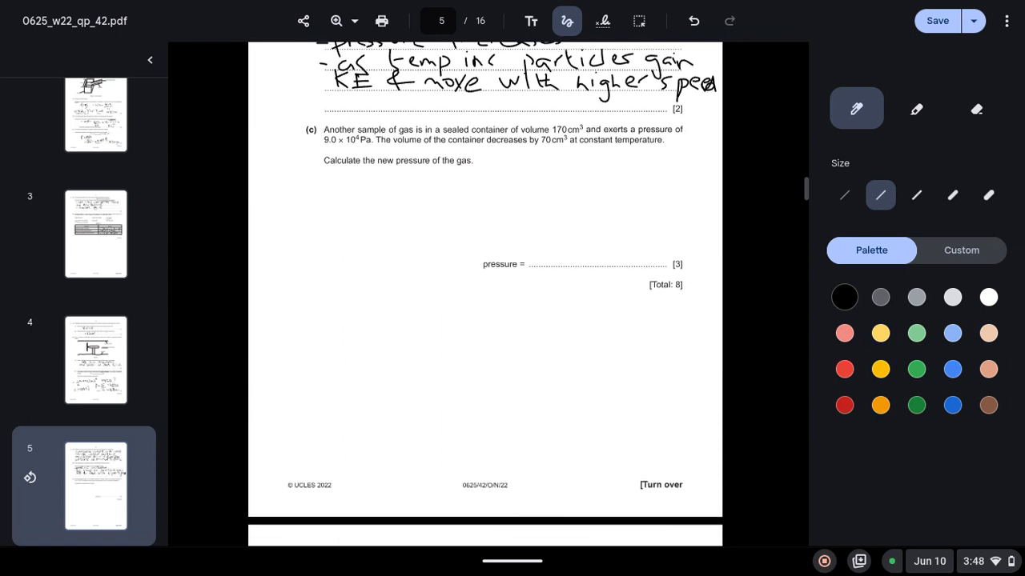
scroll("down", 3)
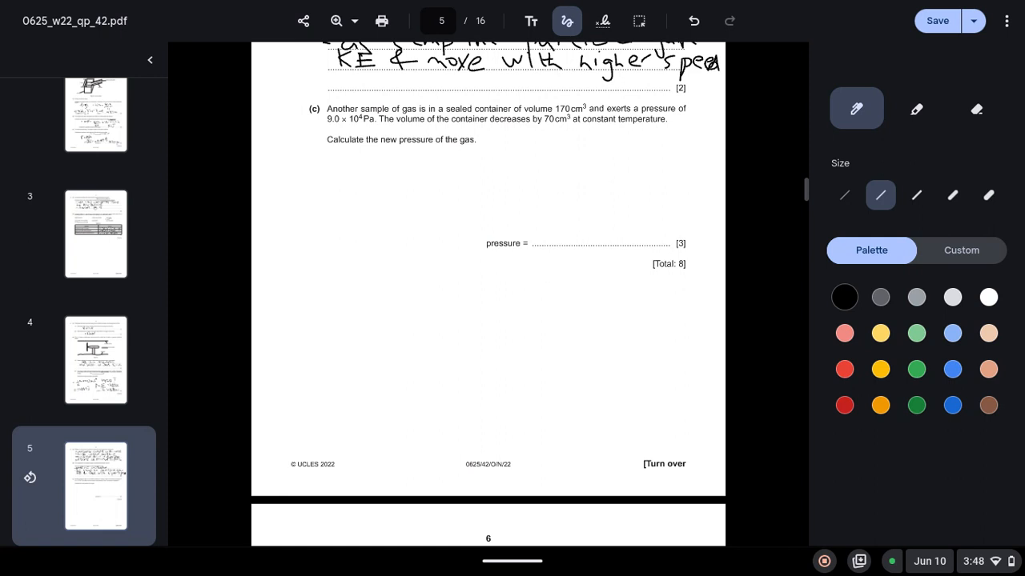
left_click_drag(314, 126, 381, 126)
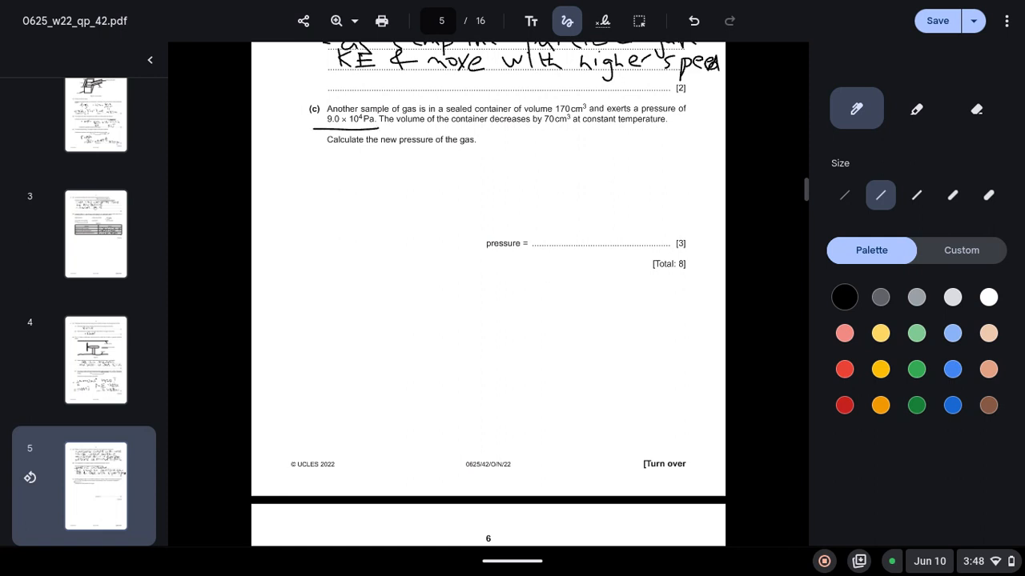
left_click_drag(548, 131, 598, 130)
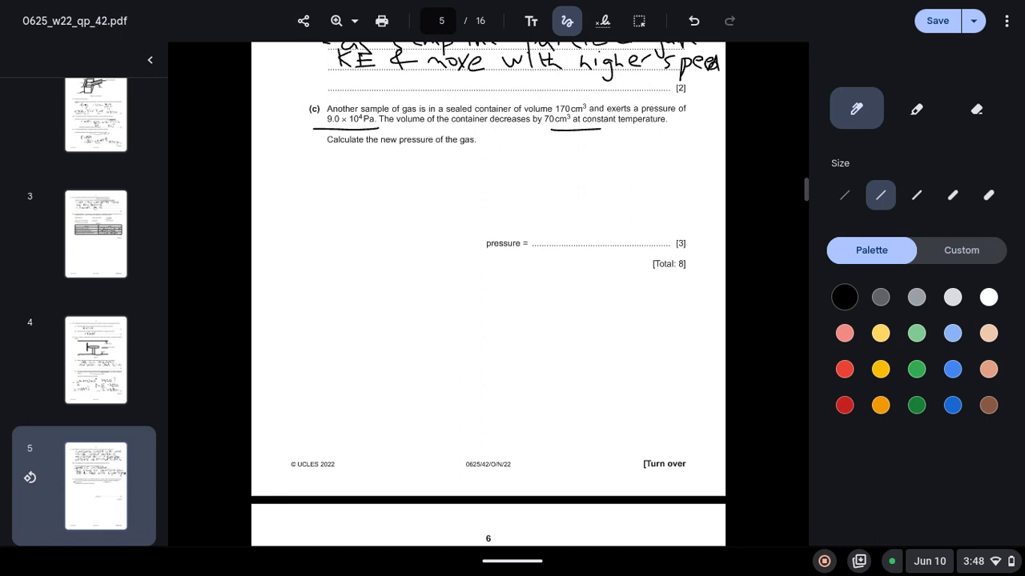
left_click_drag(345, 173, 350, 201)
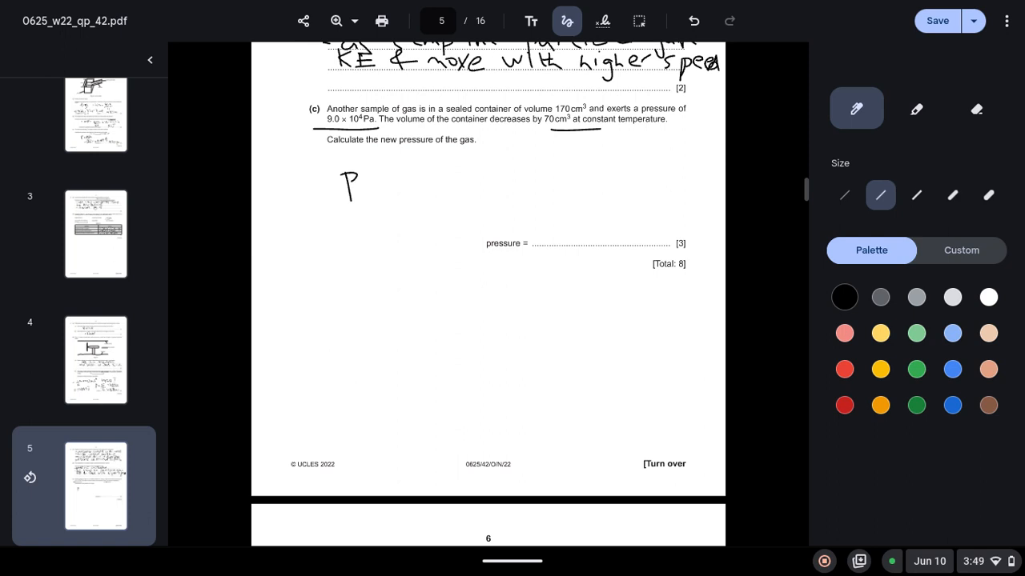
left_click_drag(365, 173, 433, 173)
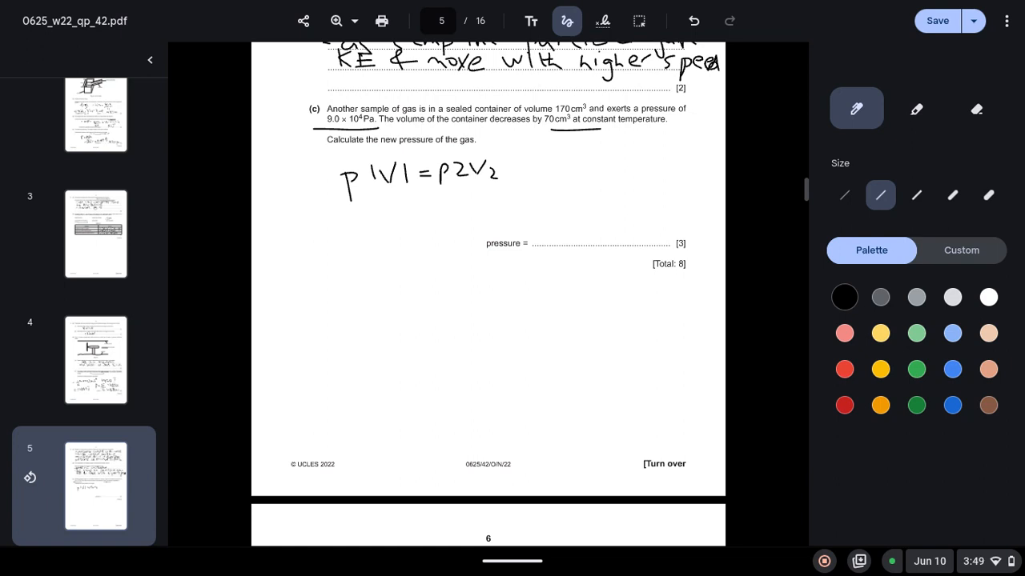
- Write the substitution 170 × 9×10⁴ = p2 and underline the substituted values
left_click(314, 218)
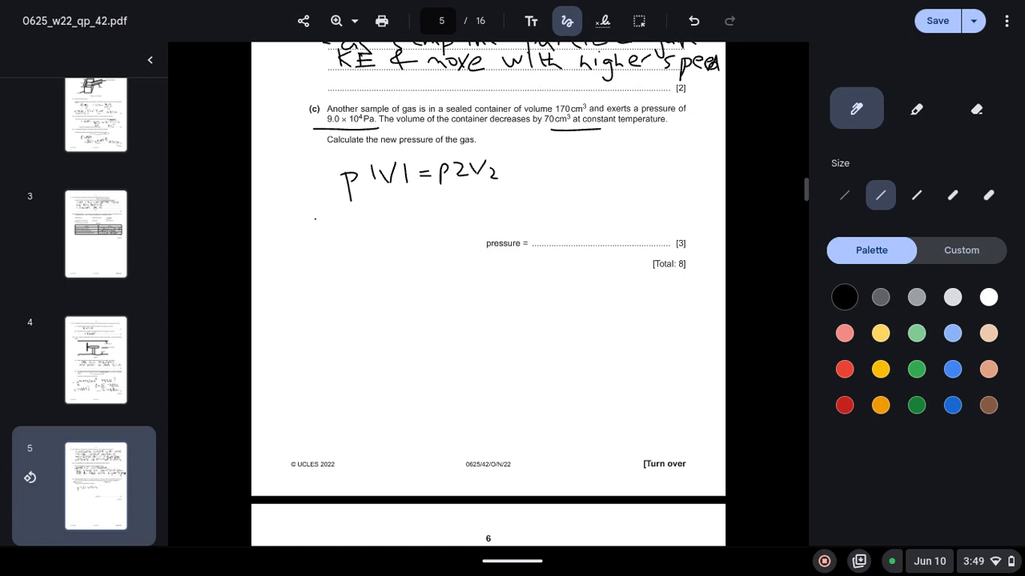
left_click_drag(314, 222, 330, 221)
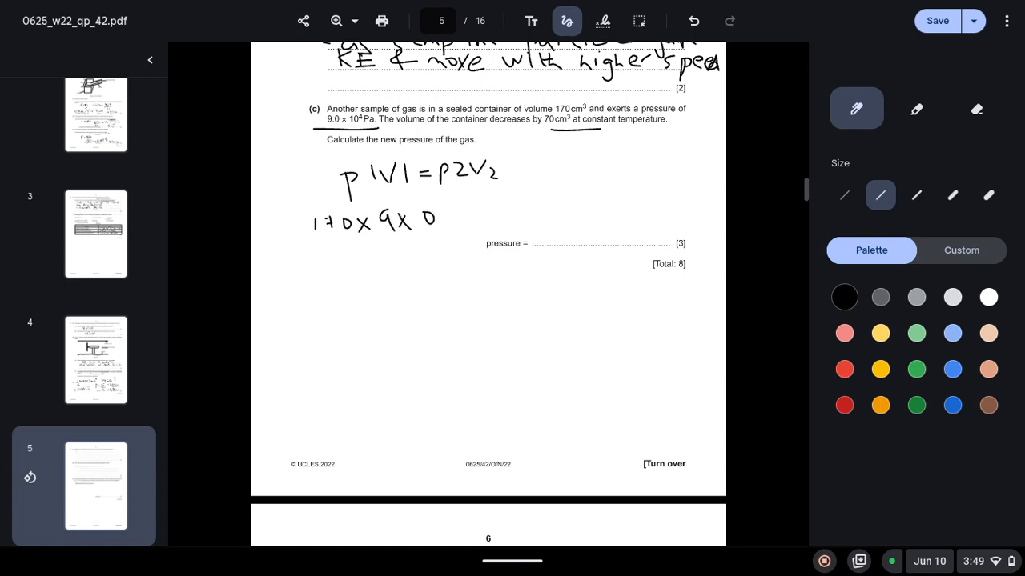
left_click_drag(433, 205, 440, 195)
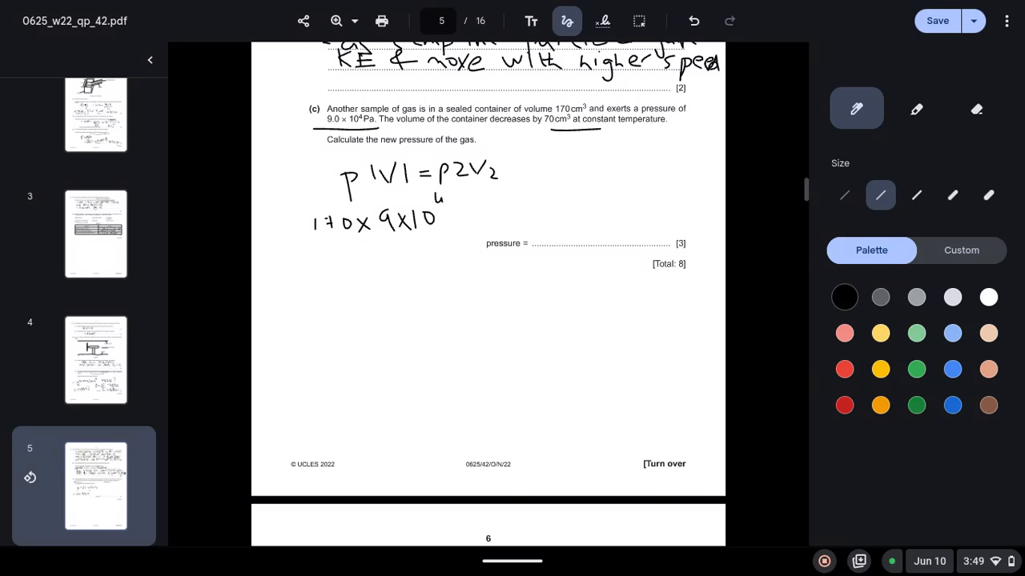
left_click_drag(451, 211, 465, 212)
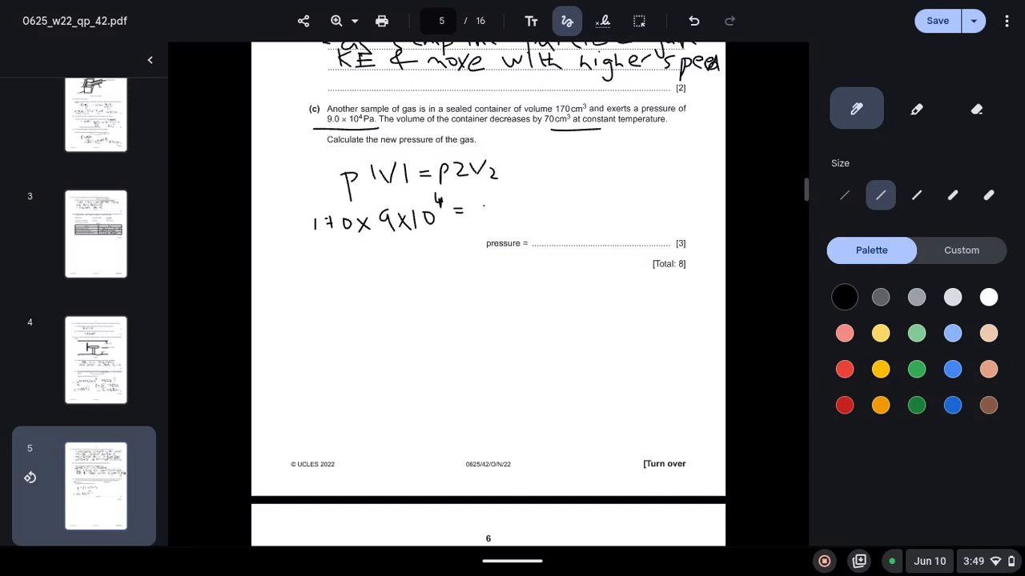
left_click_drag(477, 214, 497, 212)
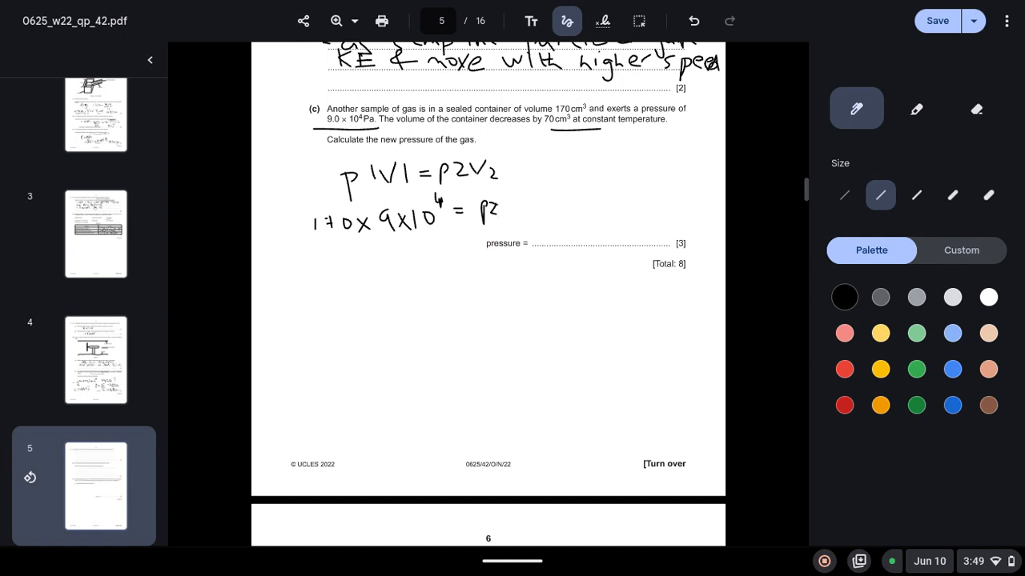
left_click_drag(314, 250, 457, 237)
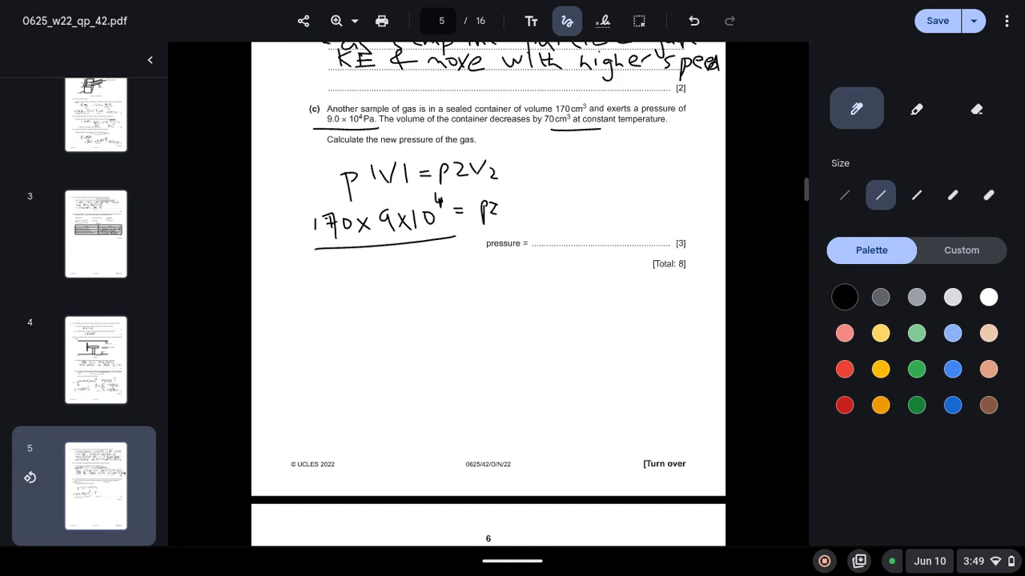
left_click_drag(377, 264, 420, 272)
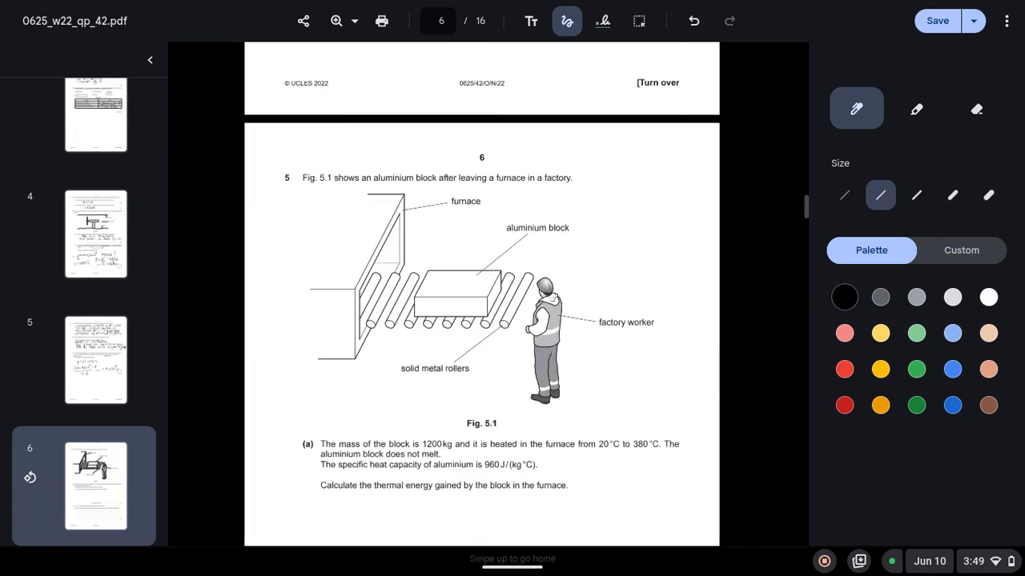
- Underline the 20°C to 380°C range and write E = mcΔT for 5(a)
scroll("down", 3)
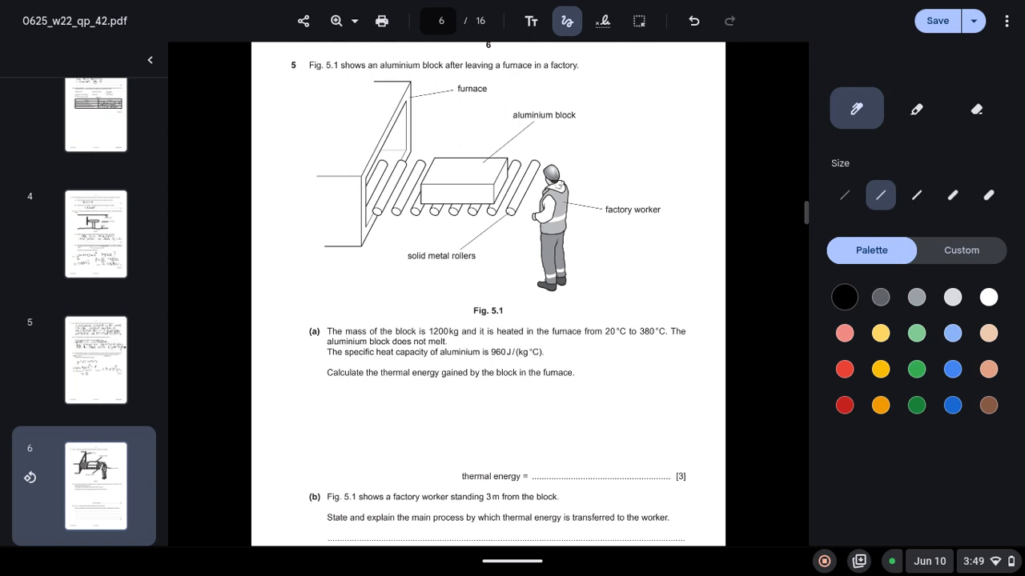
left_click_drag(600, 346, 671, 340)
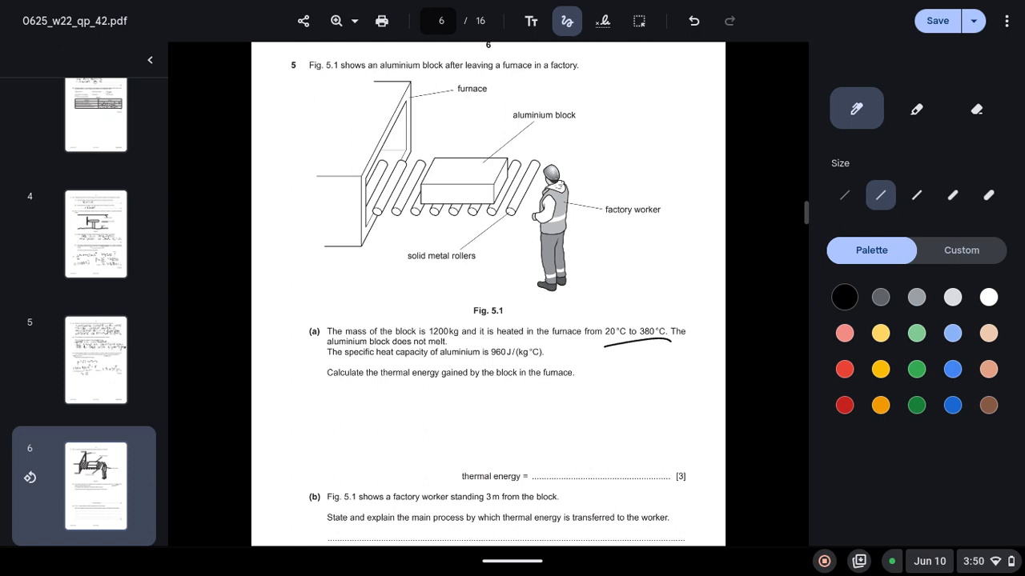
left_click_drag(376, 401, 387, 425)
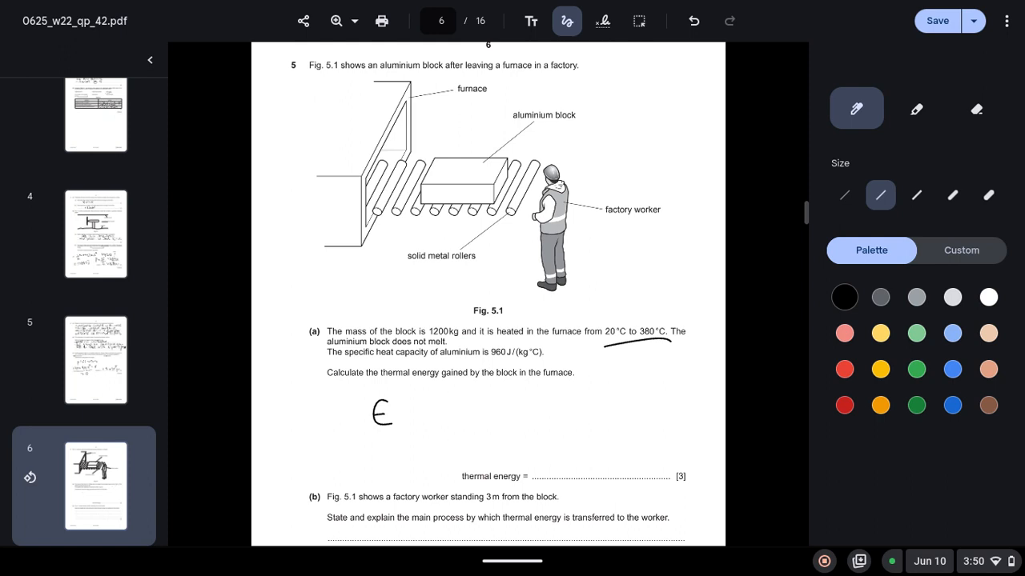
left_click_drag(400, 413, 456, 413)
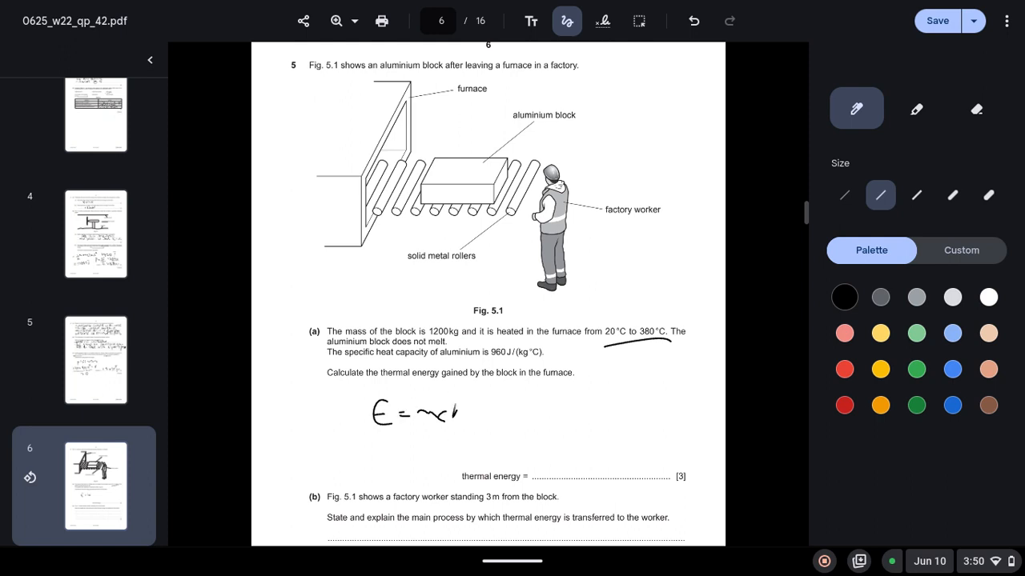
left_click_drag(448, 408, 483, 401)
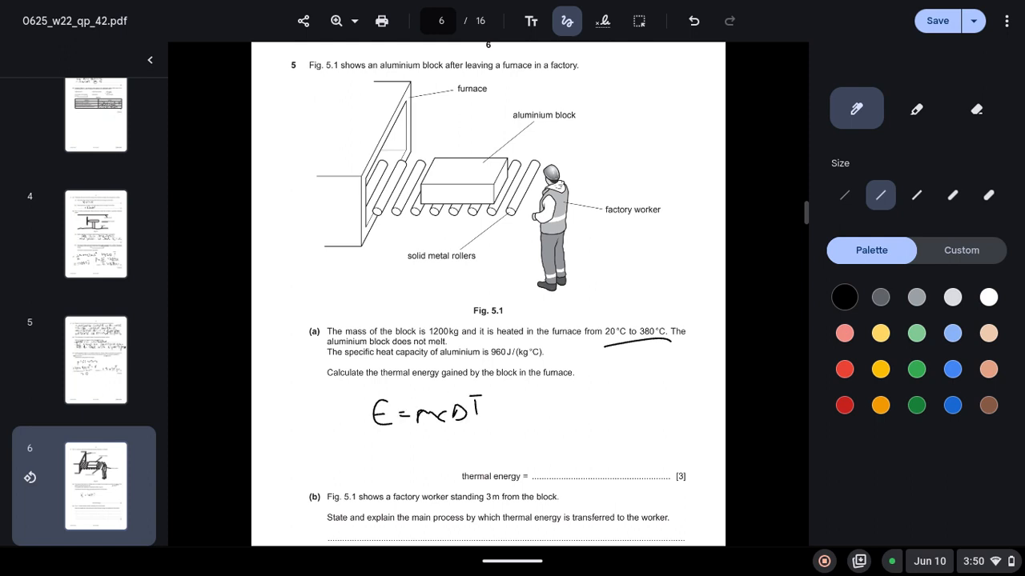
- Substitute 1200 × 960 × 360 and give the answer 4.1×10⁸ J
left_click_drag(388, 446, 403, 445)
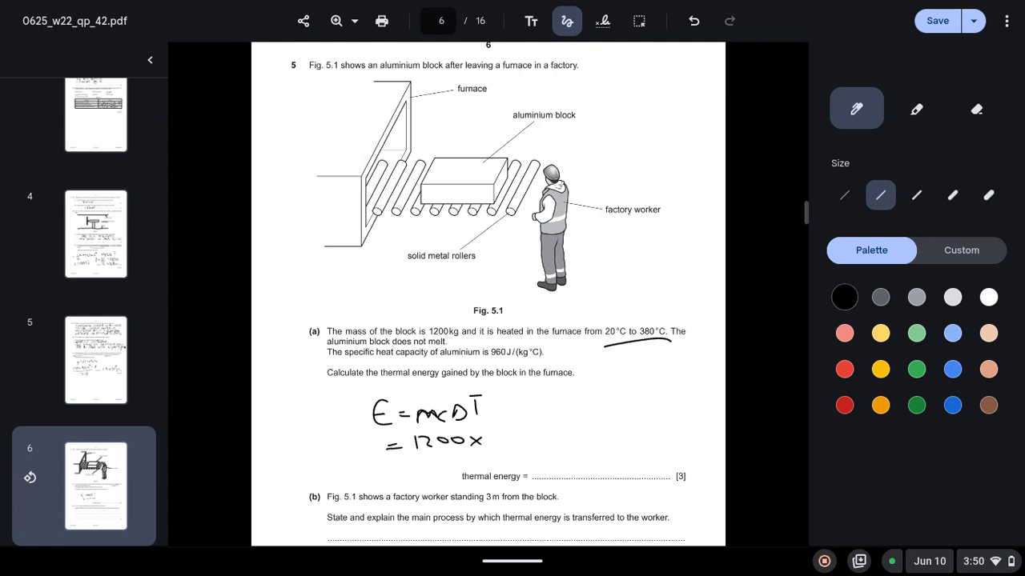
left_click_drag(488, 436, 512, 445)
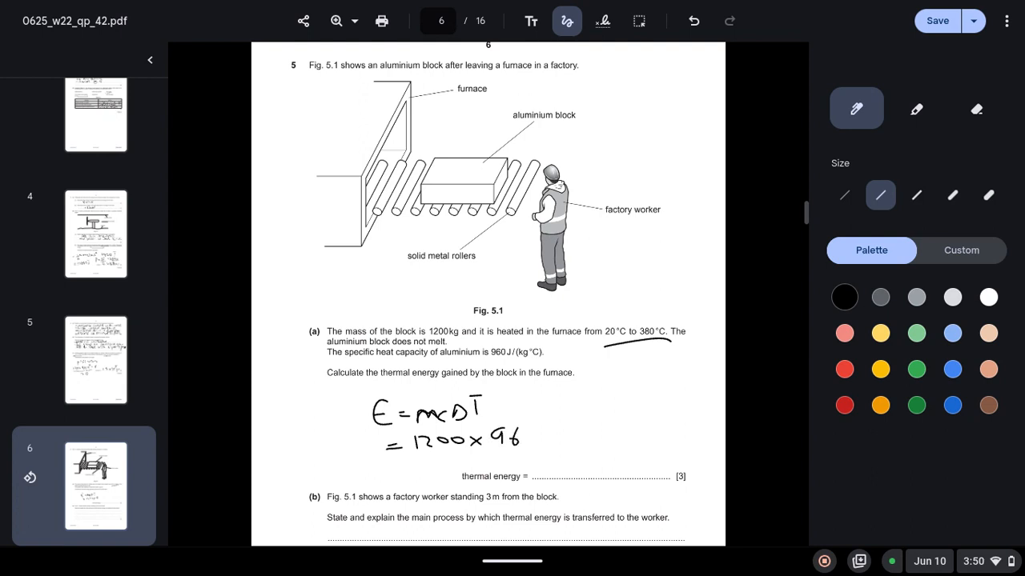
left_click_drag(515, 435, 593, 435)
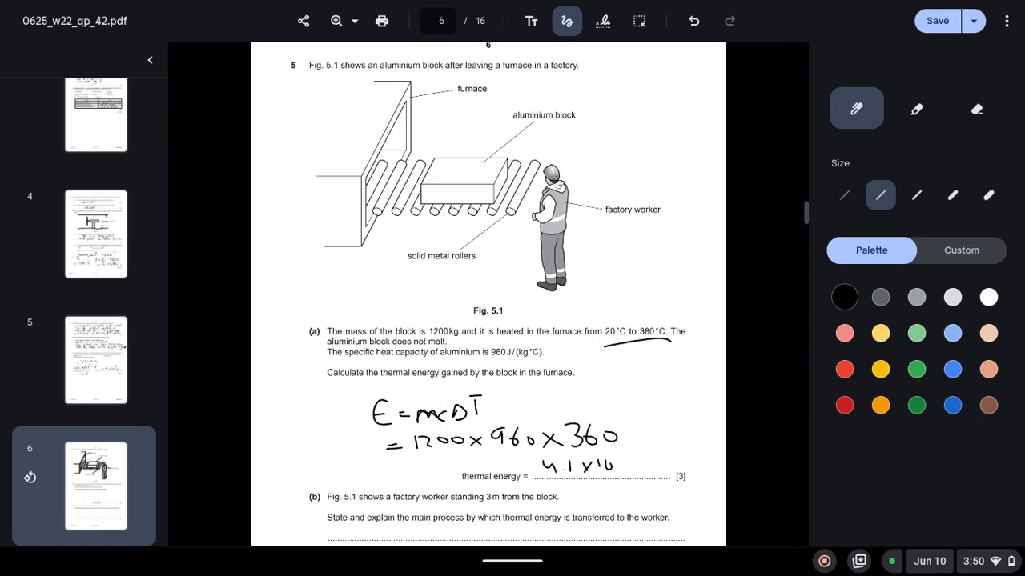
left_click_drag(616, 461, 649, 477)
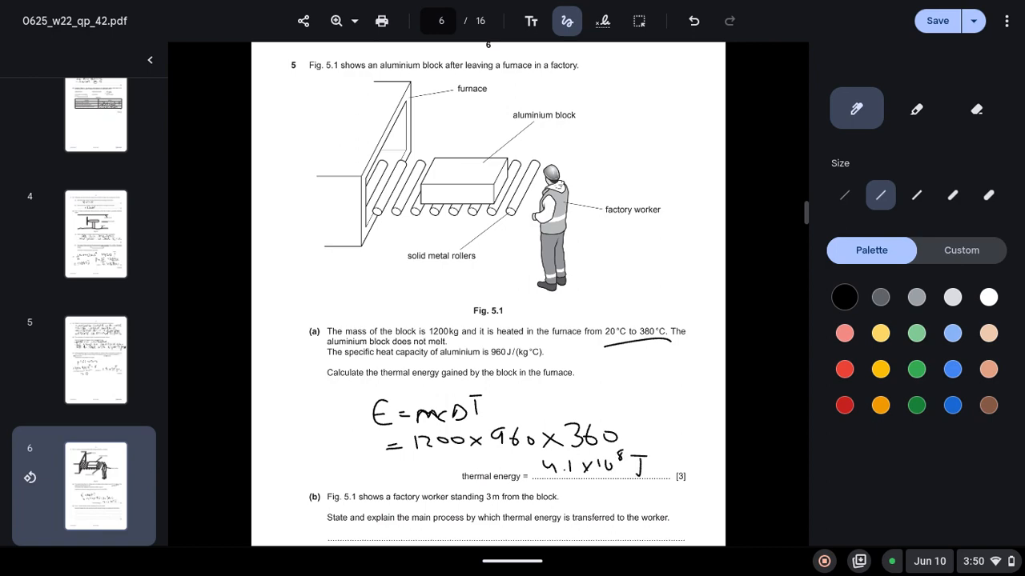
scroll("down", 3)
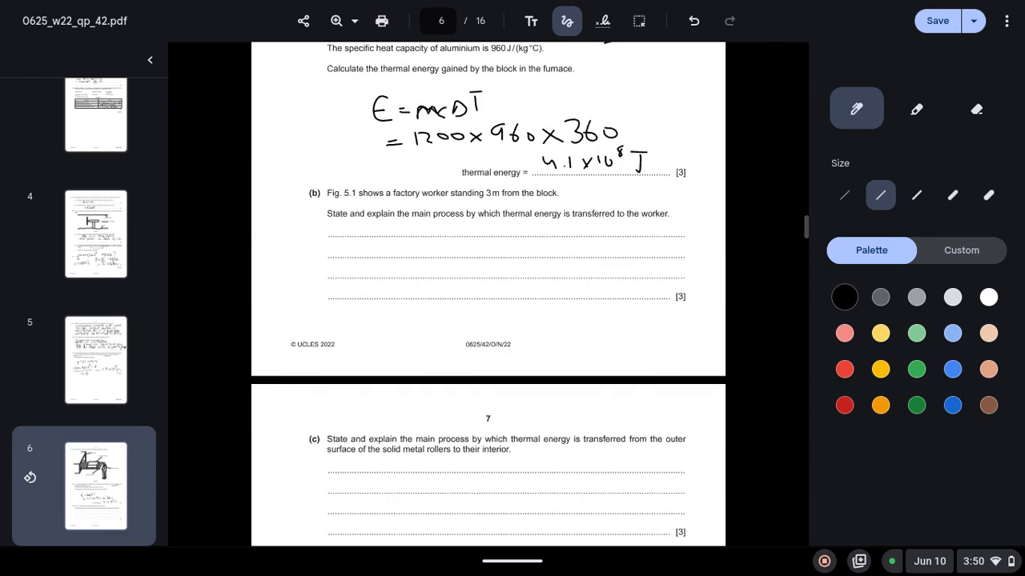
- Draw a double-headed arrow near the worker in Fig. 5.1 and move down to 5(b)
scroll("down", 3)
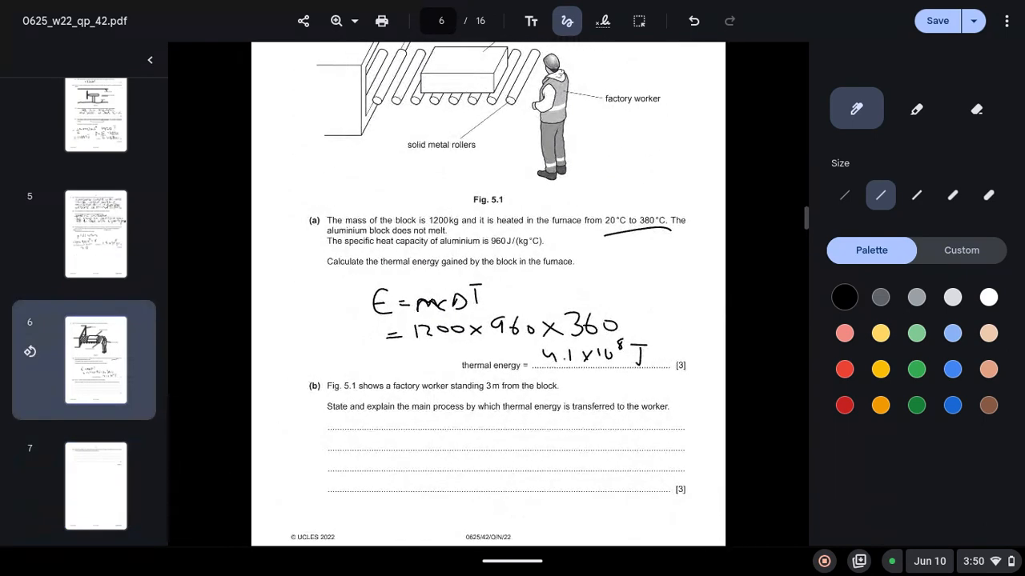
left_click_drag(506, 125, 497, 173)
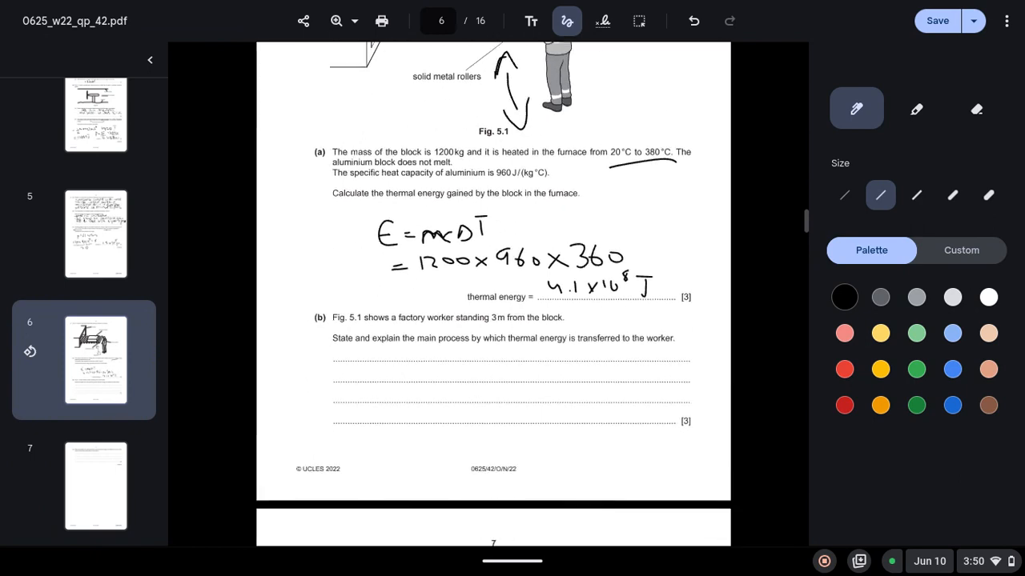
scroll("down", 3)
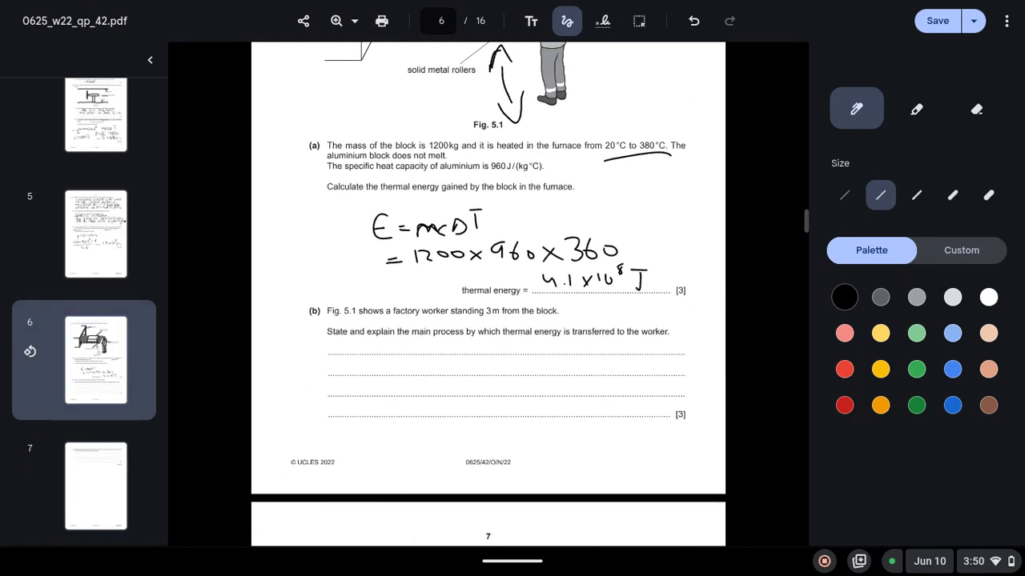
scroll("down", 3)
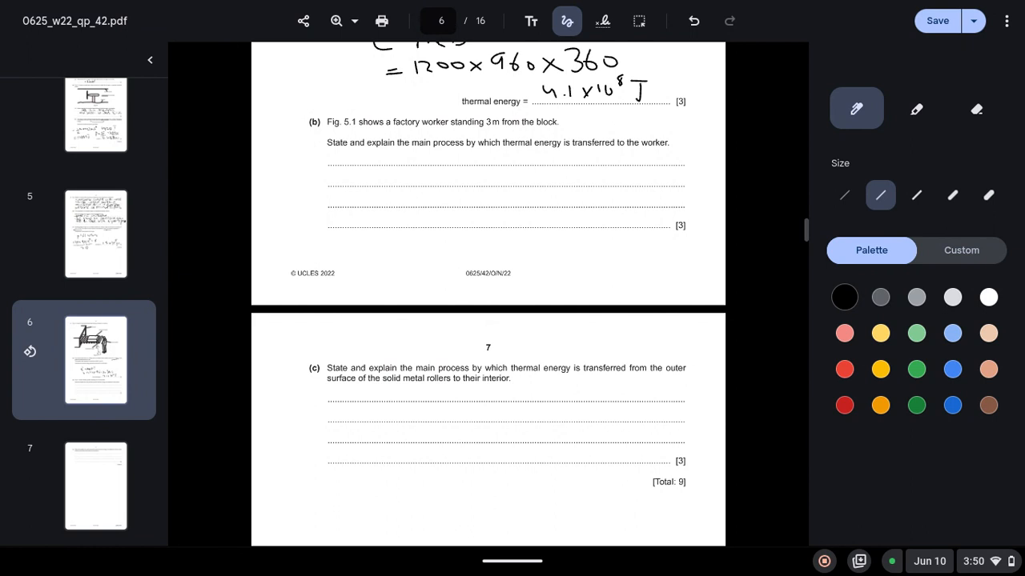
left_click(525, 532)
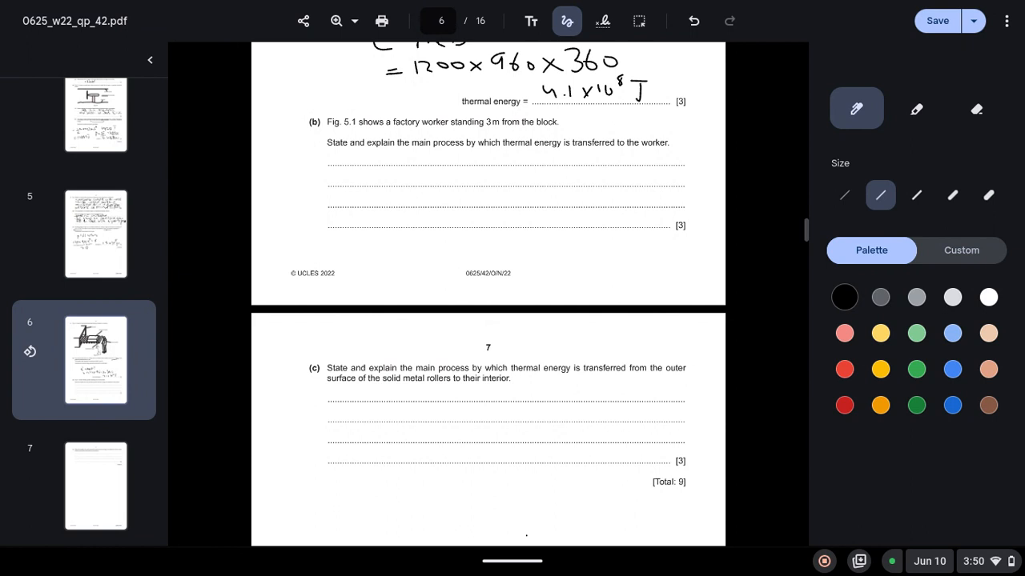
- Handwrite 'thermal radiation in the' on the first 5(b) answer line
left_click_drag(340, 151, 370, 161)
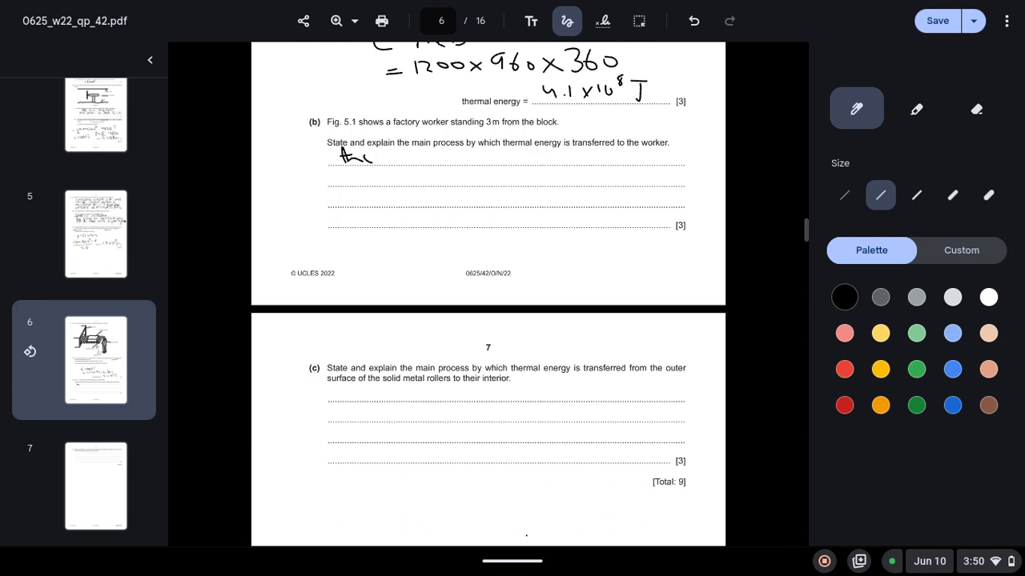
left_click_drag(372, 157, 400, 157)
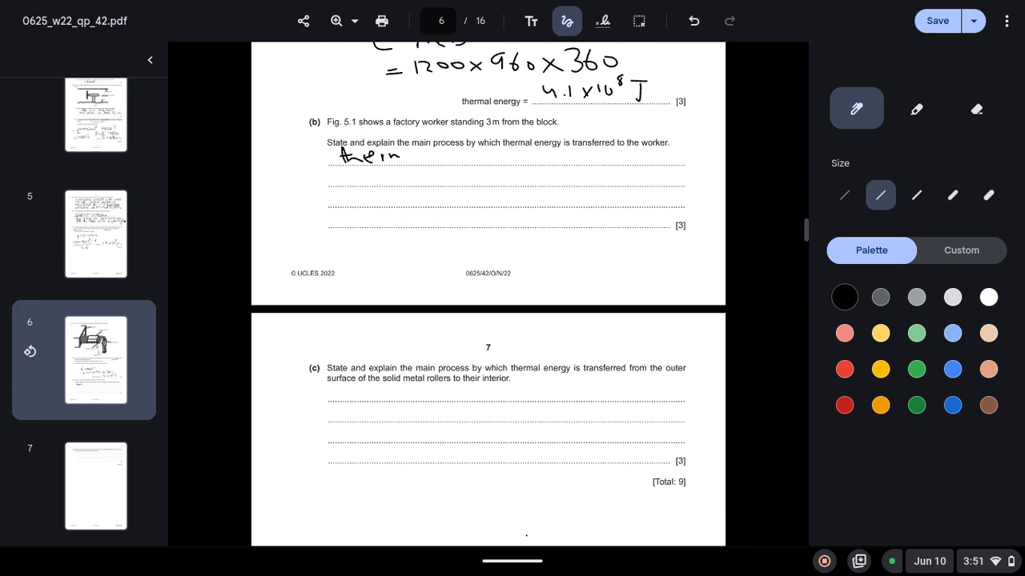
left_click_drag(393, 156, 432, 157)
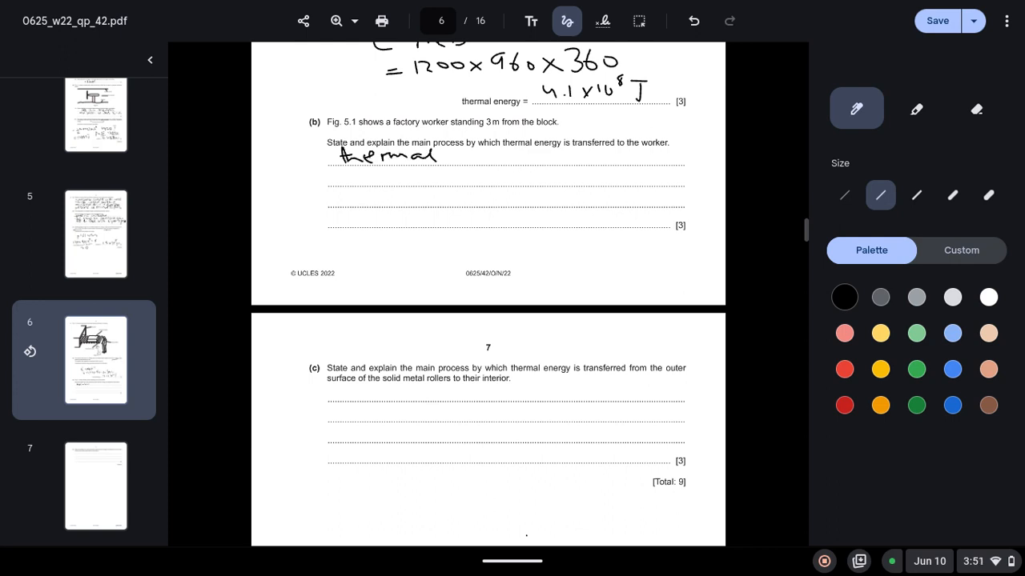
left_click_drag(456, 157, 512, 160)
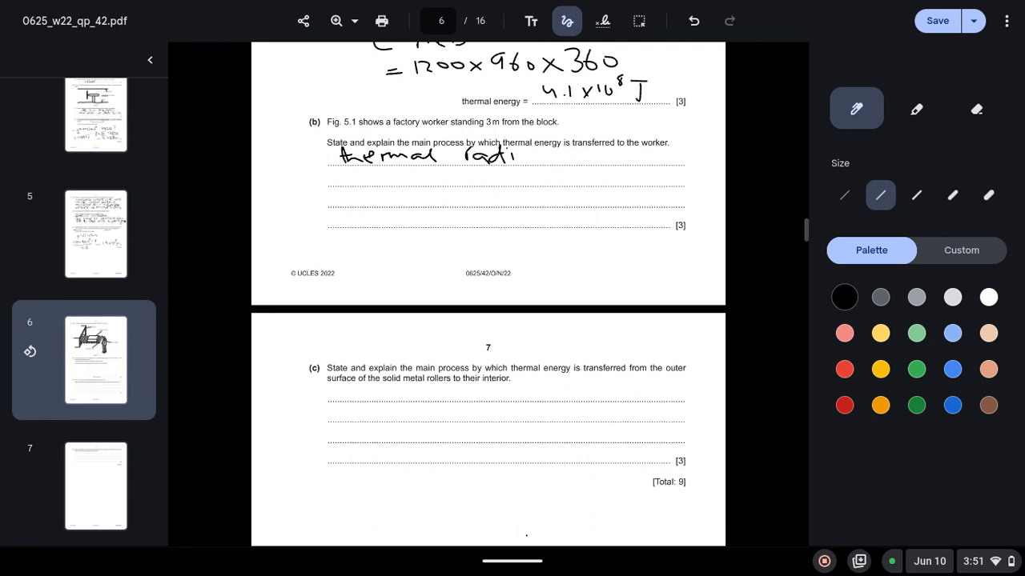
left_click_drag(520, 154, 576, 154)
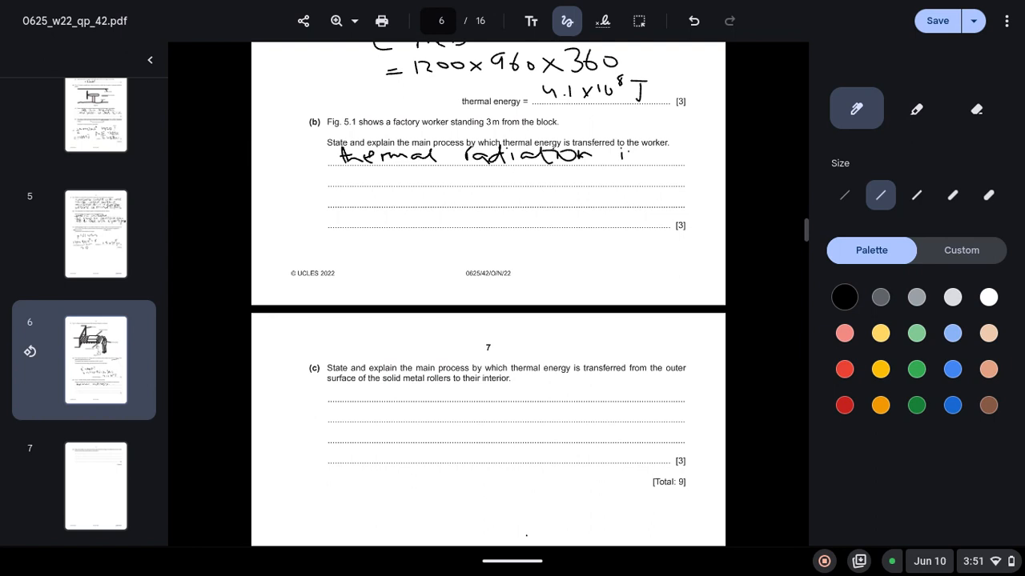
left_click_drag(631, 153, 696, 157)
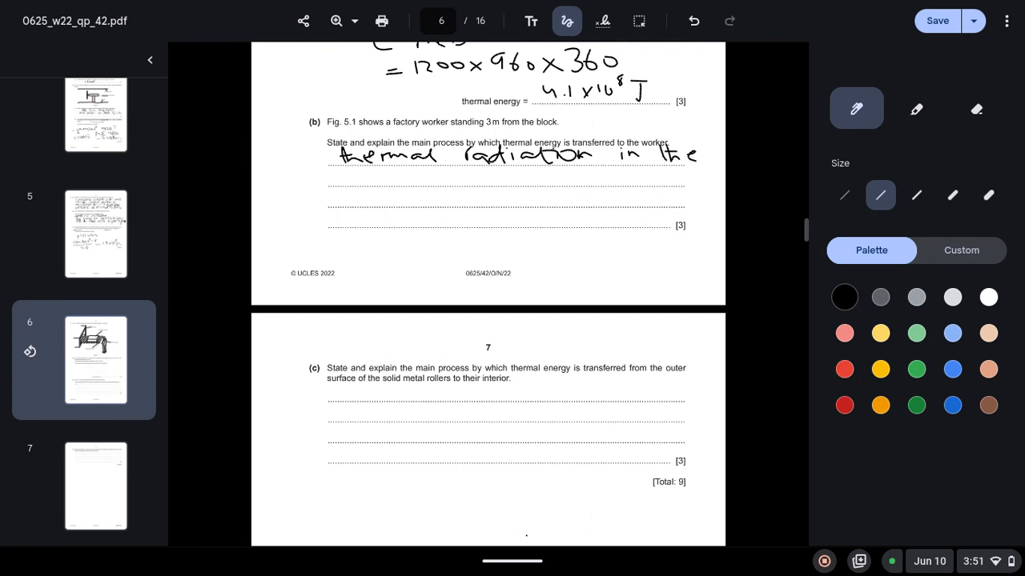
- Continue 'form of infrared waves travel through air without medium' on the following lines
left_click_drag(340, 177, 371, 178)
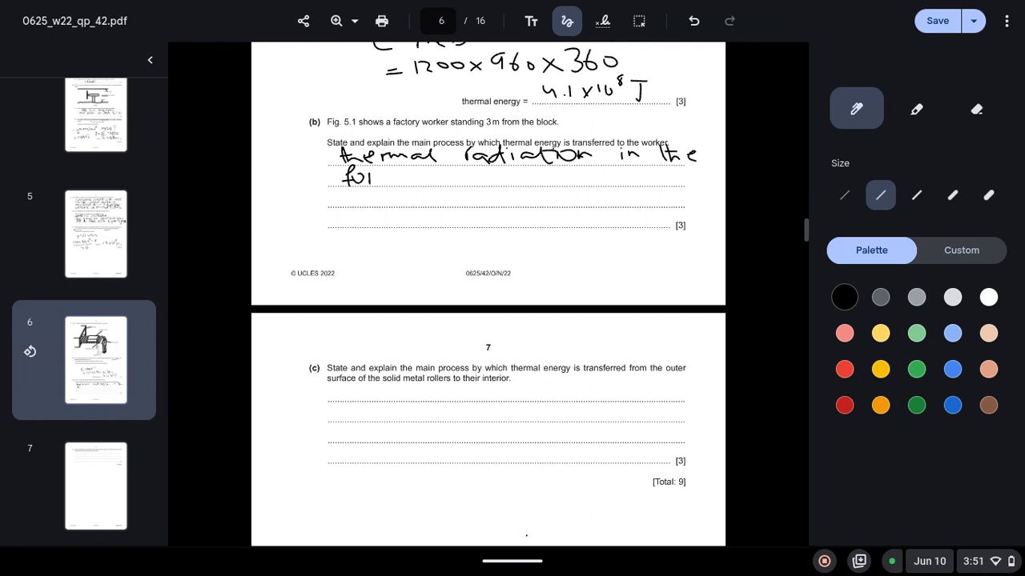
left_click_drag(344, 178, 452, 178)
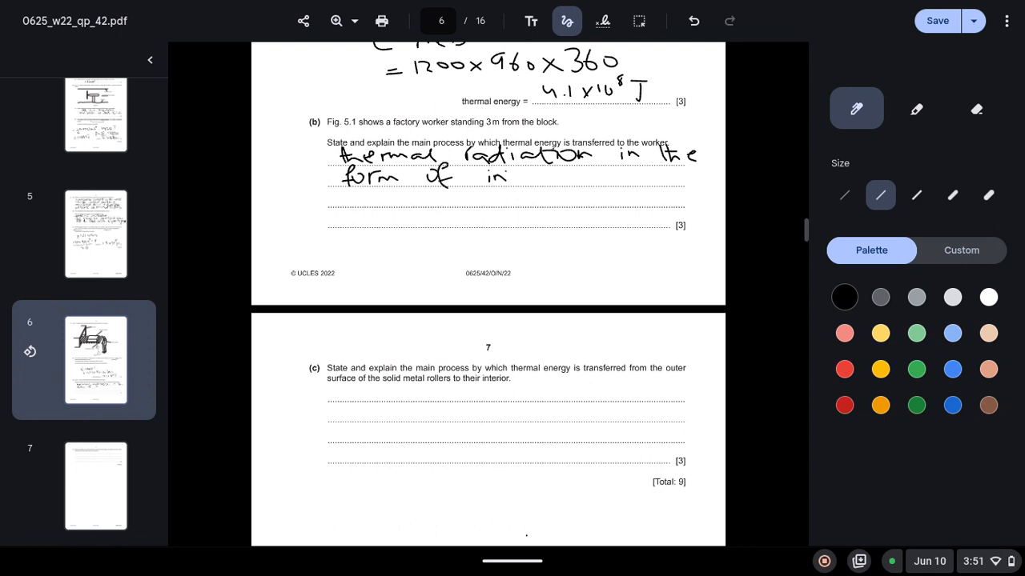
left_click_drag(499, 176, 560, 177)
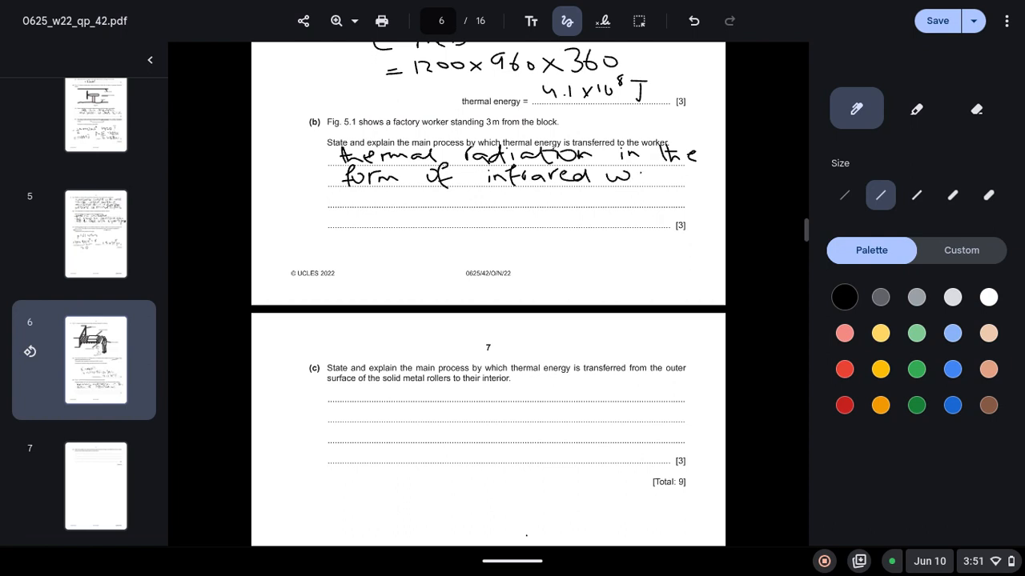
left_click_drag(616, 175, 685, 175)
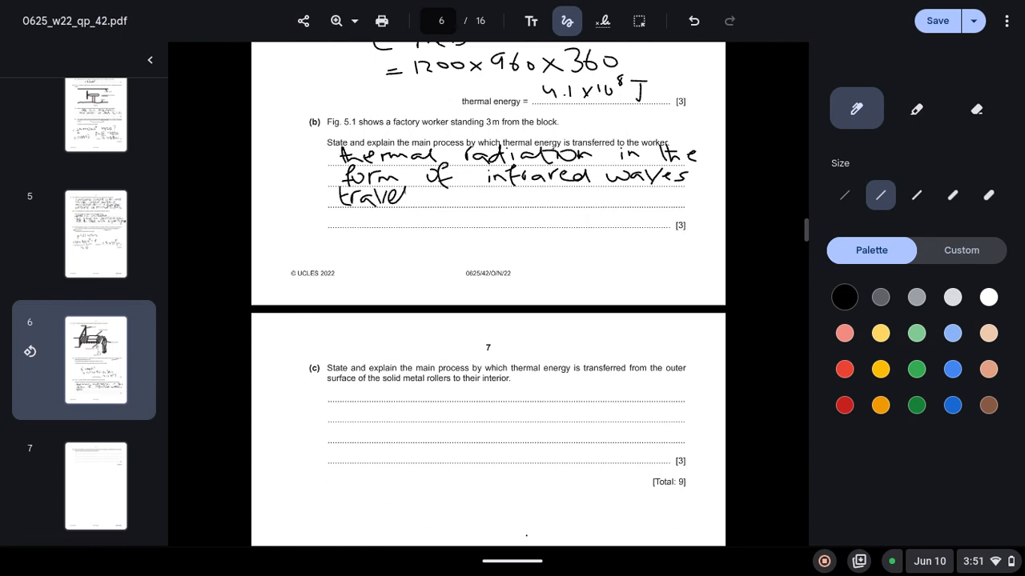
left_click_drag(416, 195, 481, 195)
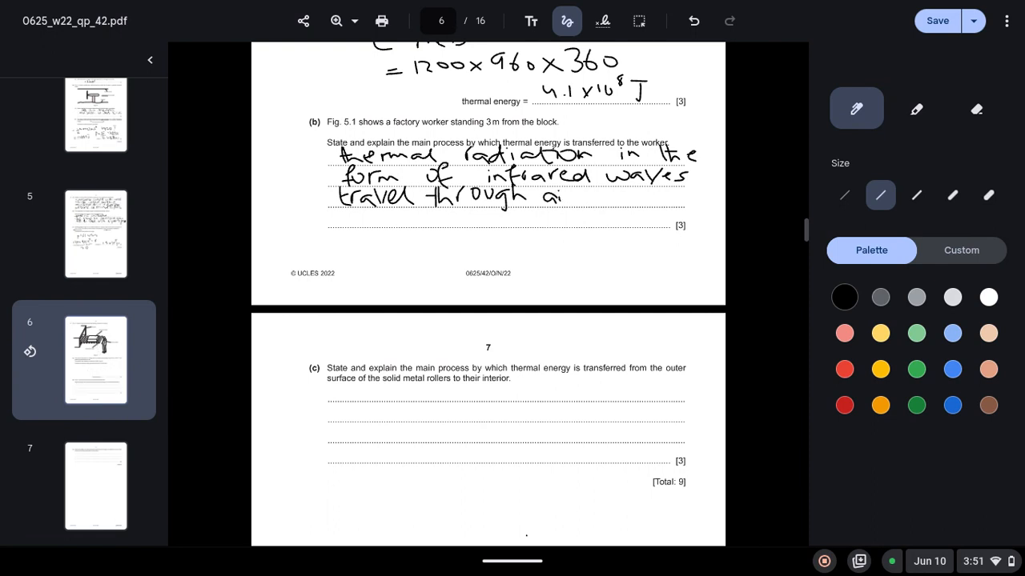
left_click_drag(560, 196, 573, 192)
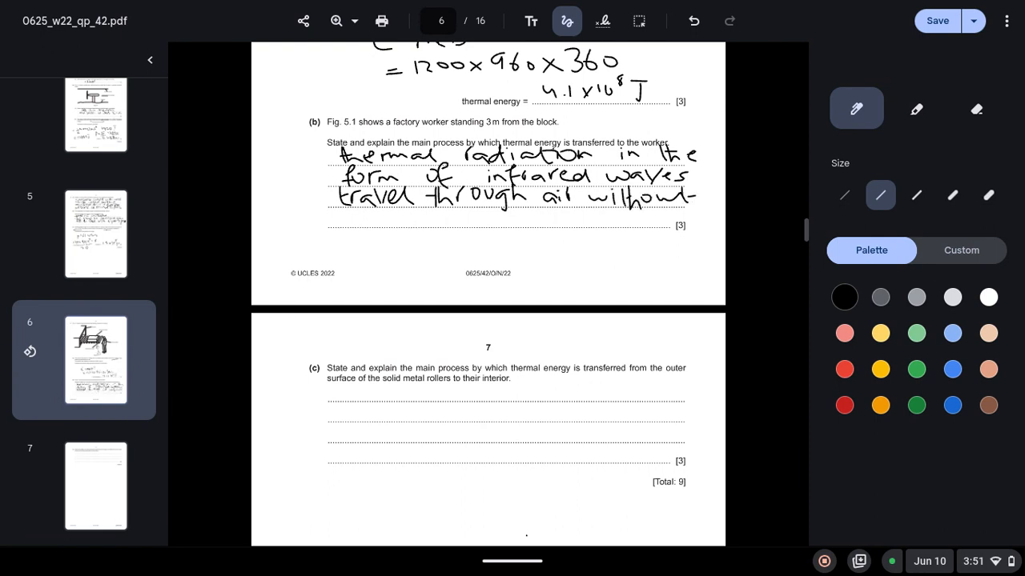
left_click_drag(344, 218, 392, 221)
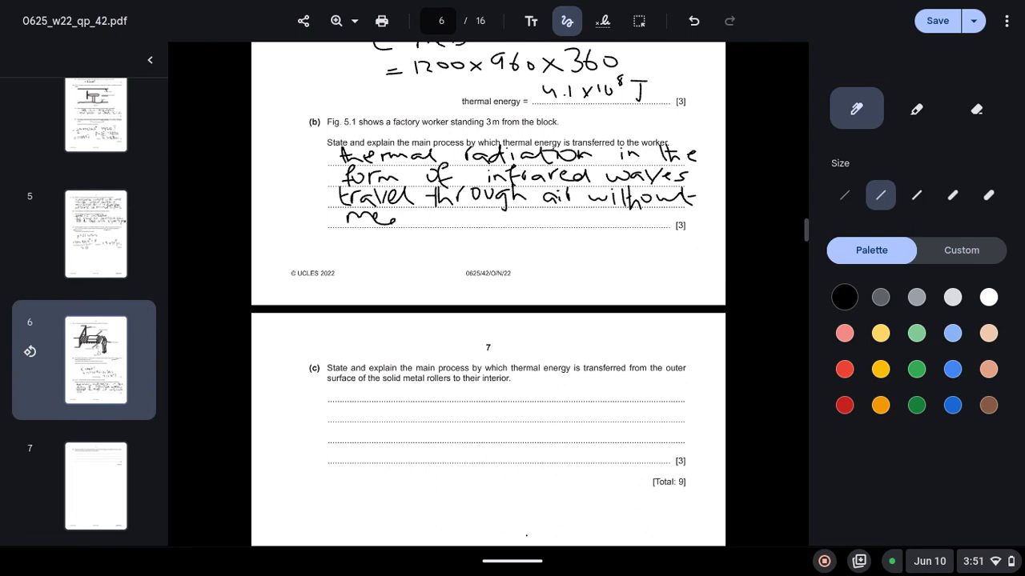
left_click_drag(377, 216, 448, 221)
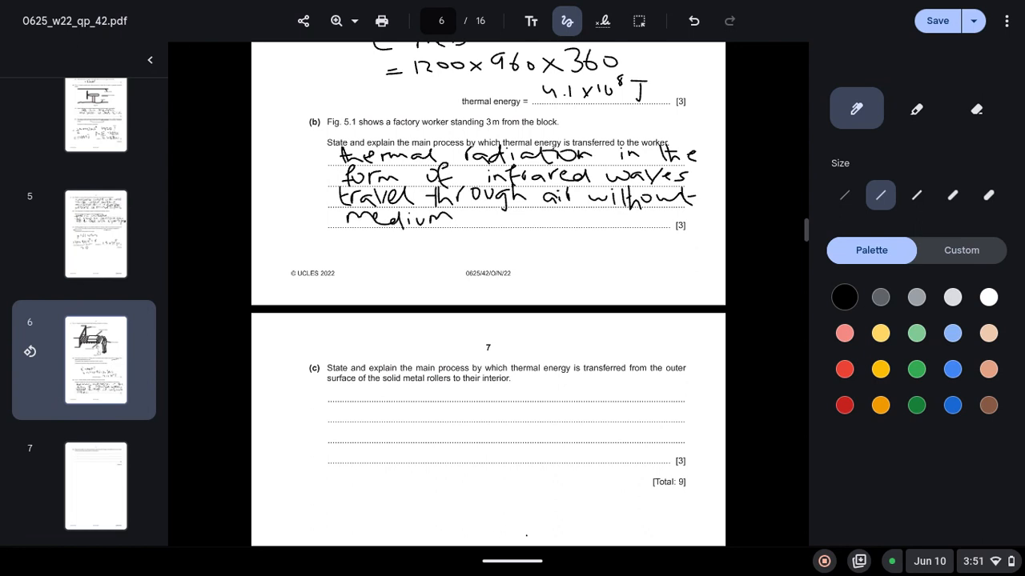
scroll("down", 3)
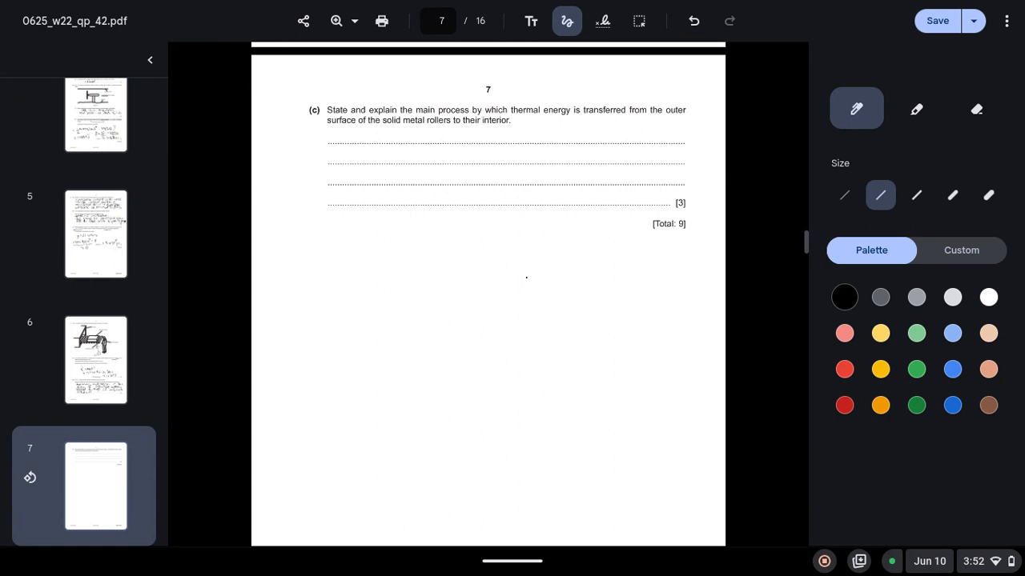
- Handwrite the 5(c) points 'conduction' and 'free moving electrons' with bullet marks
left_click_drag(335, 136, 383, 137)
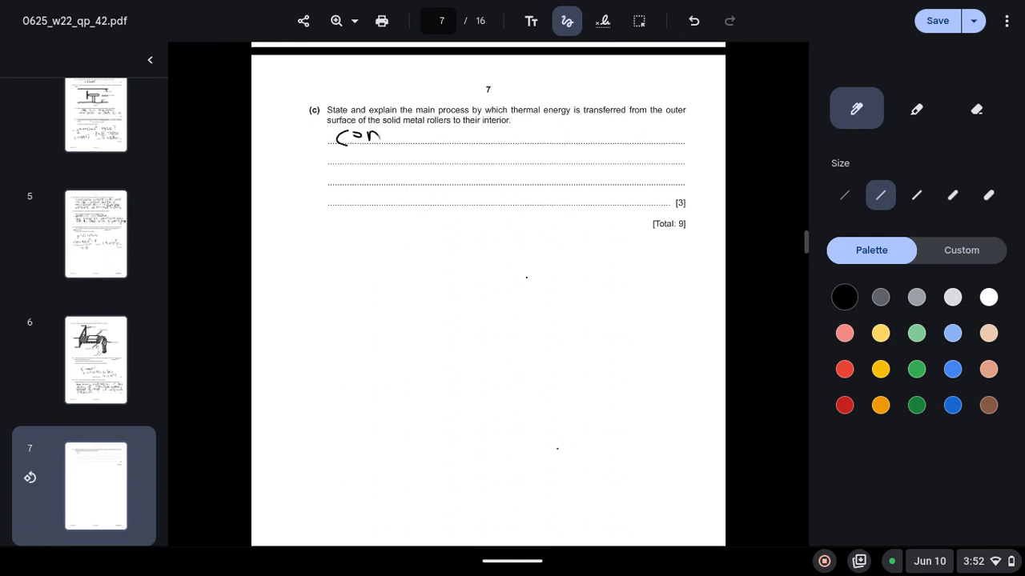
left_click_drag(385, 136, 436, 136)
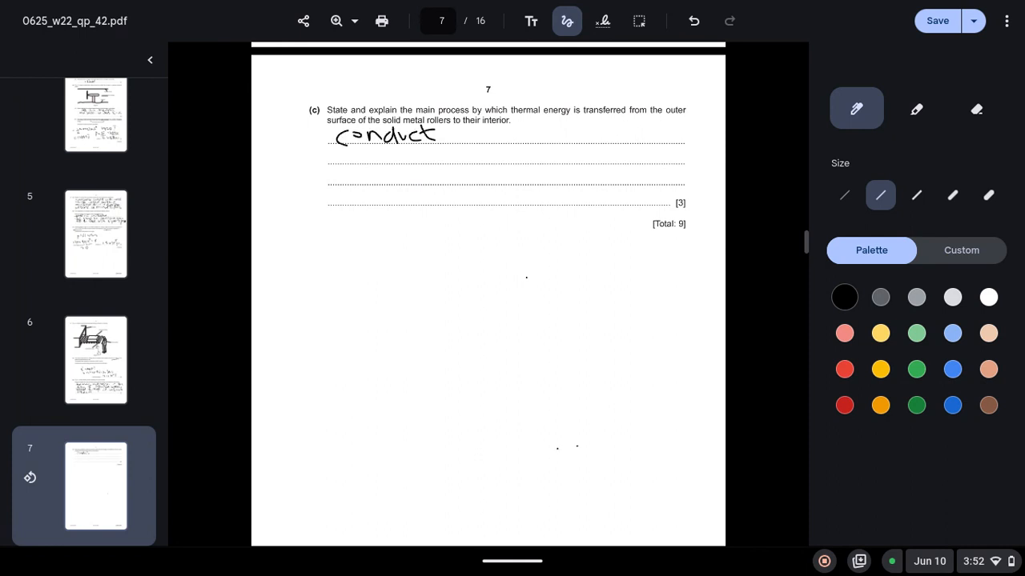
left_click_drag(439, 135, 468, 135)
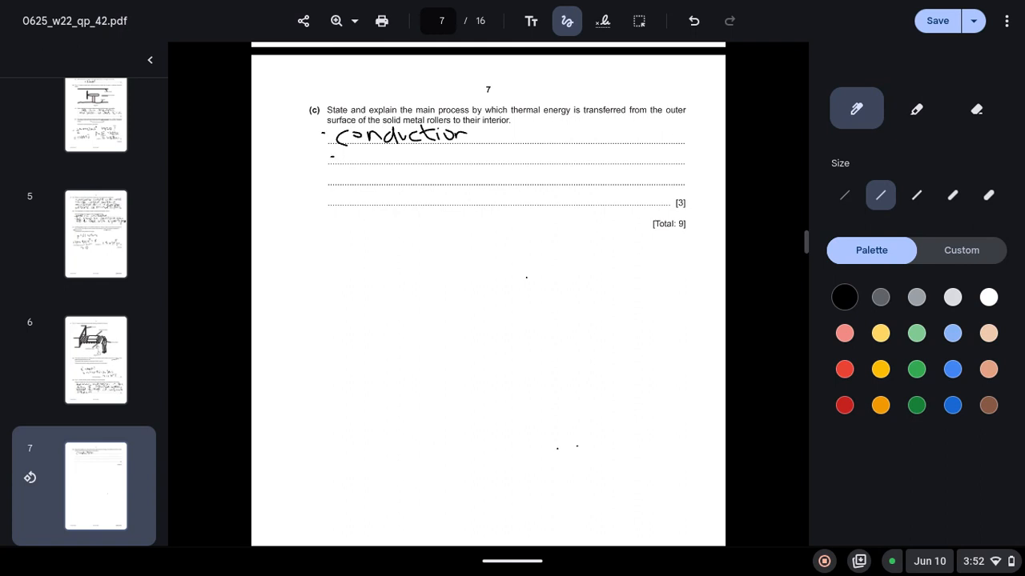
left_click_drag(349, 160, 365, 148)
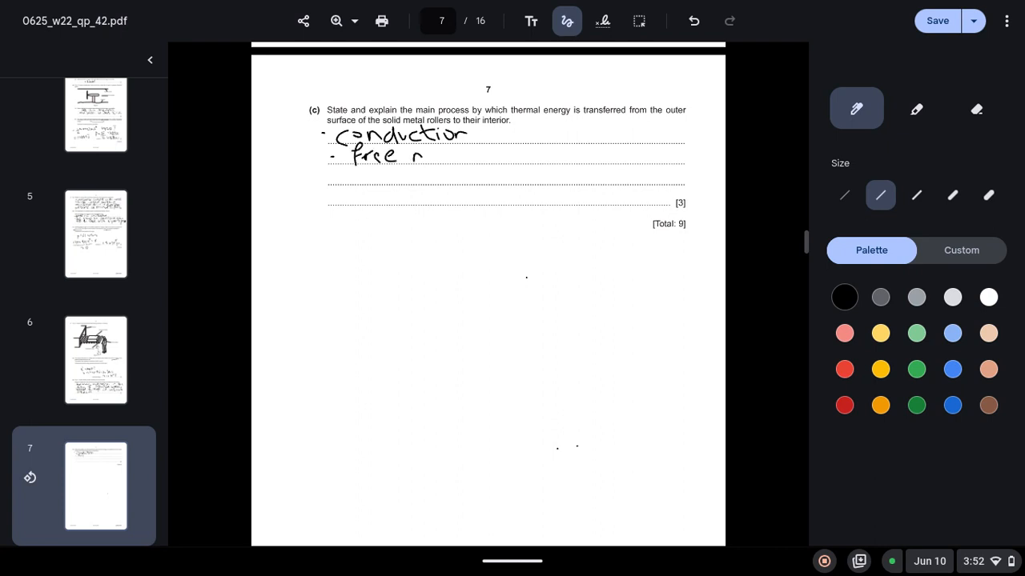
left_click_drag(425, 157, 477, 157)
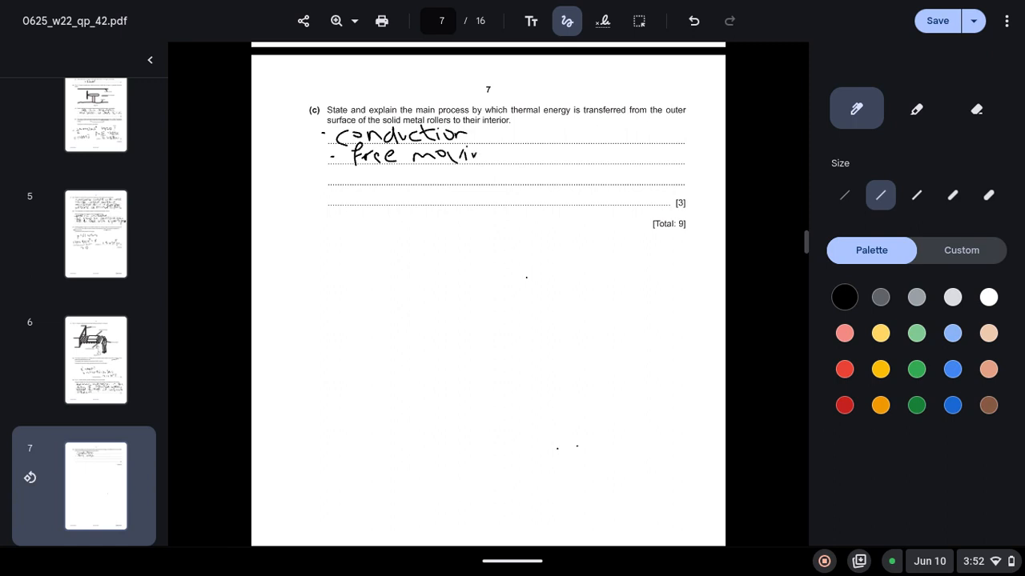
left_click_drag(497, 157, 548, 152)
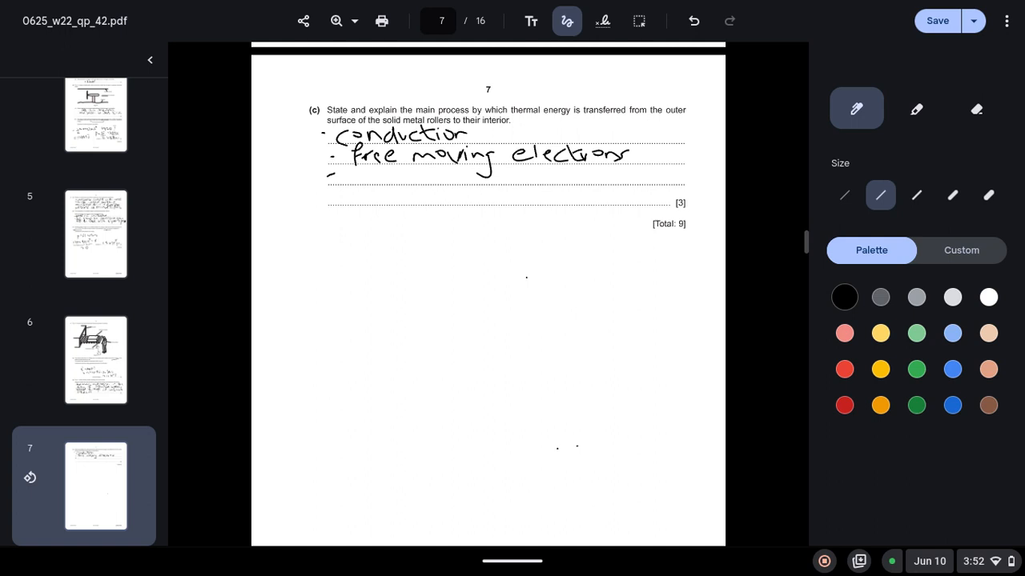
- Write the third point 'lattice vibration transfer'
left_click_drag(336, 173, 384, 173)
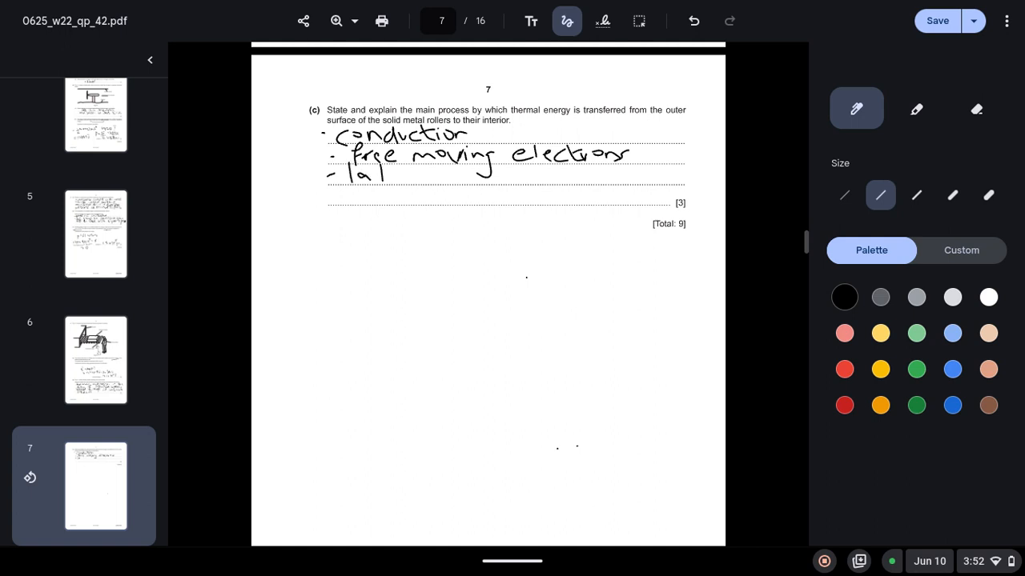
left_click_drag(365, 173, 419, 174)
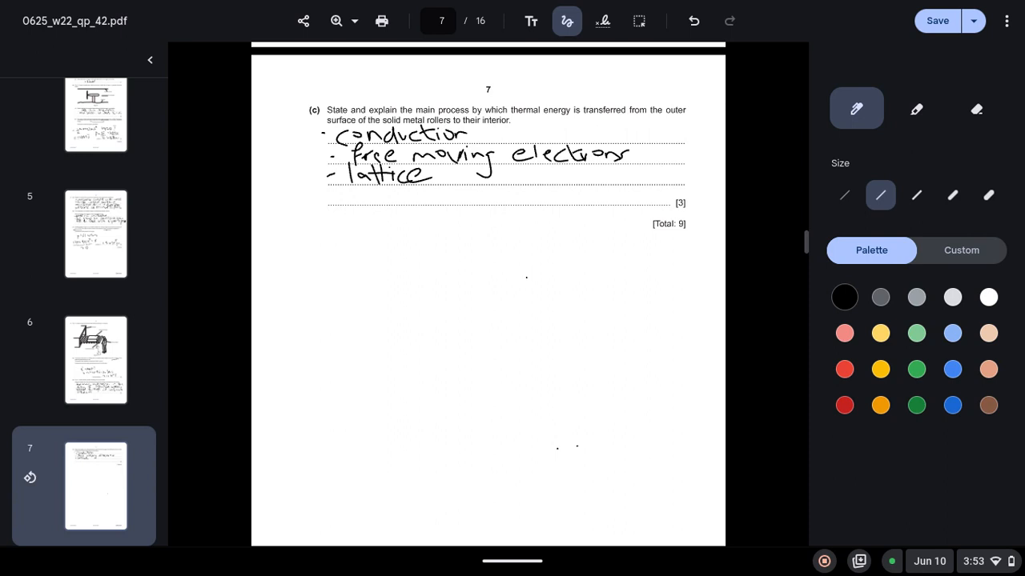
left_click_drag(451, 169, 455, 183)
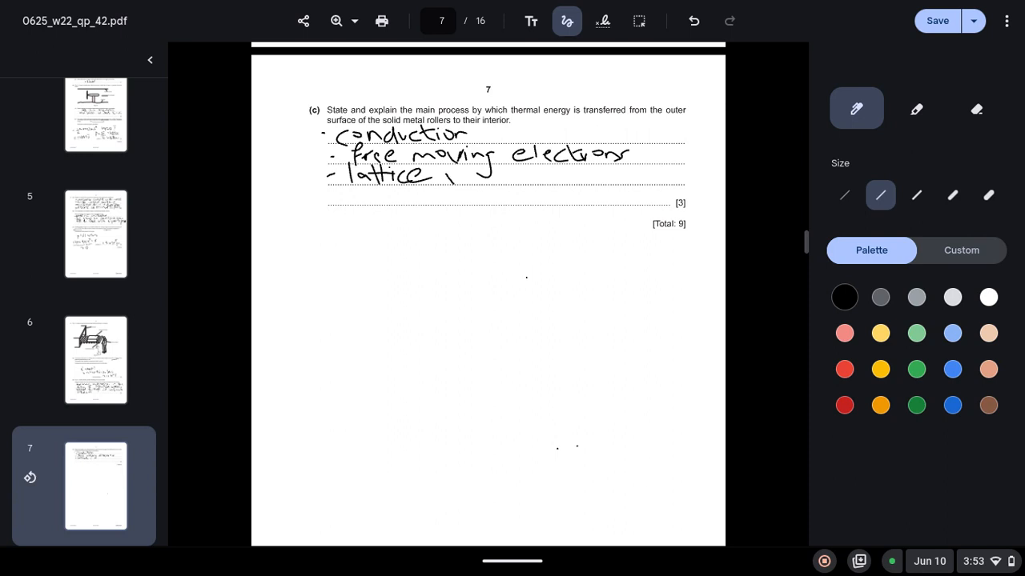
left_click_drag(449, 179, 461, 168)
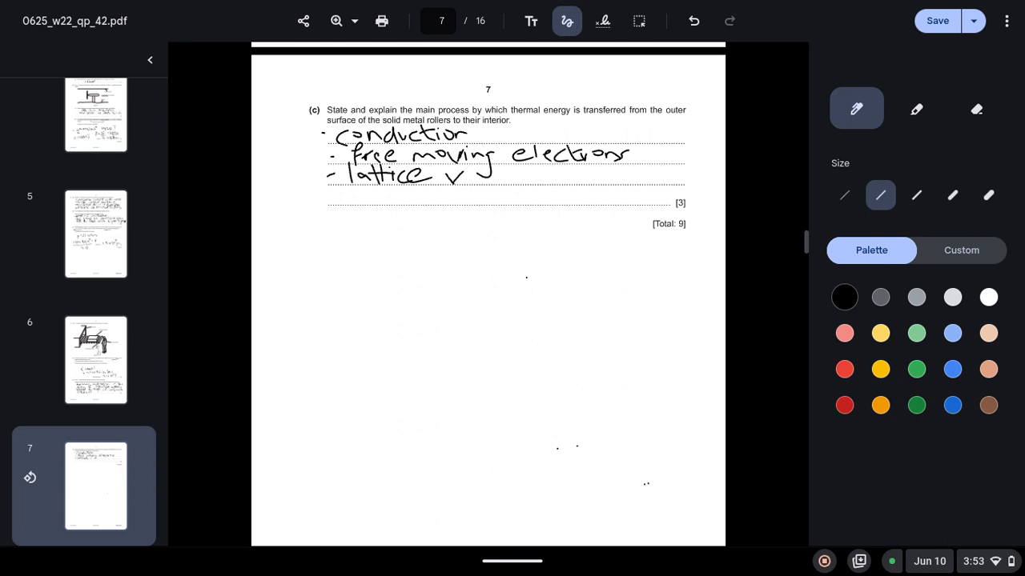
left_click_drag(465, 173, 512, 175)
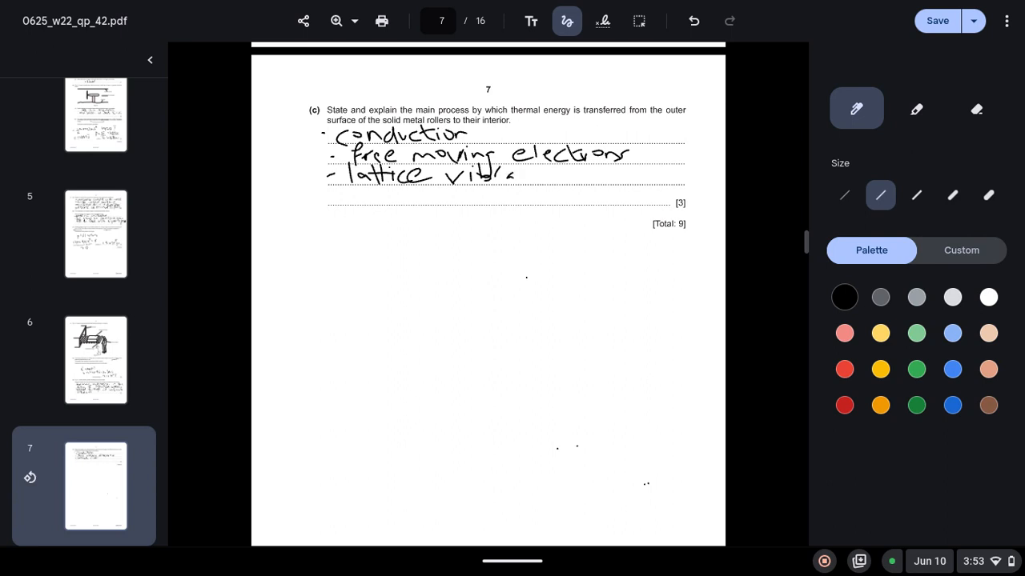
left_click_drag(499, 175, 543, 178)
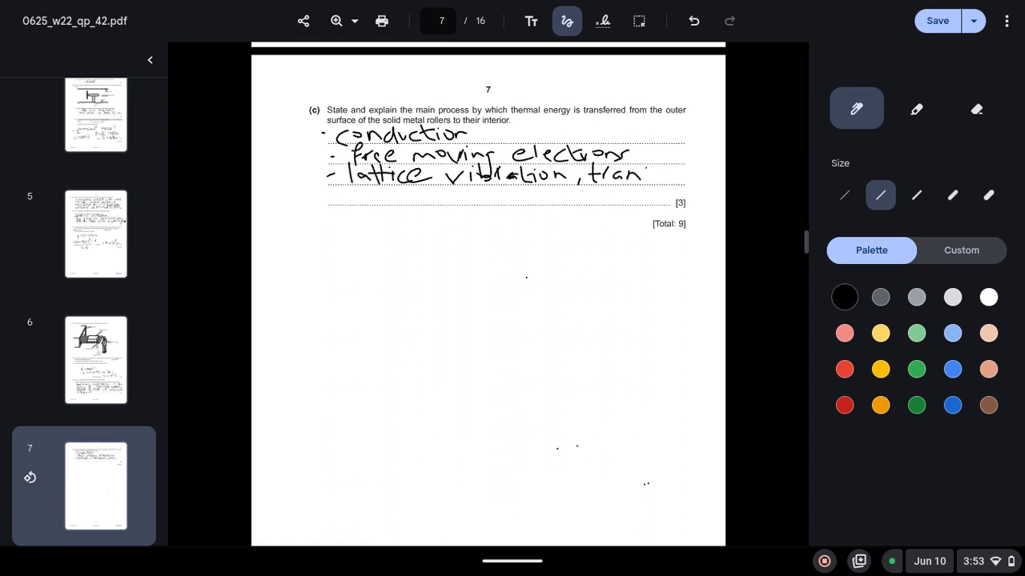
left_click_drag(632, 173, 672, 176)
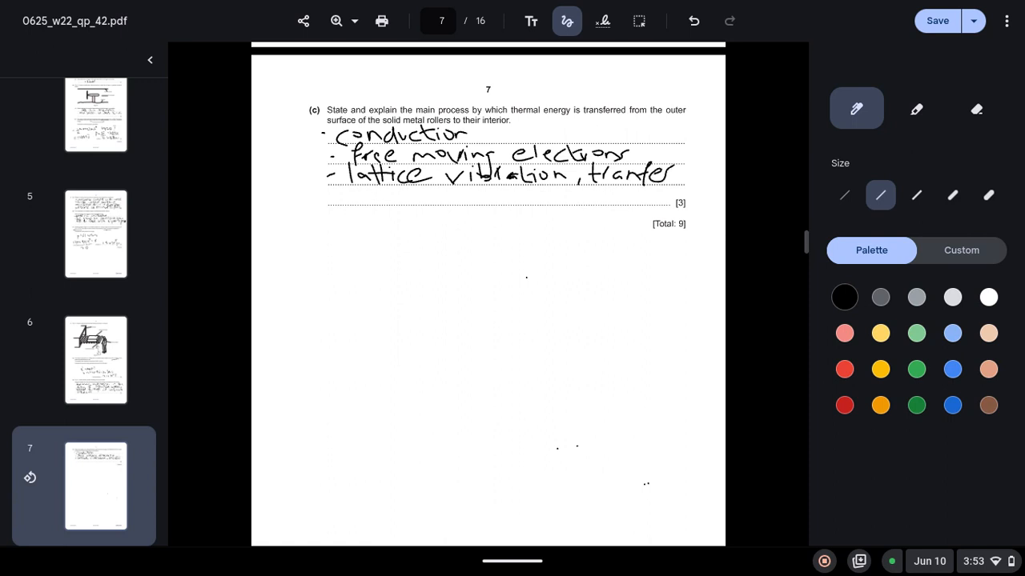
- Finish with 'energy to neighbouring p…', undoing the stray word 'through'
left_click_drag(345, 195, 392, 195)
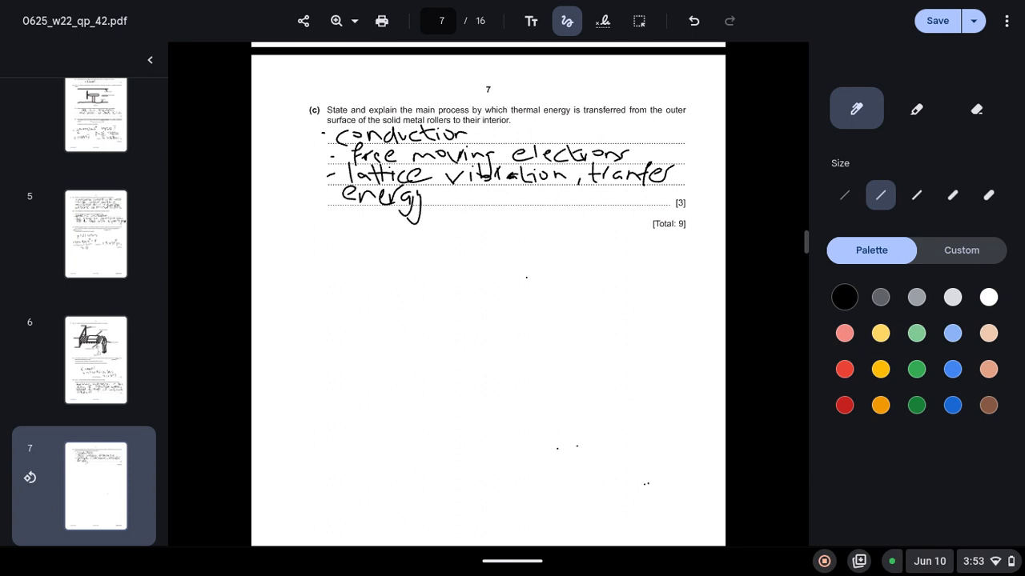
left_click_drag(456, 196, 500, 195)
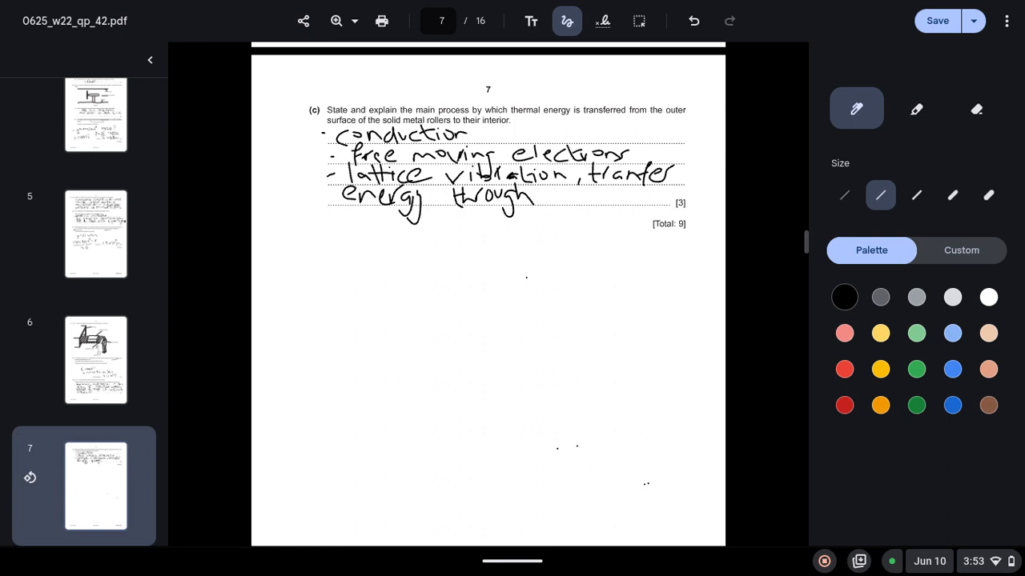
left_click(977, 109)
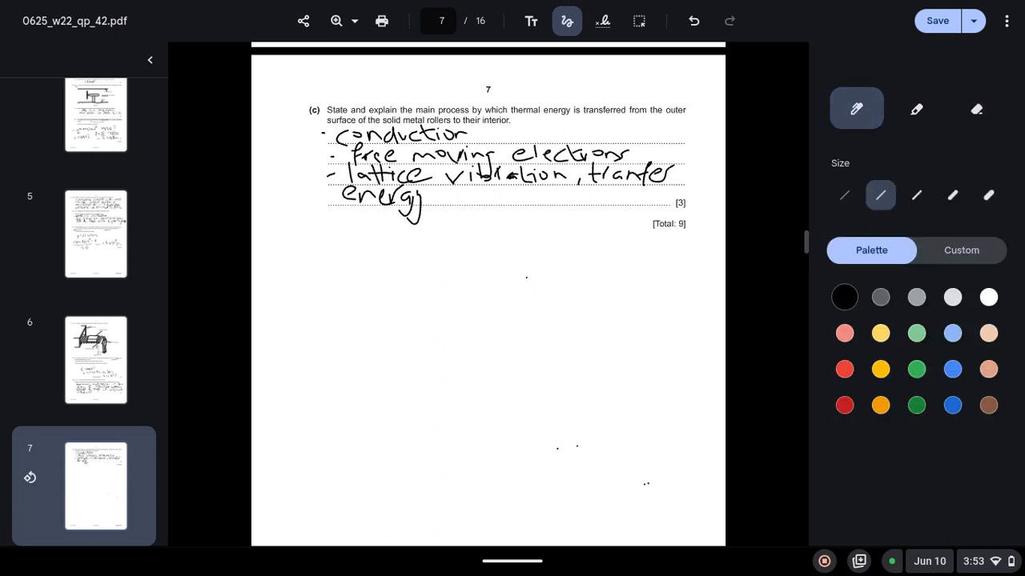
left_click_drag(449, 196, 520, 195)
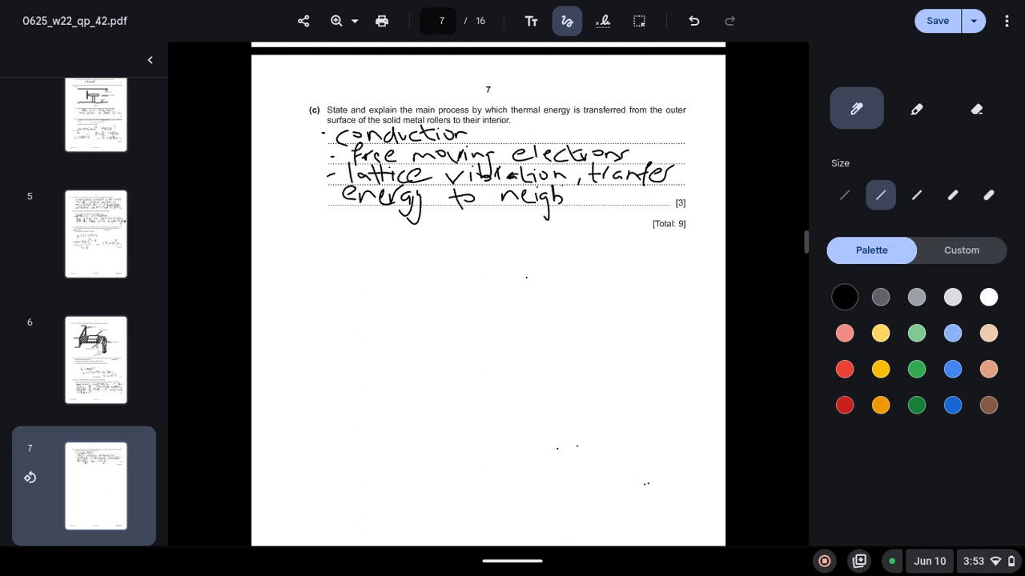
left_click(977, 109)
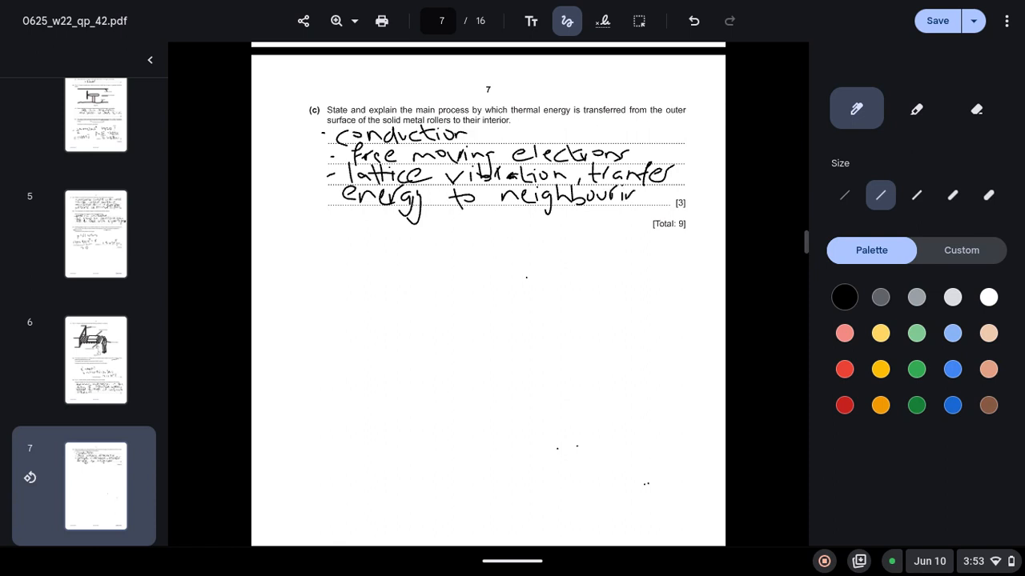
left_click_drag(329, 224, 349, 248)
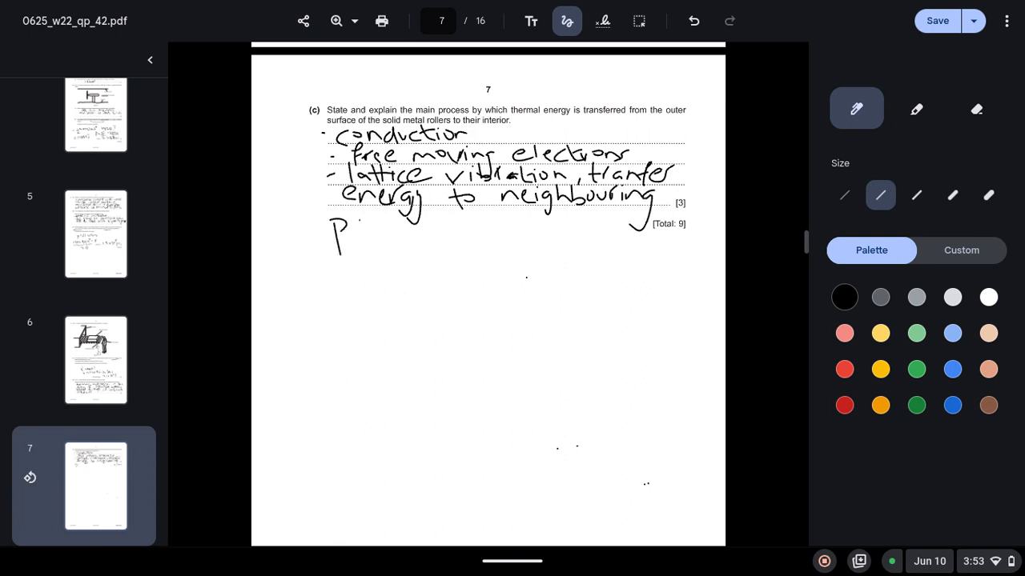
left_click_drag(349, 232, 420, 232)
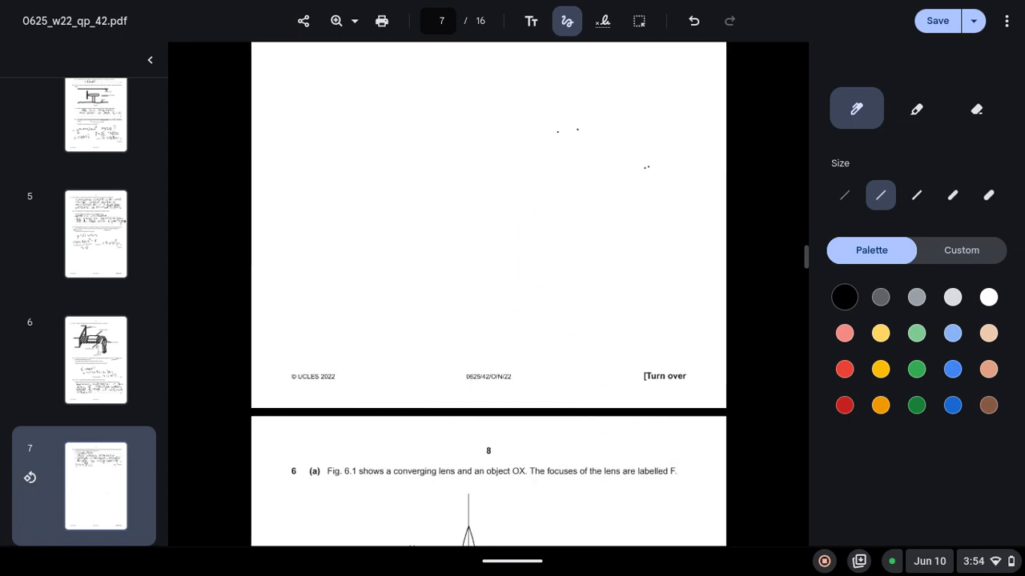
- Draw a ray from X through the lens in Fig. 6.1 and extend it past F
scroll("down", 3)
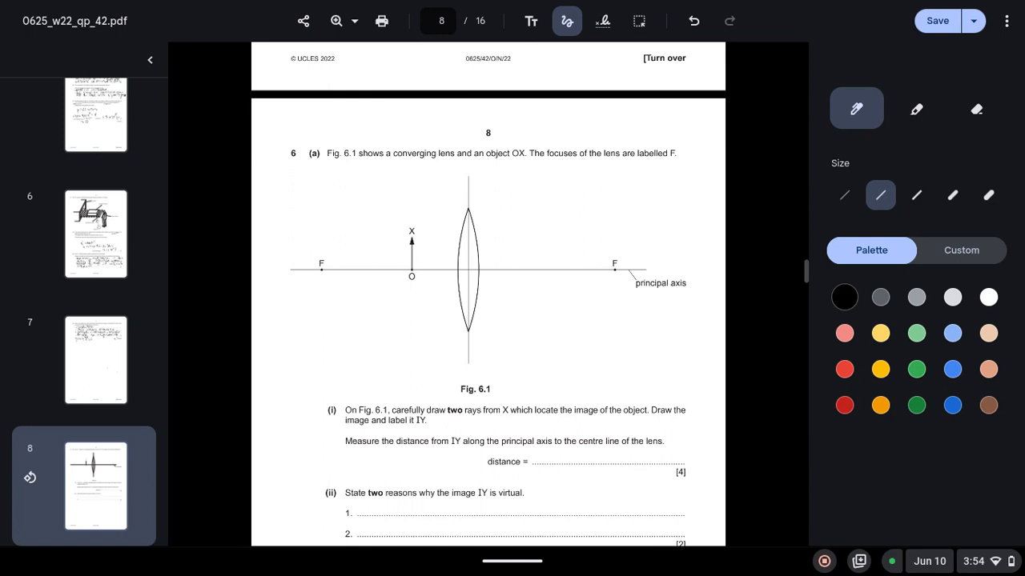
left_click_drag(413, 241, 468, 237)
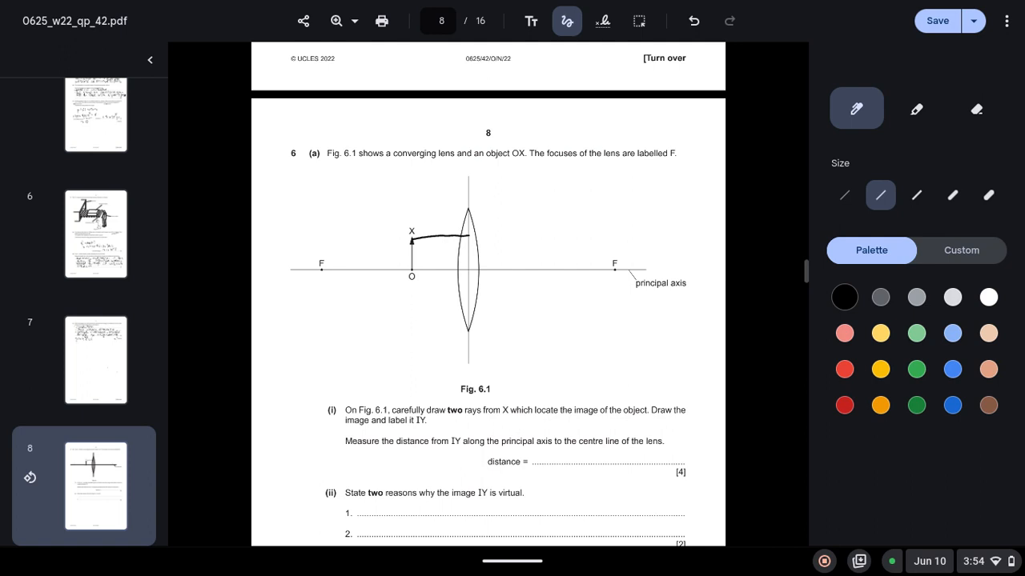
left_click_drag(471, 237, 675, 288)
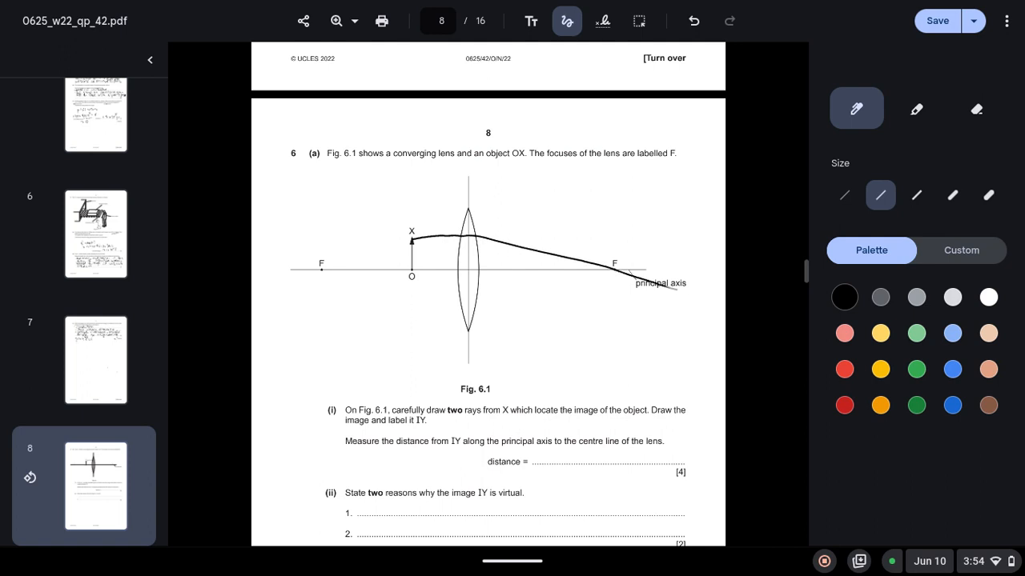
left_click_drag(649, 271, 701, 303)
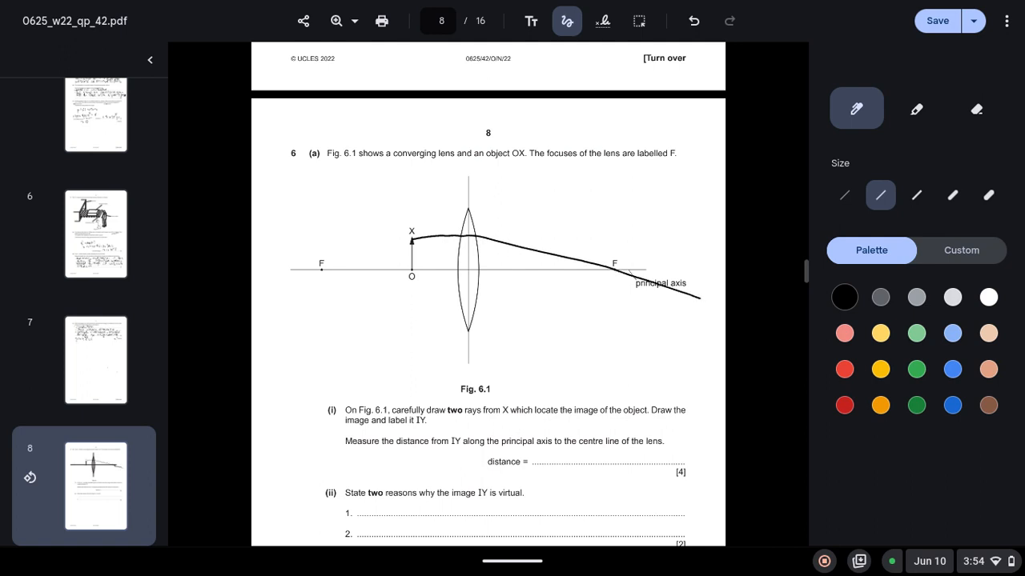
- Draw a second ray through the lens centre, trace back behind X and circle and label the image IY
left_click_drag(413, 243, 445, 259)
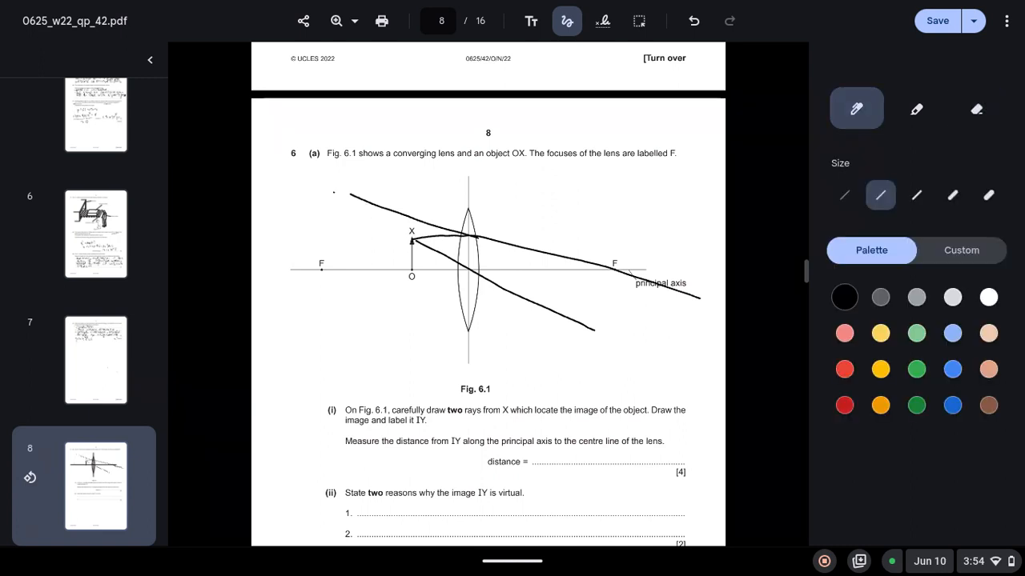
left_click_drag(324, 186, 413, 238)
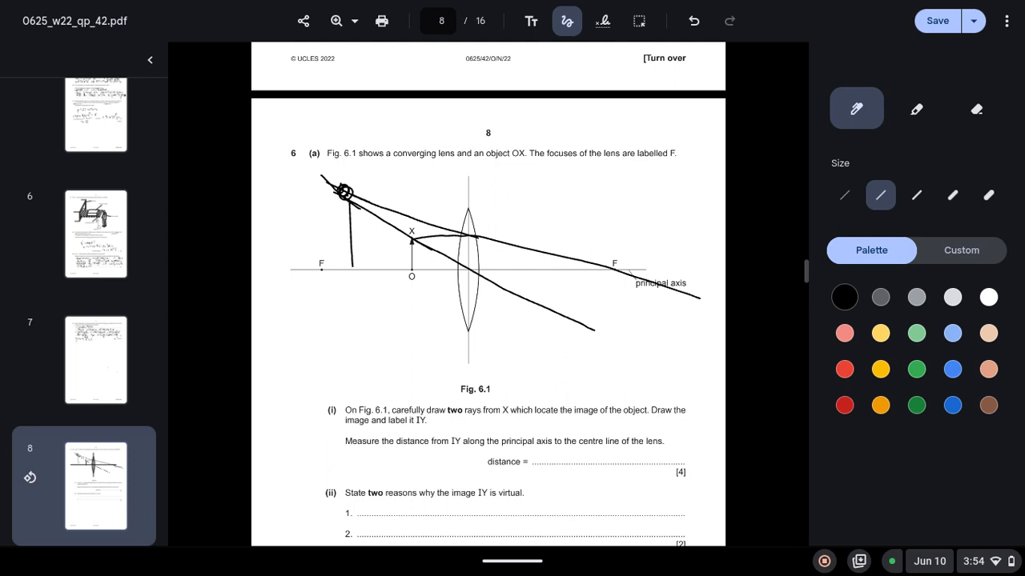
left_click_drag(335, 276, 338, 301)
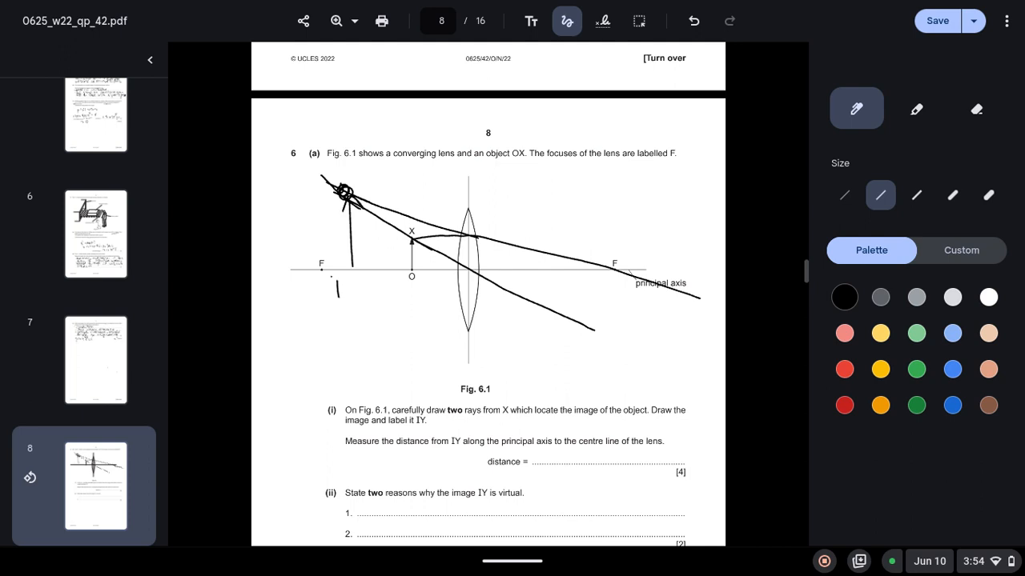
left_click_drag(333, 285, 368, 301)
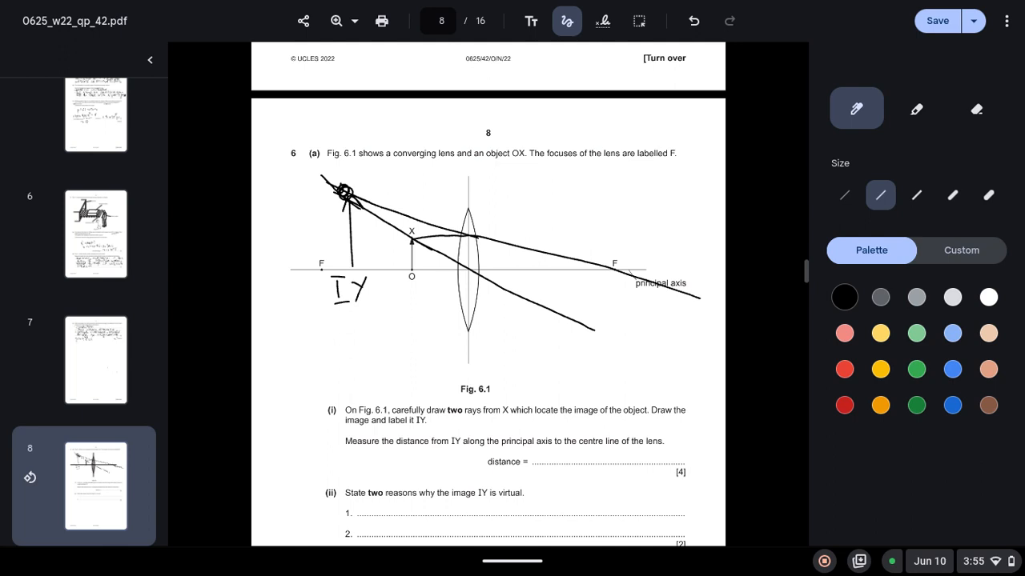
- Draw the distance arrow from IY to the lens and write the 6(i) answer 36–44 mm
left_click_drag(355, 314, 426, 312)
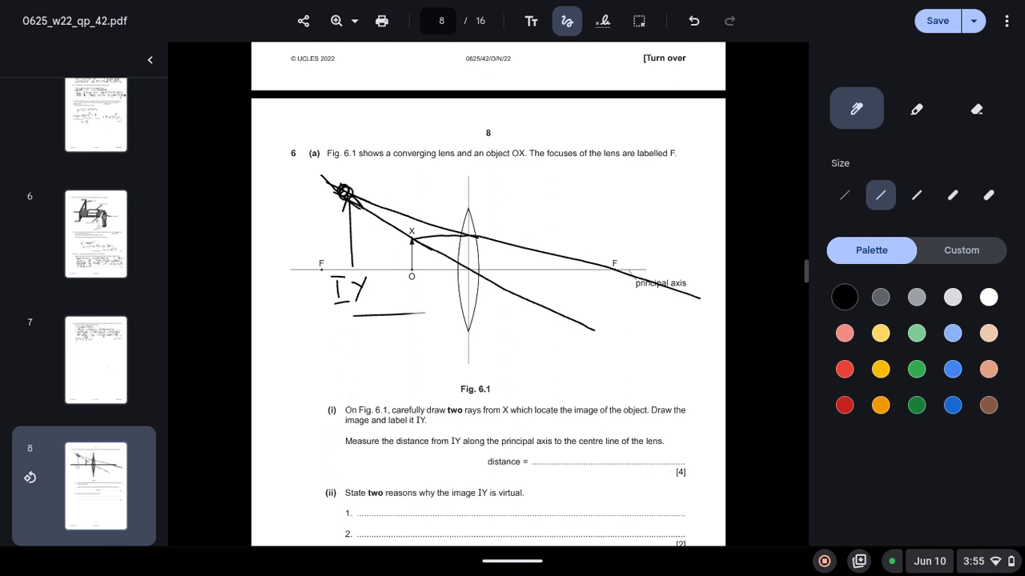
left_click_drag(349, 323, 464, 308)
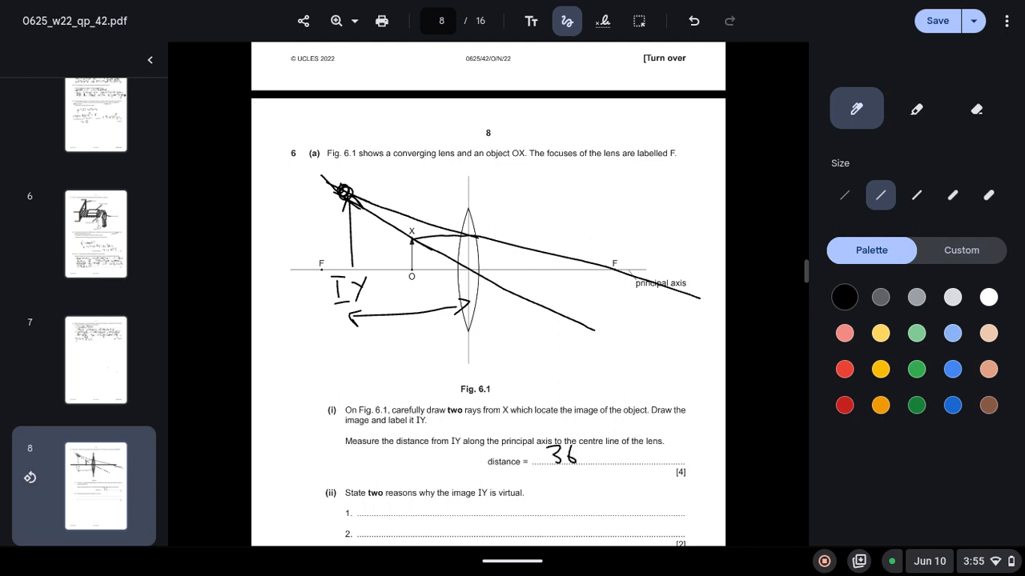
left_click_drag(584, 452, 616, 451)
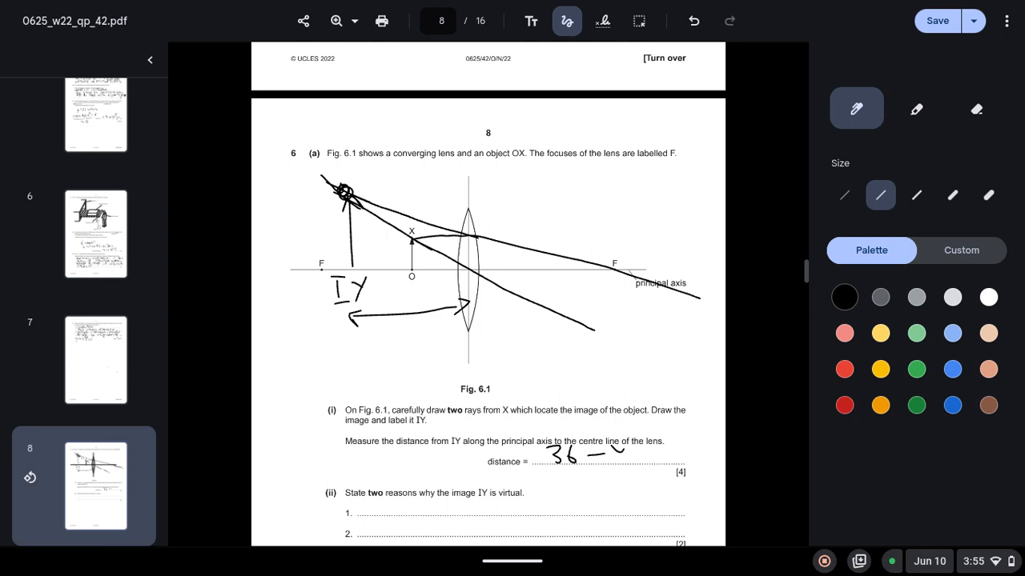
type("44")
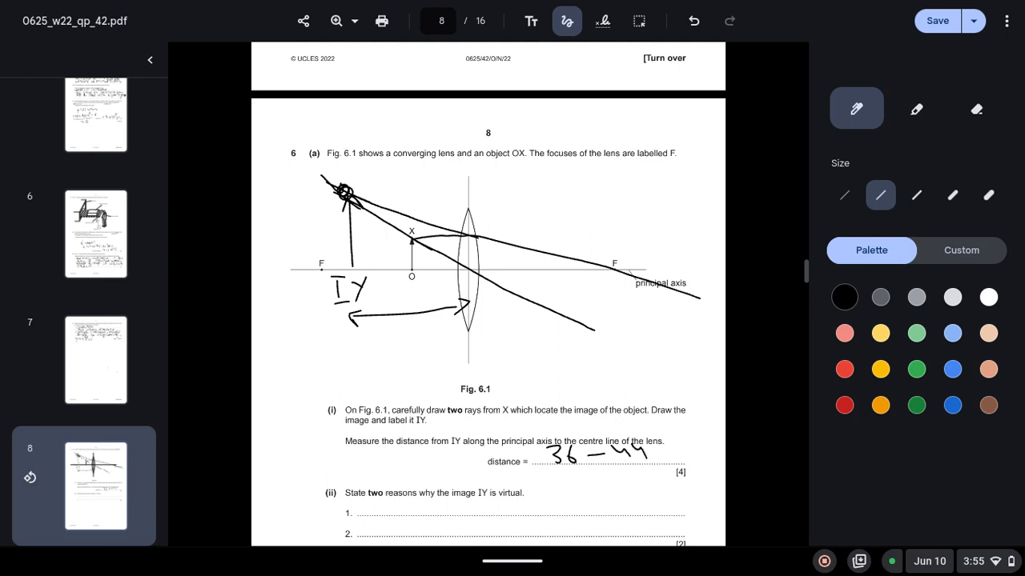
left_click_drag(649, 456, 705, 456)
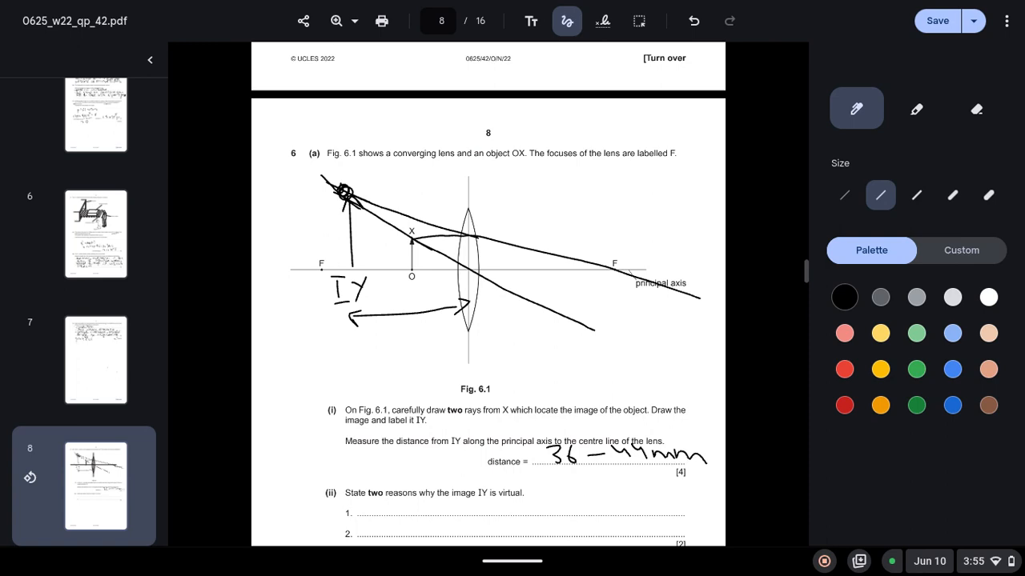
scroll("down", 3)
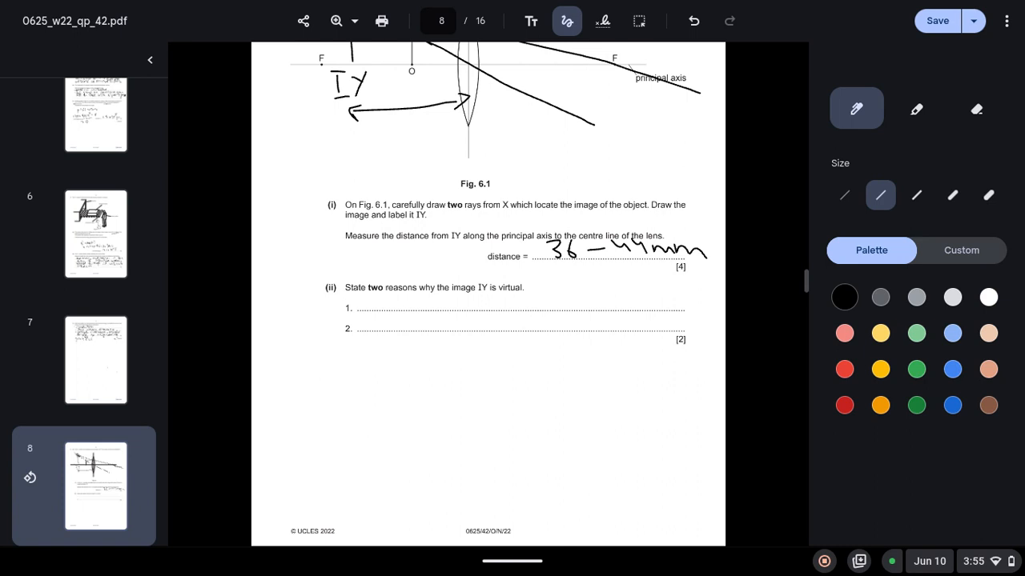
- Write 'same side of lens' as the first 6(ii) reason, sketch a focal-length arrow and undo it
left_click_drag(377, 307, 388, 301)
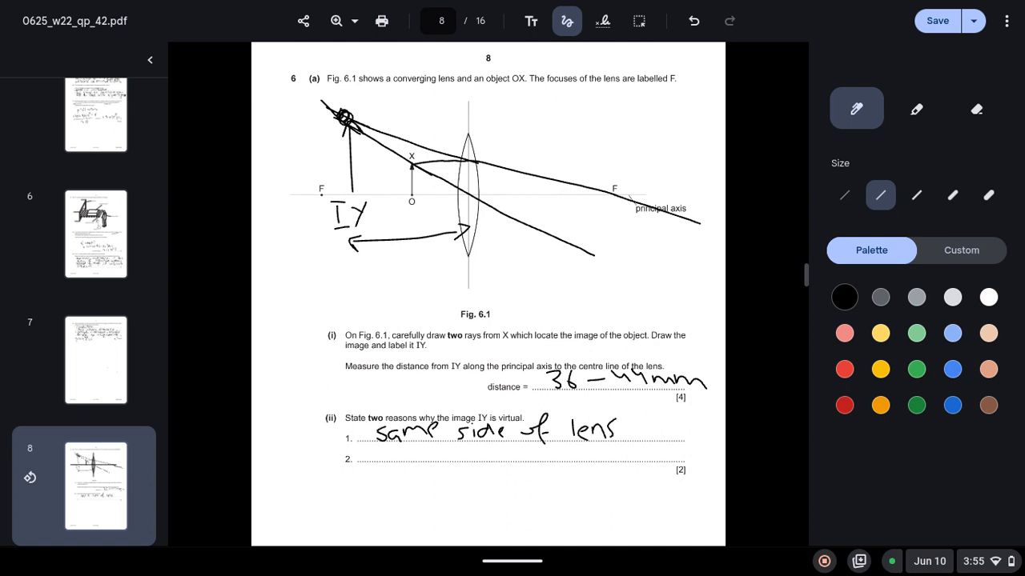
left_click_drag(317, 275, 472, 275)
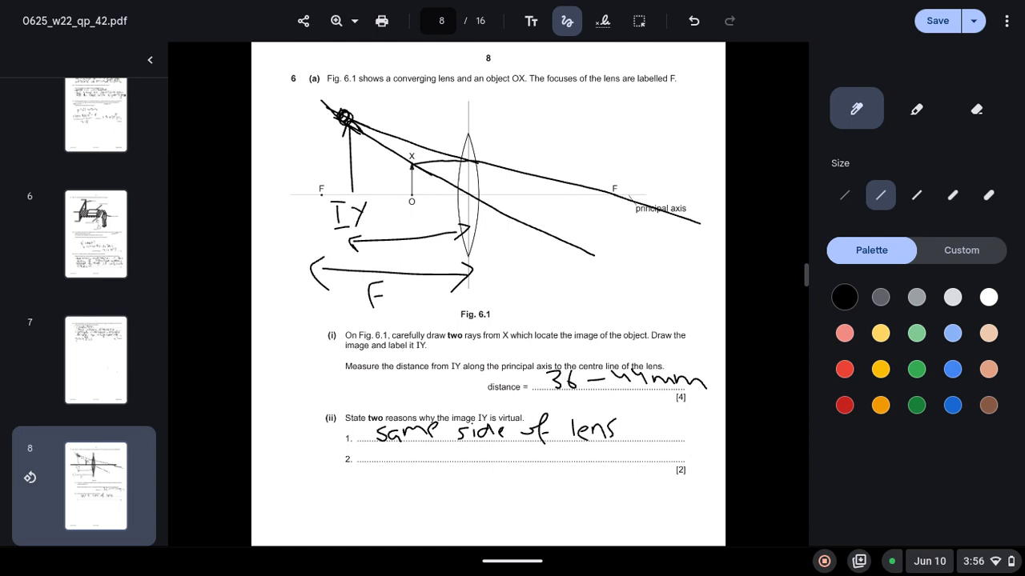
left_click(977, 109)
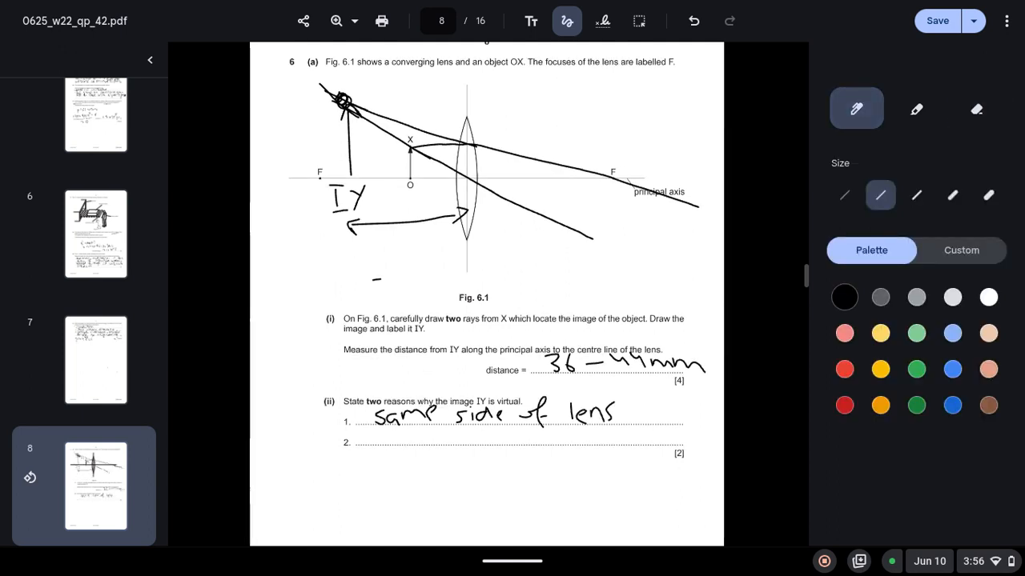
scroll("down", 3)
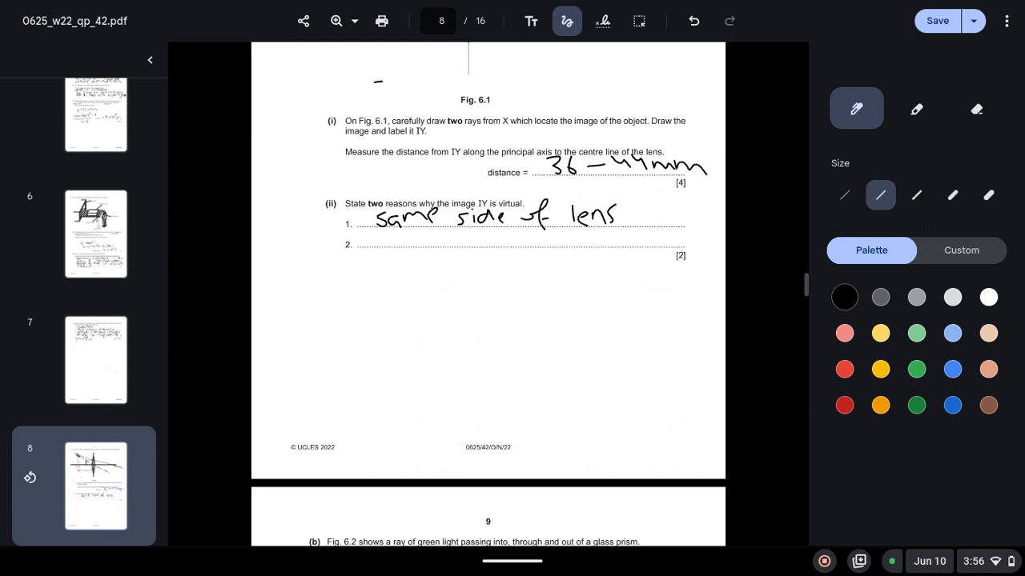
- Handwrite 'object less than one focal length away from lens' as the second reason for 6(ii)
left_click_drag(376, 237, 385, 240)
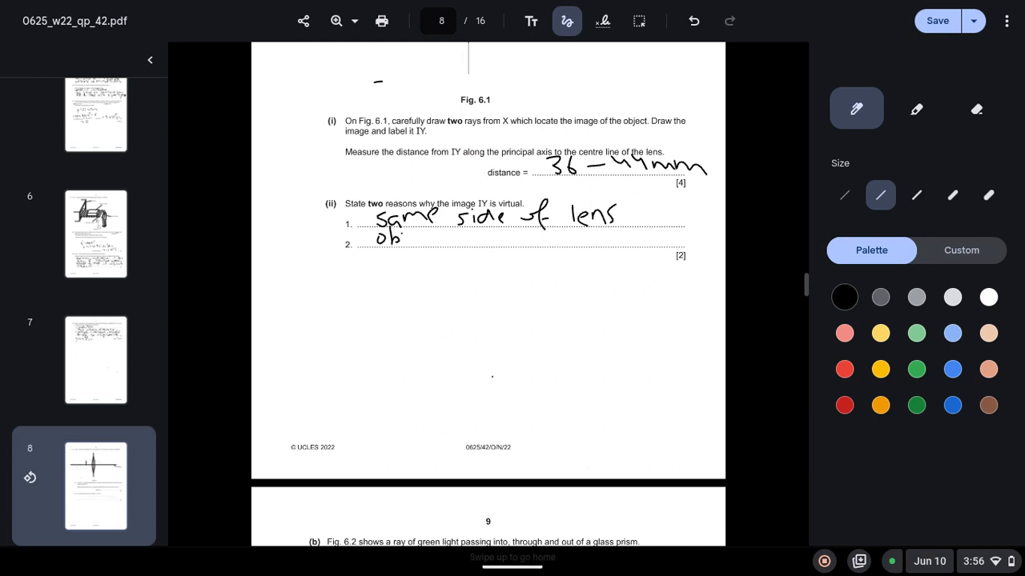
left_click_drag(392, 241, 436, 237)
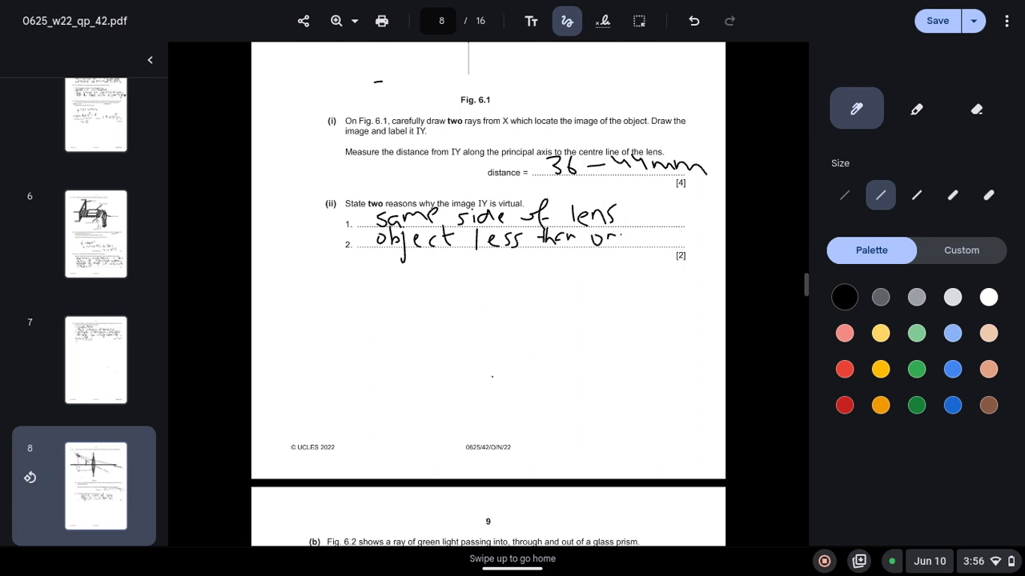
left_click_drag(622, 241, 669, 241)
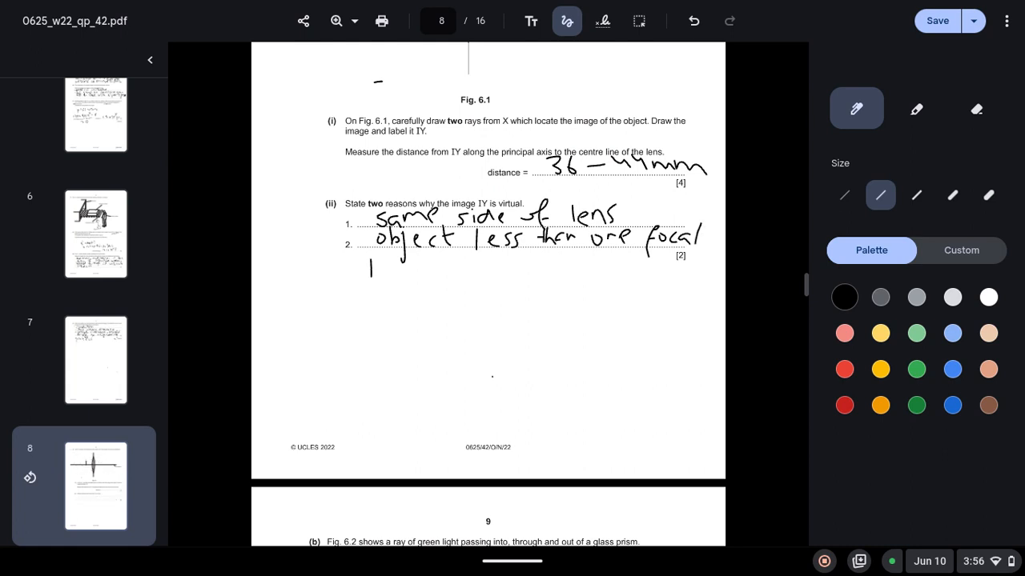
left_click_drag(371, 264, 429, 276)
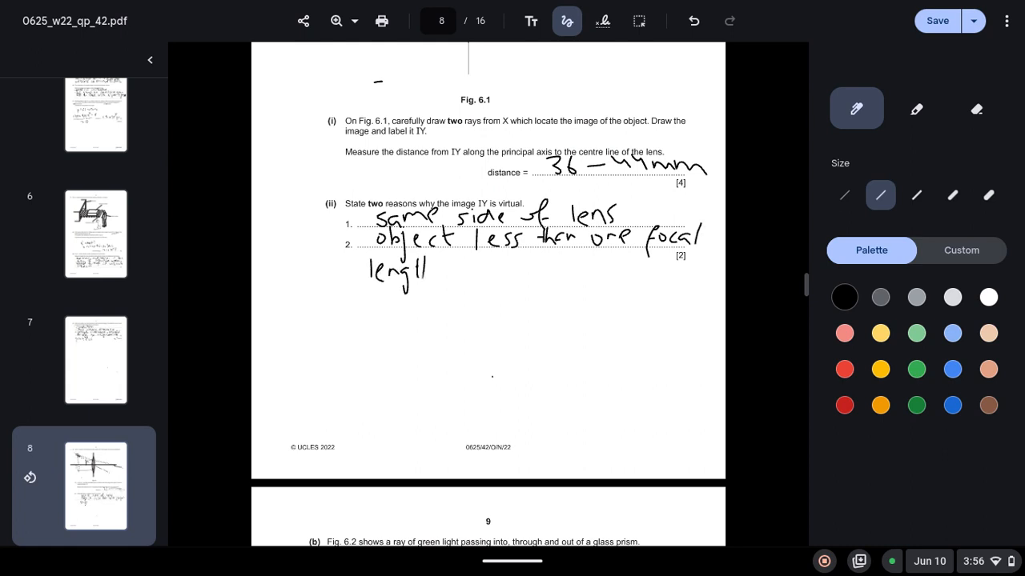
left_click_drag(457, 272, 496, 272)
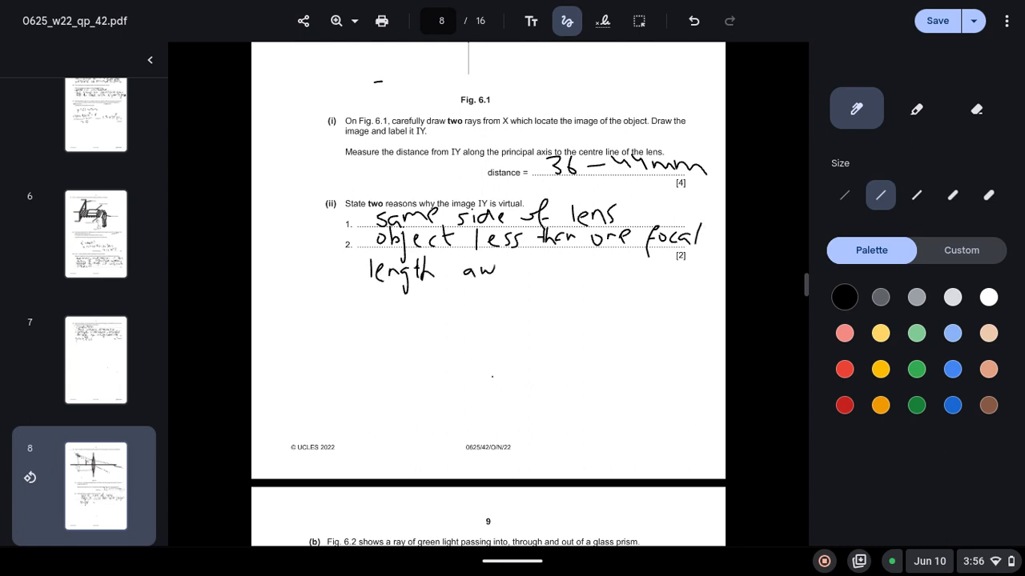
left_click_drag(481, 273, 520, 288)
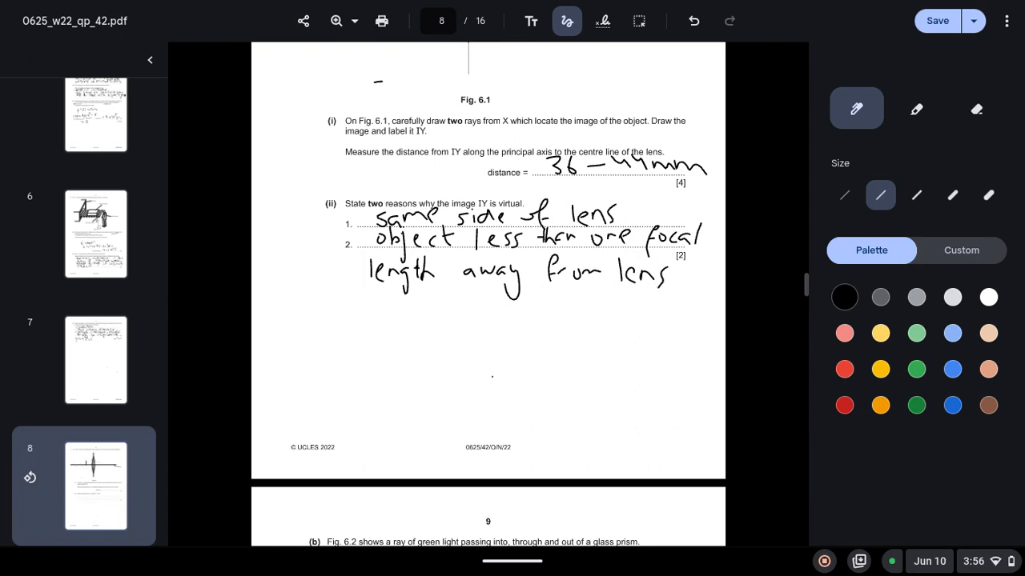
scroll("down", 3)
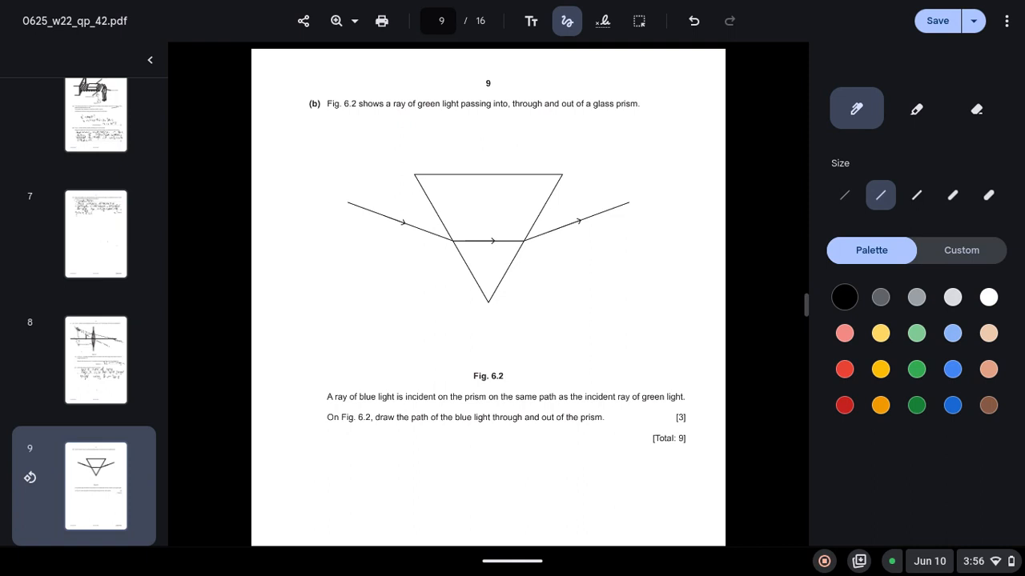
- Underline 'blue light' and 'green light' with the mark allocation in the prism question
left_click_drag(352, 407, 416, 405)
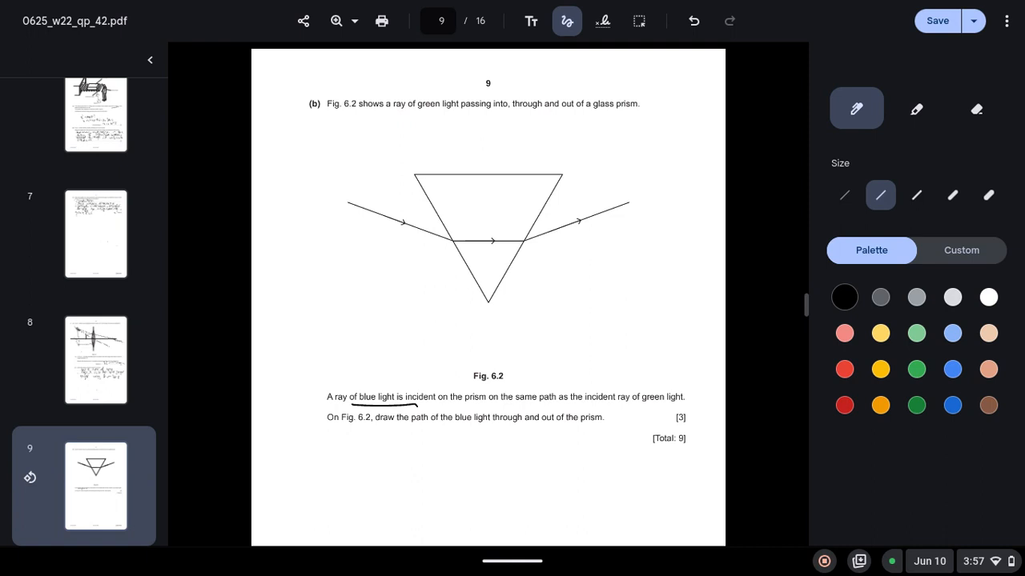
left_click_drag(633, 414, 689, 408)
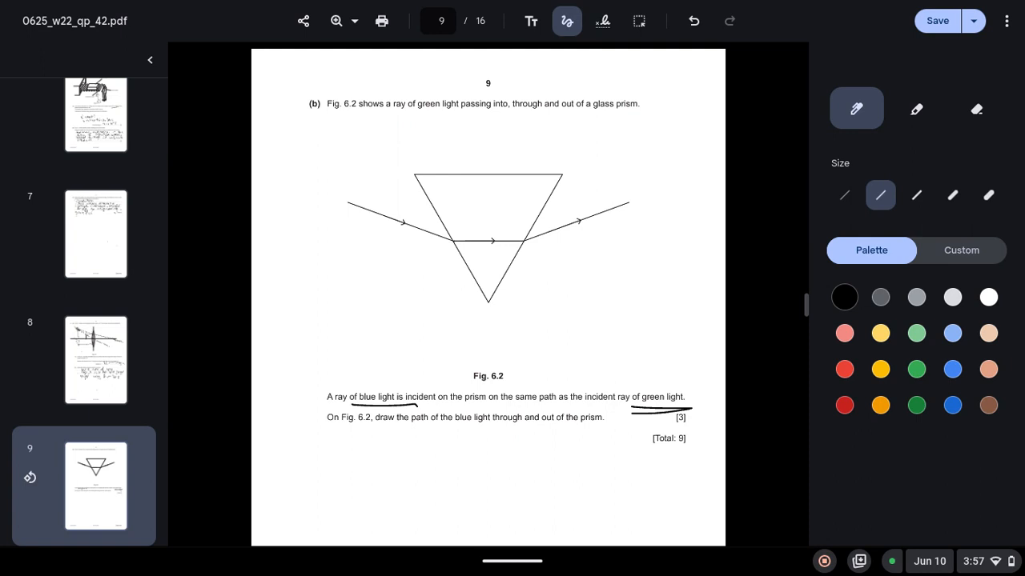
- Draw the blue ray's path through the prism and label it 'Blue'
left_click_drag(451, 240, 529, 232)
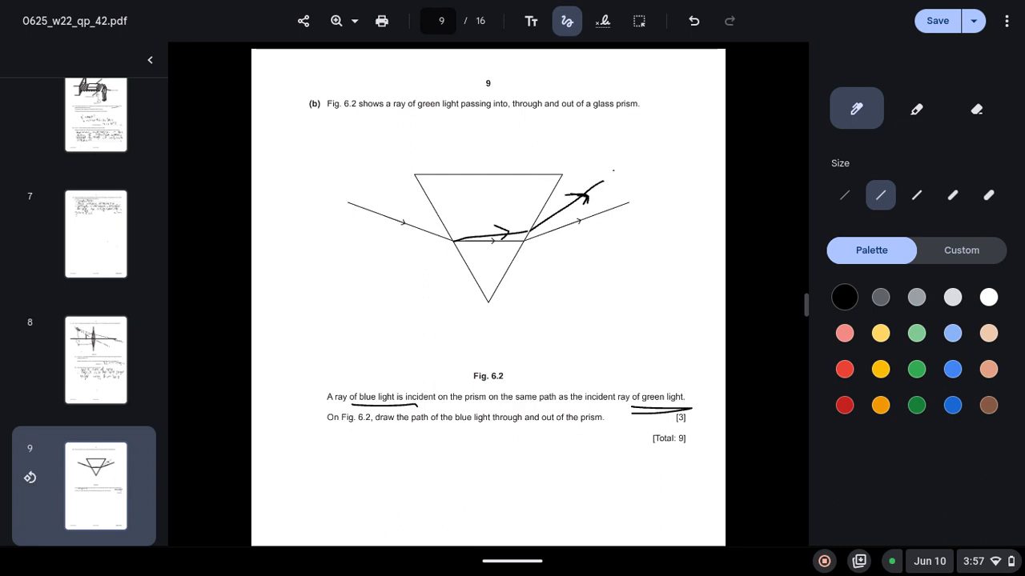
type("Blue")
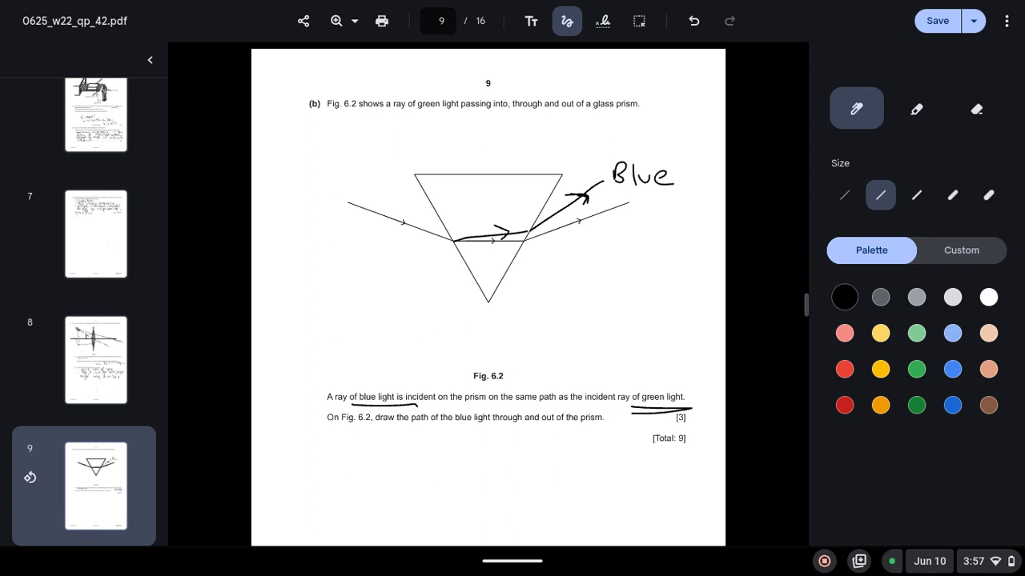
scroll("down", 3)
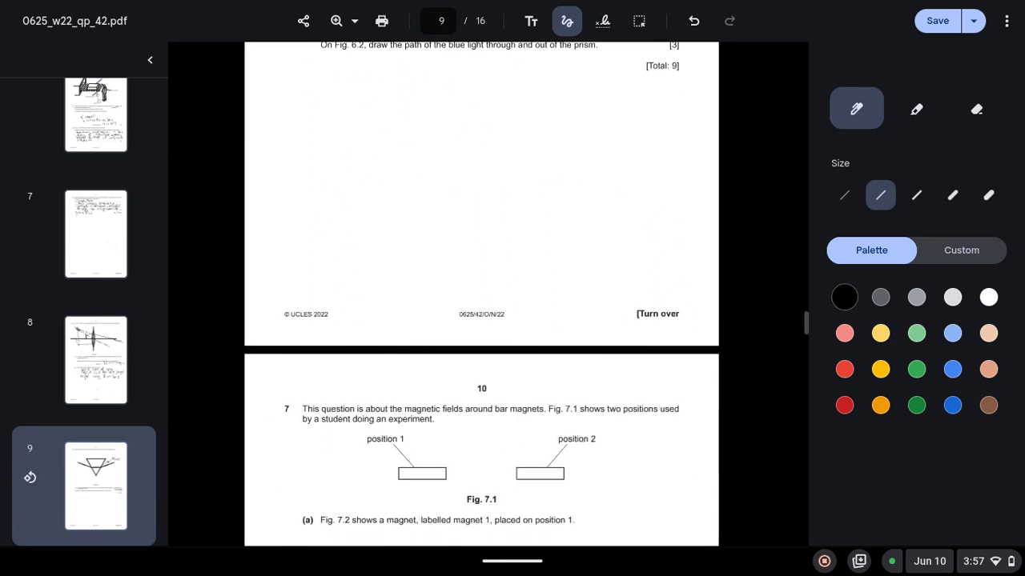
- Scroll down to page 10 showing question 7 and Figs. 7.1–7.3 on bar magnets
scroll("down", 3)
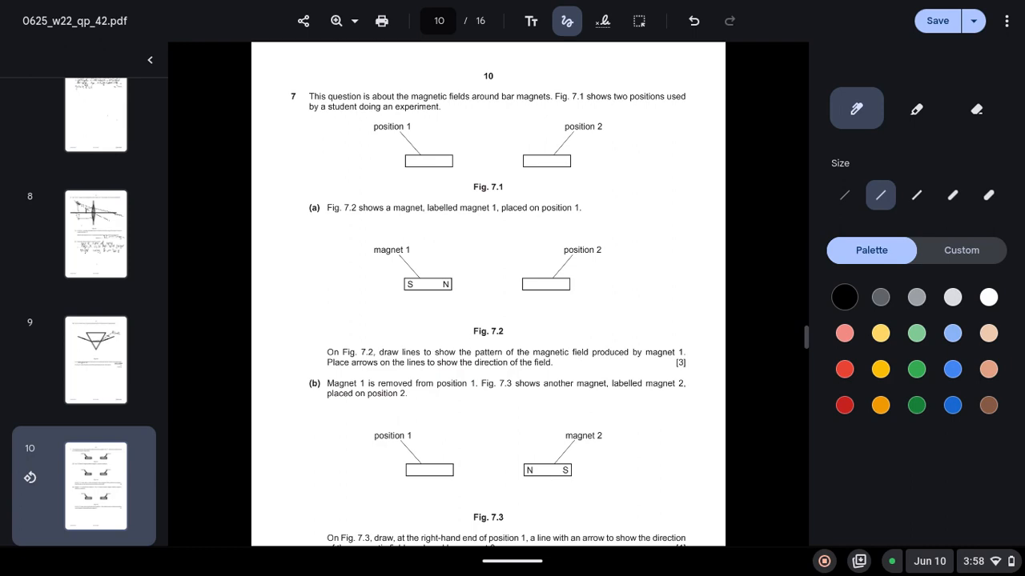
scroll("down", 3)
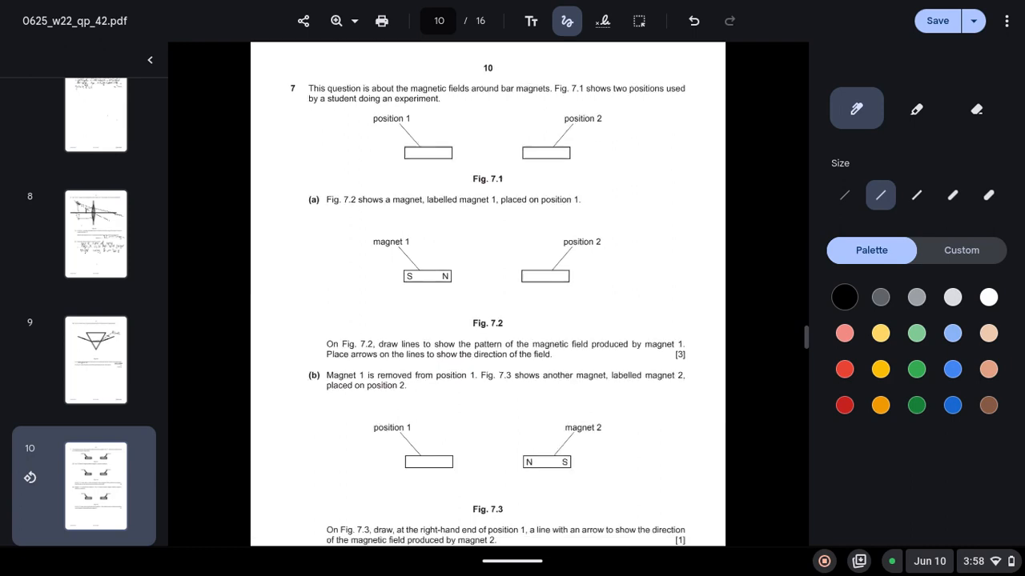
scroll("down", 3)
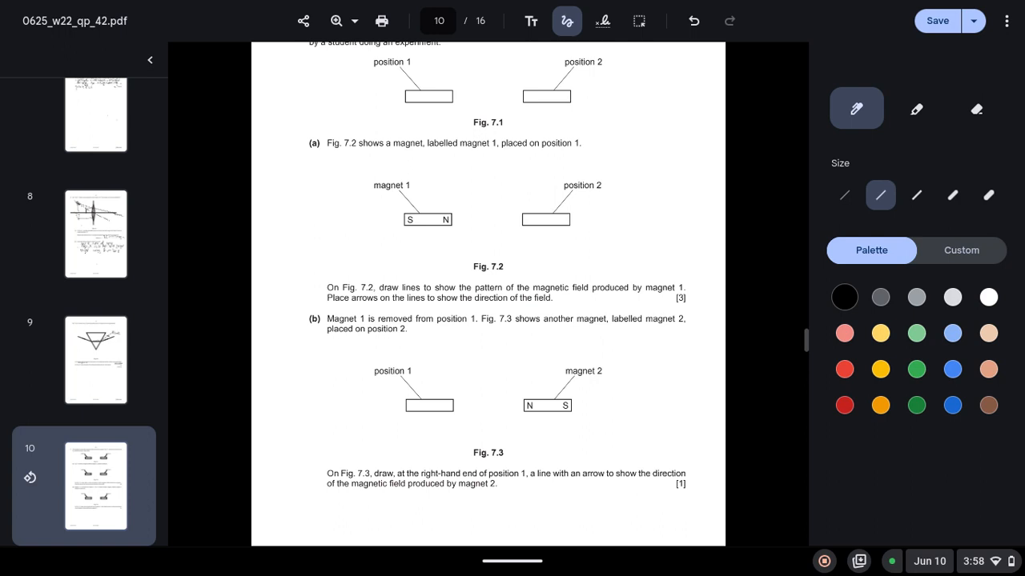
- Draw looping field lines with direction arrows around magnet 1's poles in Fig. 7.2
left_click_drag(420, 196, 461, 214)
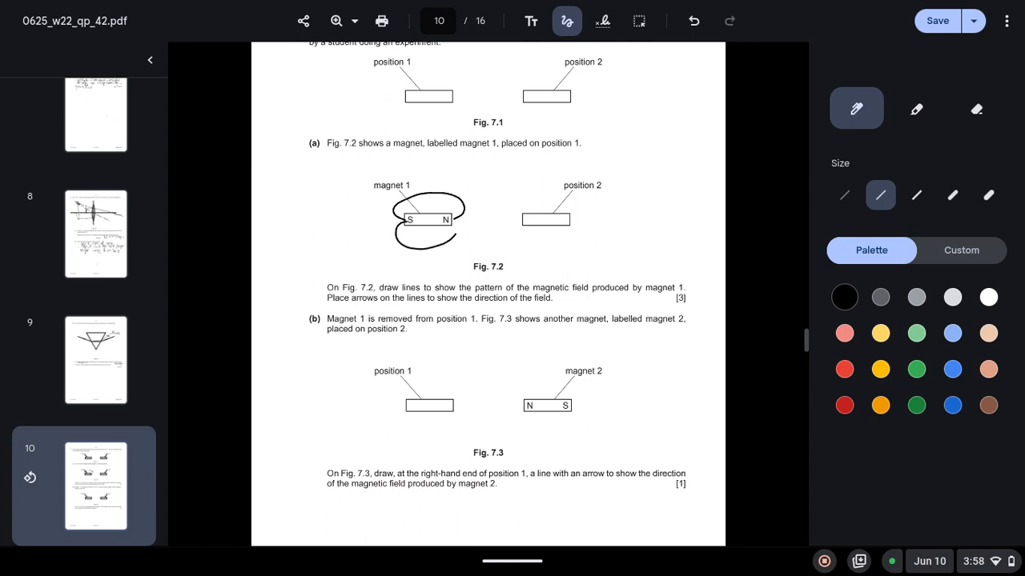
left_click_drag(445, 200, 424, 194)
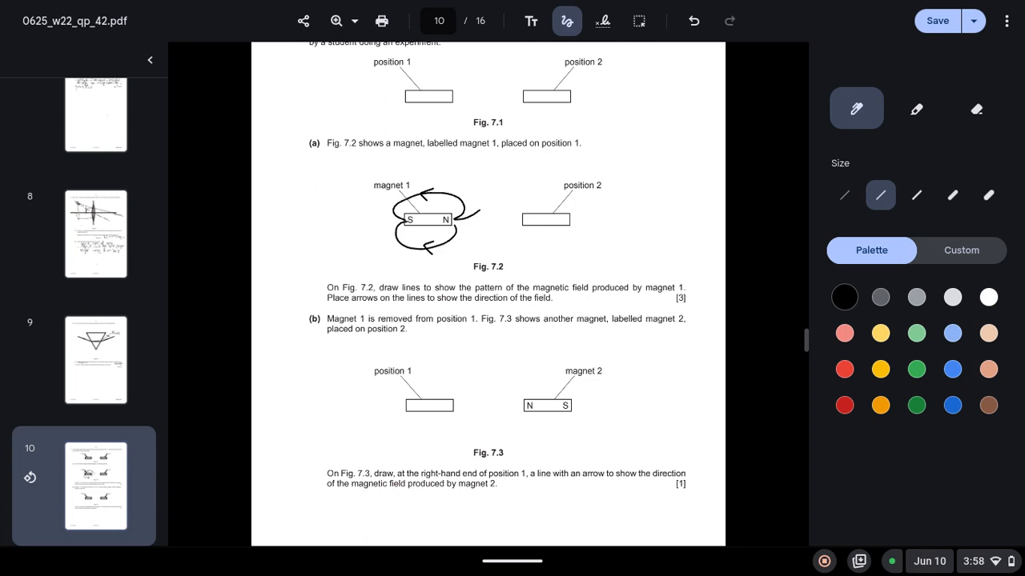
left_click_drag(448, 224, 477, 216)
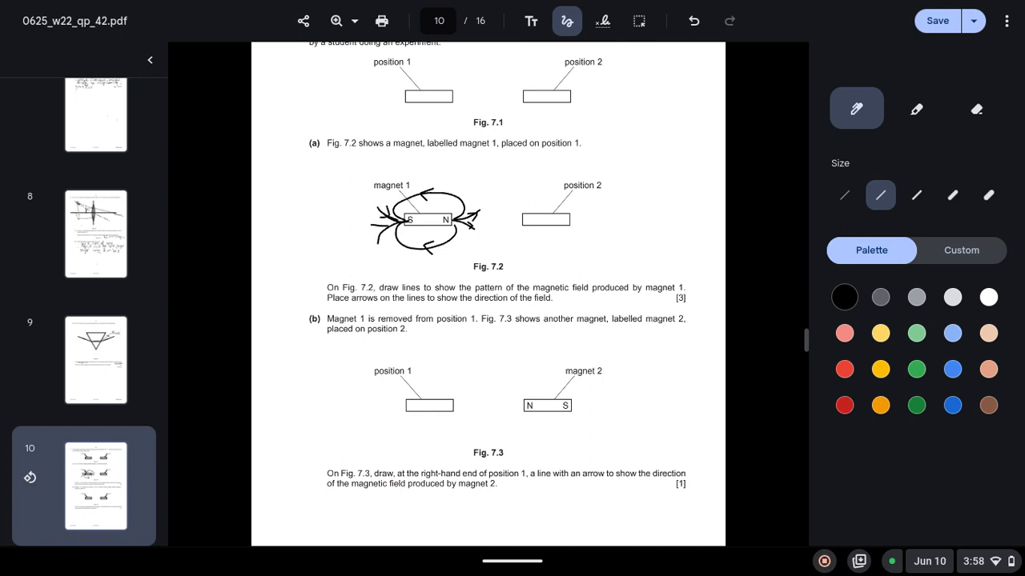
left_click(977, 109)
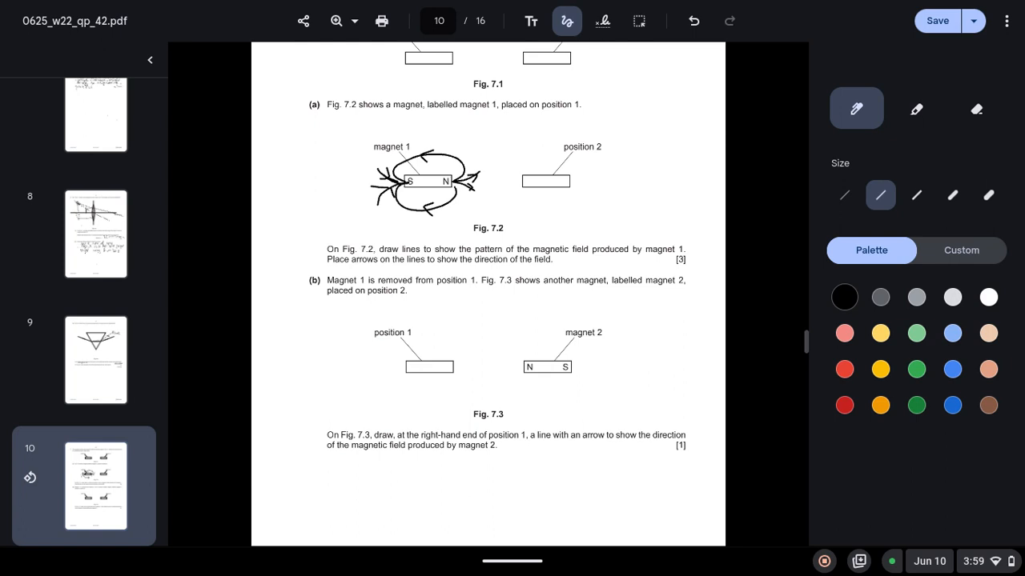
left_click_drag(500, 367, 520, 367)
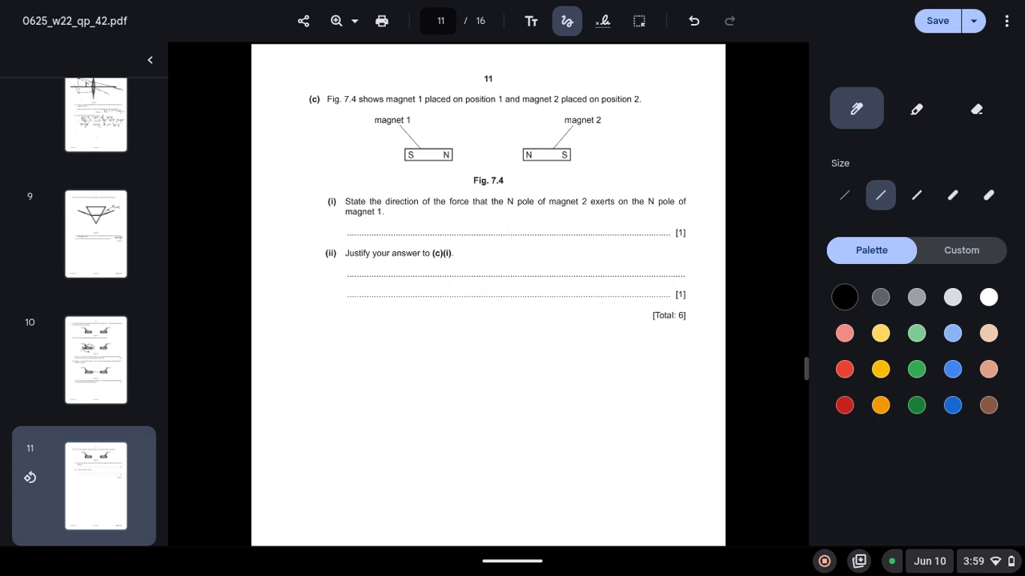
- Draw a leftward force arrow between the magnets on Fig. 7.4
left_click_drag(525, 151, 472, 159)
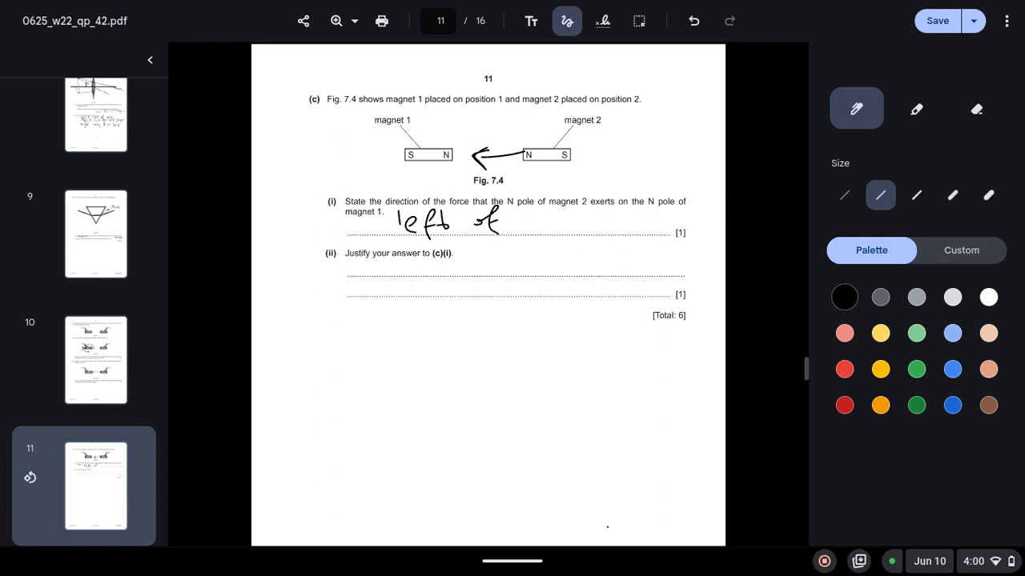
- Write 'left of magnet 2' for the direction answer in 7(c)(i)
left_click_drag(520, 224, 568, 224)
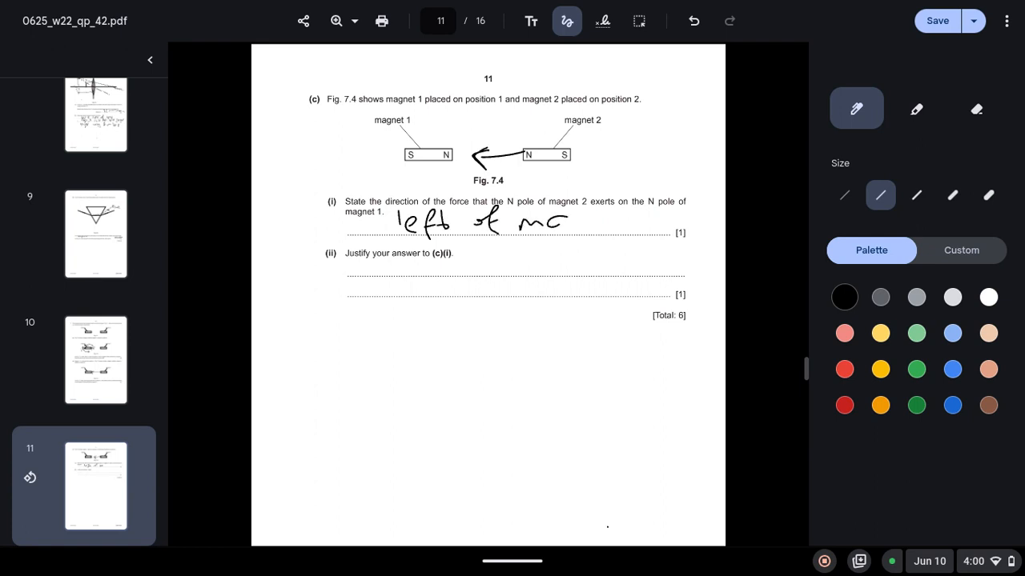
left_click(976, 109)
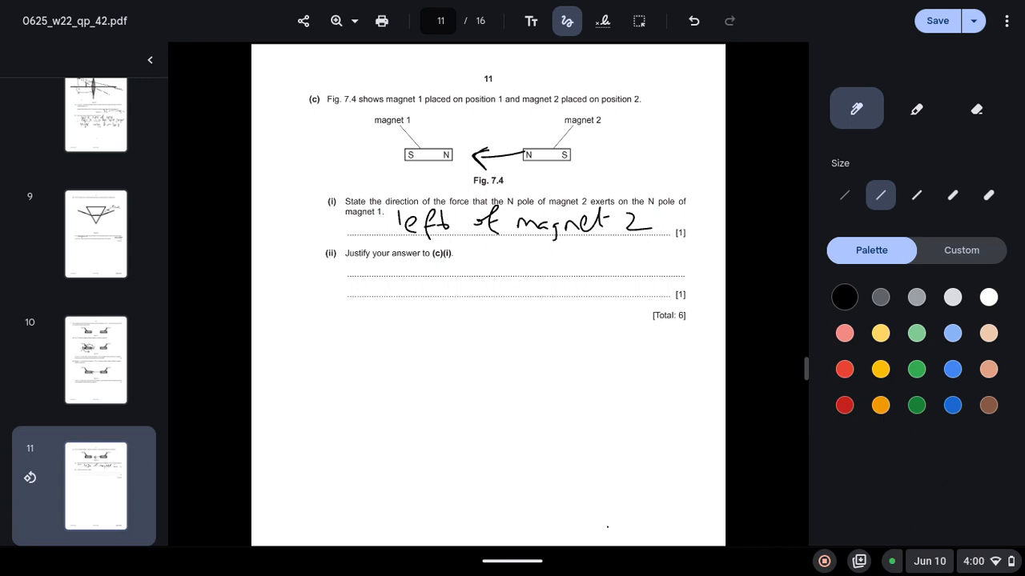
- Write the justification 'repel each other, same poles' for 7(c)(ii)
left_click_drag(387, 259, 408, 288)
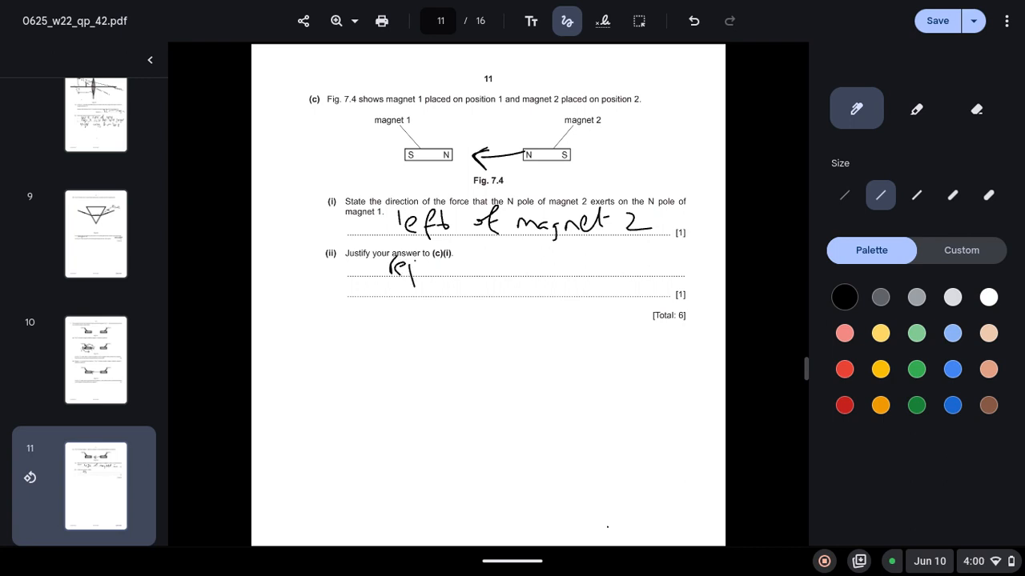
left_click_drag(417, 269, 480, 269)
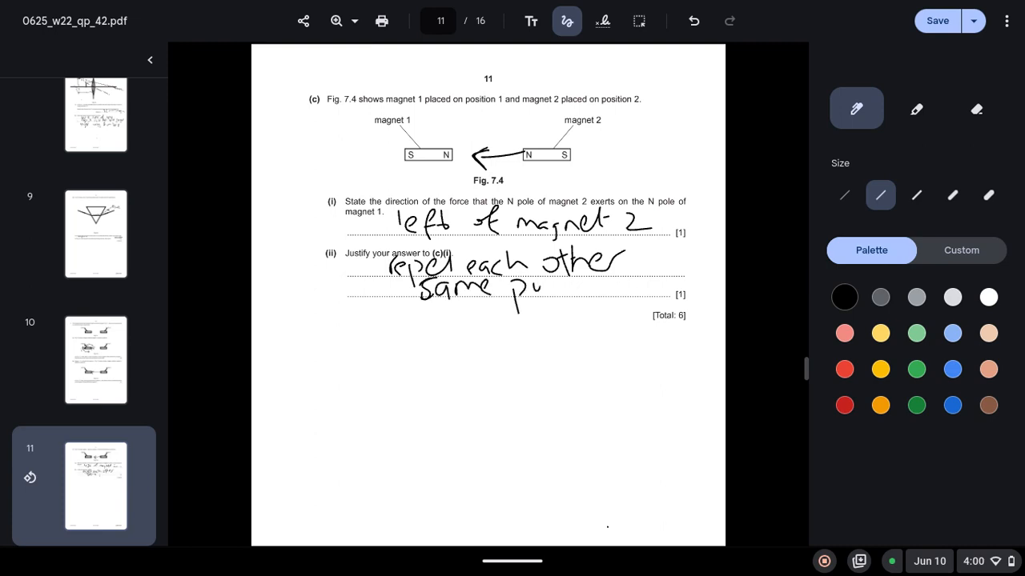
- Underline 'dark to bright' in 8(a) and write 'resistance decreases' for component Y
scroll("down", 3)
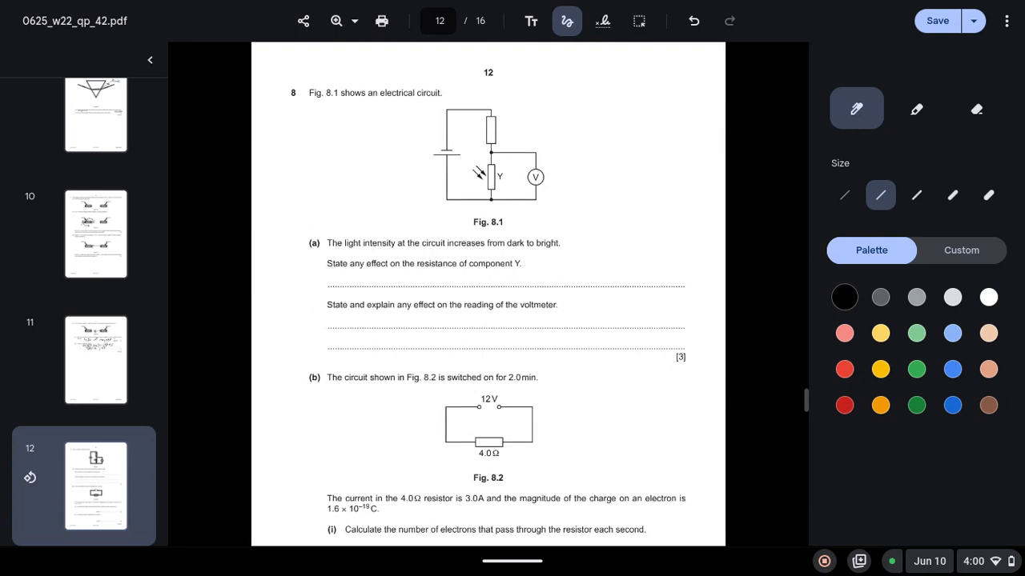
left_click_drag(497, 249, 582, 246)
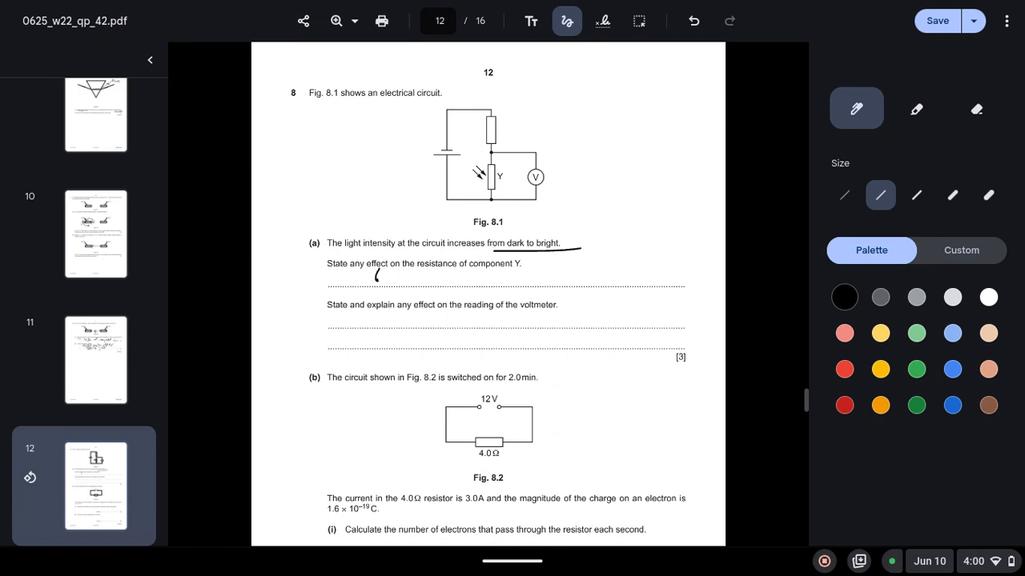
left_click_drag(376, 276, 409, 275)
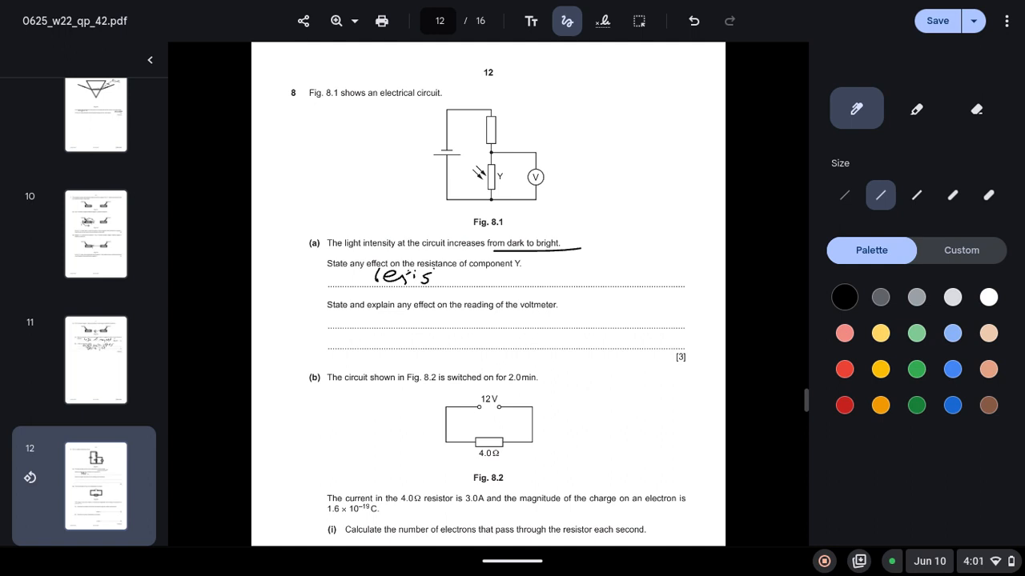
left_click_drag(425, 275, 480, 275)
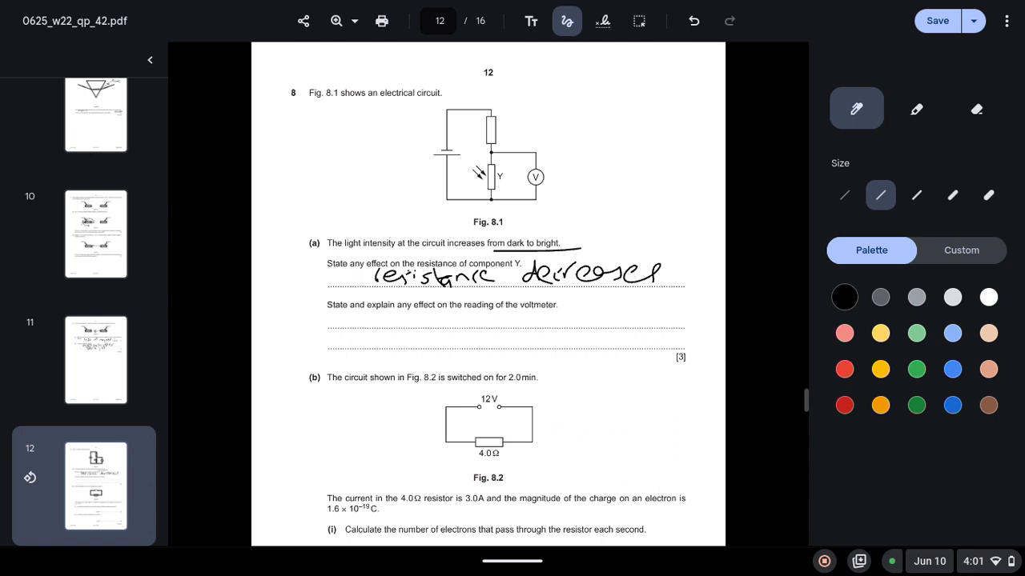
- Write 'reading decreases' for the voltmeter on the next answer line
left_click_drag(372, 320, 390, 310)
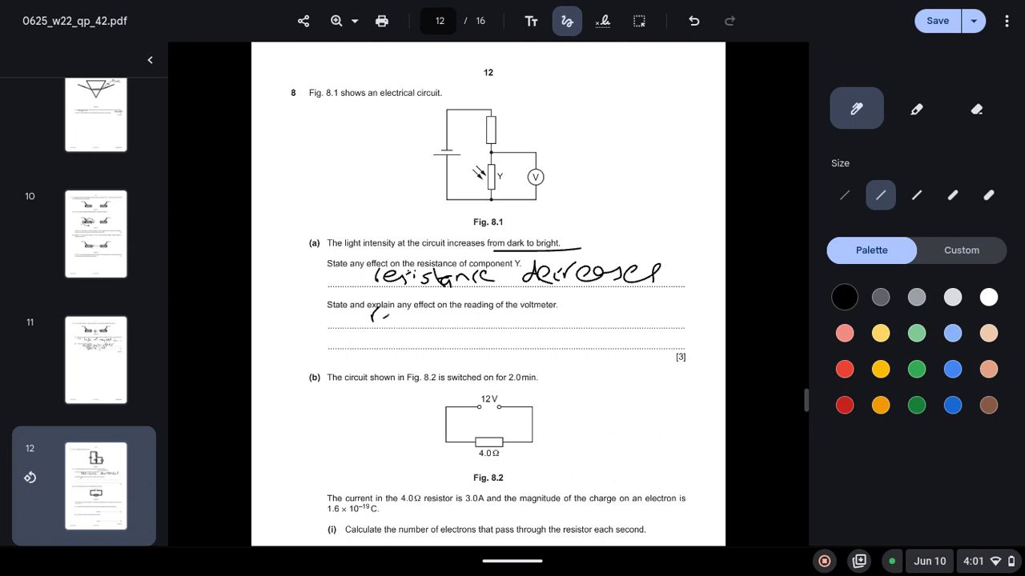
left_click_drag(371, 318, 435, 317)
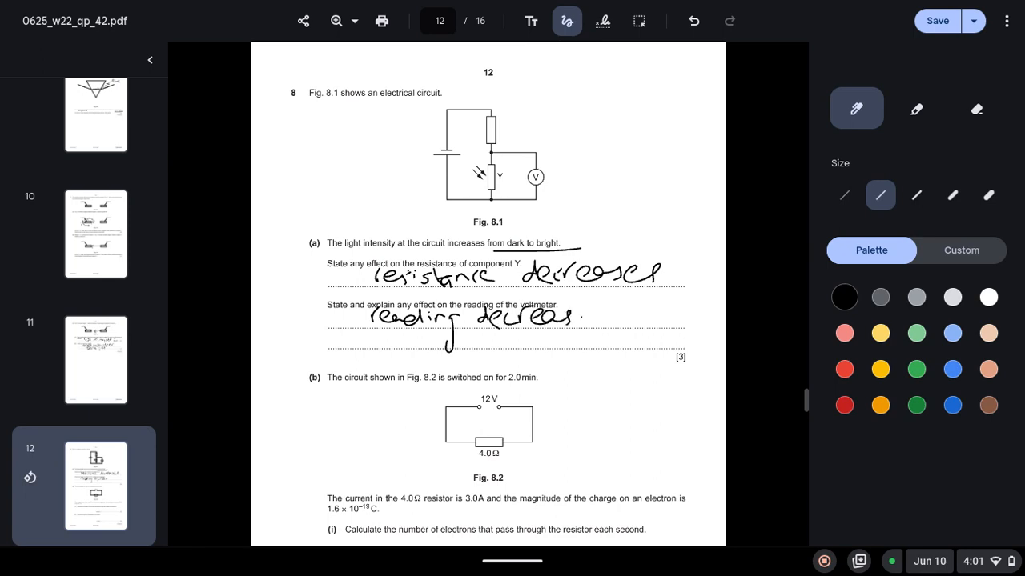
- Underline the 2.0 min switch-on time and the electron charge value in 8(b)
scroll("down", 3)
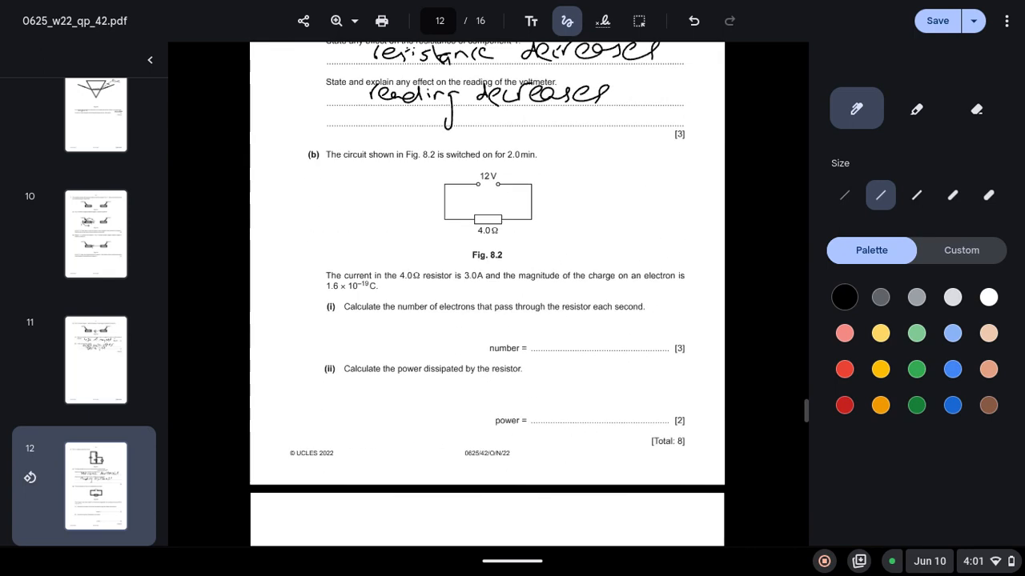
scroll("down", 3)
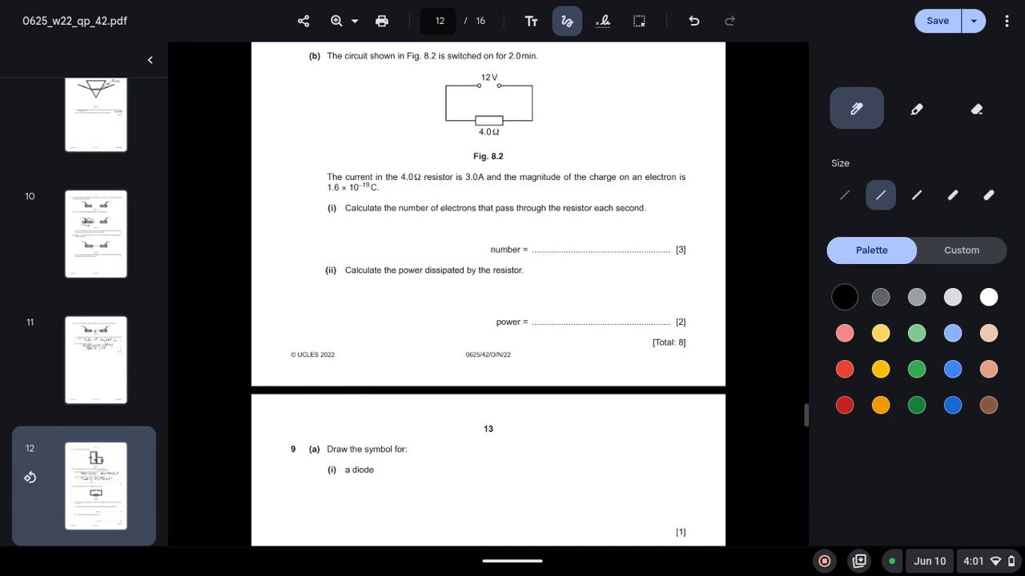
left_click_drag(480, 65, 538, 64)
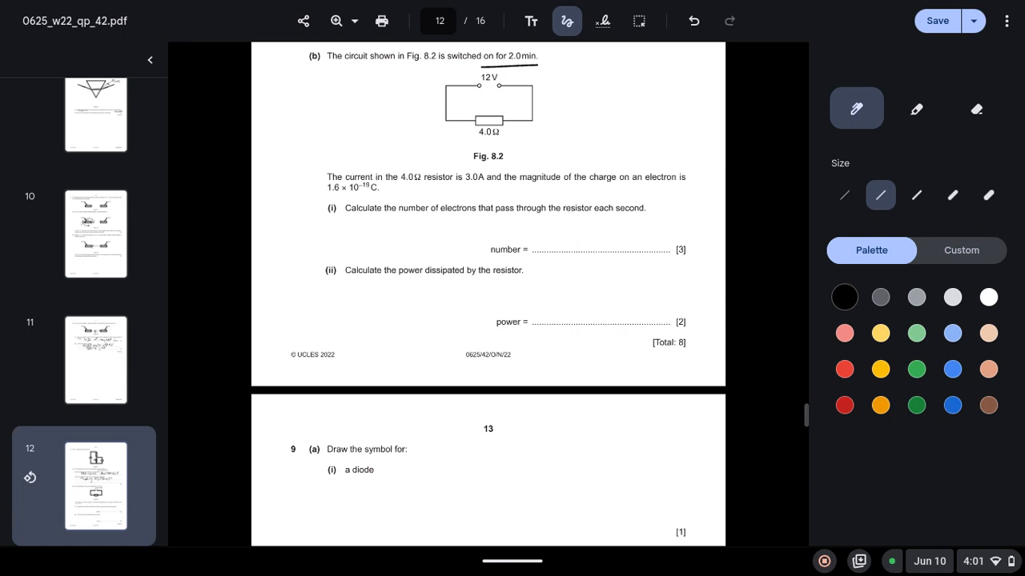
left_click_drag(317, 197, 394, 196)
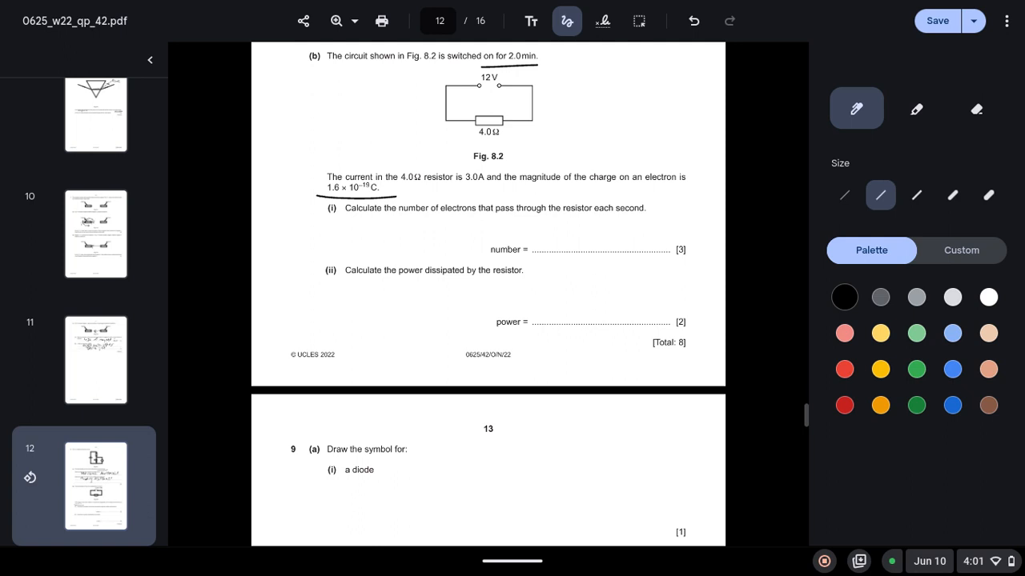
- Write I = Q/t, underline 'each second', and begin substituting the 3 A current
left_click_drag(368, 228, 362, 237)
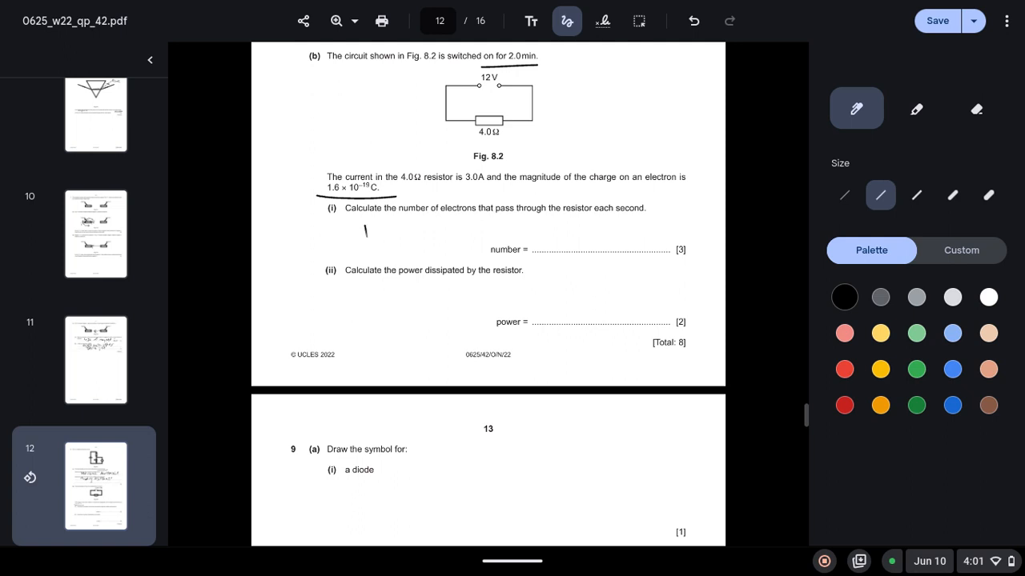
left_click_drag(365, 232, 420, 227)
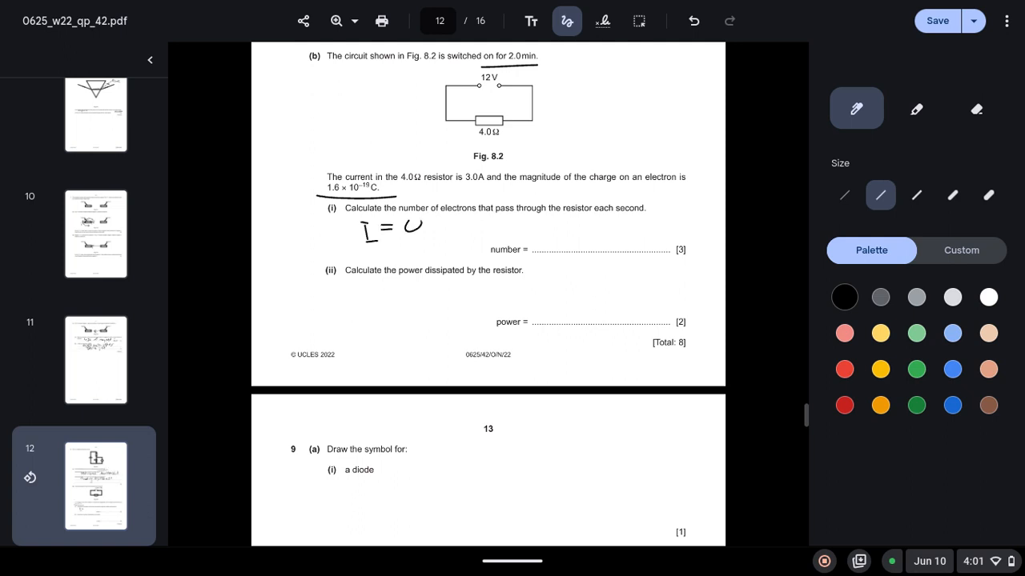
left_click_drag(408, 221, 420, 256)
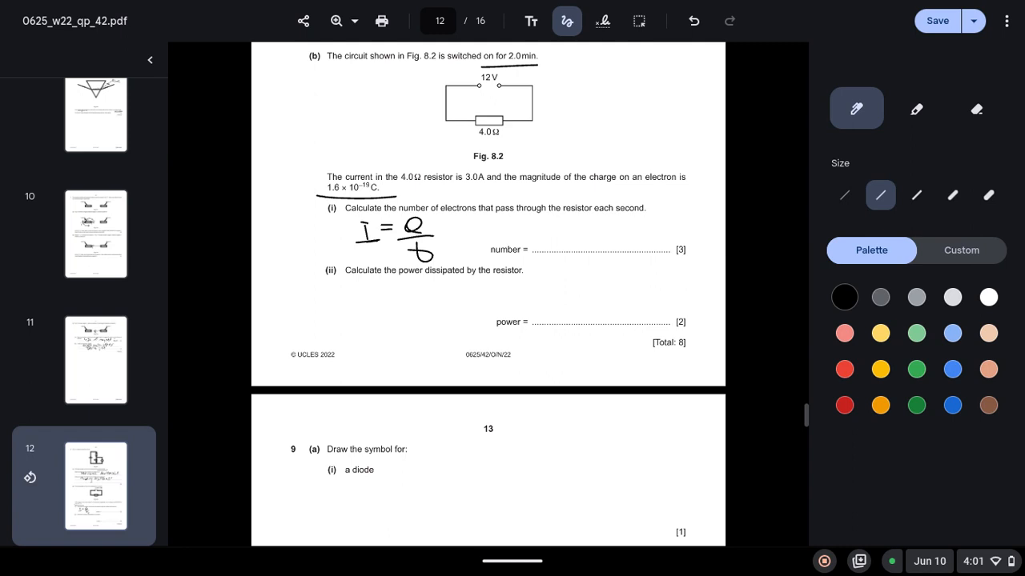
left_click_drag(596, 220, 653, 218)
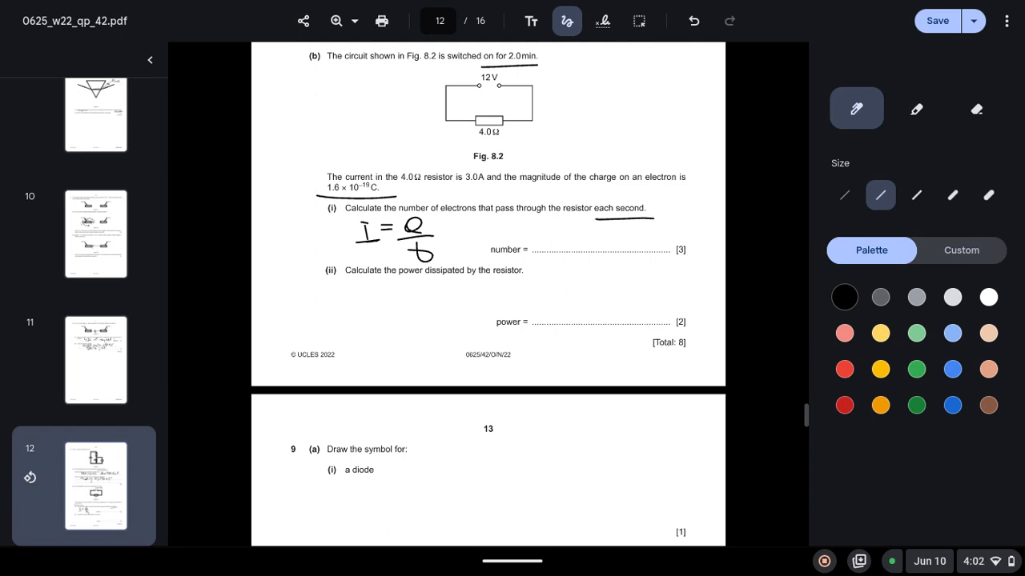
left_click_drag(461, 218, 471, 238)
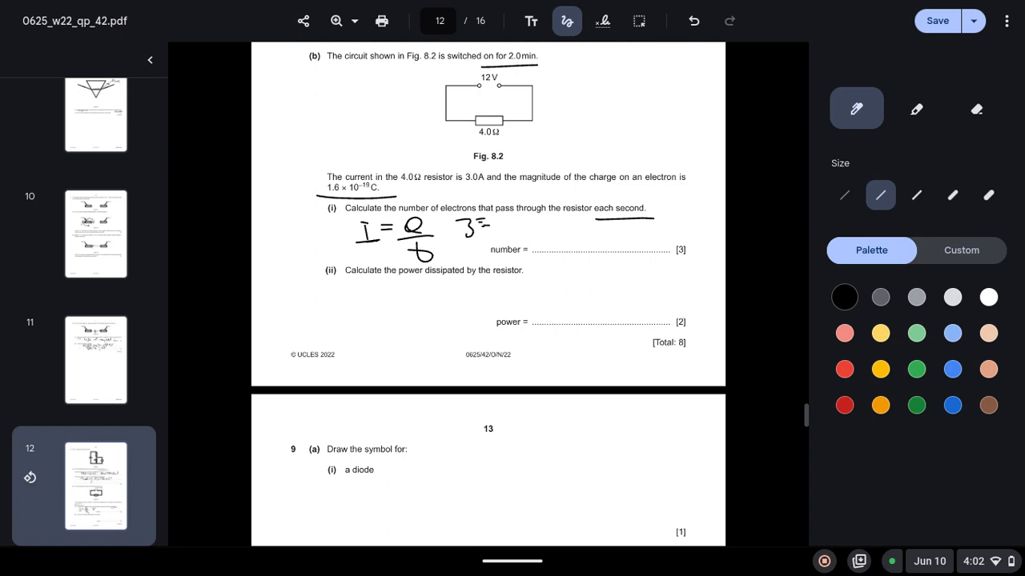
- Write the charge substitution with n, erase the working, and give 1.9×10¹⁹ electrons
left_click(977, 109)
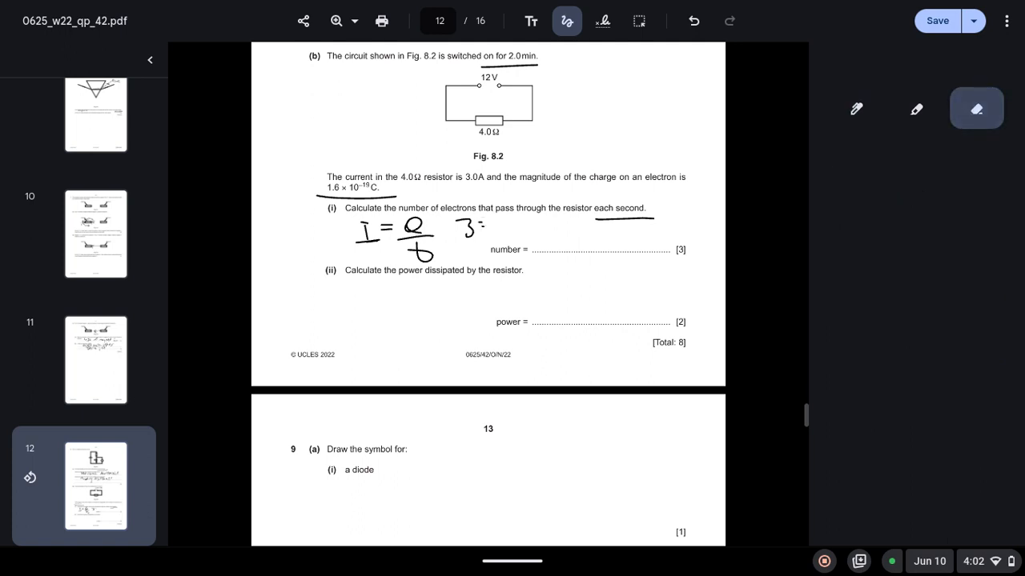
left_click(855, 109)
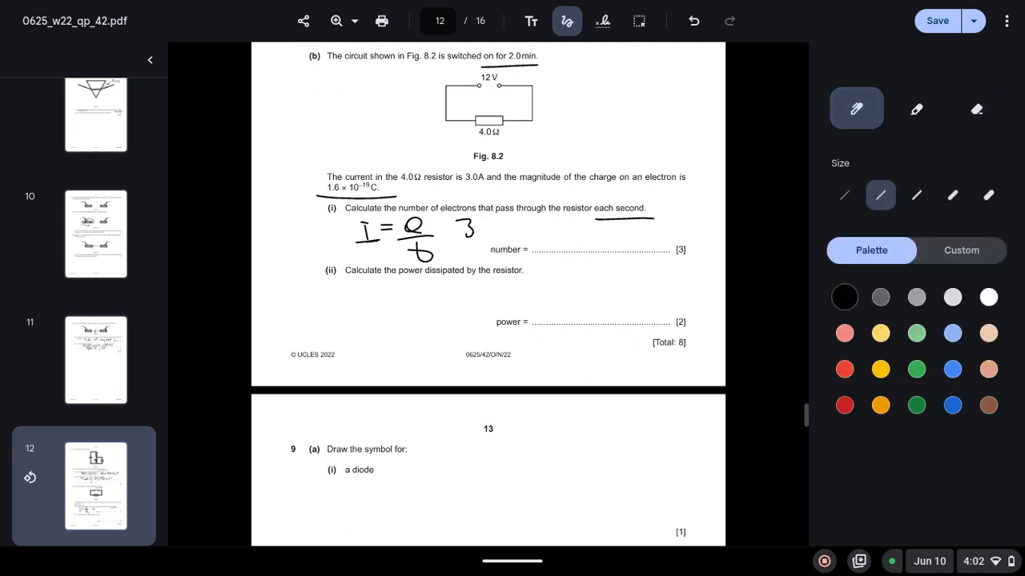
left_click_drag(484, 225, 502, 226)
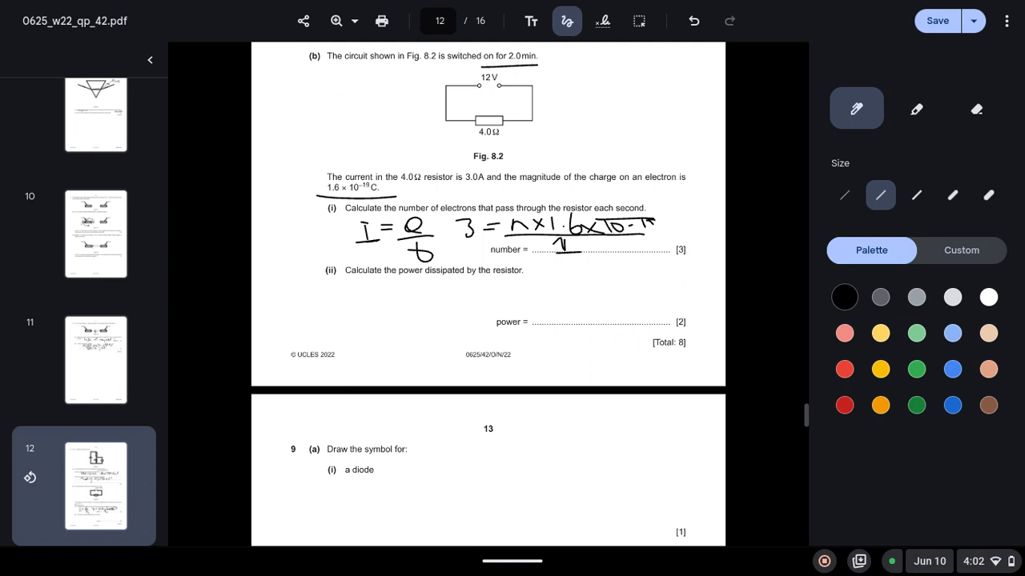
left_click(976, 108)
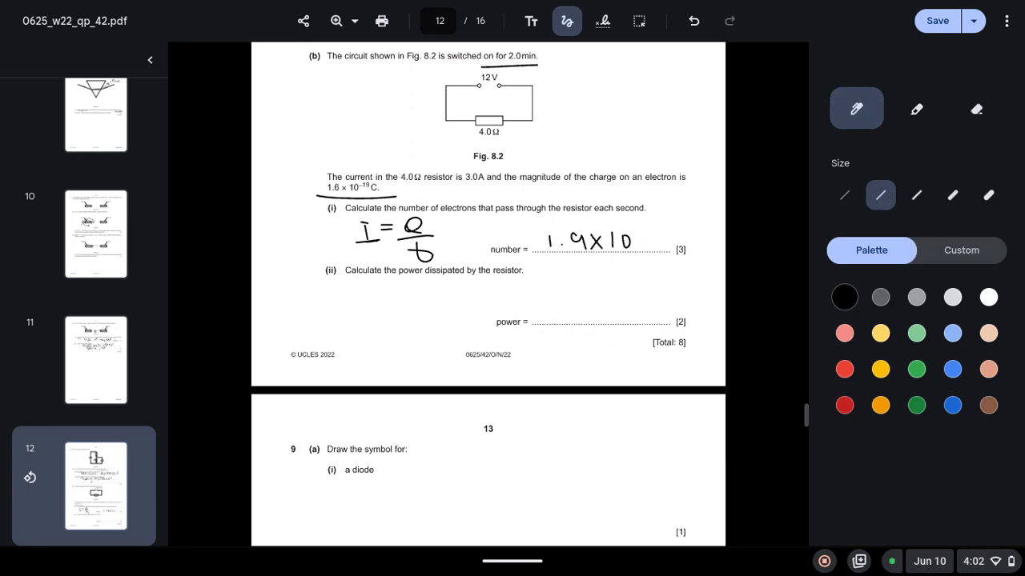
left_click_drag(628, 233, 644, 216)
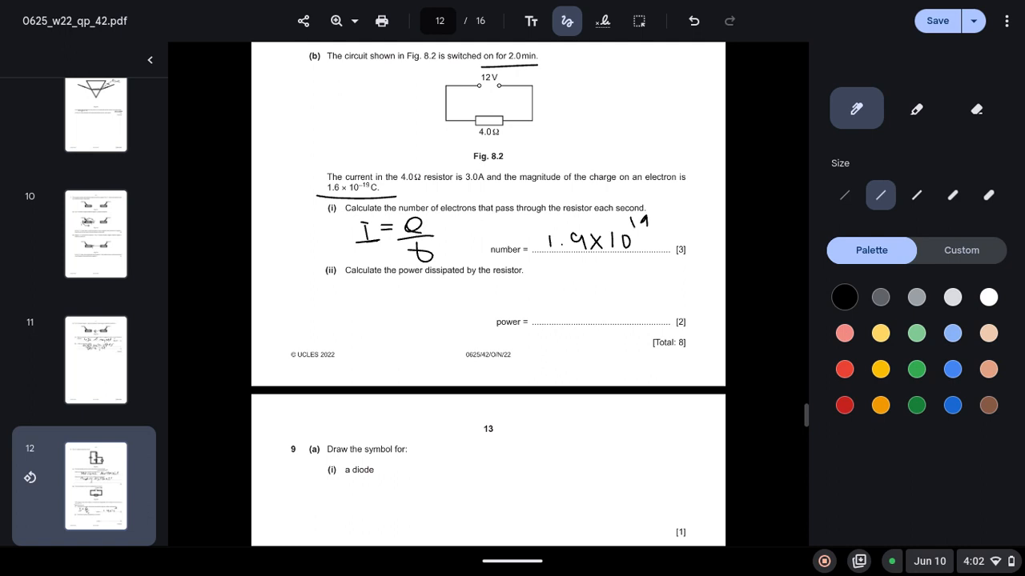
- Write P = VI for 8(b)(ii), fixing a stroke with the eraser
left_click_drag(365, 312, 397, 301)
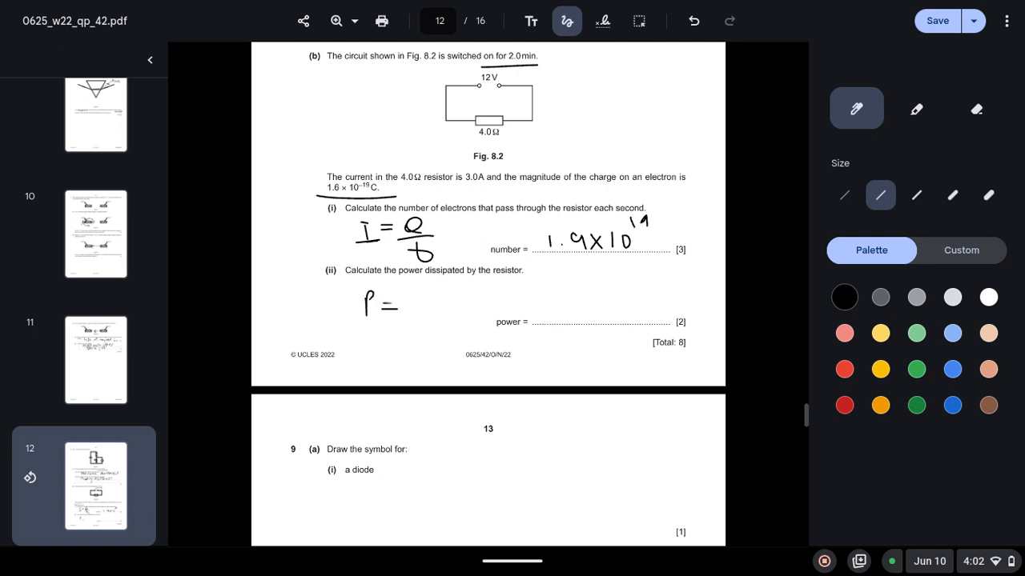
left_click_drag(397, 304, 440, 312)
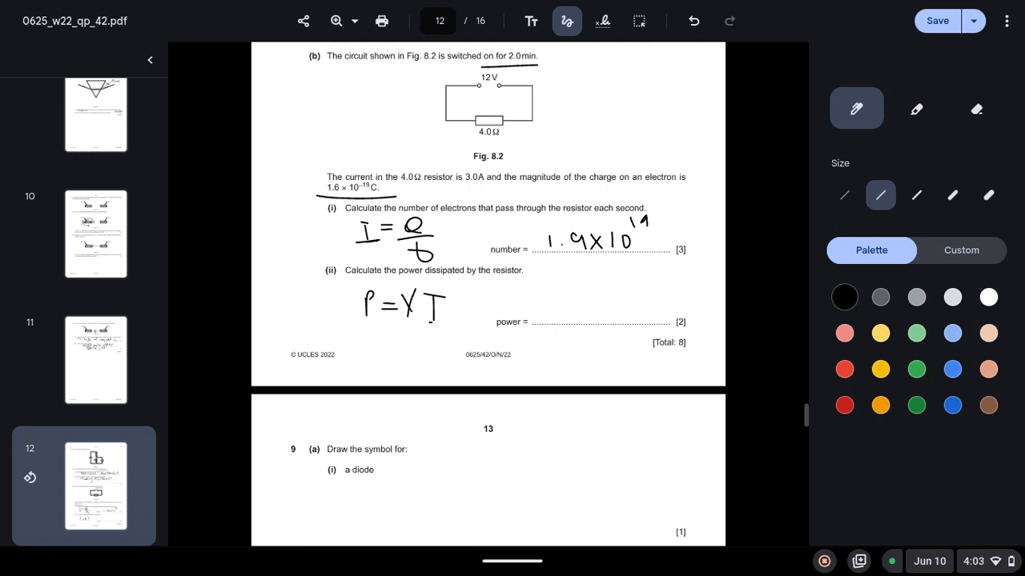
left_click(976, 109)
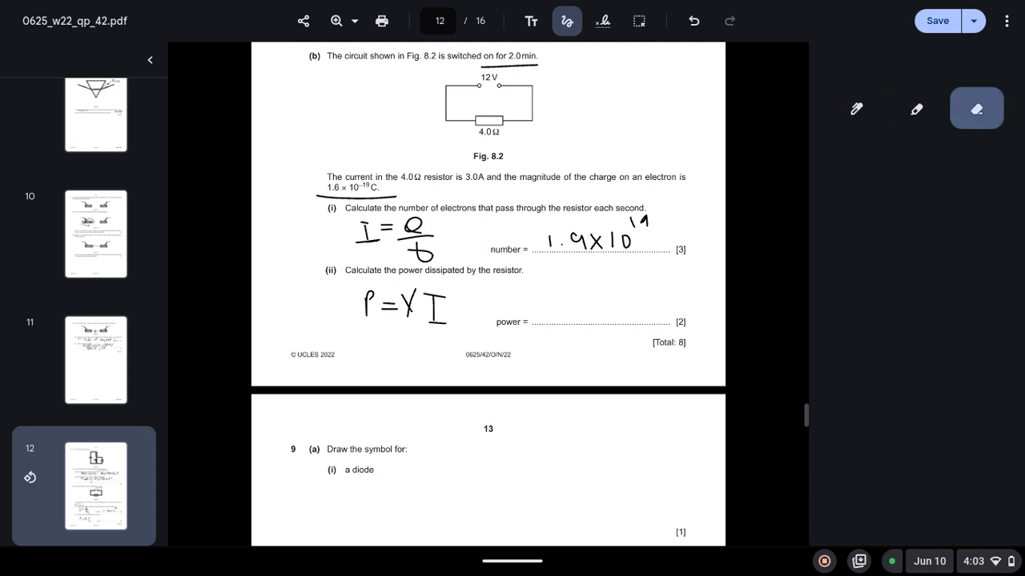
left_click(855, 109)
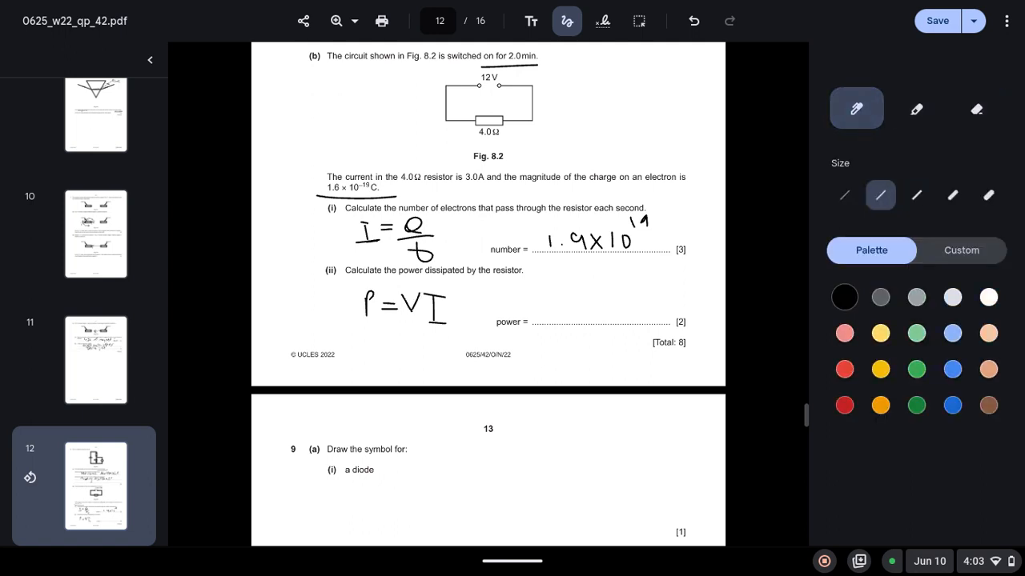
- Circle the 12 V supply and write = 12 × 3 giving 36 W on the power line
left_click_drag(467, 78, 512, 79)
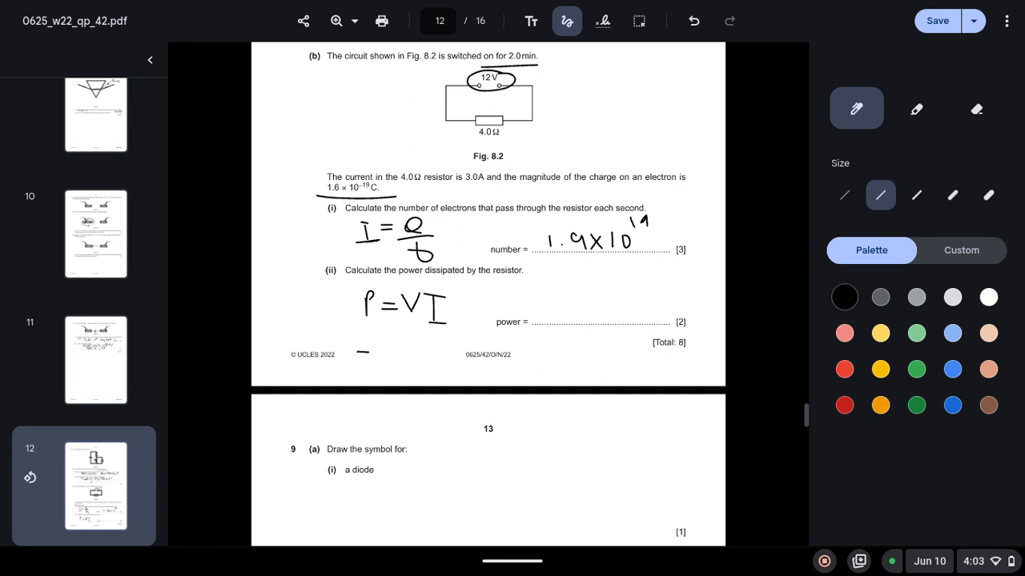
left_click_drag(361, 349, 433, 349)
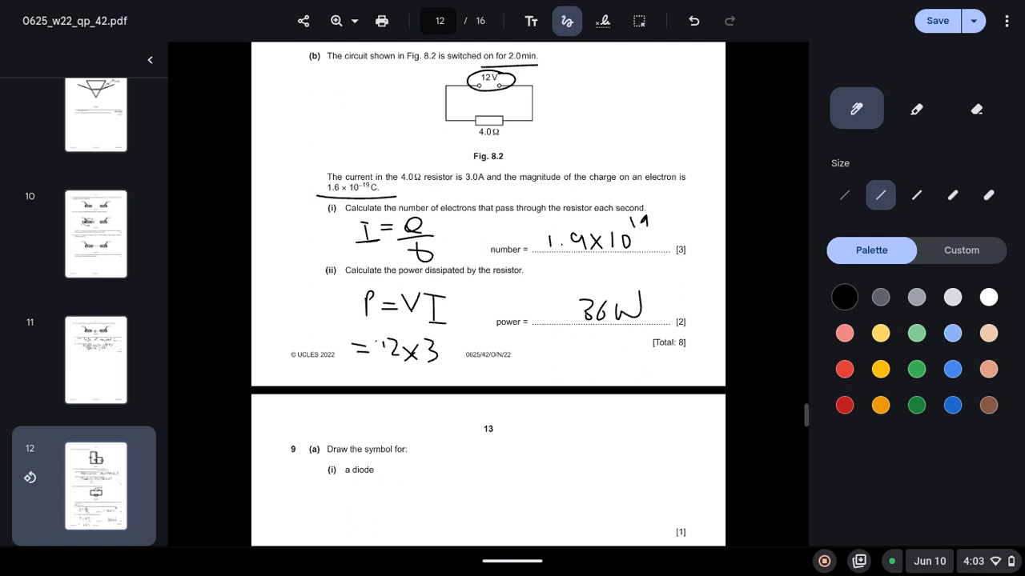
- Draw the diode symbol (wire, bar and triangle) for question 9(a)
scroll("down", 3)
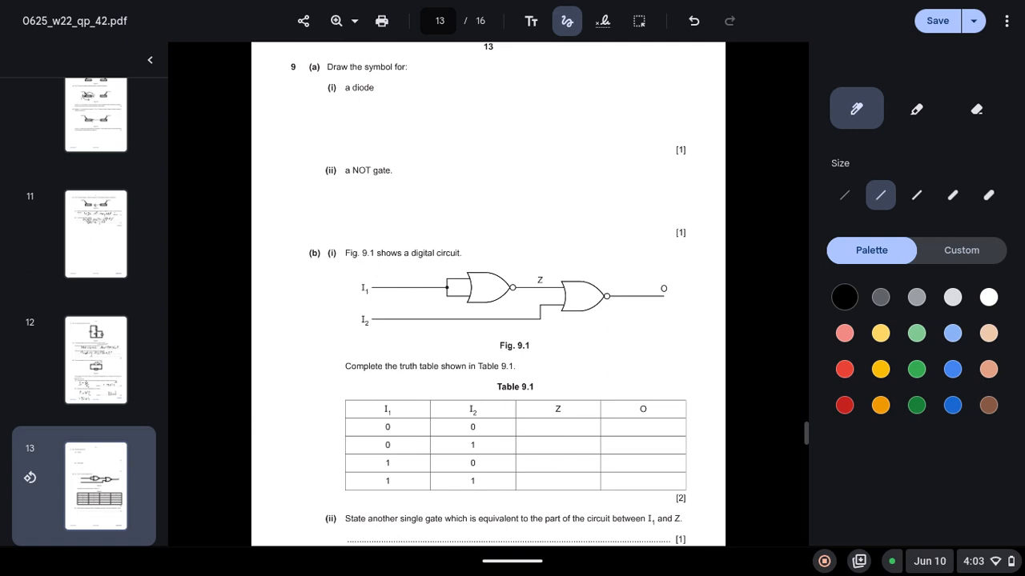
left_click_drag(390, 115, 438, 113)
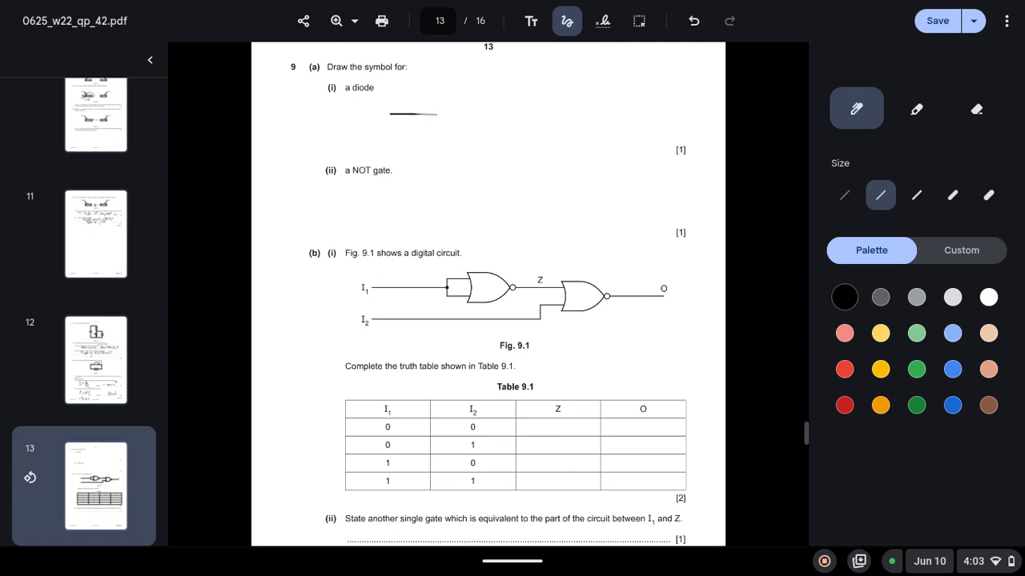
left_click_drag(413, 113, 467, 114)
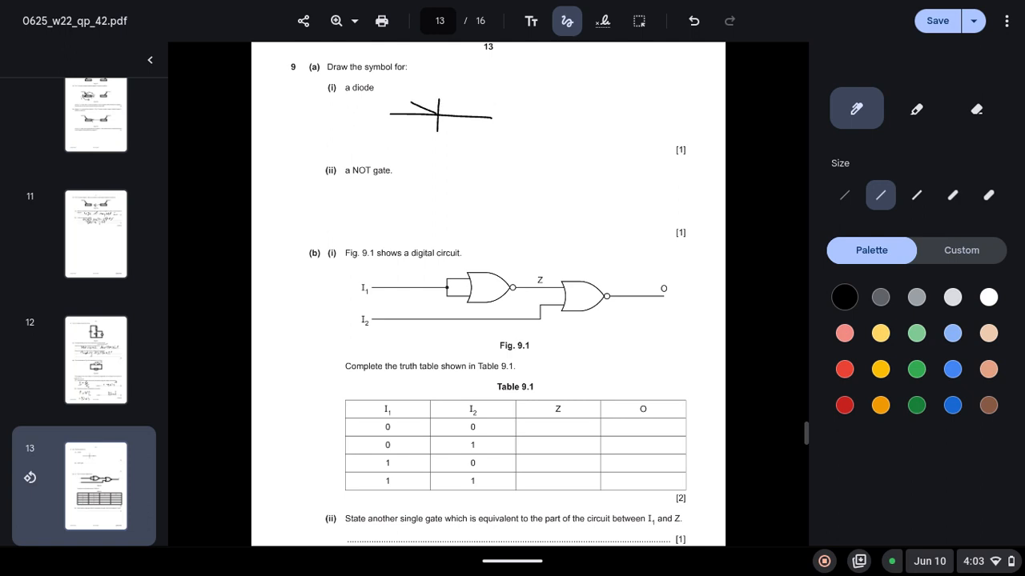
left_click_drag(435, 96, 416, 131)
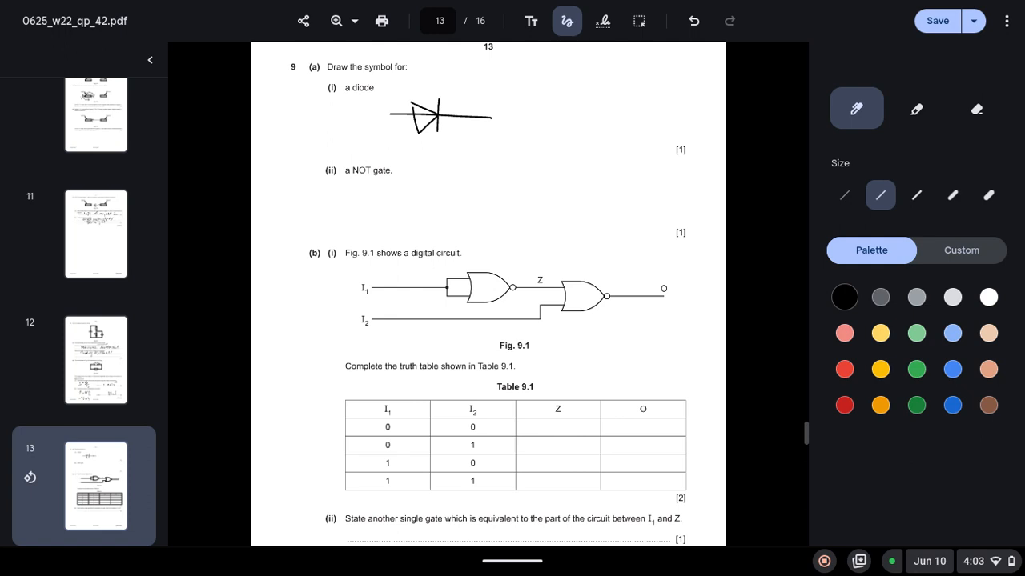
- Draw the NOT gate symbol with triangle and circle, then continue onto page 14
left_click_drag(404, 194, 493, 194)
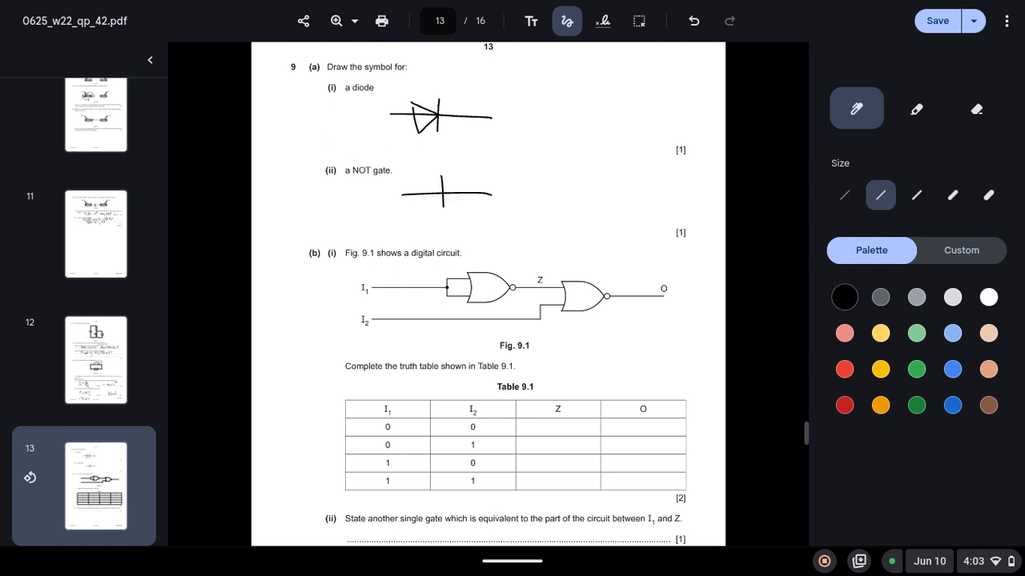
left_click_drag(424, 180, 477, 192)
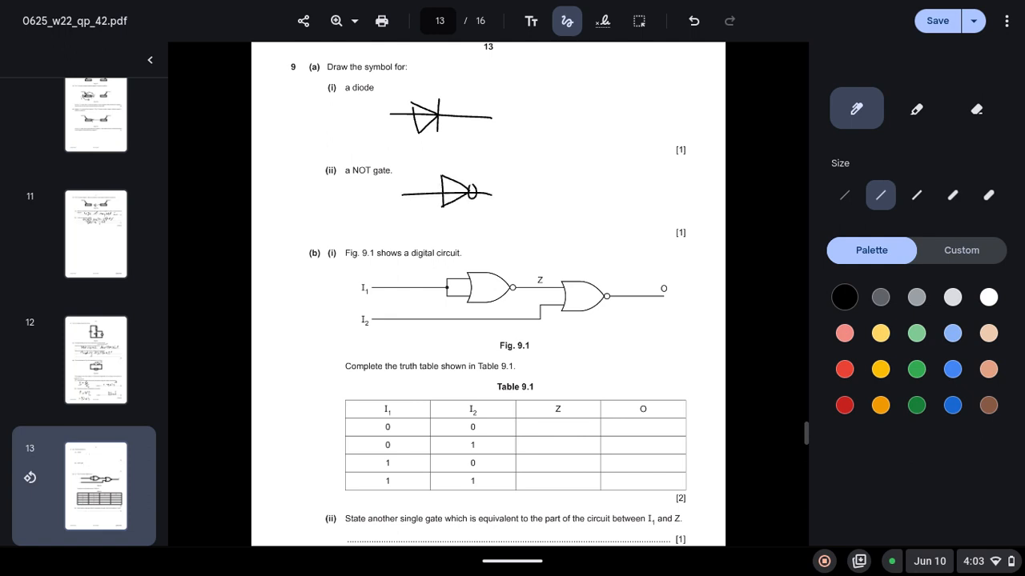
scroll("down", 3)
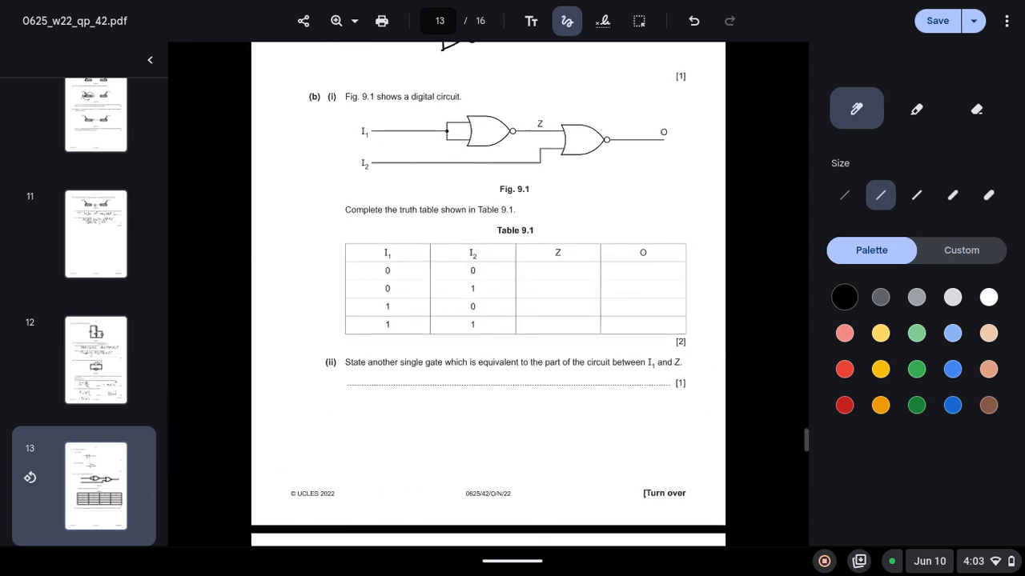
left_click_drag(281, 125, 333, 172)
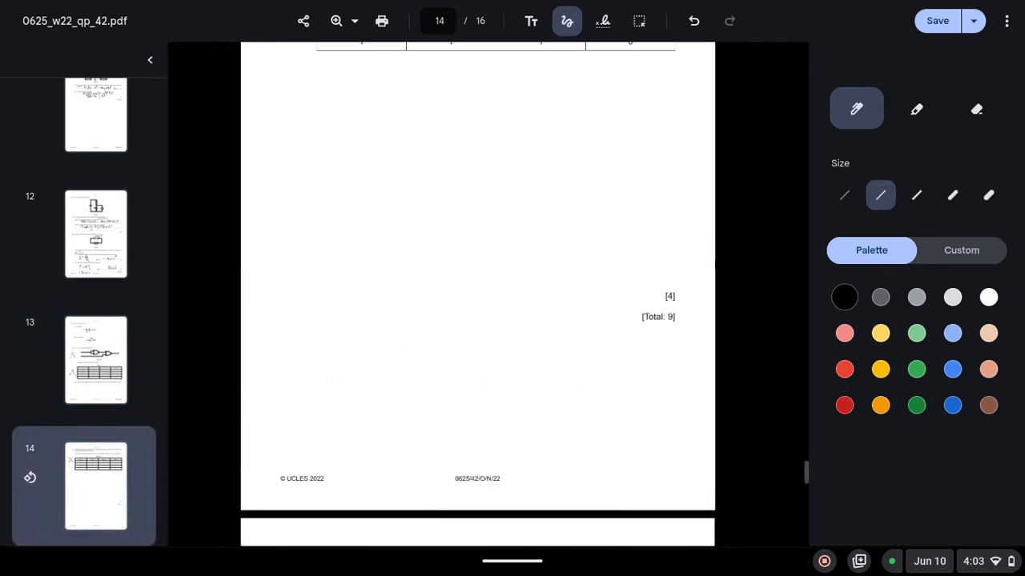
- Underline the beta-particle charge, sketch the alpha particle symbol, and write proton number 2 and nucleon number 4
scroll("down", 3)
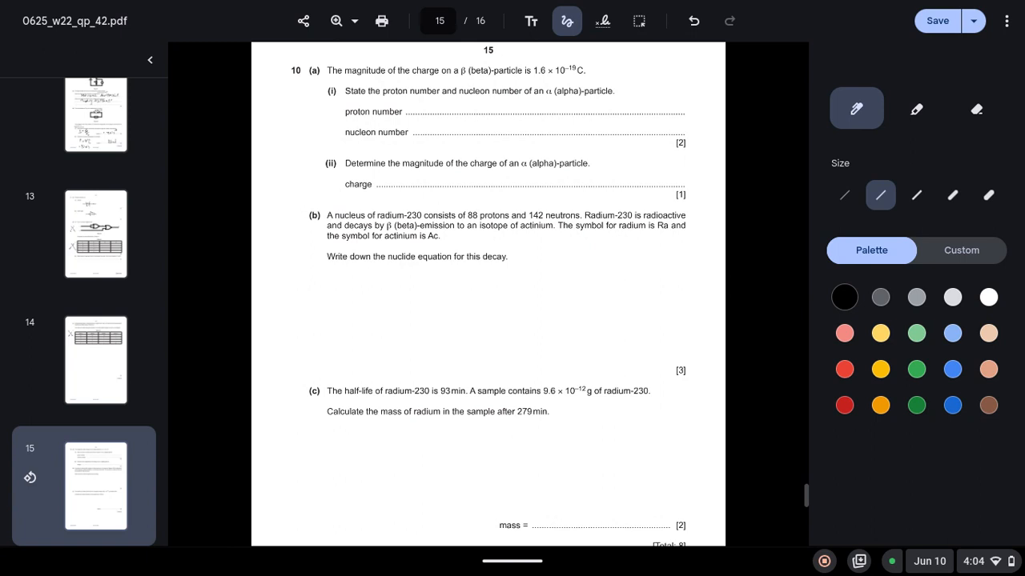
left_click_drag(509, 80, 590, 78)
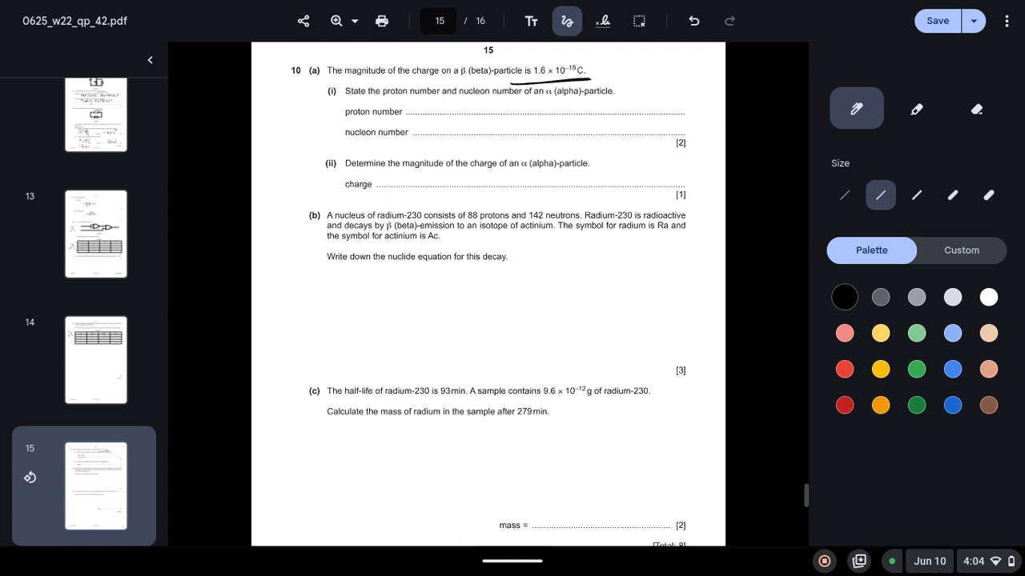
left_click_drag(657, 70, 676, 61)
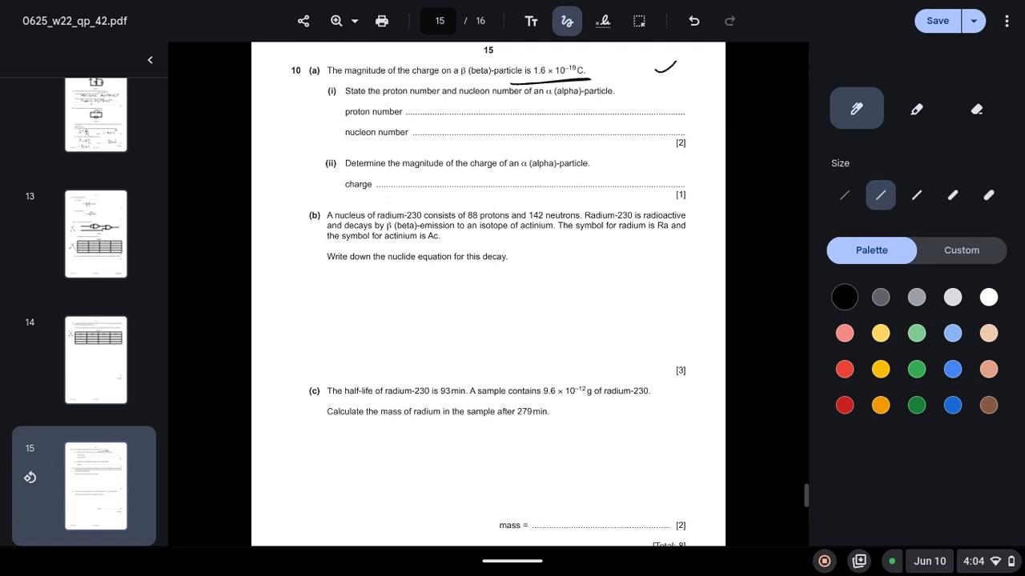
left_click_drag(641, 56, 665, 92)
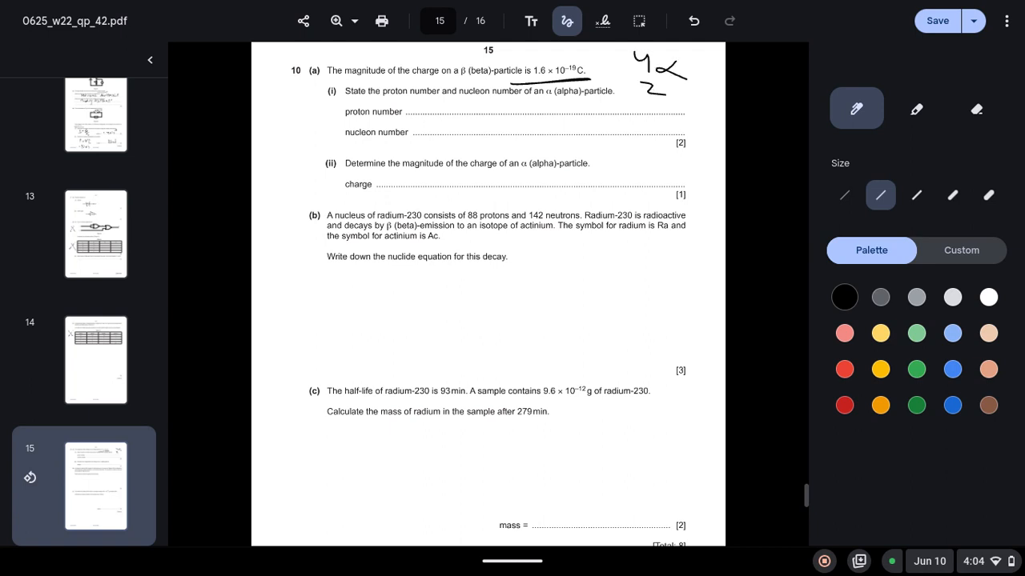
left_click_drag(429, 103, 440, 114)
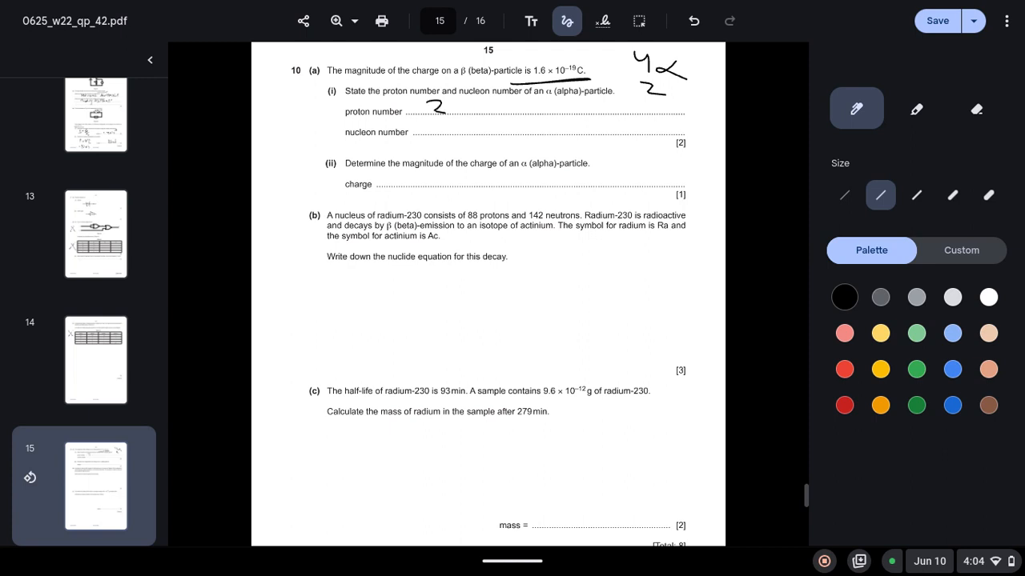
left_click_drag(449, 120, 465, 131)
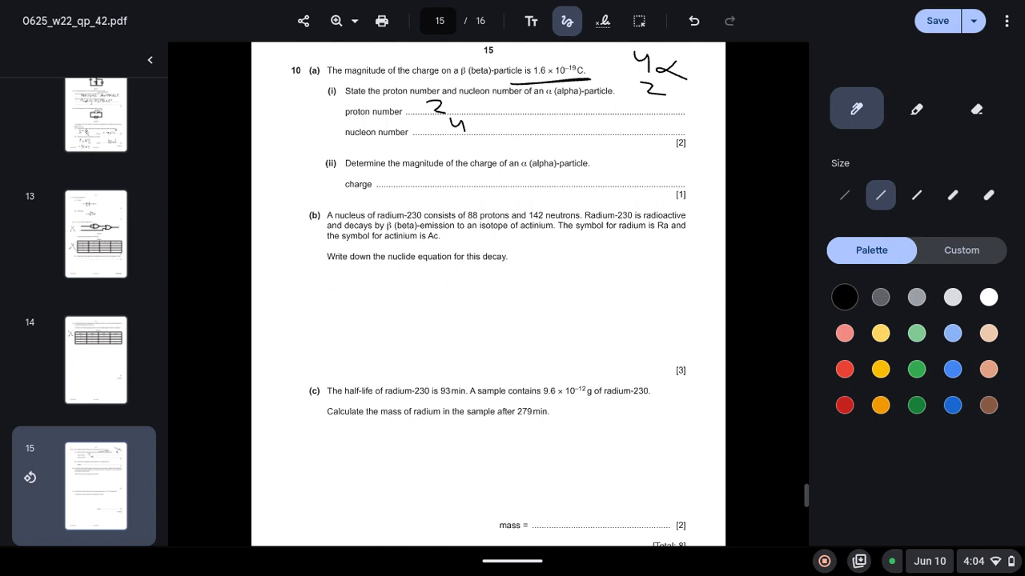
- Write the alpha-particle charge as 2 × 1.6 × 10⁻¹⁹ and underline 'nuclide equation for this decay'
left_click_drag(393, 178, 432, 184)
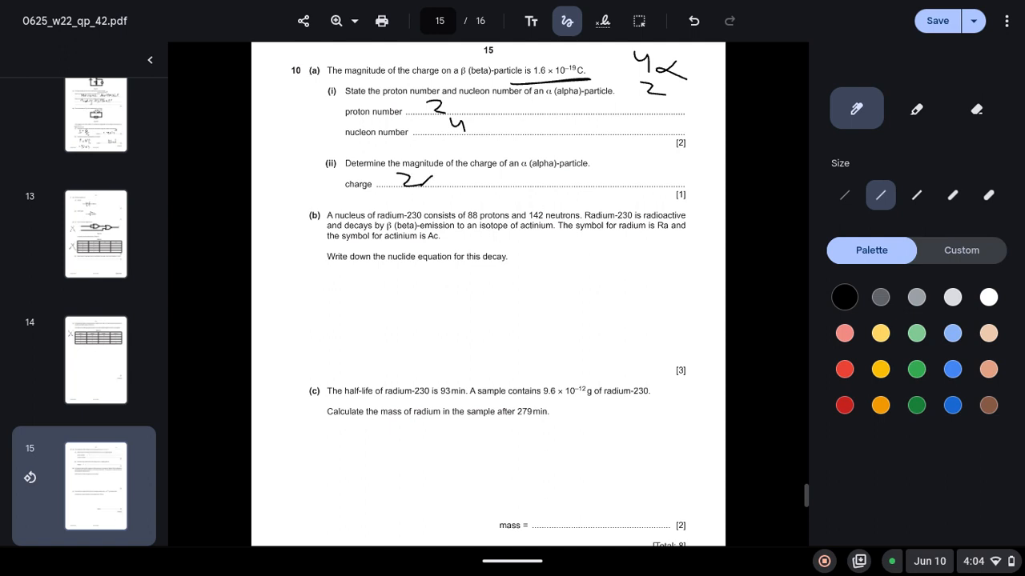
left_click_drag(432, 179, 480, 180)
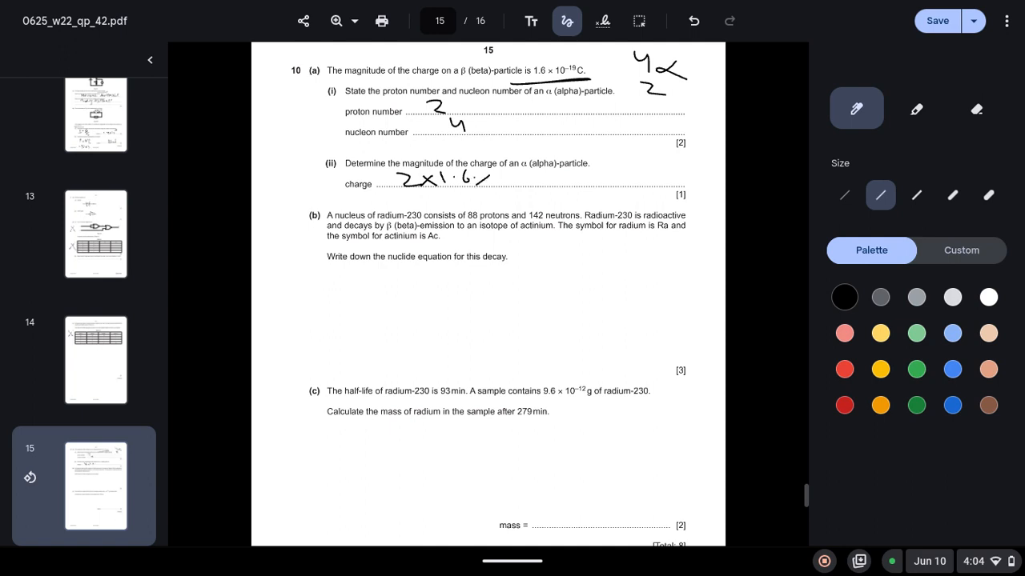
left_click_drag(481, 179, 544, 168)
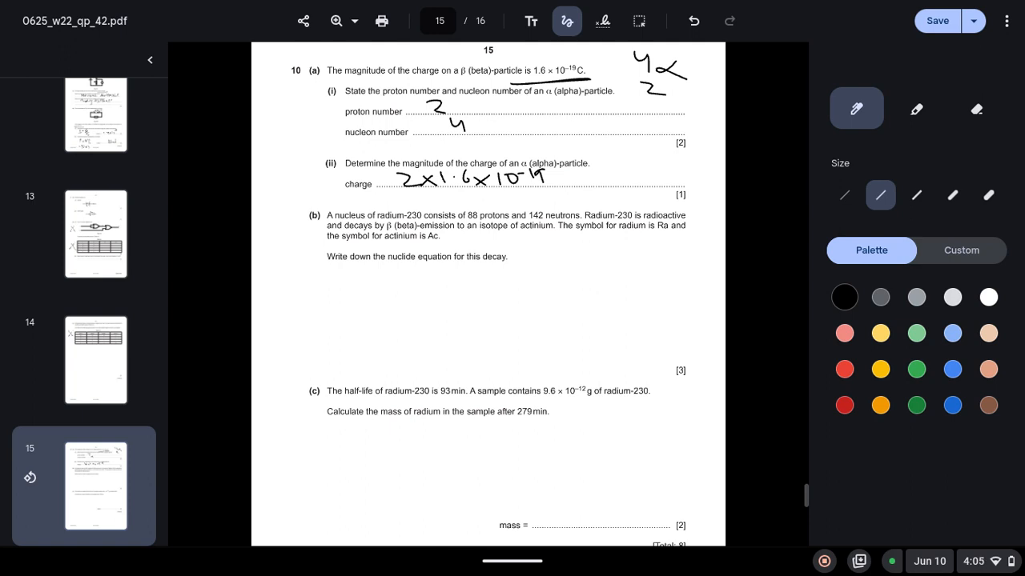
left_click_drag(387, 269, 472, 269)
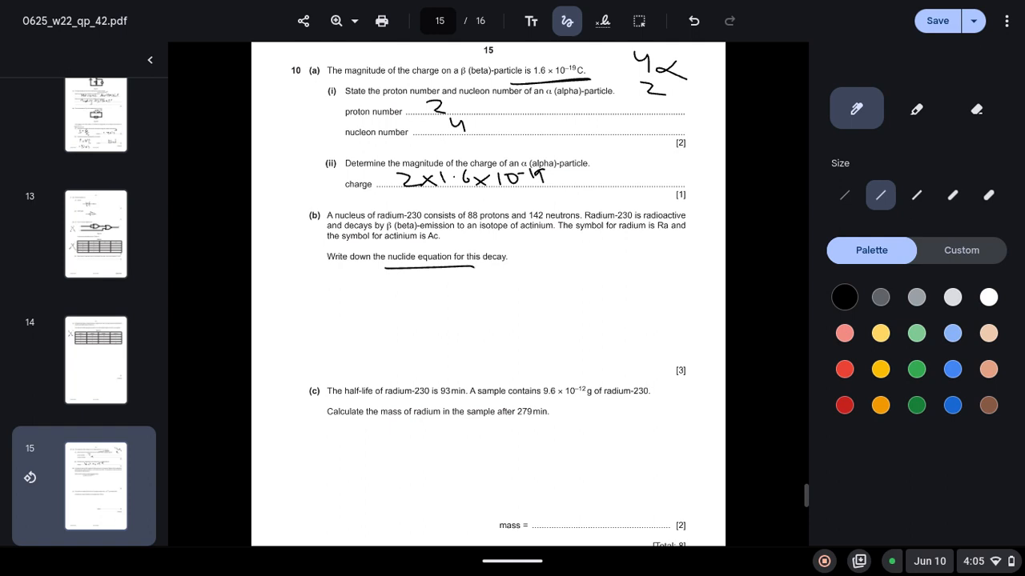
- Handwrite ²³⁰₈₈Ra → ²³⁰₈₉Ac + ⁰₋₁β in the 10(b) answer space
scroll("down", 3)
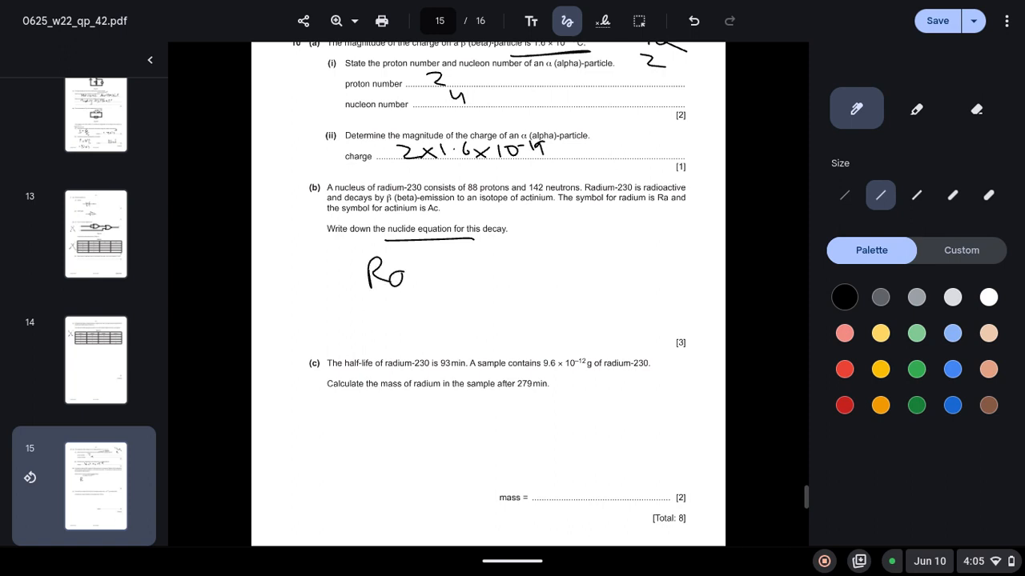
left_click_drag(397, 269, 400, 289)
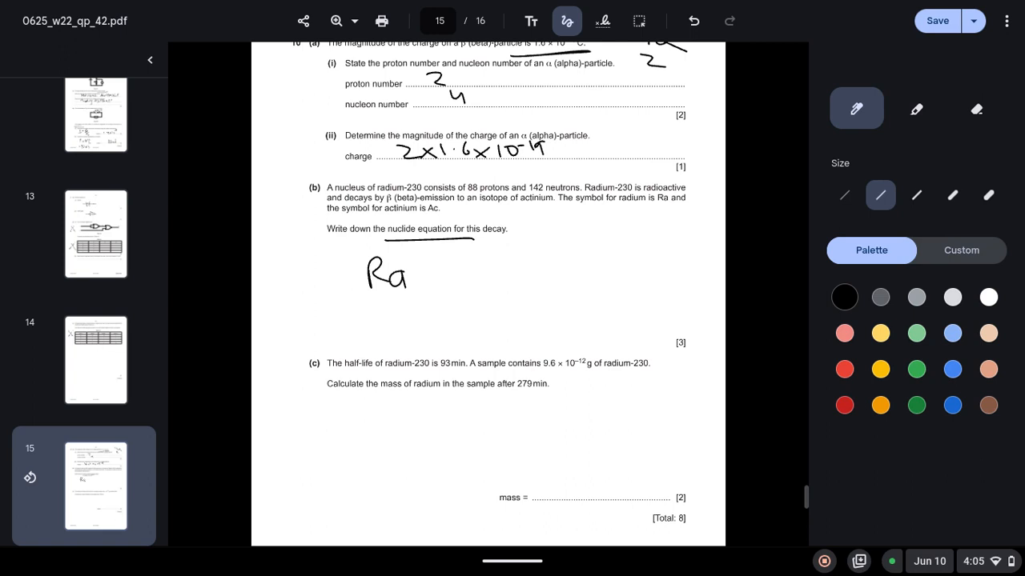
left_click_drag(320, 256, 333, 248)
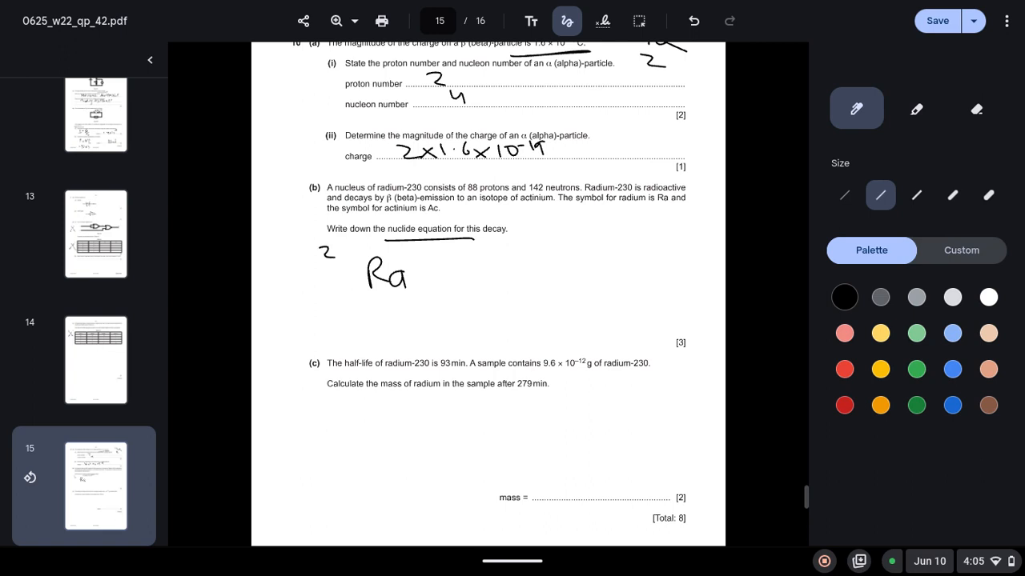
left_click_drag(321, 253, 356, 257)
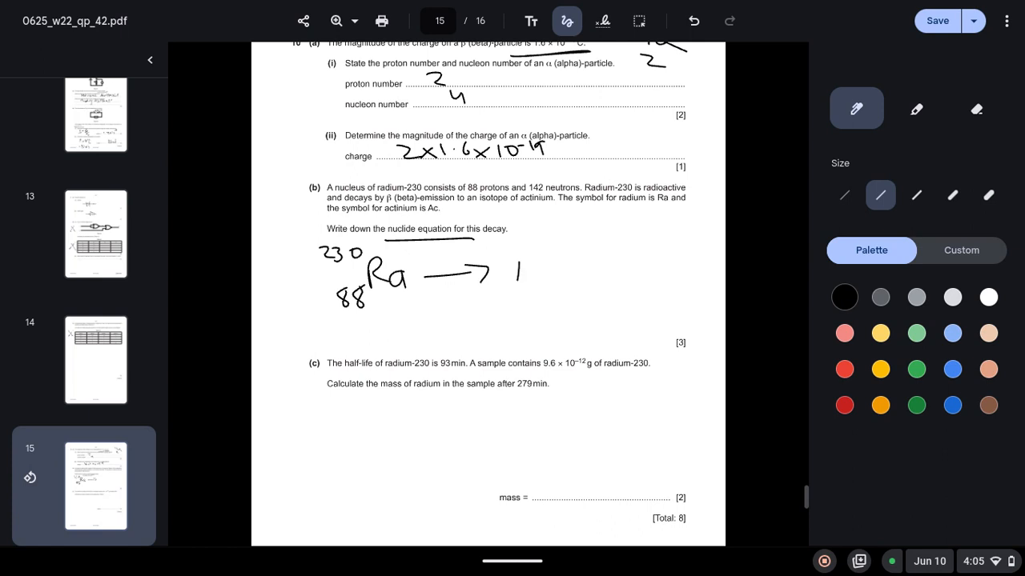
left_click_drag(520, 256, 557, 280)
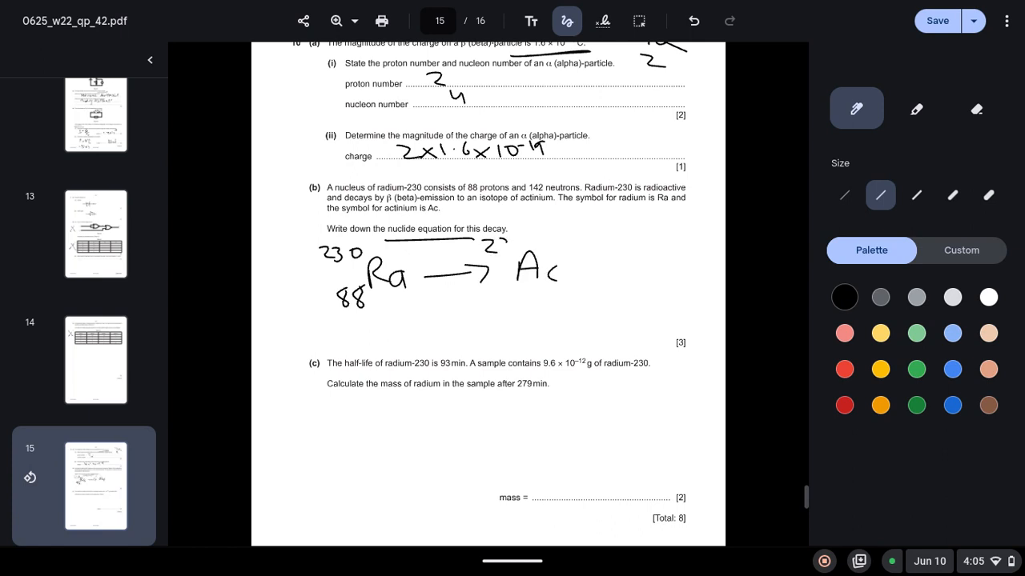
left_click_drag(483, 240, 512, 244)
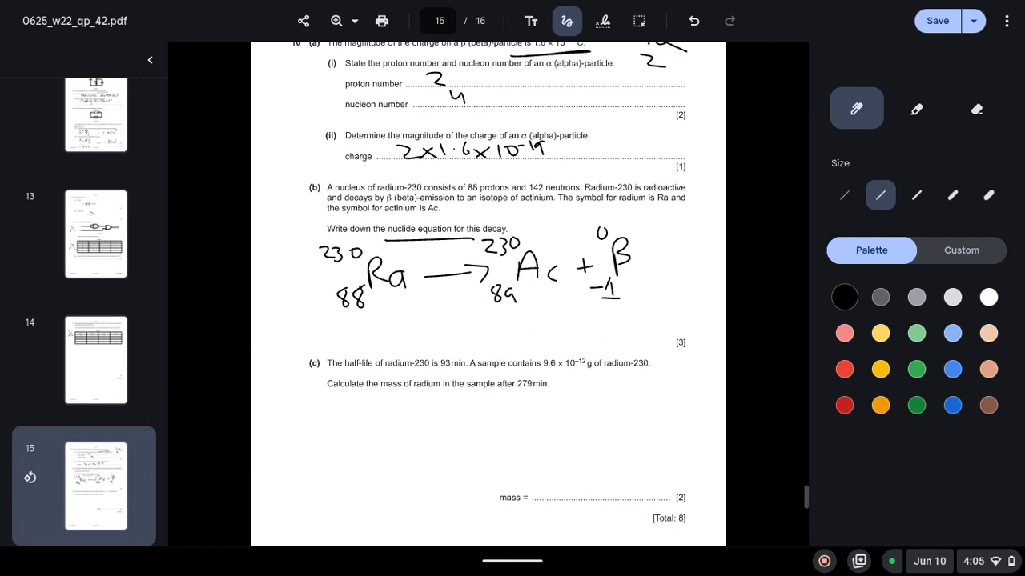
- Underline 93 min, 9.6 × 10⁻¹² g and 279 min in 10(c), then note '3 half-lives'
scroll("down", 3)
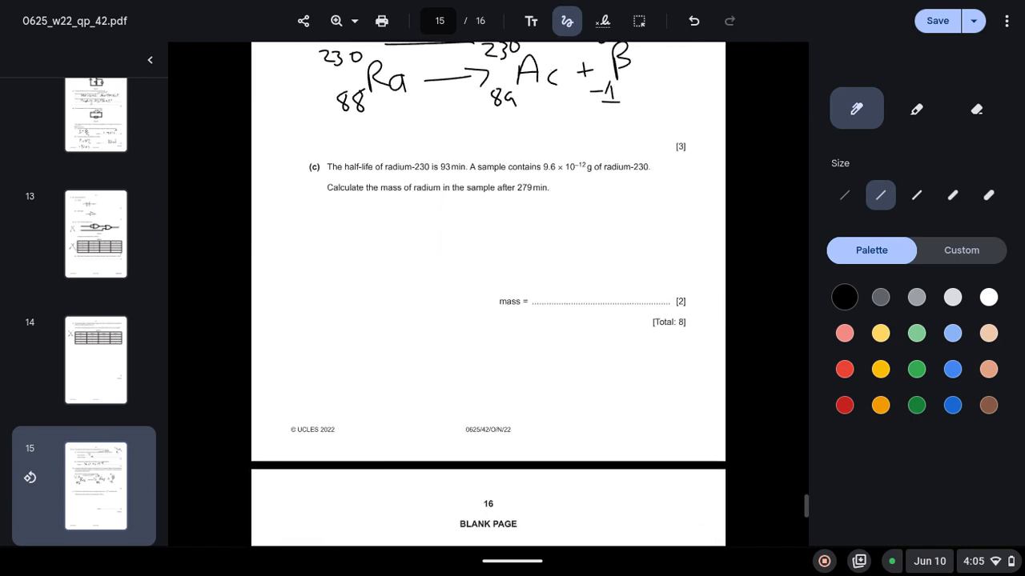
left_click_drag(439, 173, 461, 173)
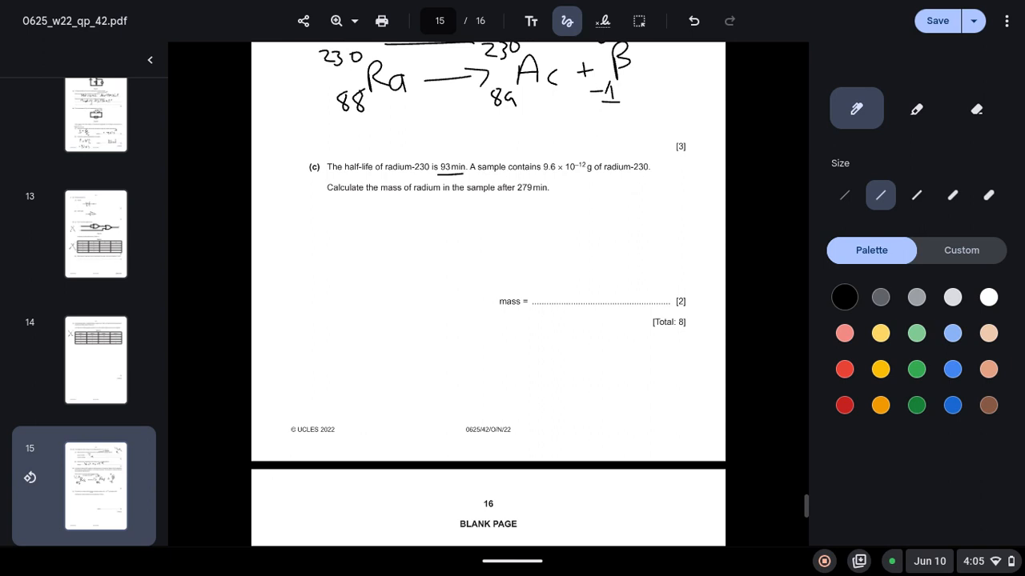
left_click_drag(538, 179, 598, 177)
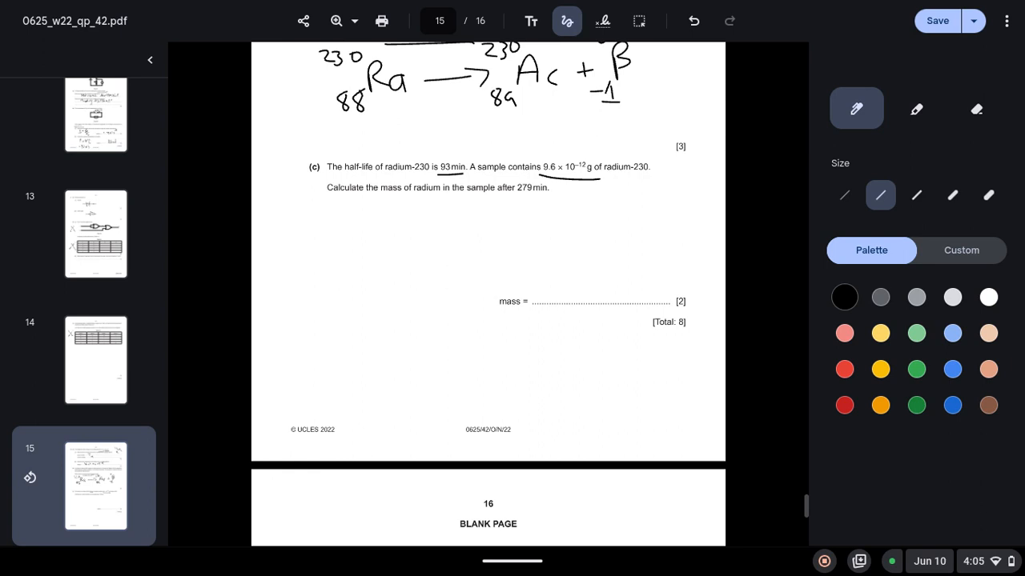
left_click_drag(500, 200, 535, 195)
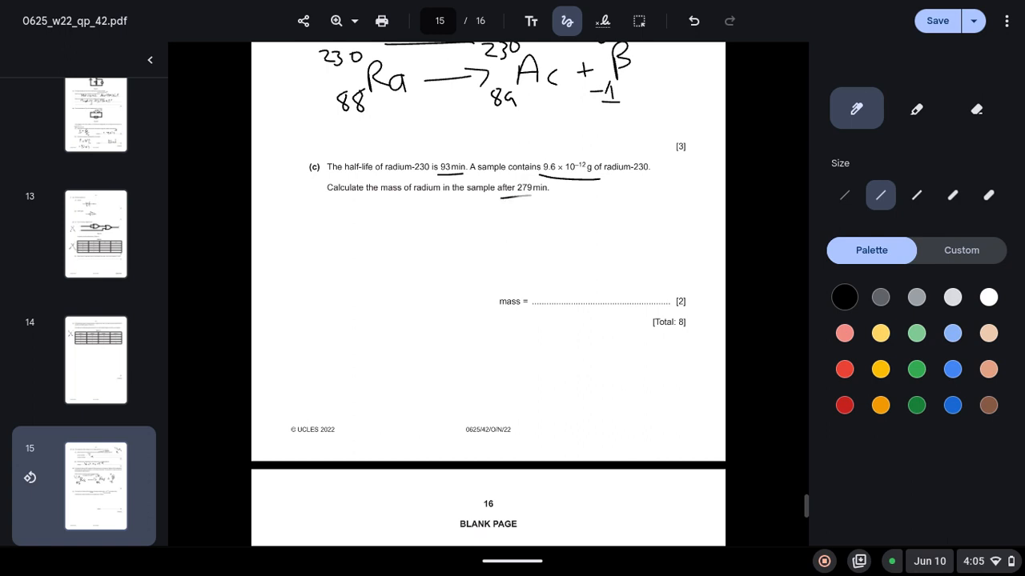
left_click_drag(502, 195, 558, 195)
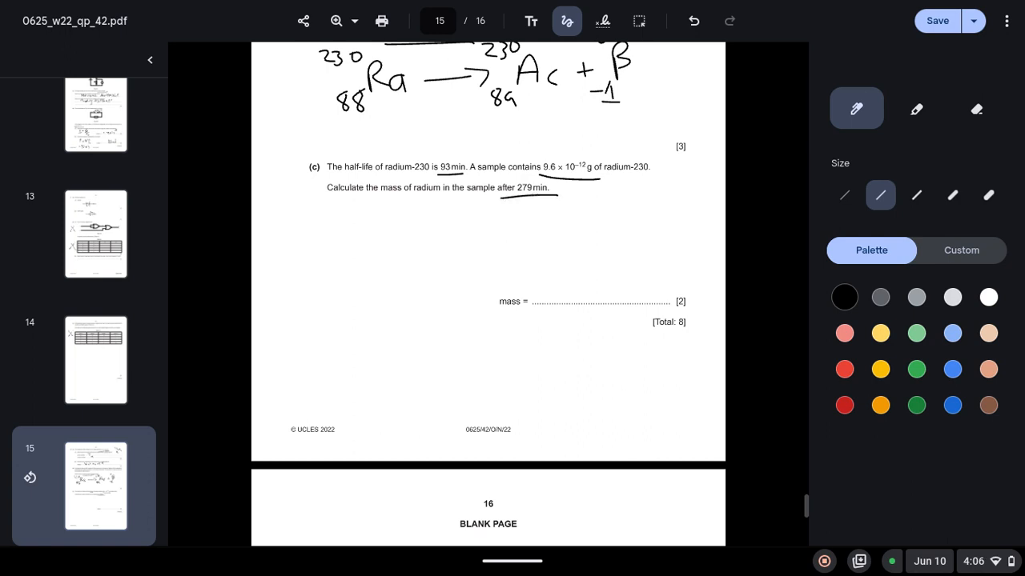
left_click_drag(324, 221, 321, 253)
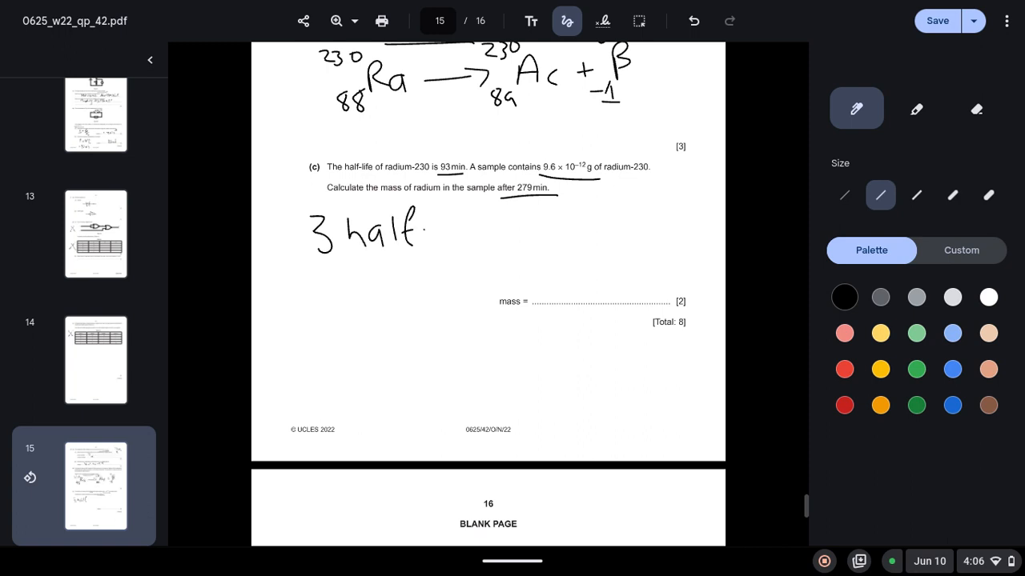
left_click_drag(424, 232, 488, 232)
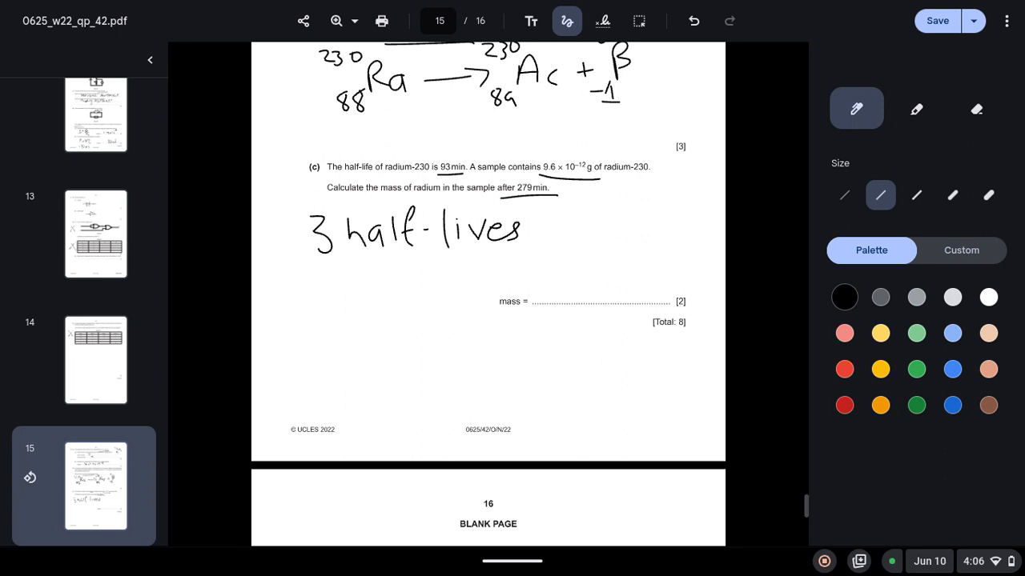
- Write the halving chain 9.6 → 4.8 → 2.4 × 10⁻¹² with arrows, heading toward 1.2
left_click_drag(319, 287, 322, 280)
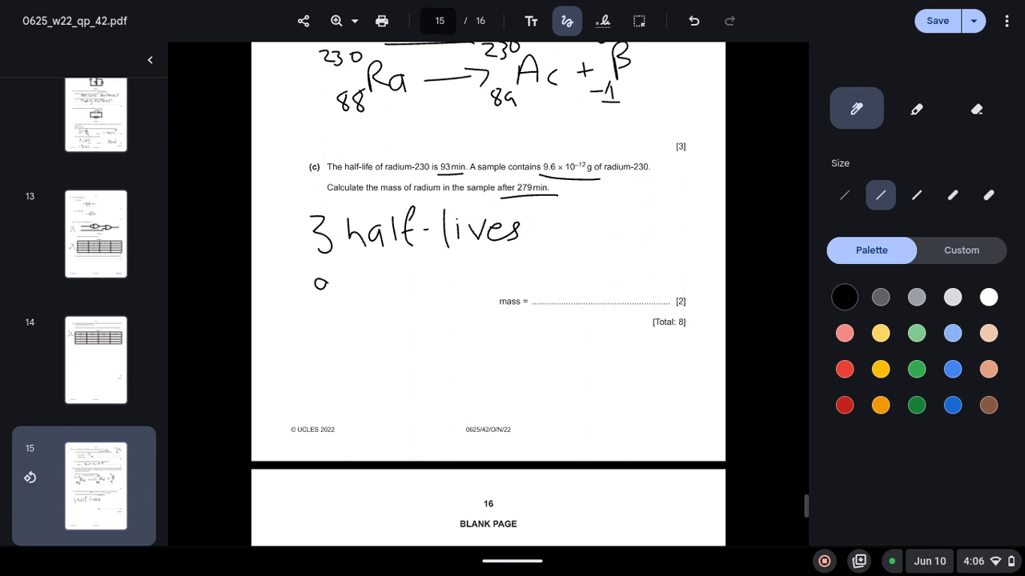
left_click_drag(312, 272, 387, 308)
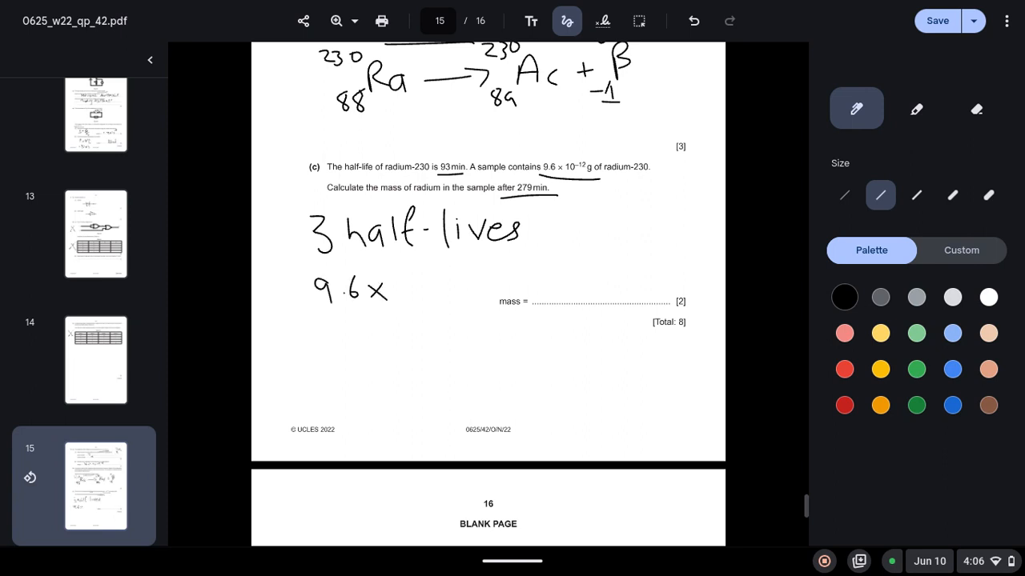
left_click_drag(392, 292, 448, 272)
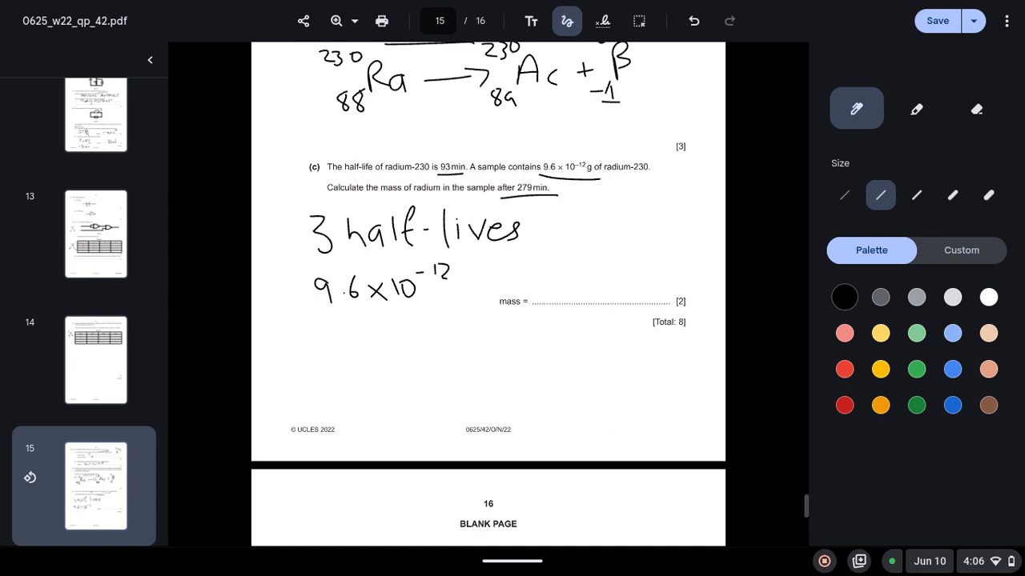
left_click_drag(368, 312, 369, 336)
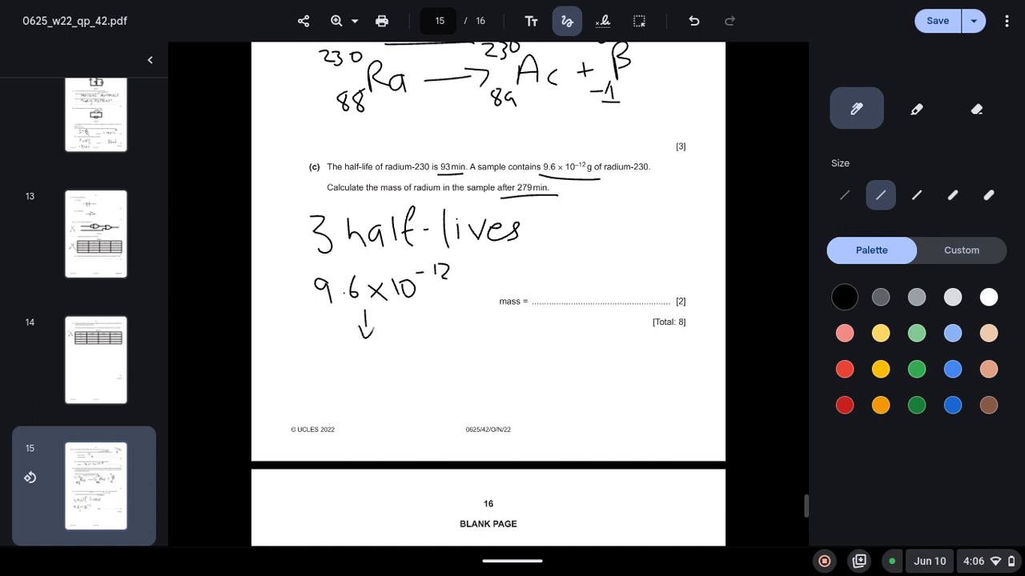
left_click_drag(320, 366, 352, 367)
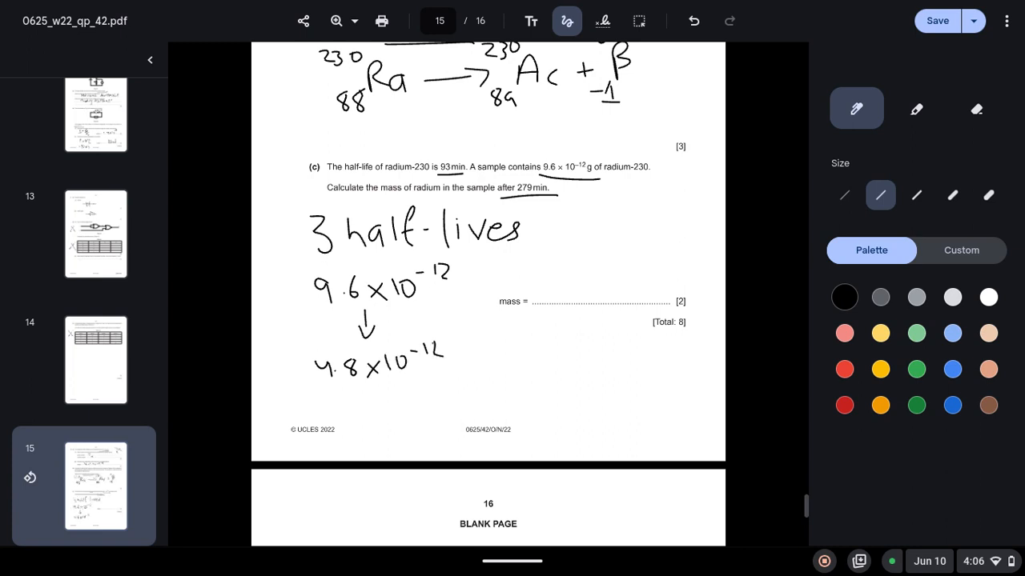
left_click_drag(449, 368, 528, 365)
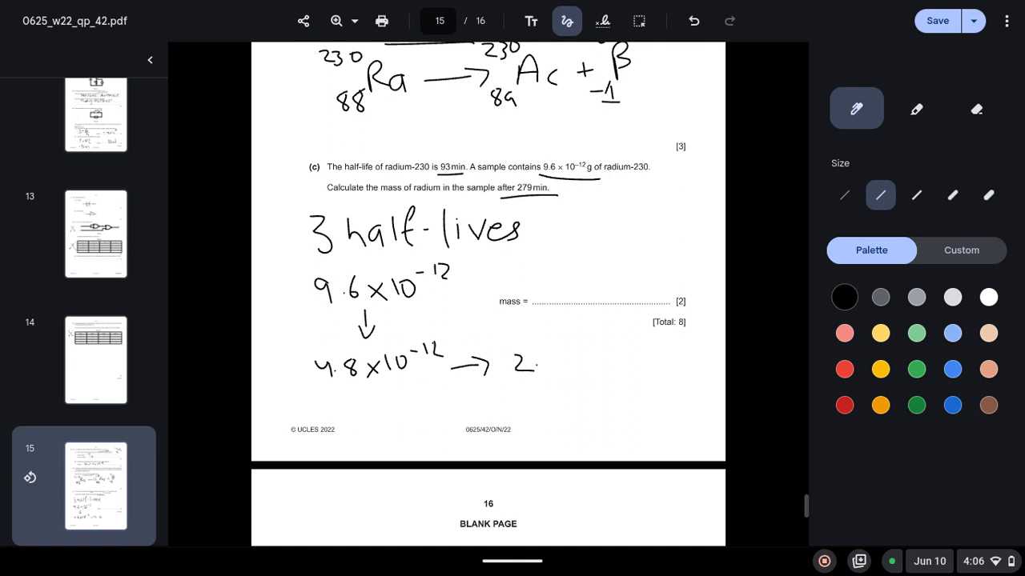
left_click_drag(544, 361, 608, 355)
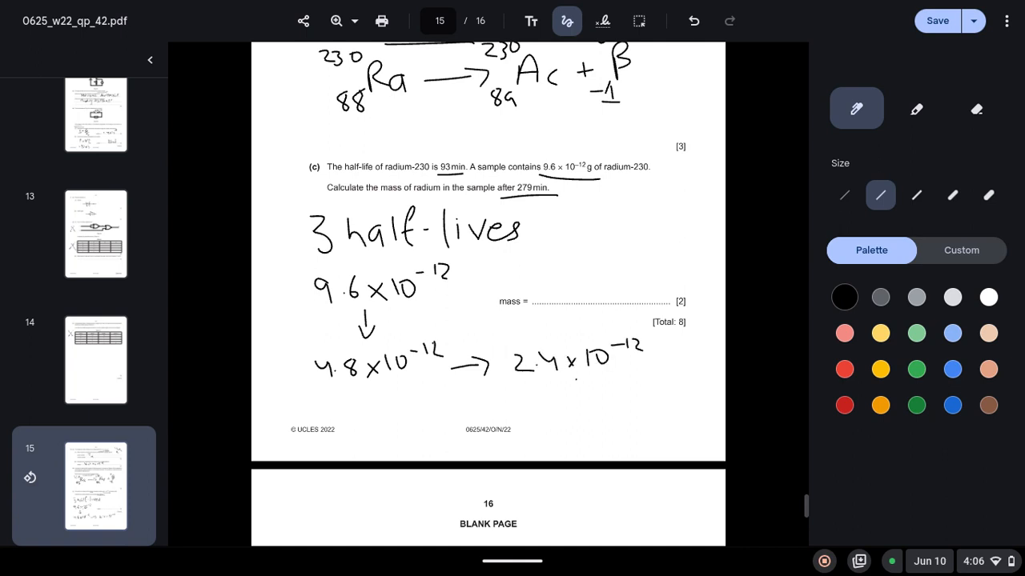
left_click_drag(576, 389, 552, 429)
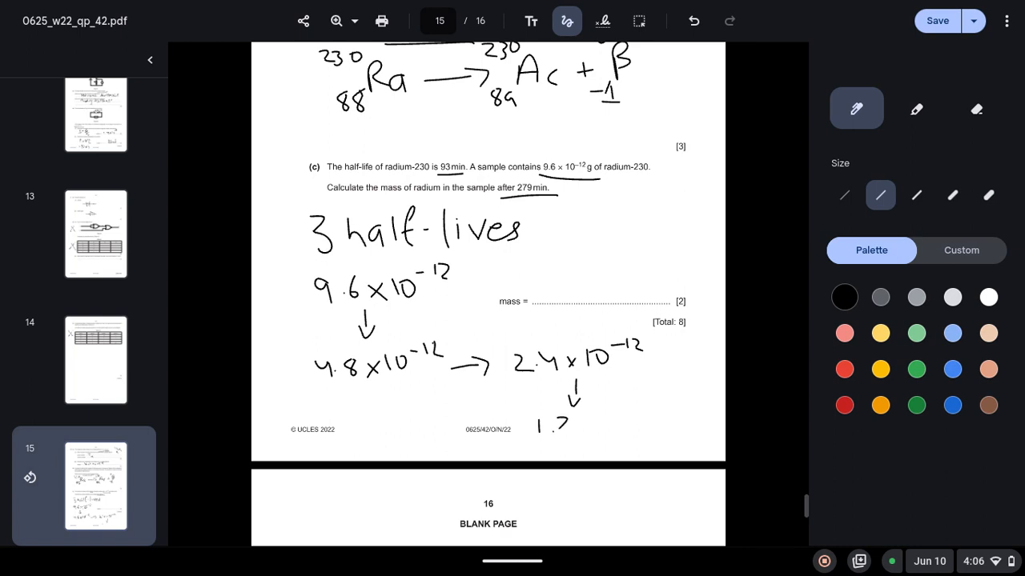